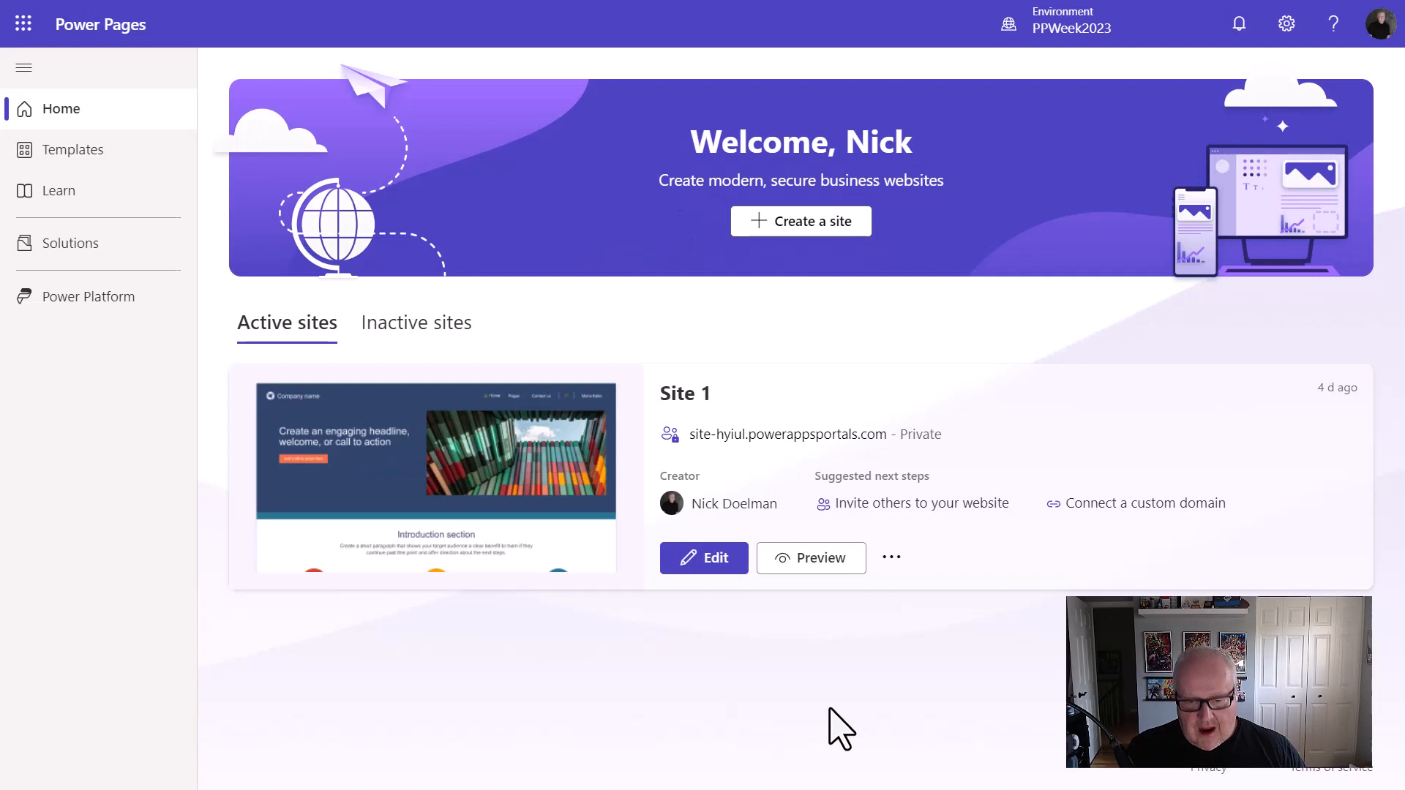
mouse_move(788, 655)
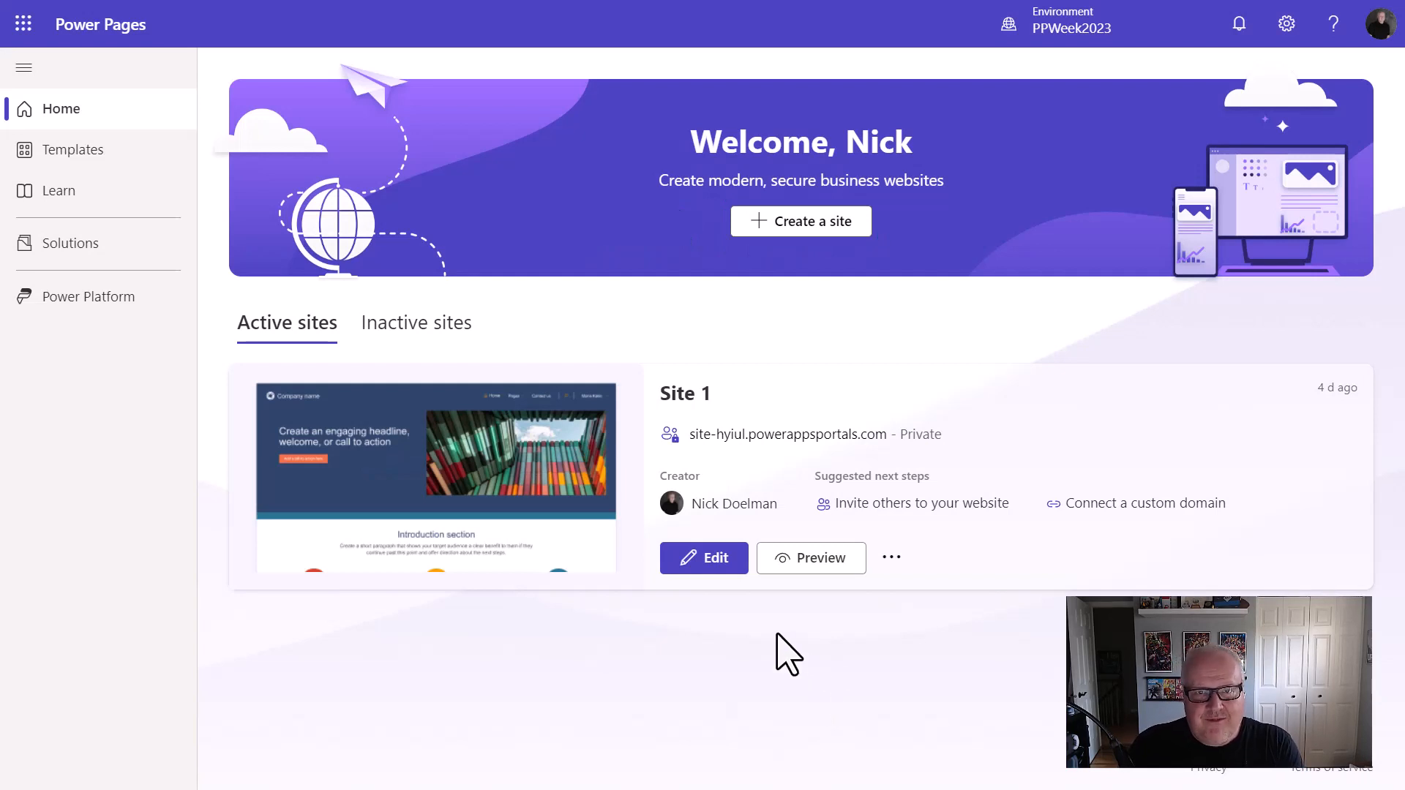
mouse_move(907, 367)
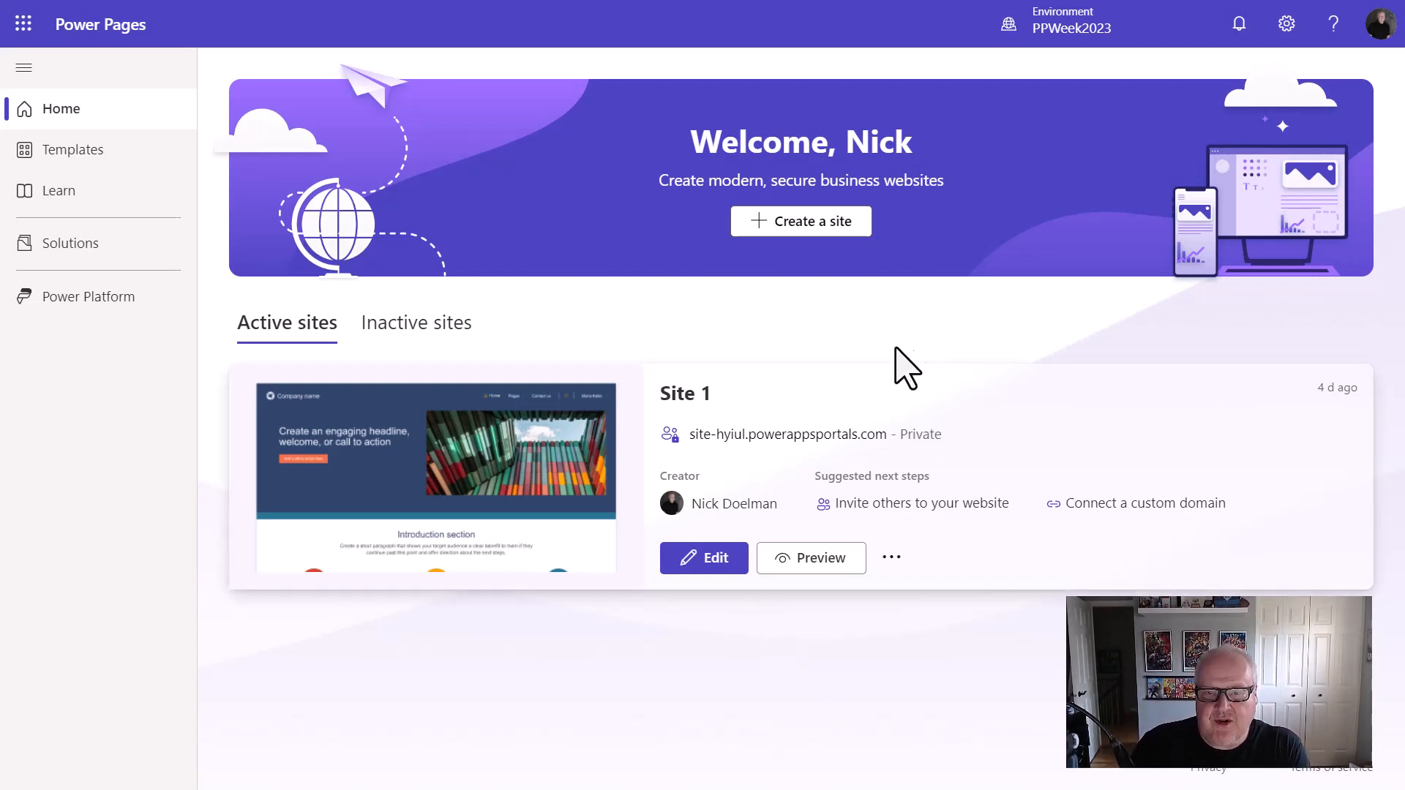
mouse_move(947, 393)
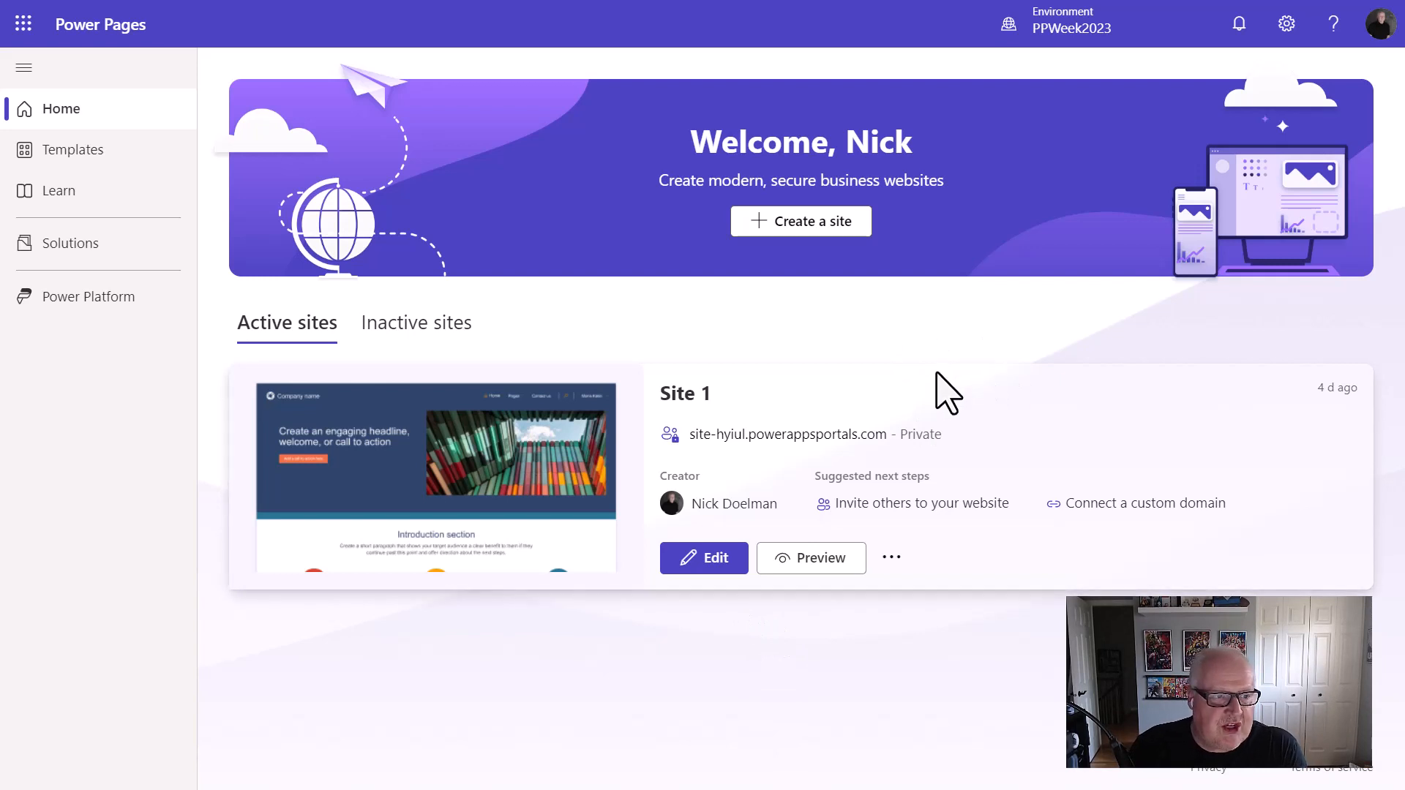
Filter the Solutions list to unmanaged solutions by setting the Managed filter to No.
left_click(68, 243)
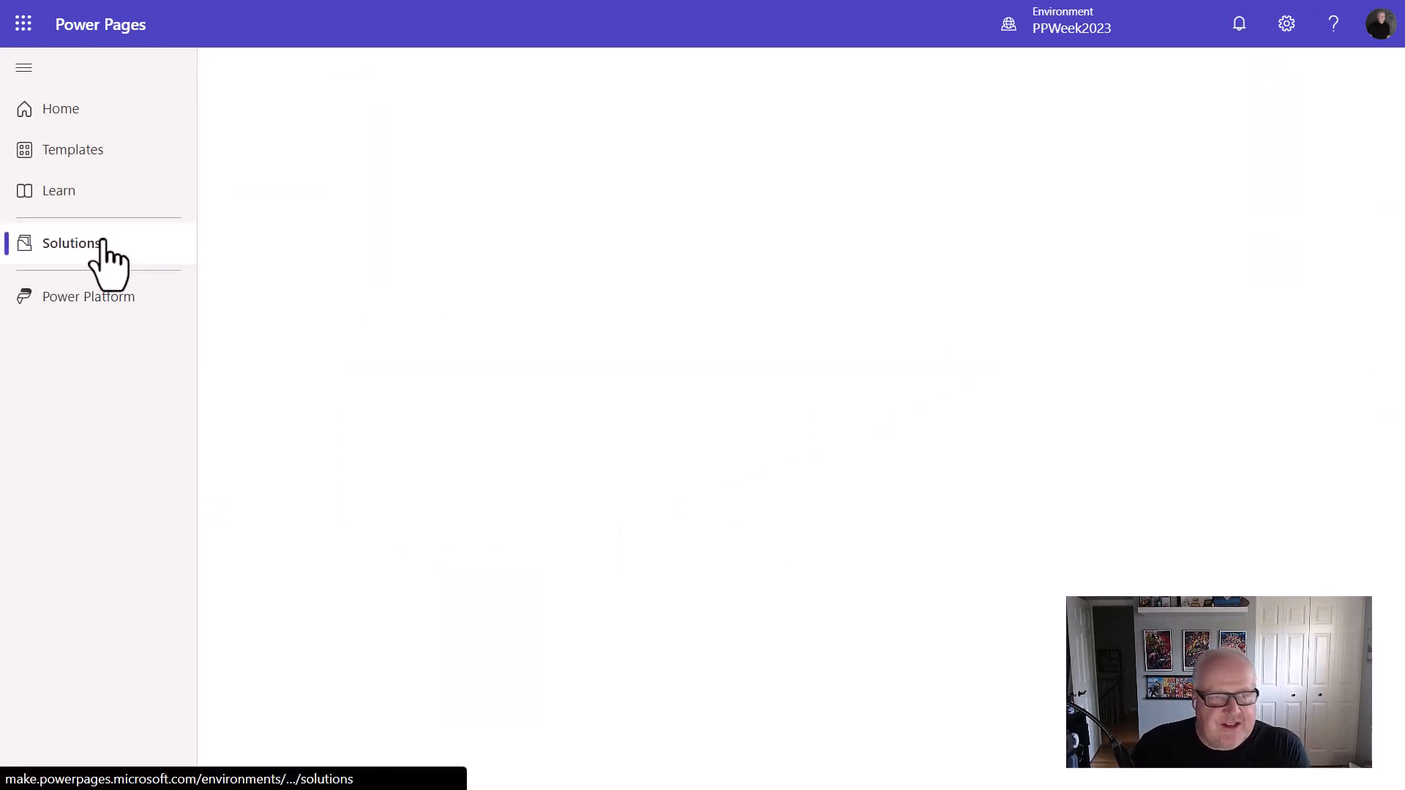
left_click(71, 243)
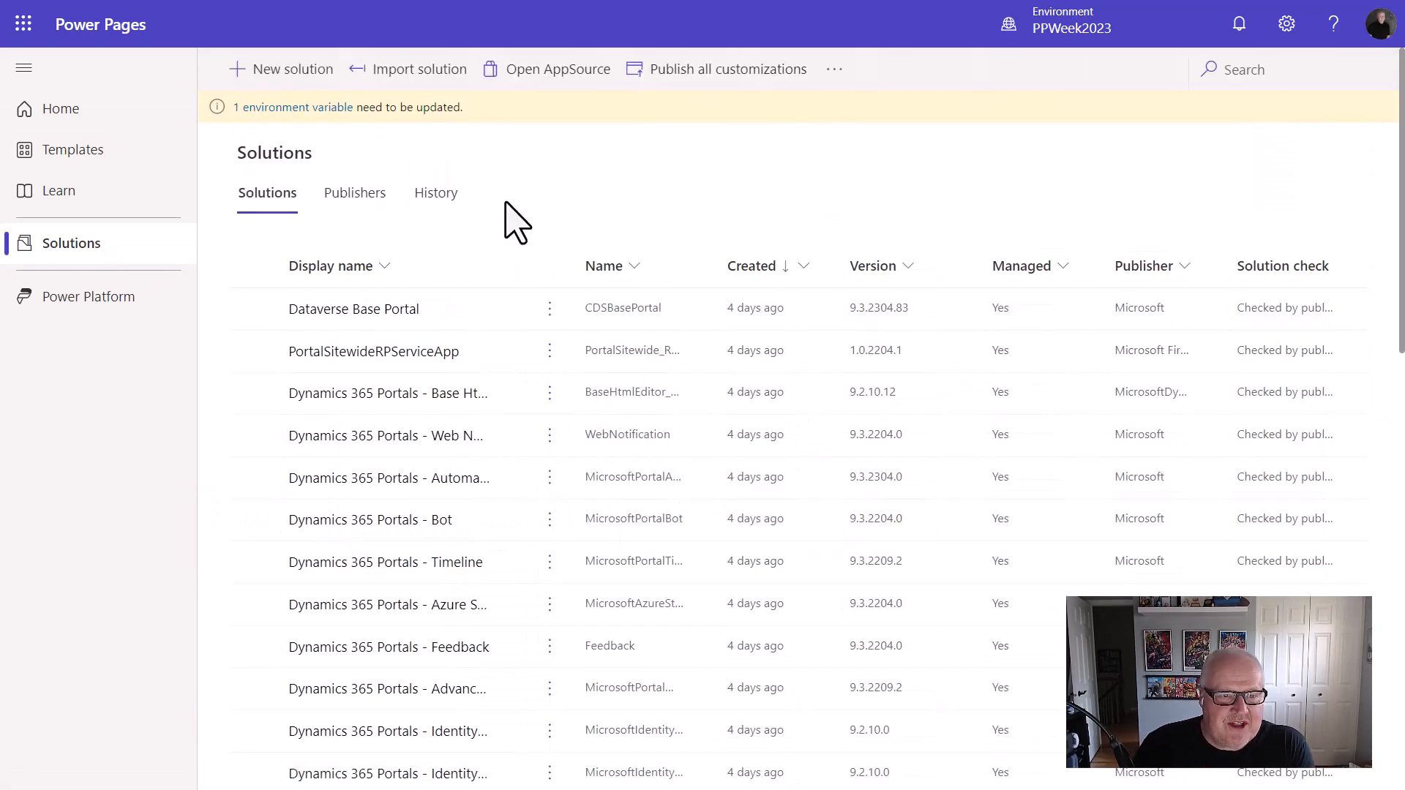
mouse_move(619, 156)
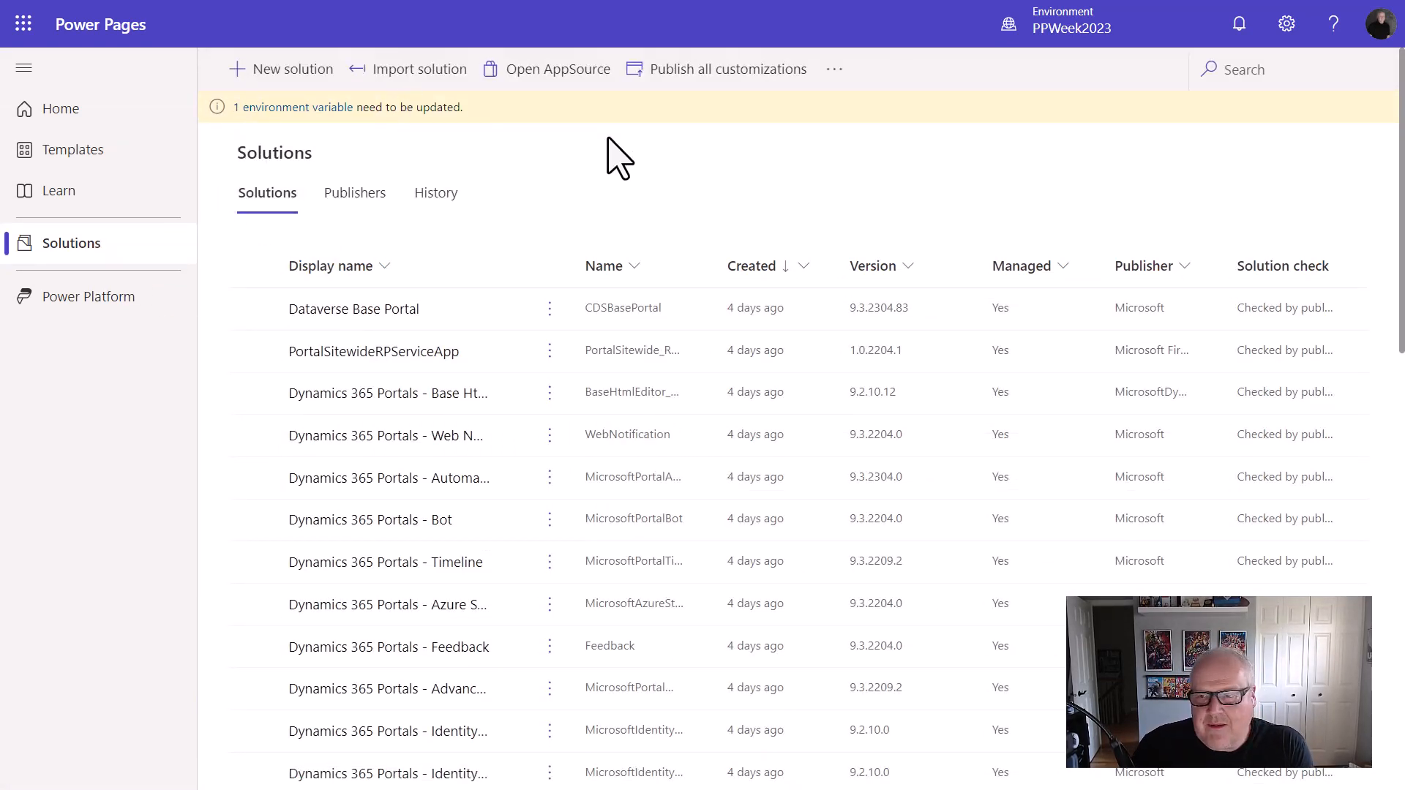
mouse_move(1040, 283)
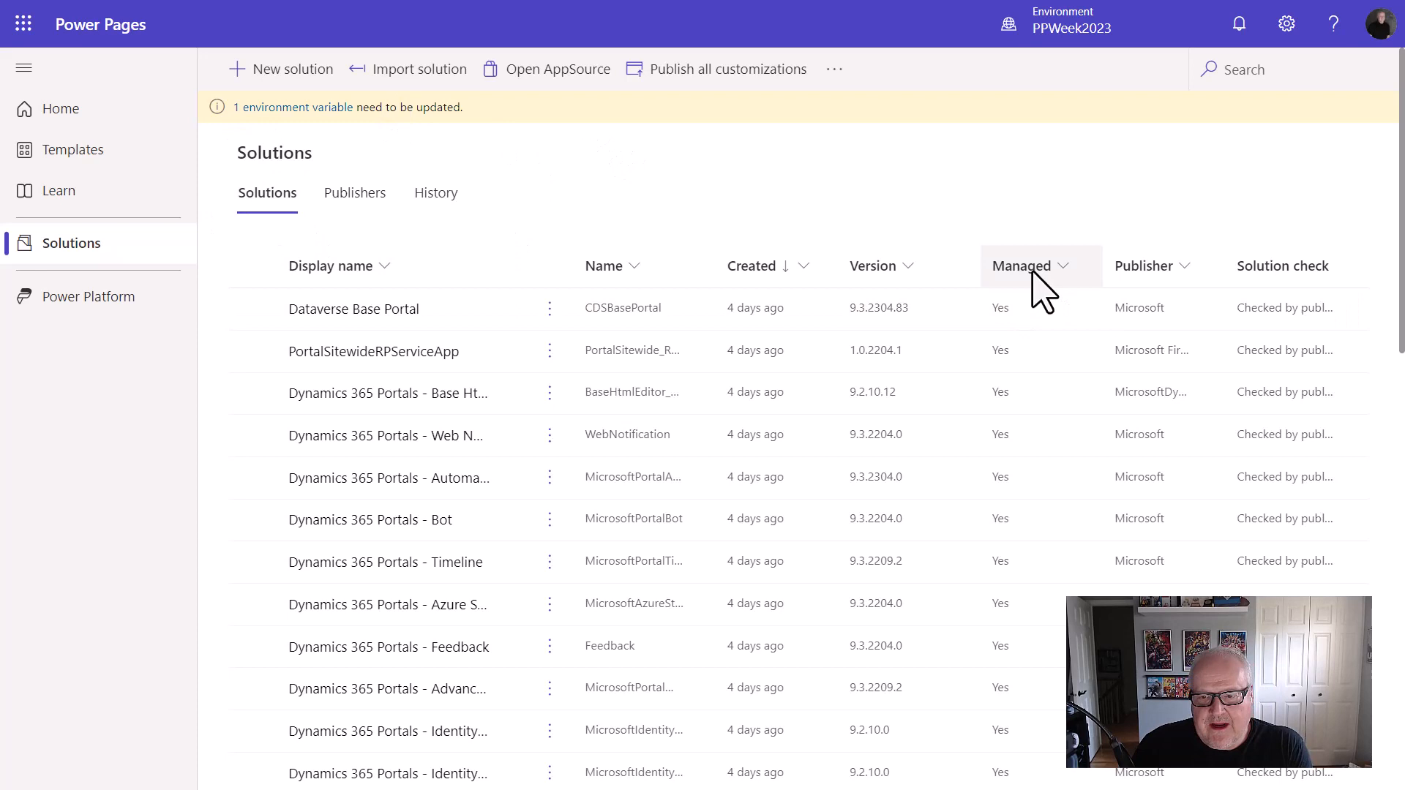
left_click(1065, 265)
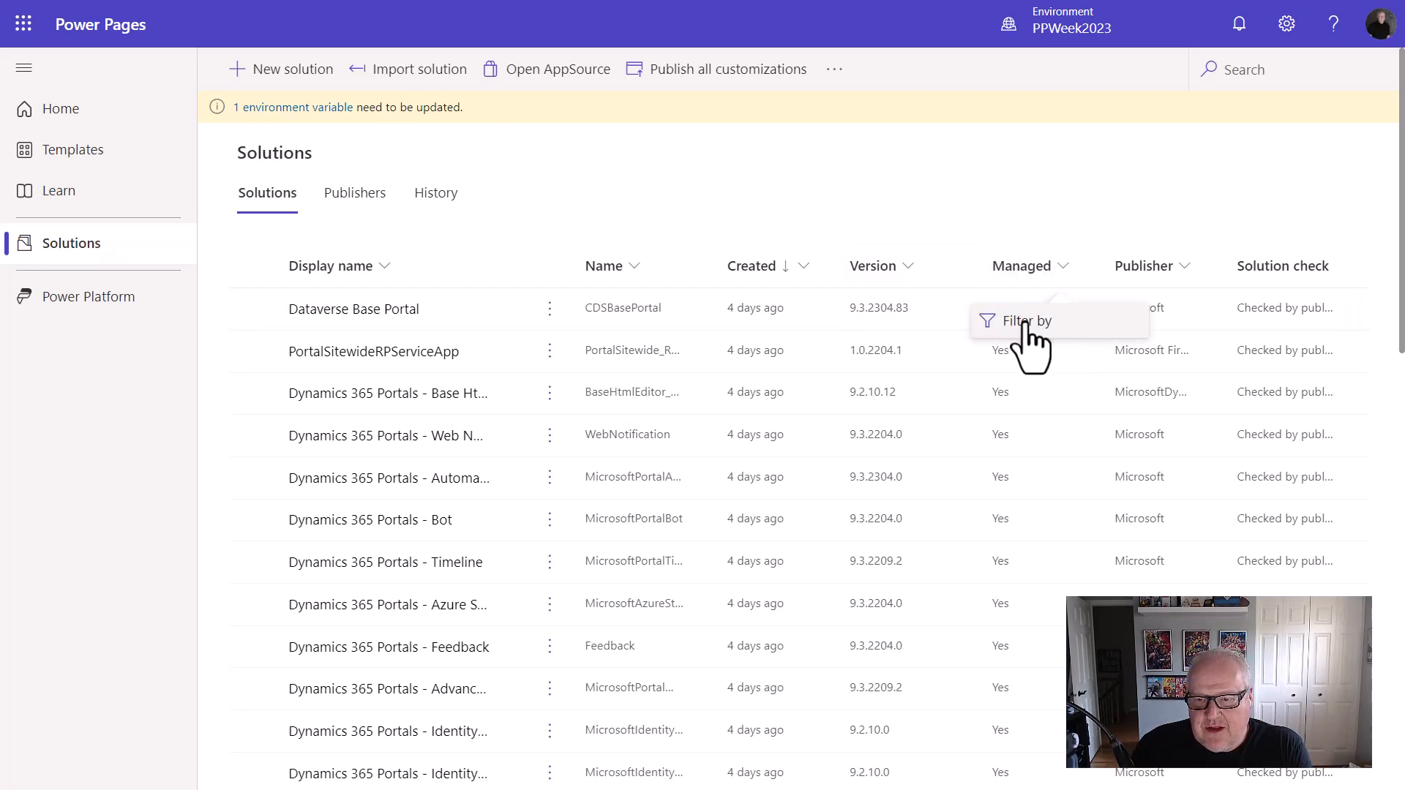
left_click(1027, 322)
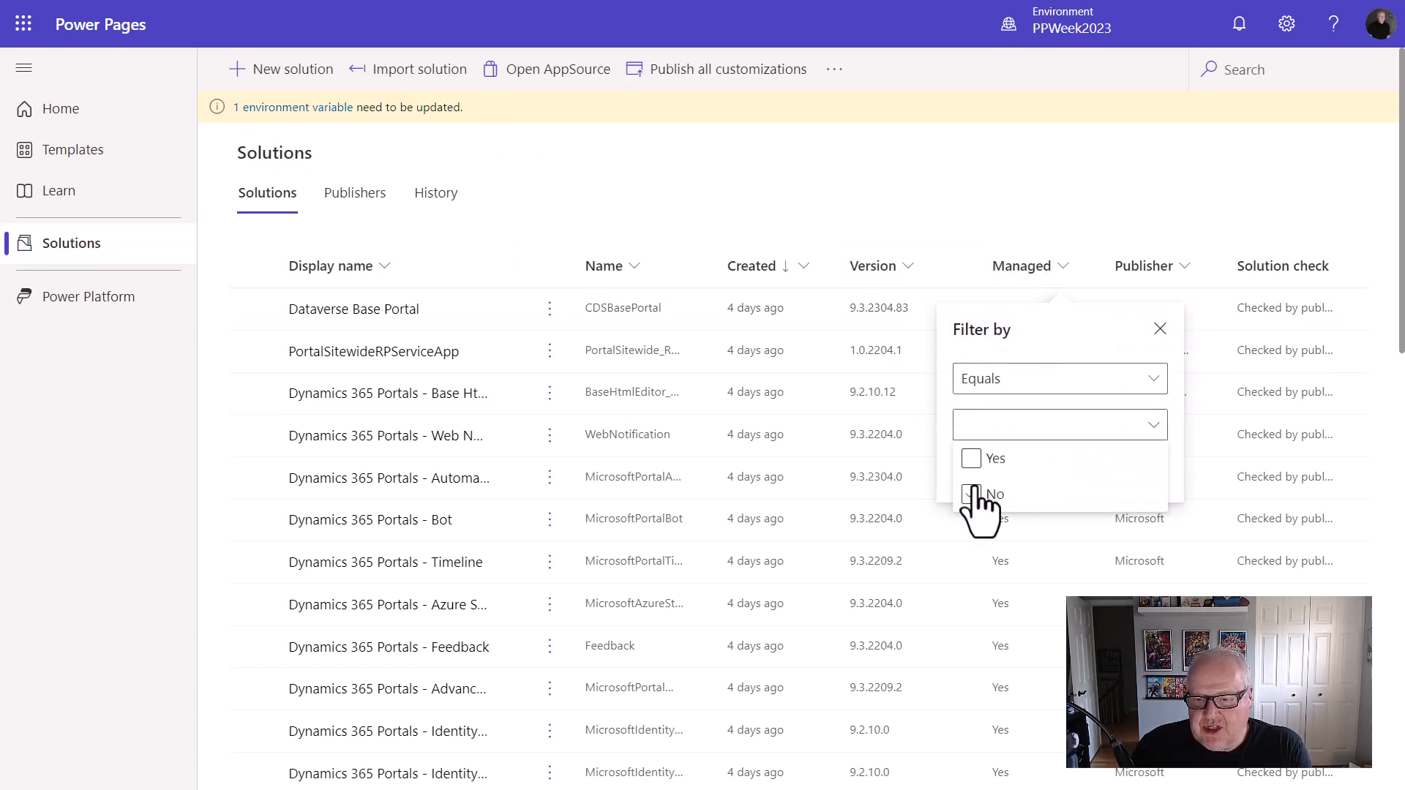
left_click(970, 494)
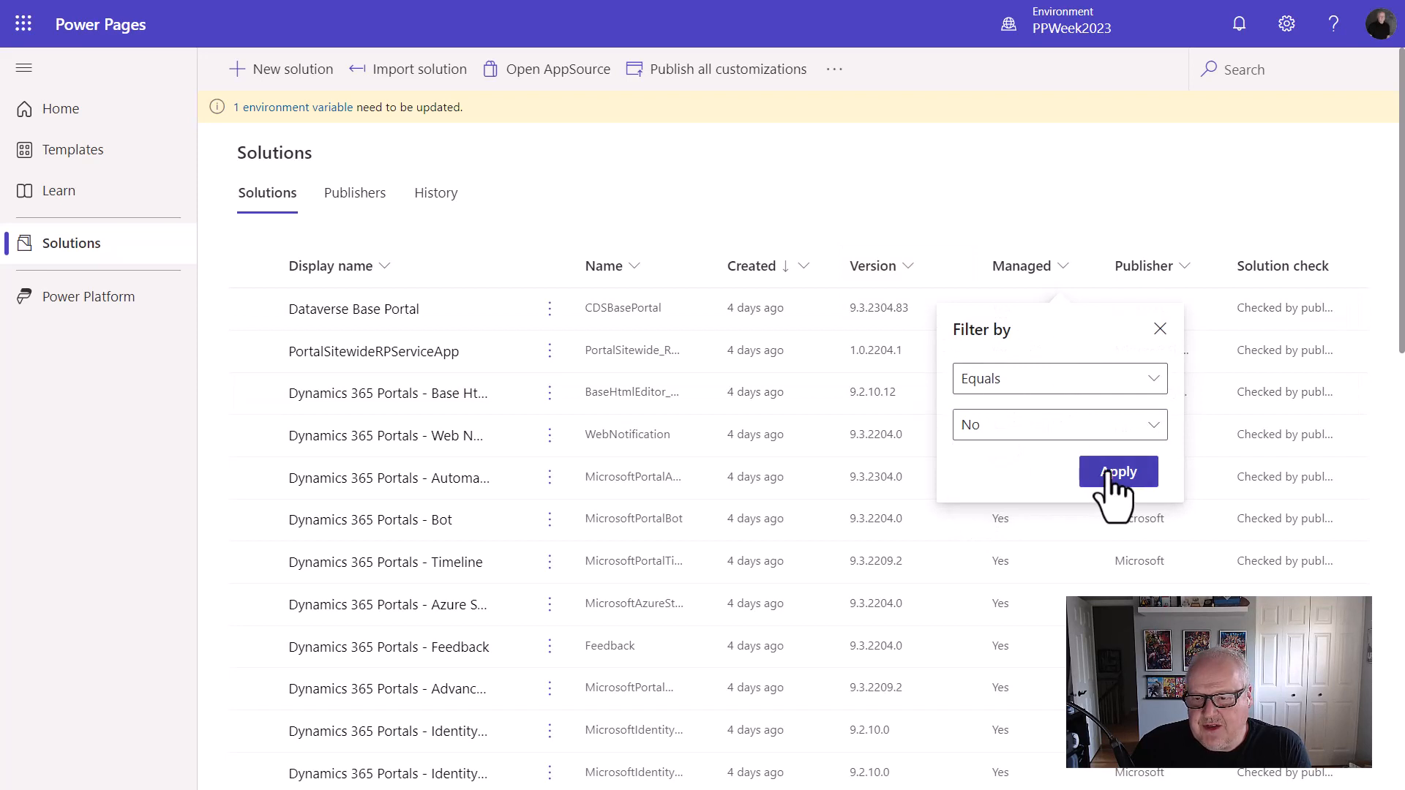
left_click(1118, 471)
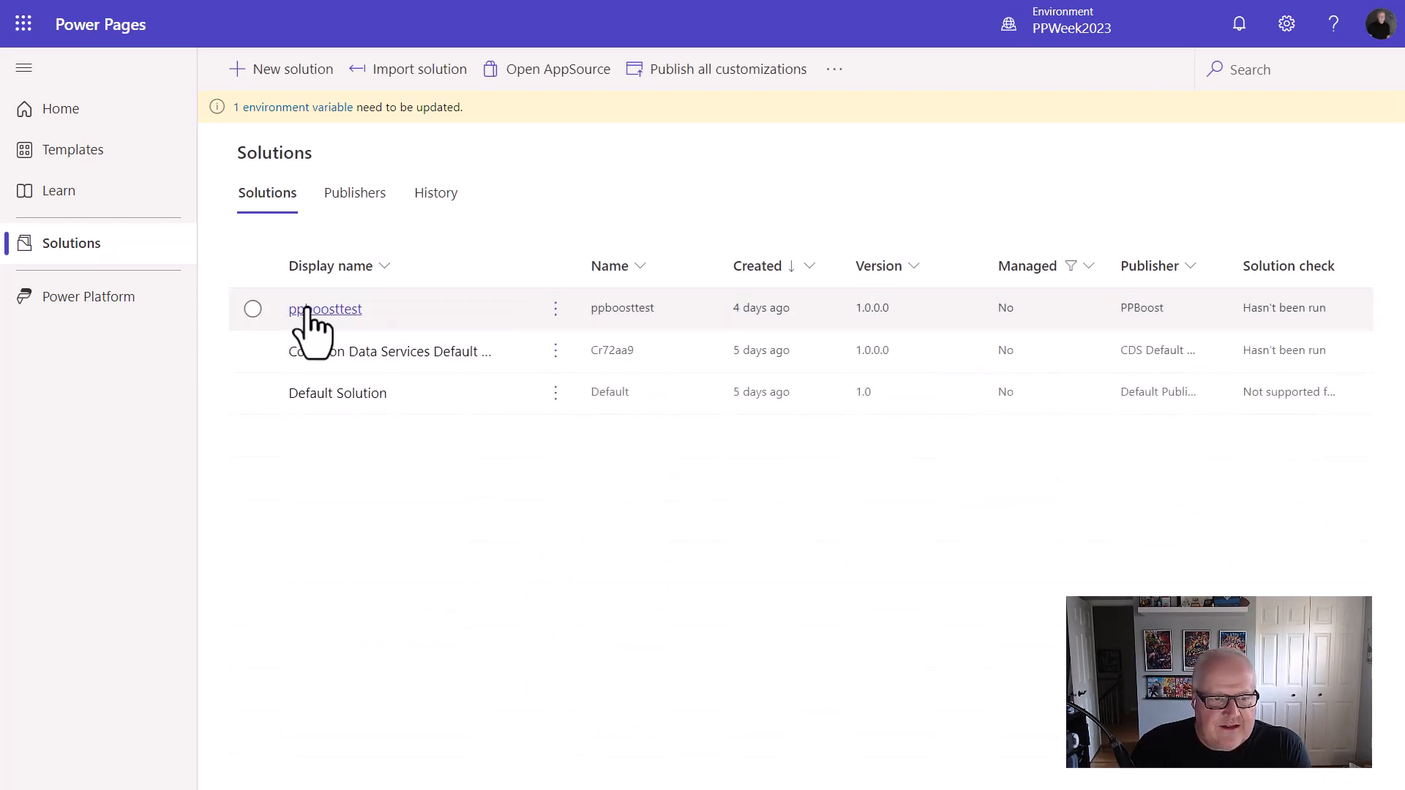
Open the ppboosttest solution's Cloud flows and start a new instant cloud flow.
left_click(324, 309)
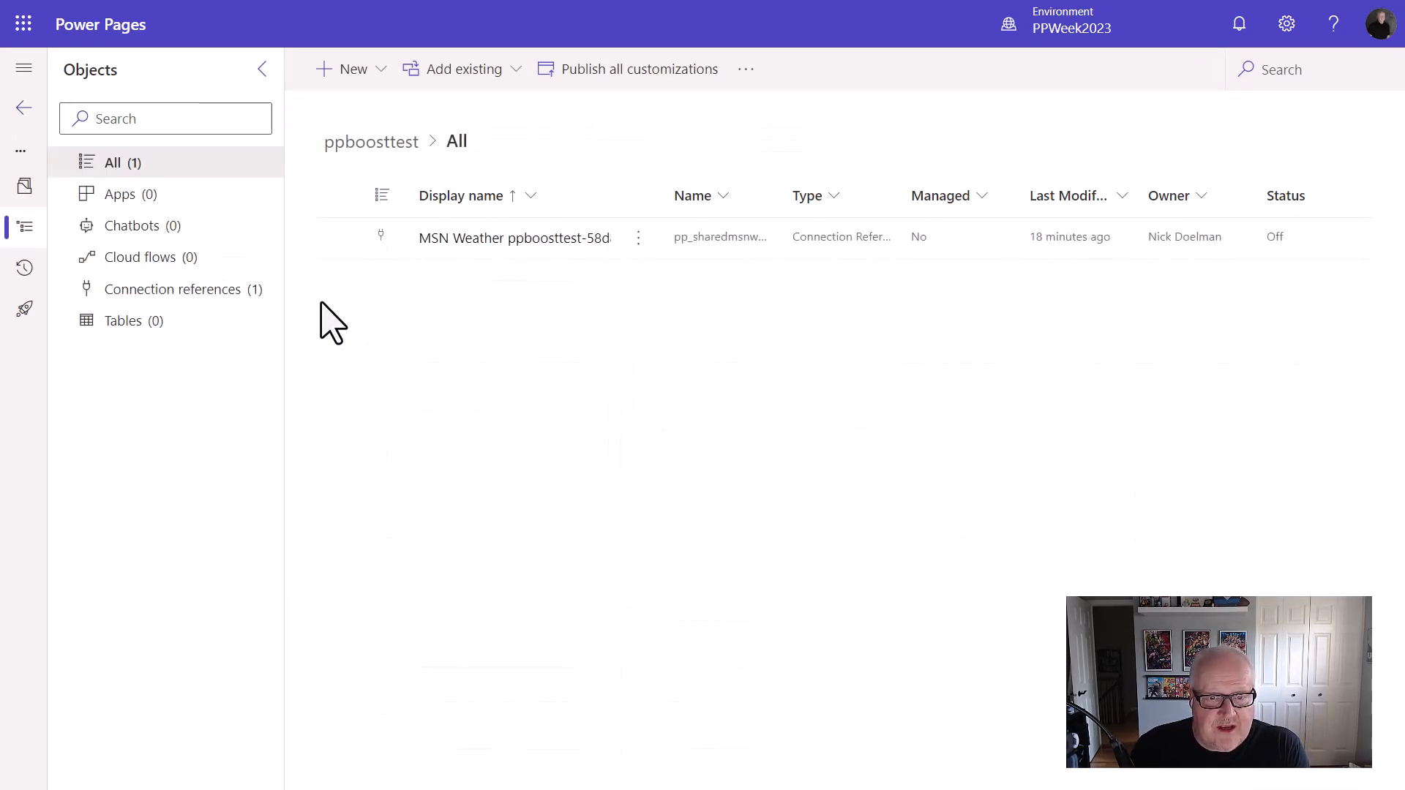
mouse_move(407, 411)
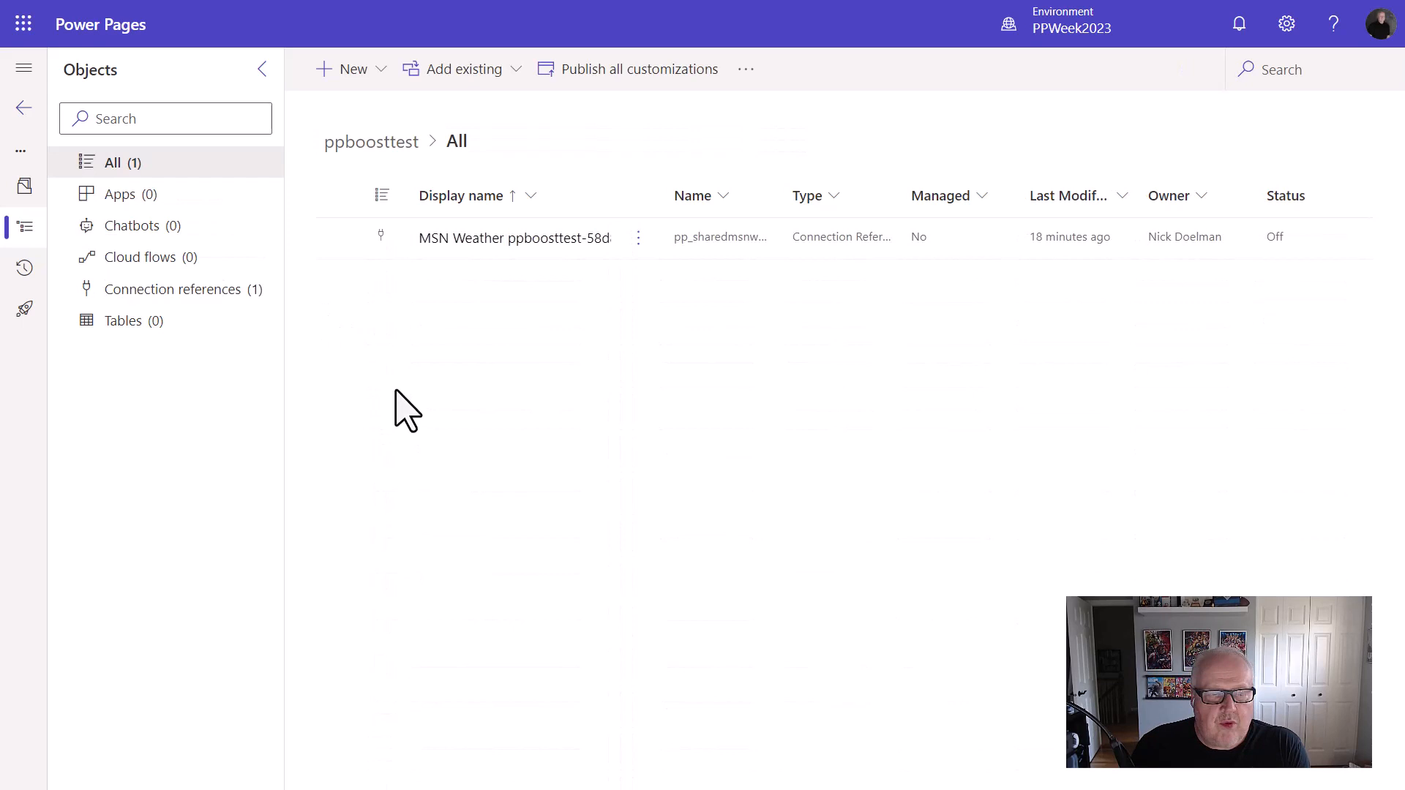
mouse_move(151, 257)
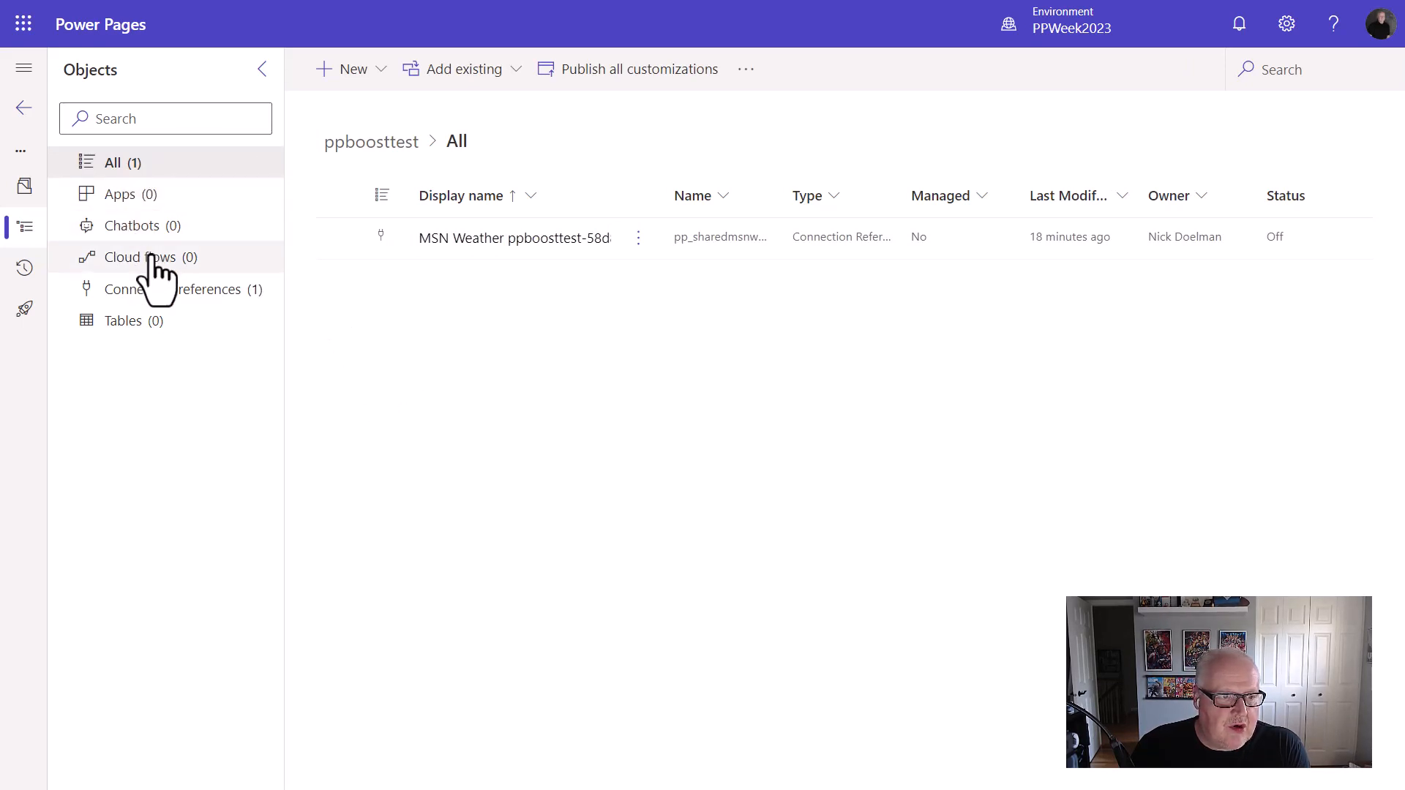
left_click(140, 257)
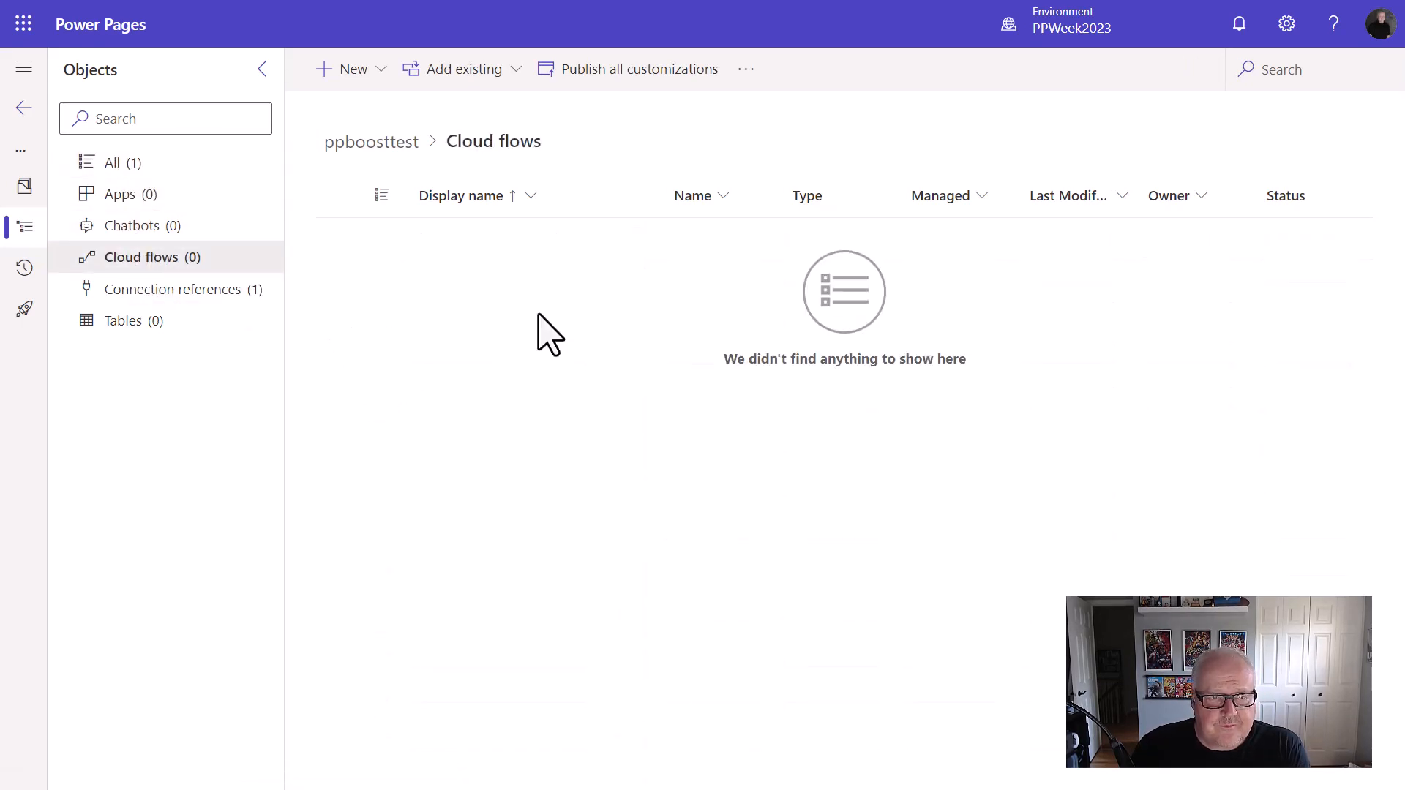
left_click(352, 69)
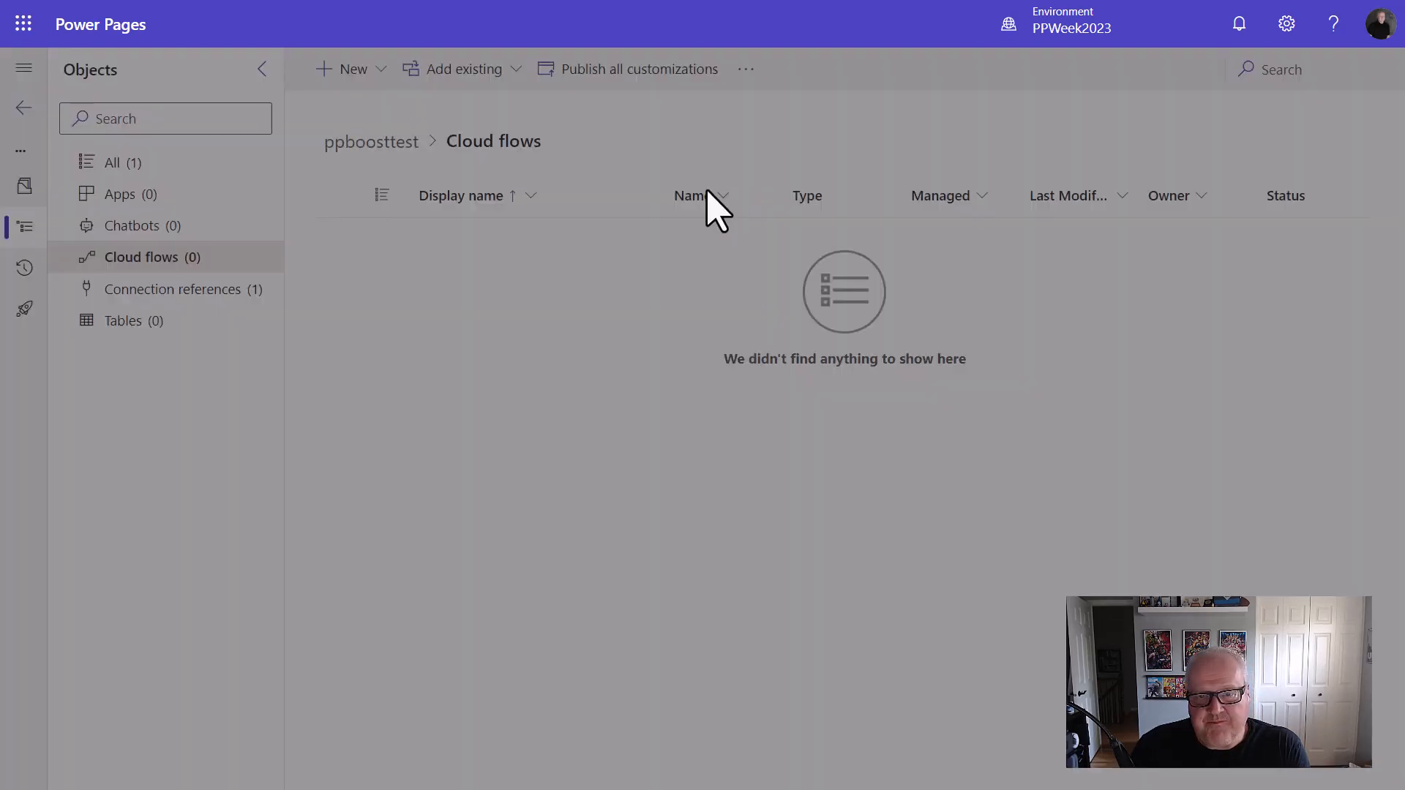
mouse_move(646, 350)
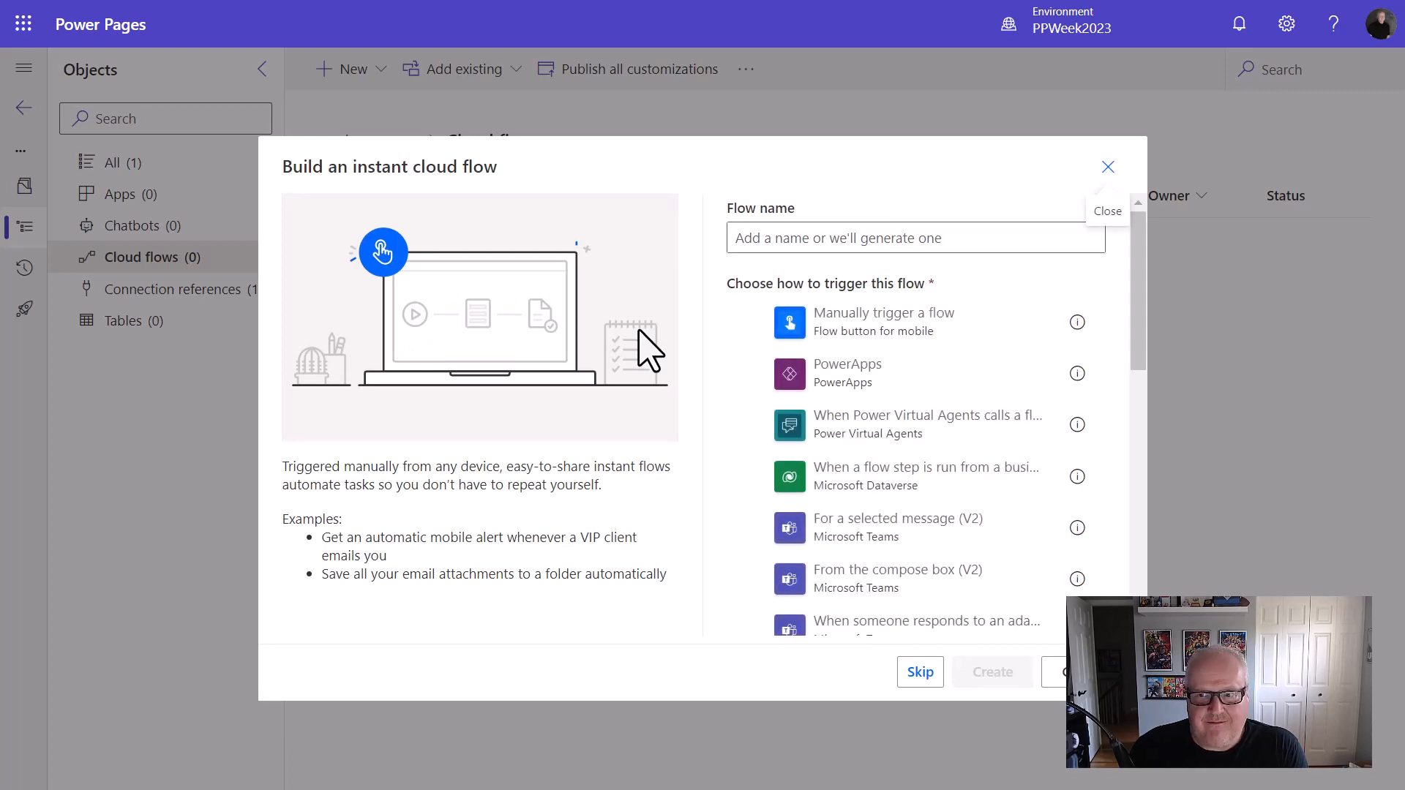
mouse_move(647, 354)
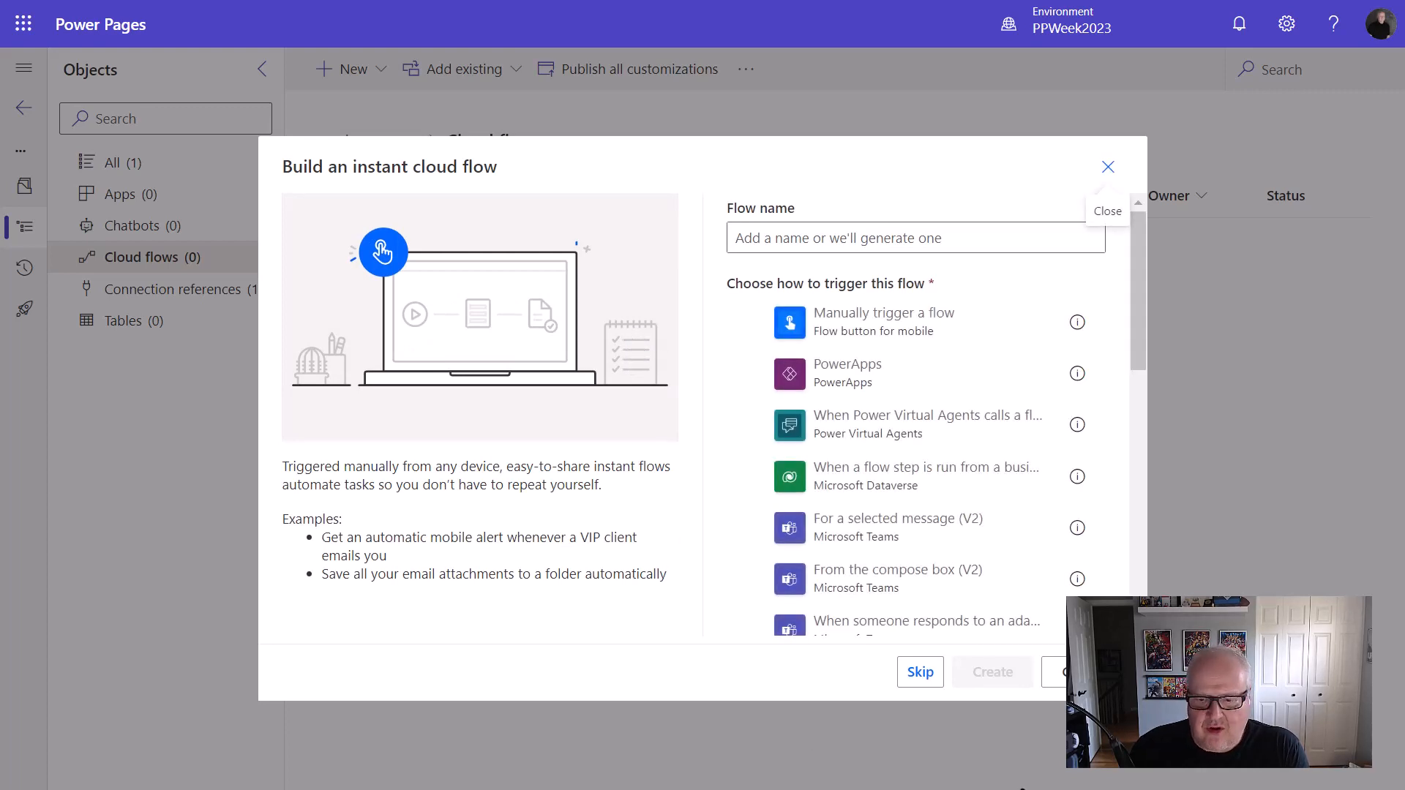
Skip naming and add the Power Pages 'When Power Pages calls a flow' trigger.
left_click(1107, 167)
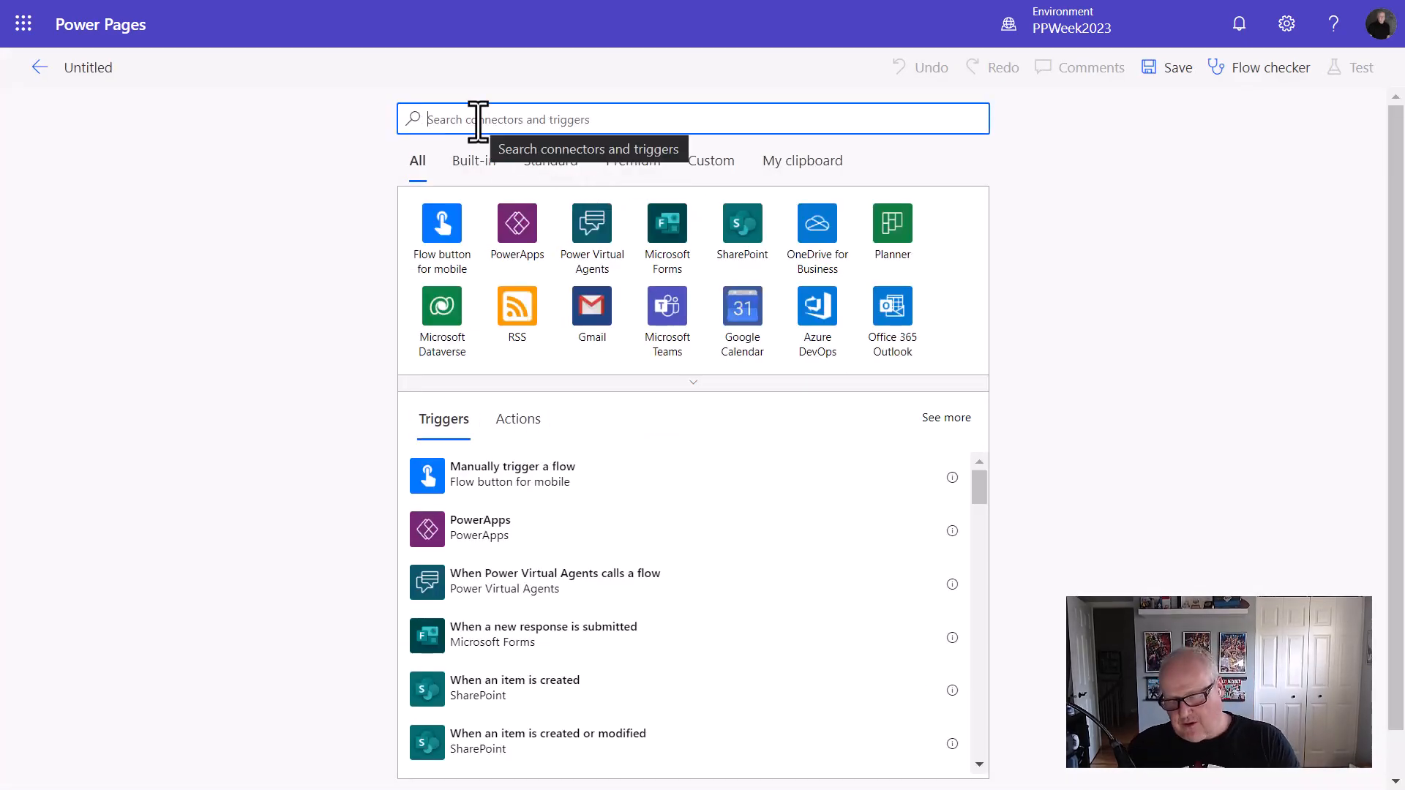
type("power pa")
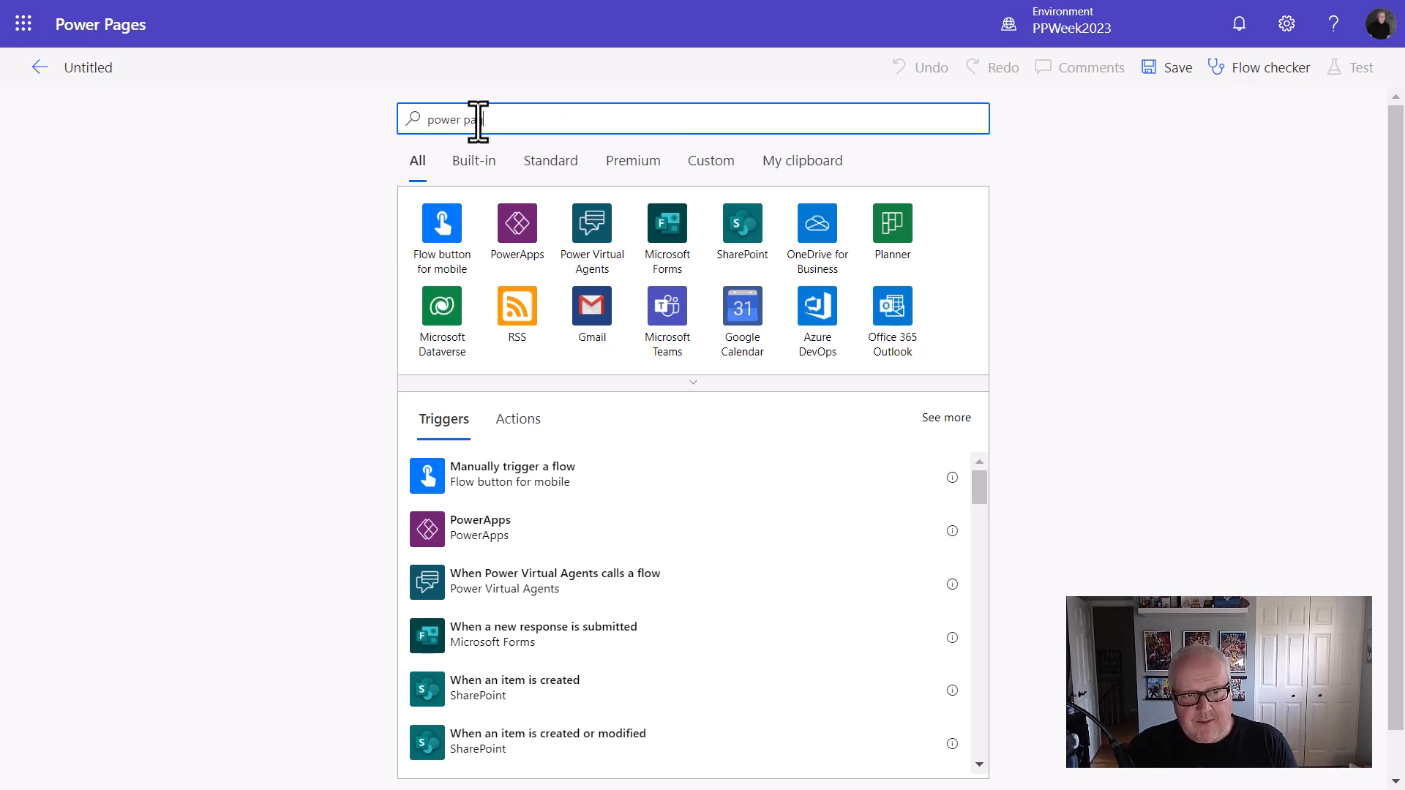
type("ge")
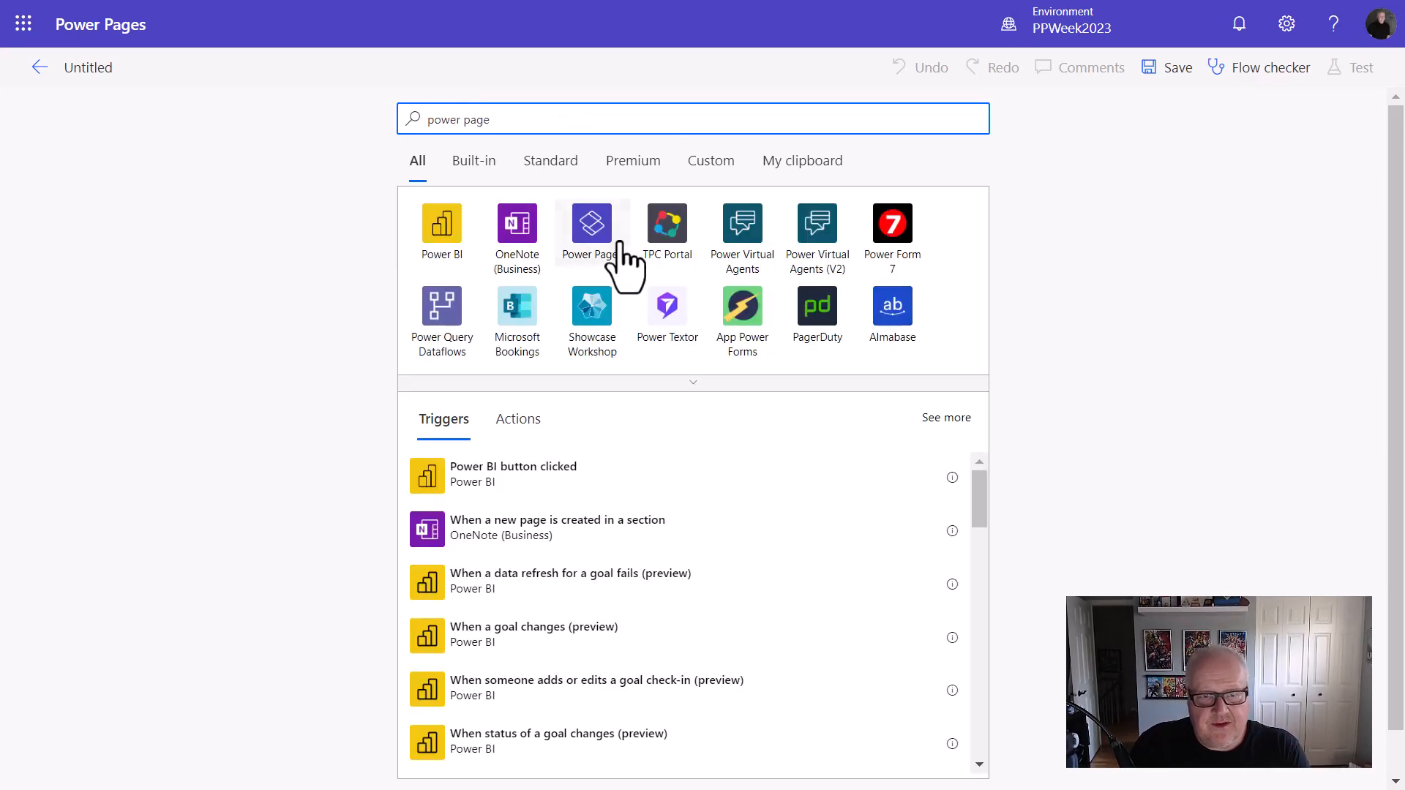
left_click(590, 224)
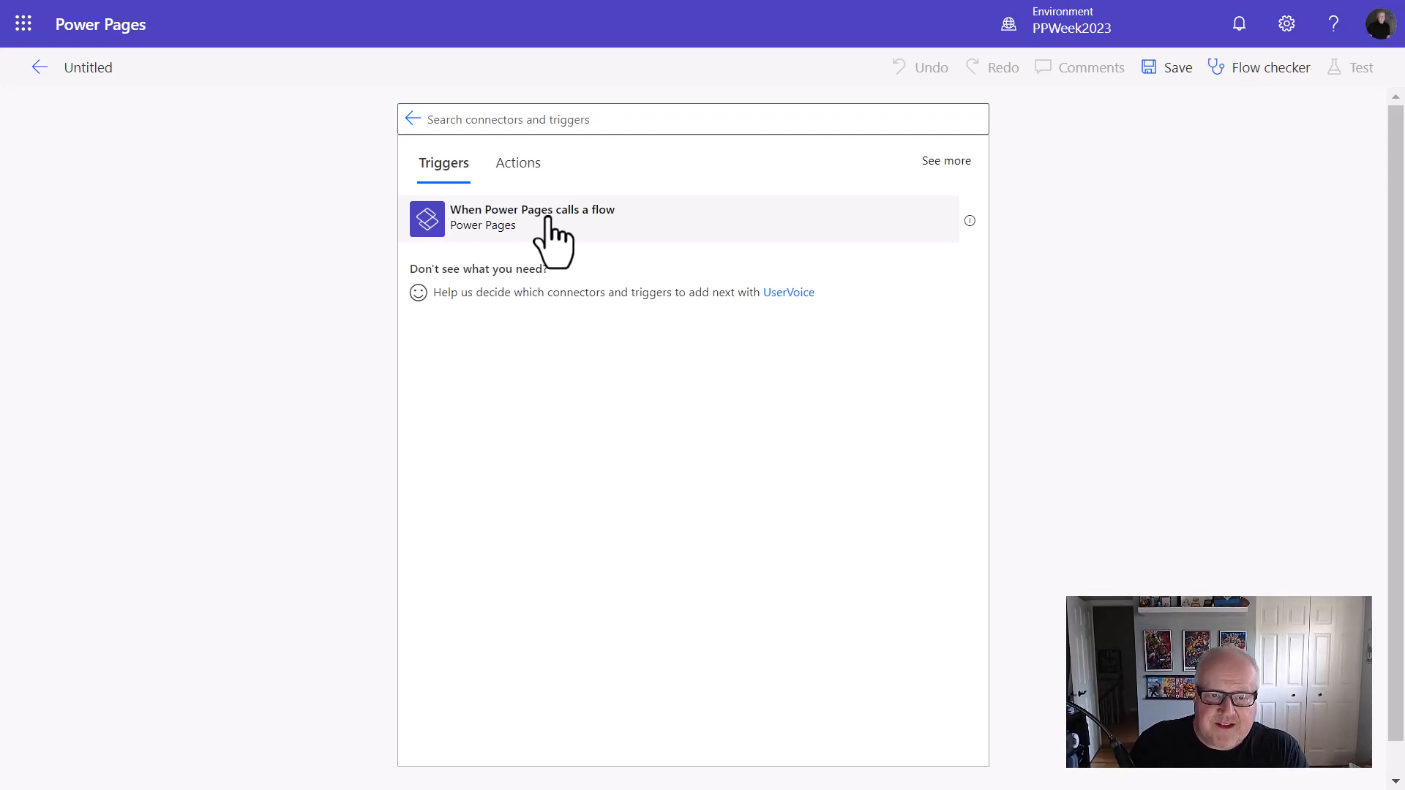
left_click(532, 218)
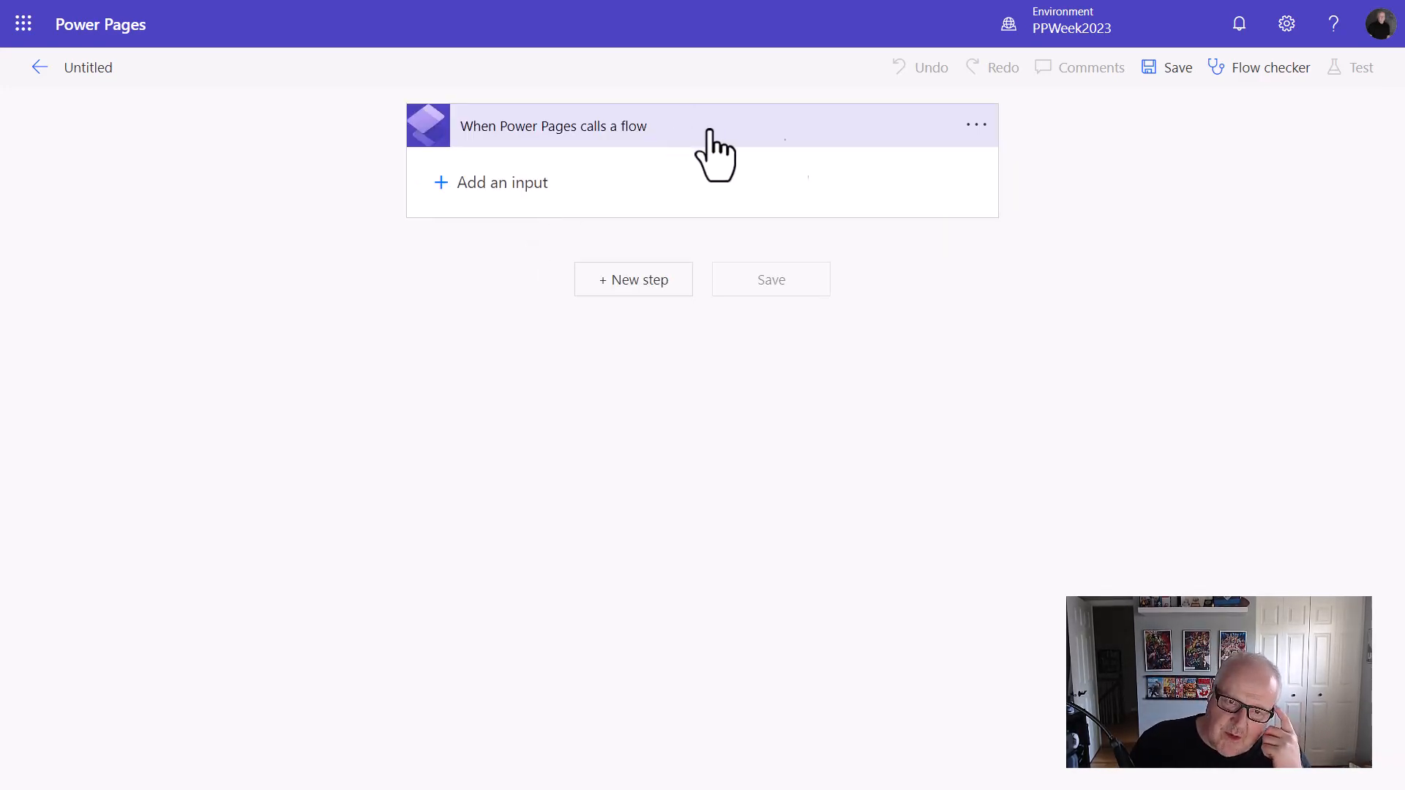
left_click(975, 124)
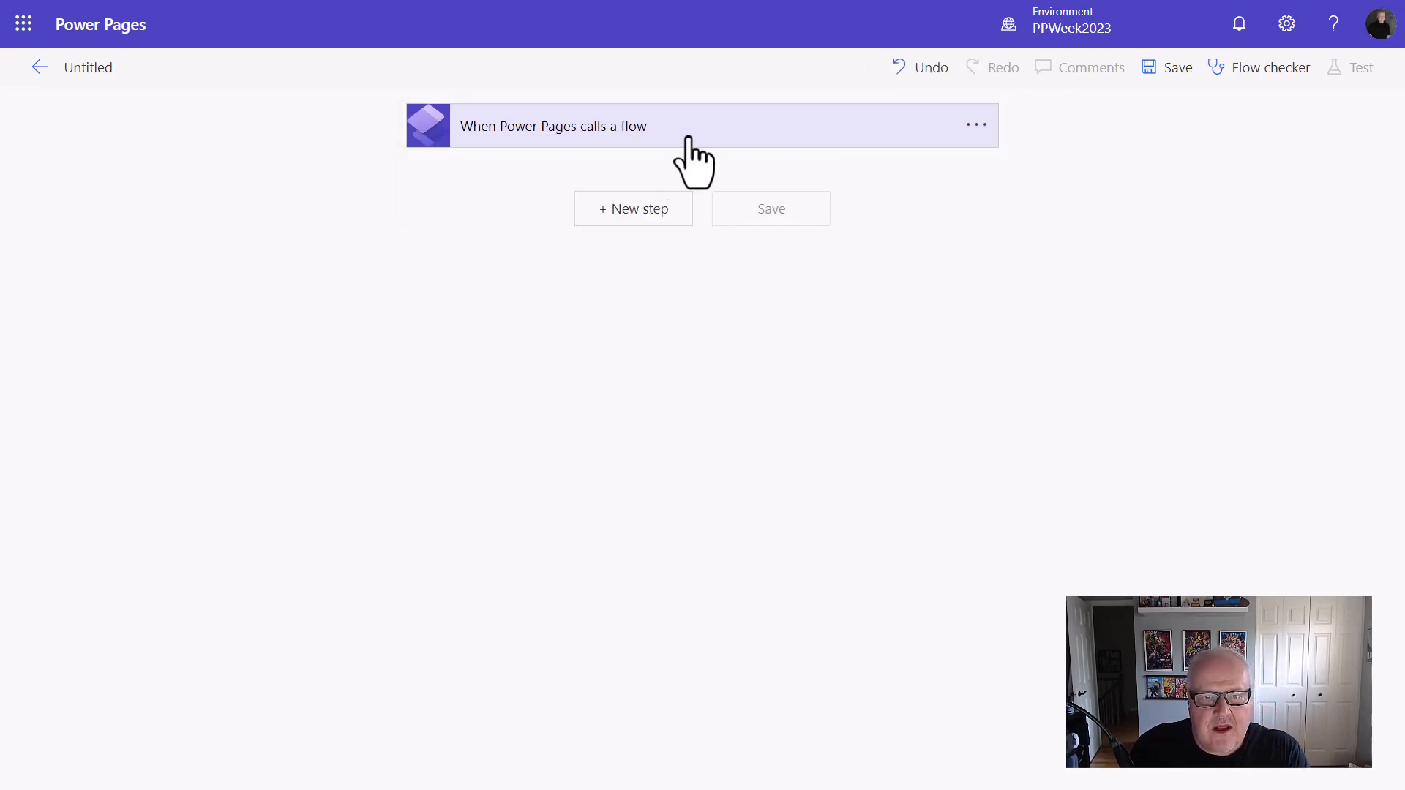
Add a text input 'Location' prompting 'Please enter a location' to the trigger.
left_click(553, 125)
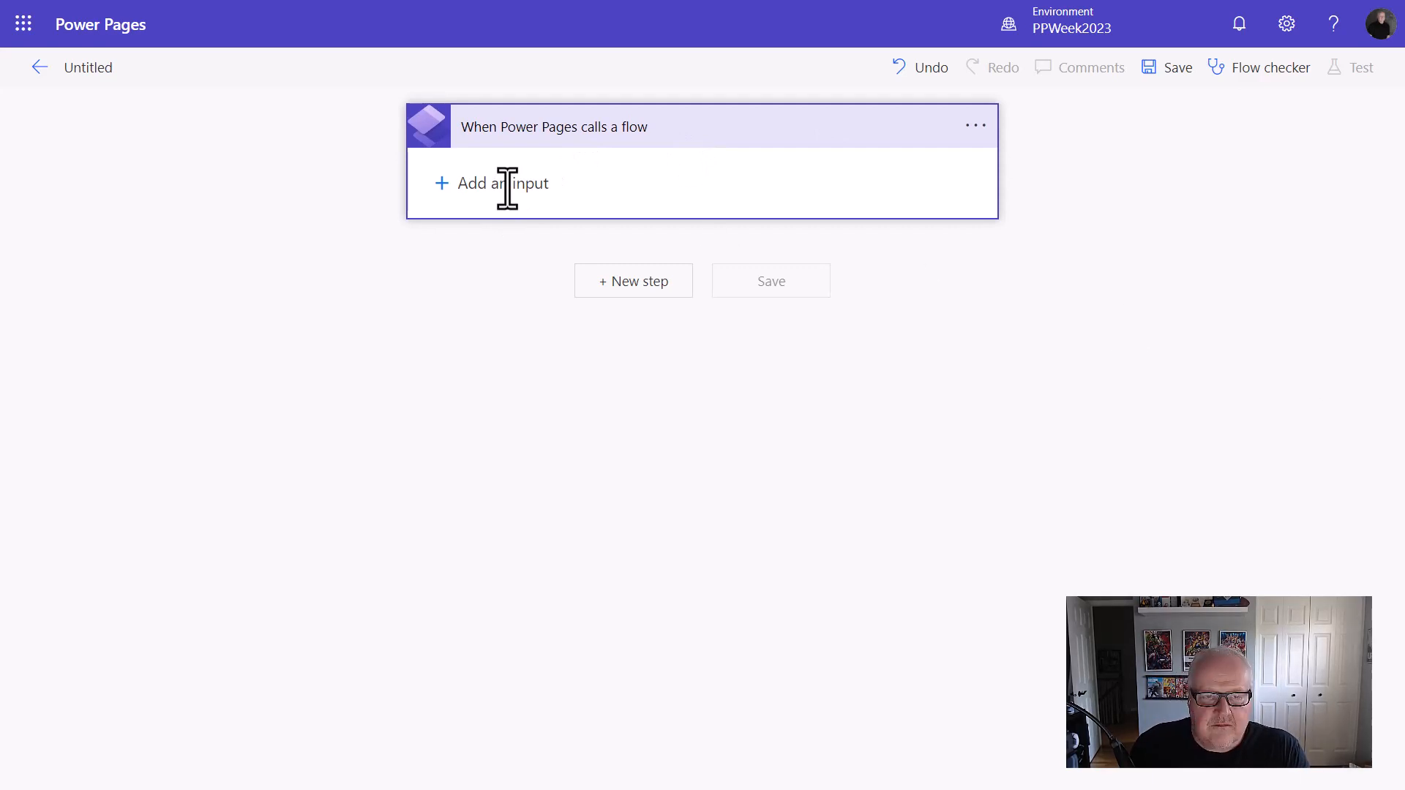
mouse_move(467, 244)
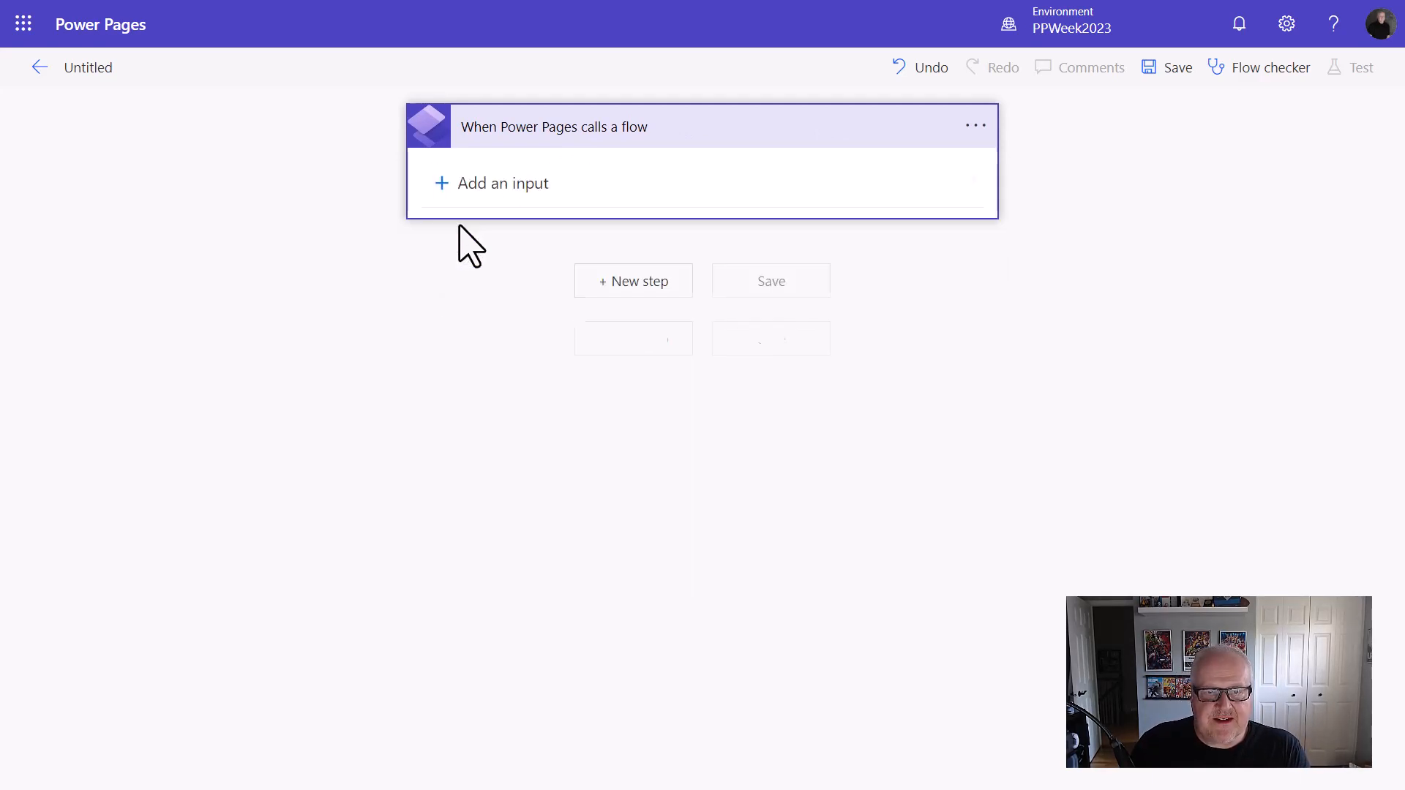
left_click(502, 183)
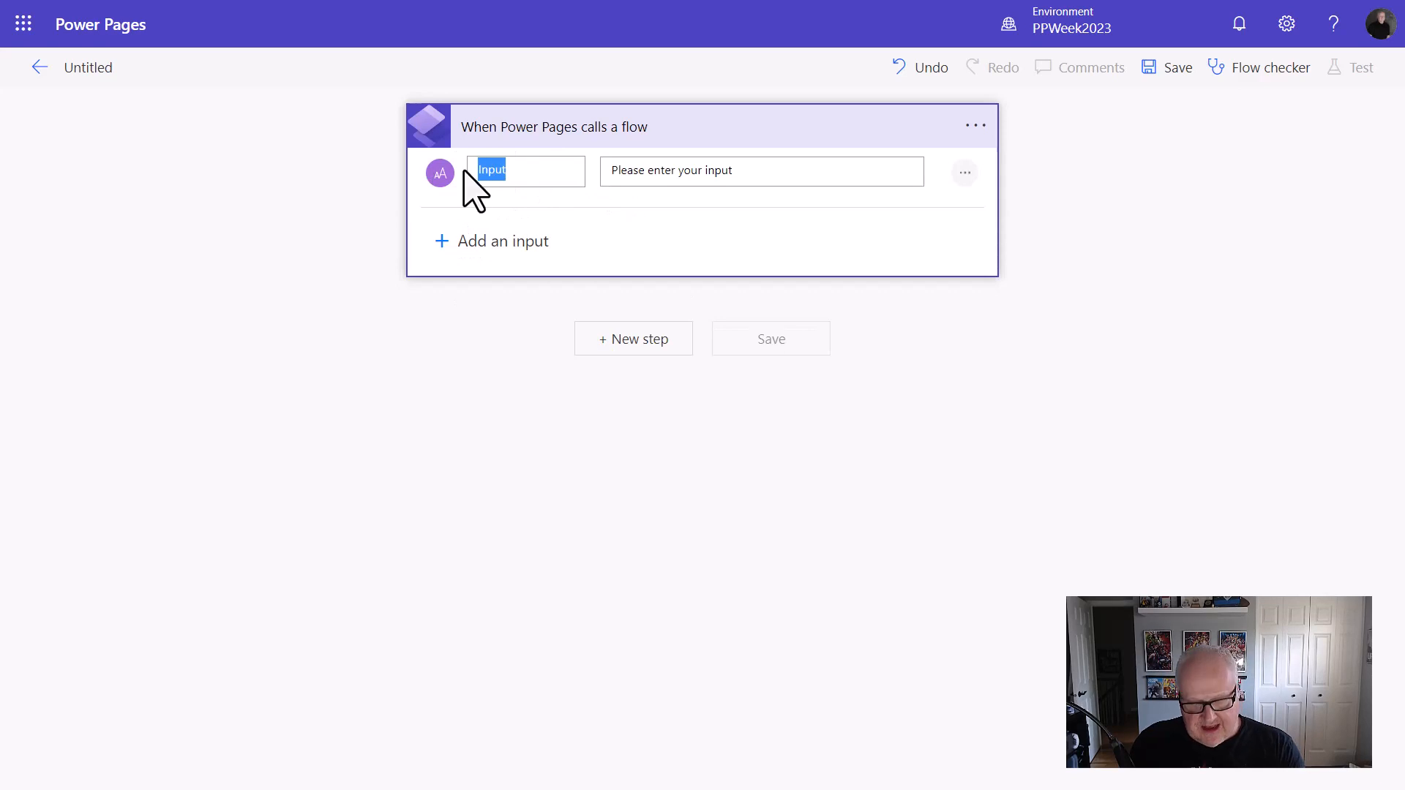
type("Location")
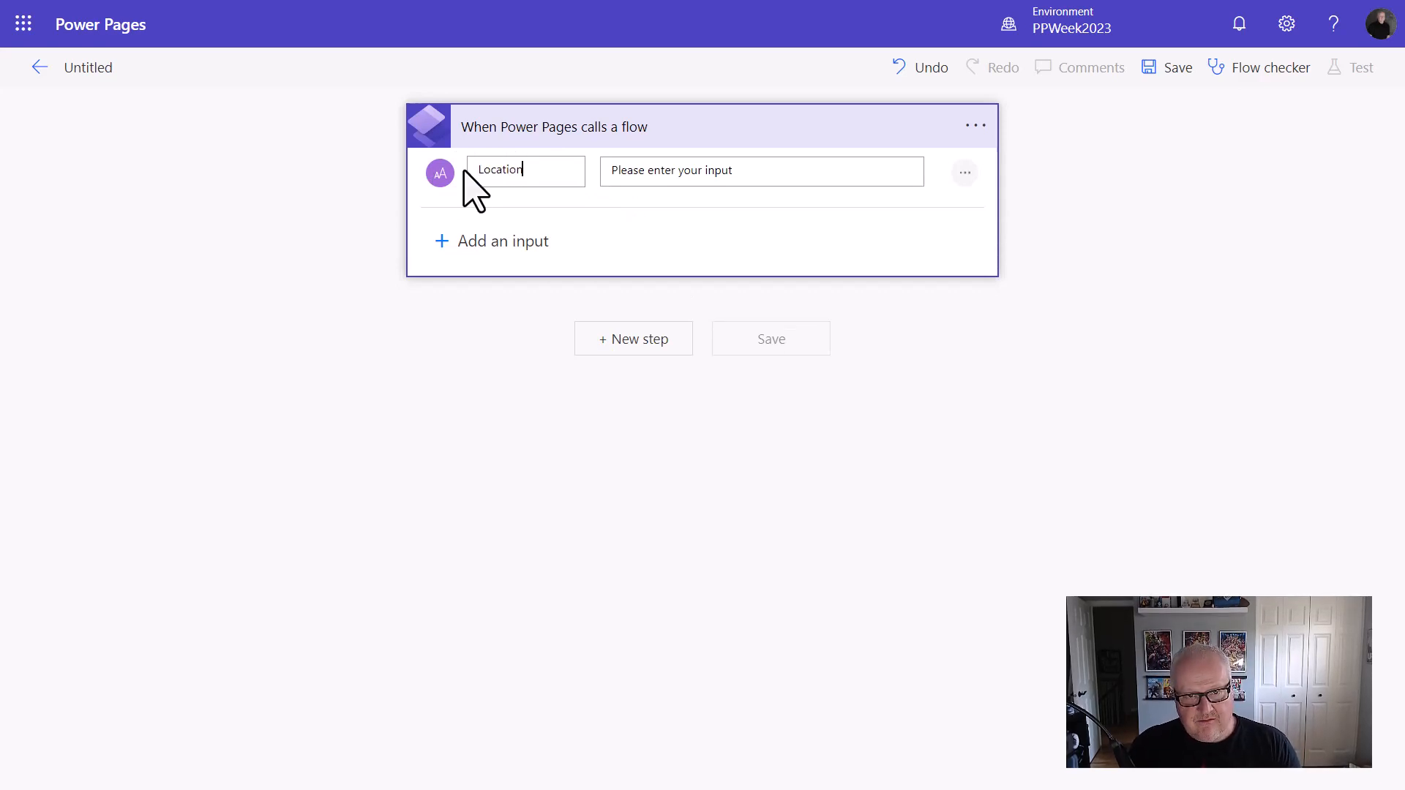
left_click(760, 170)
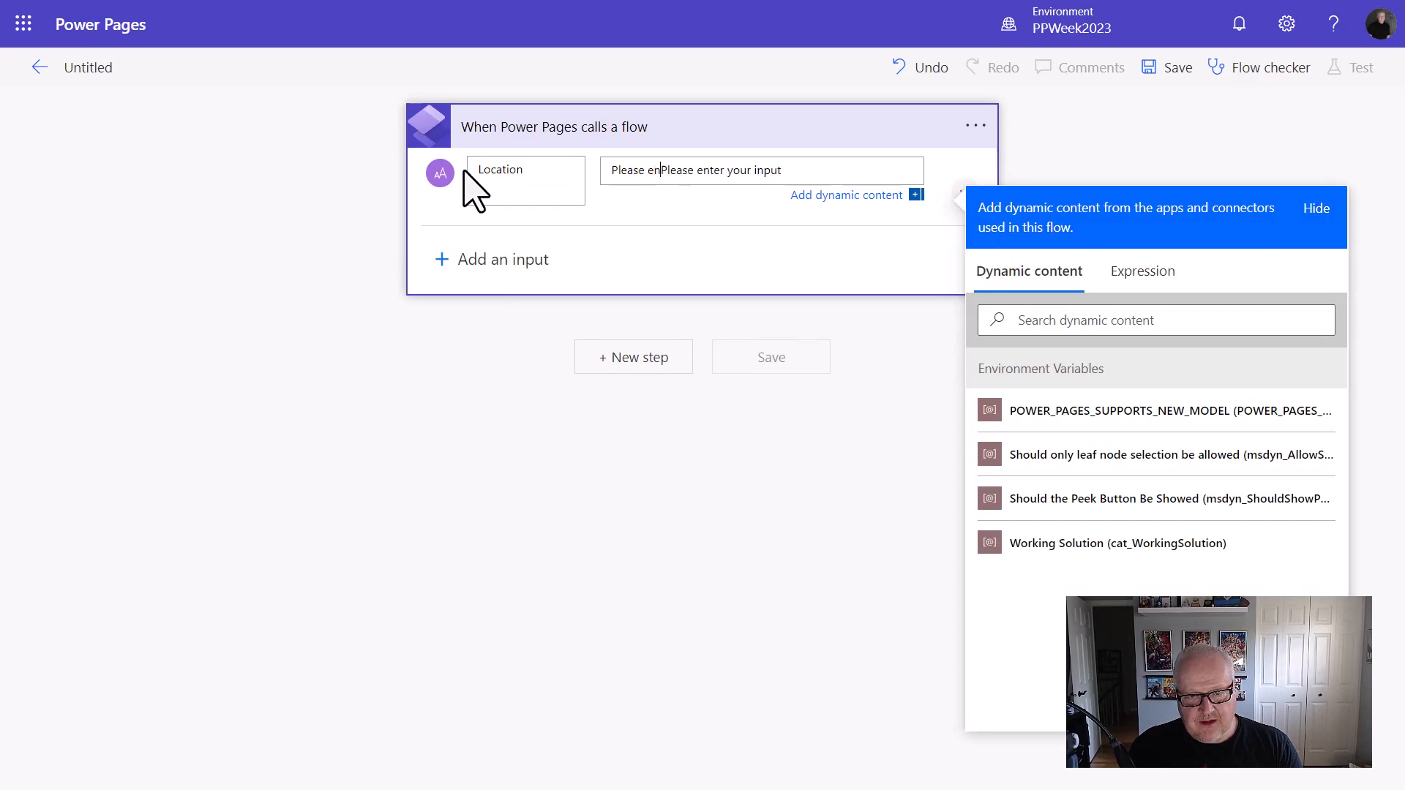
type("Please enter a loication")
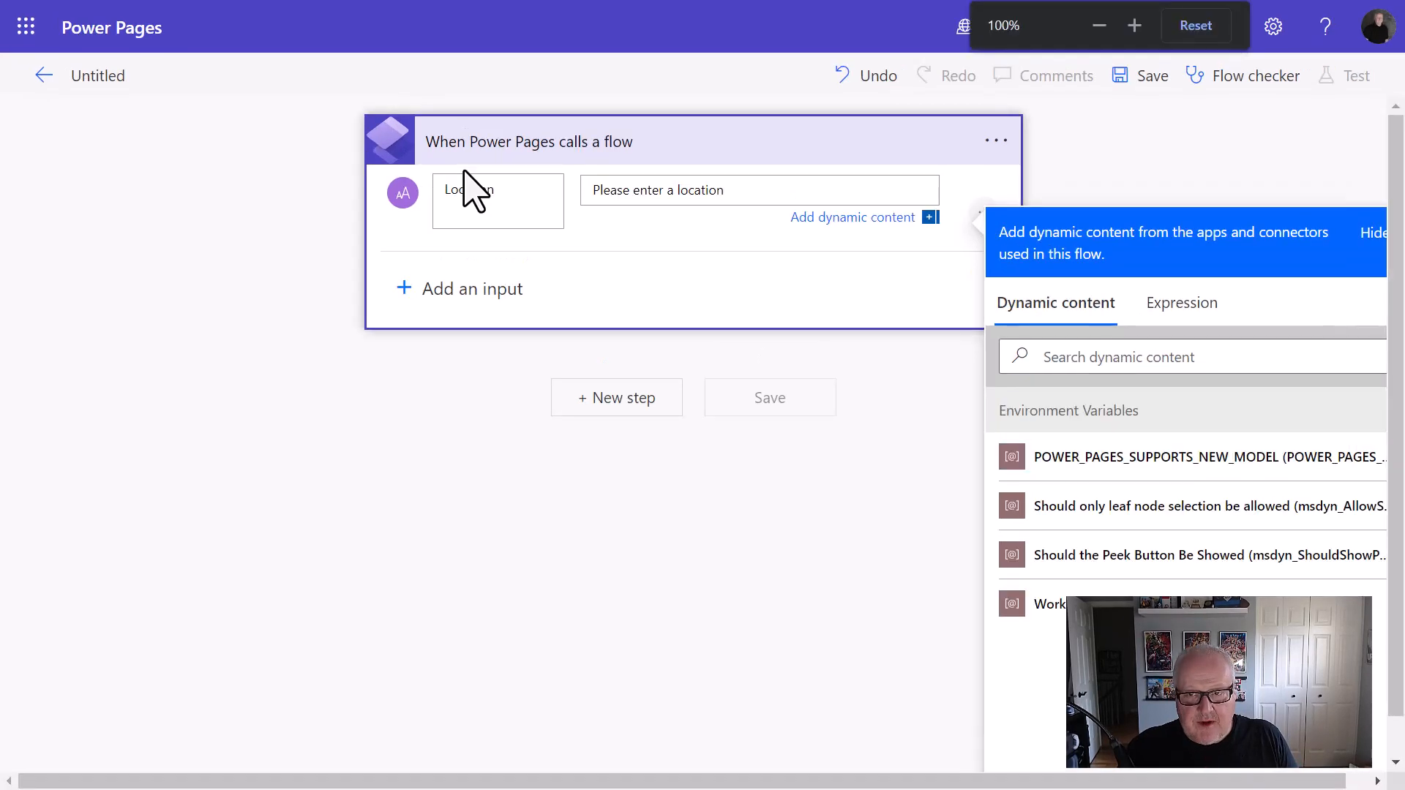
left_click(1133, 24)
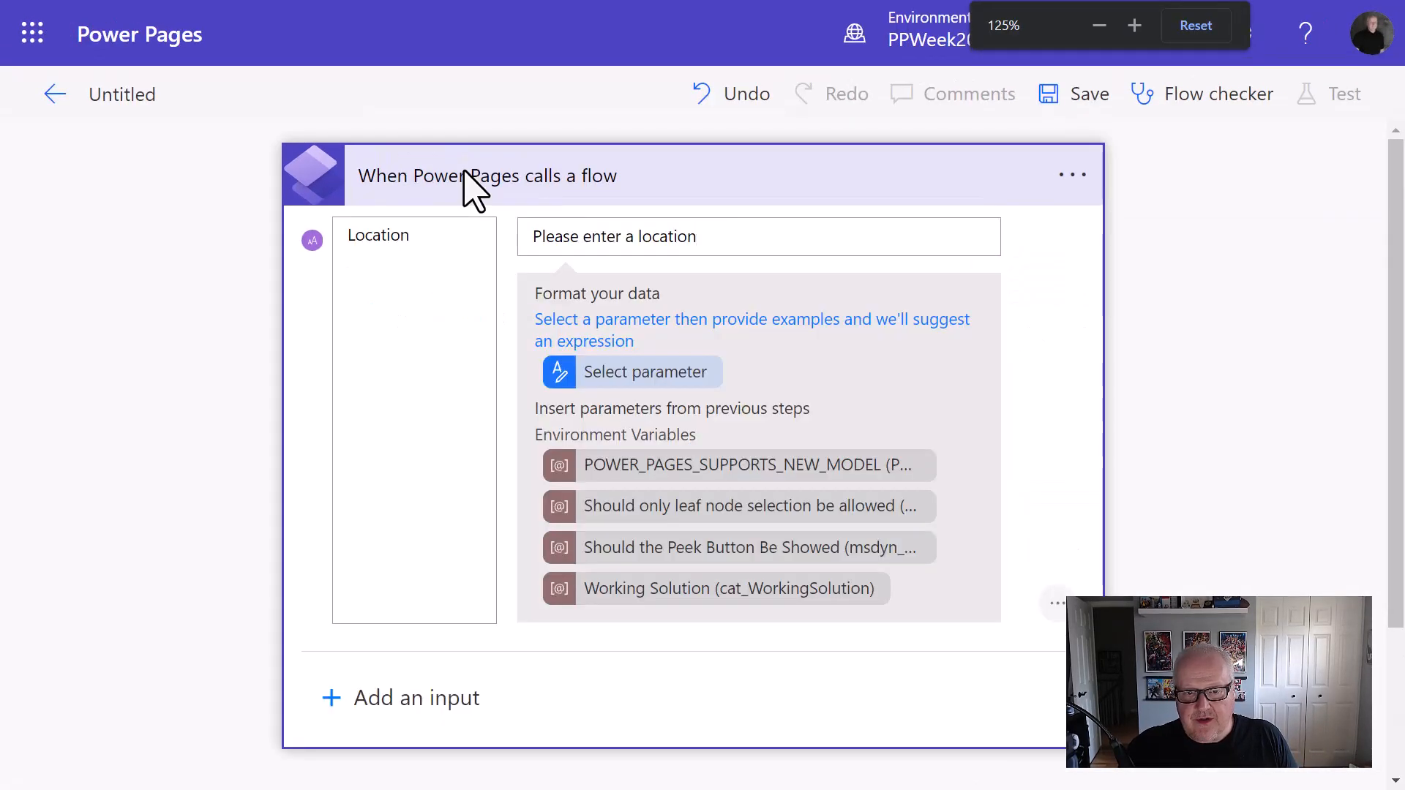
left_click(1098, 25)
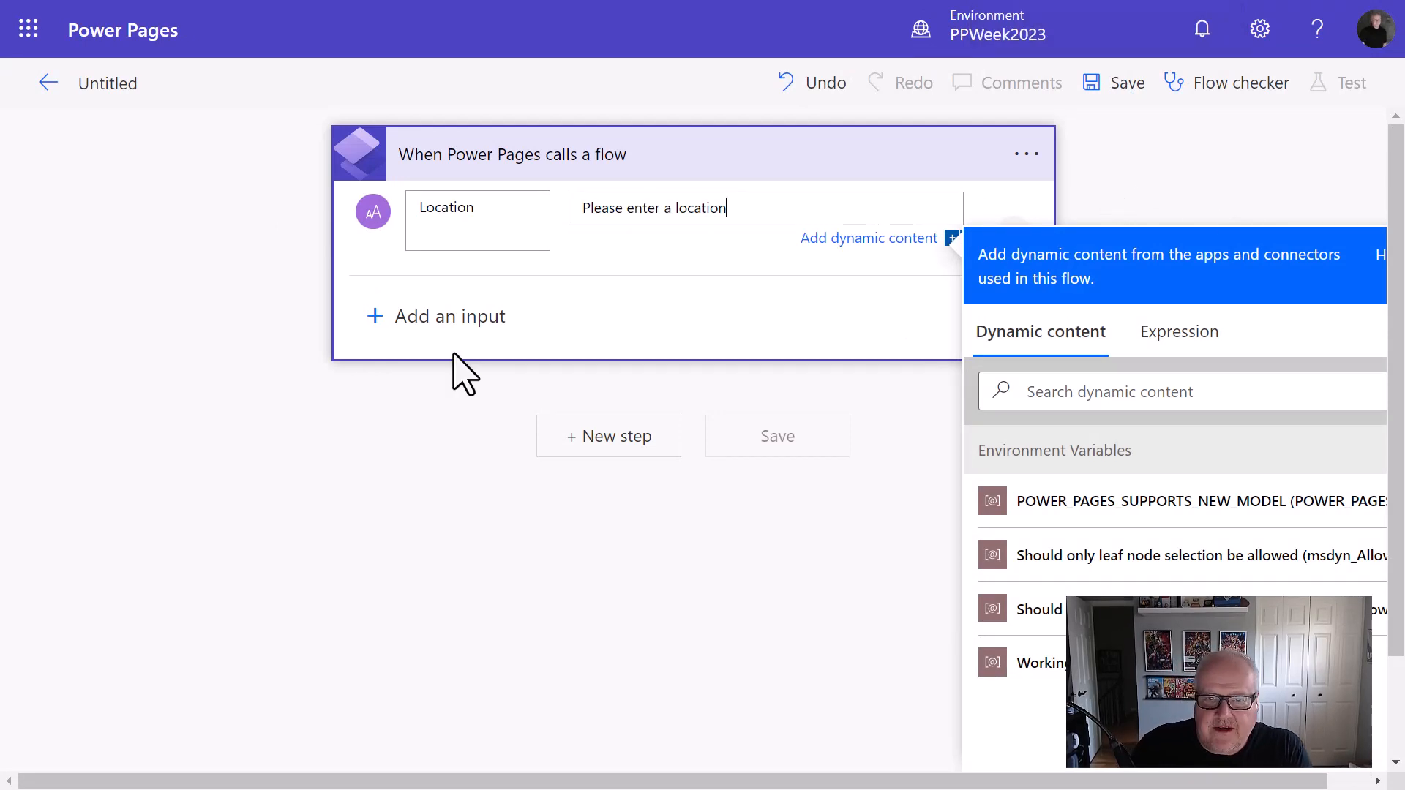
left_click(448, 315)
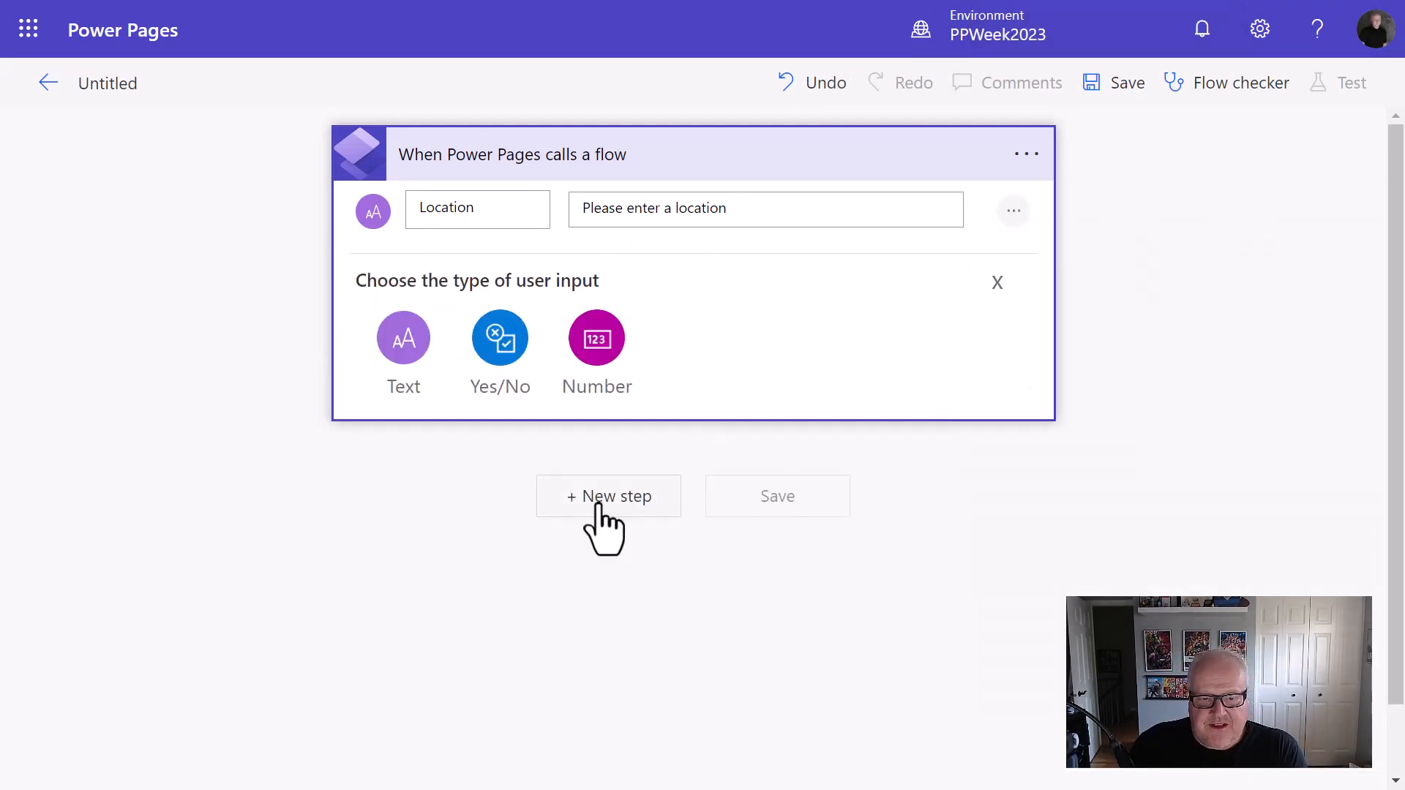
Add a new step after the trigger and choose the MSN Weather connector.
left_click(608, 496)
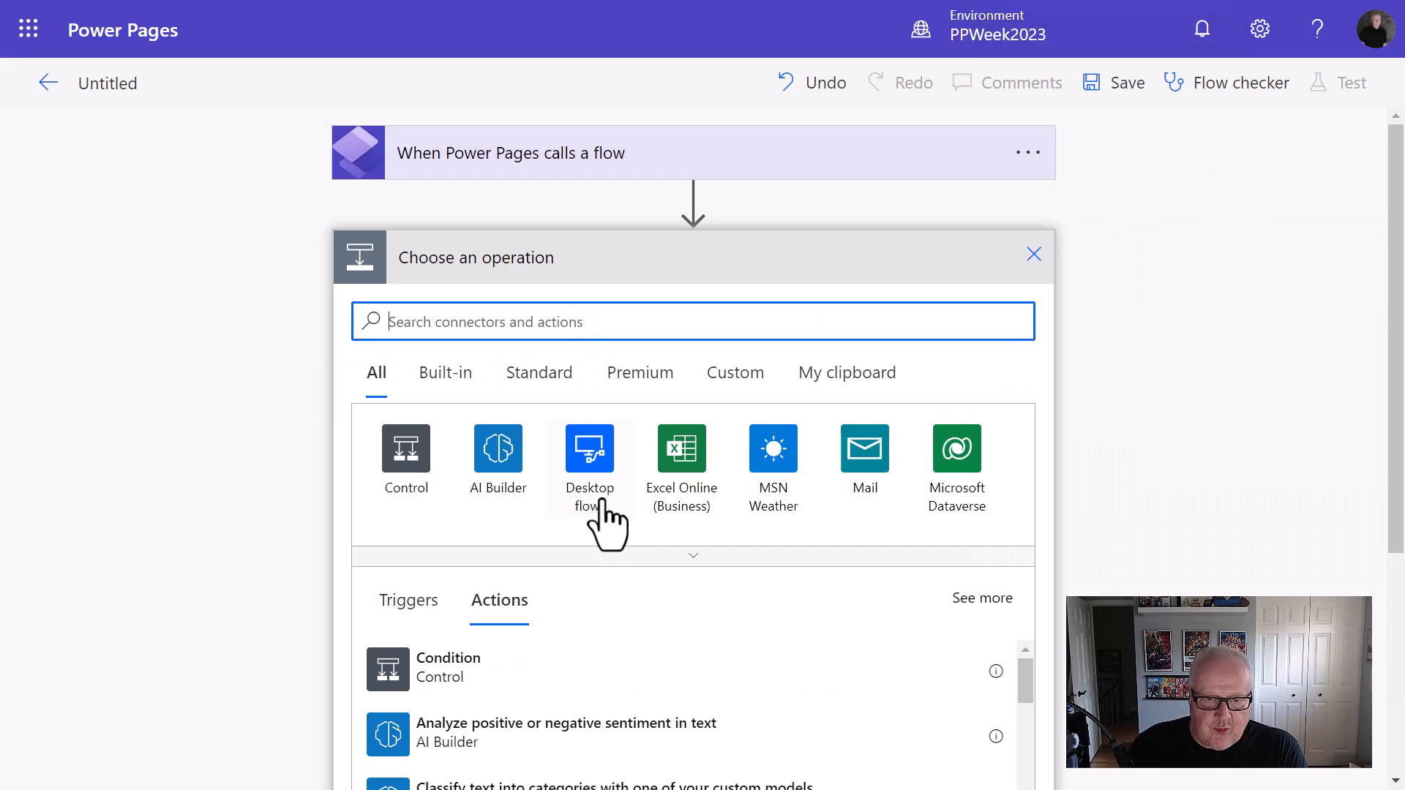
mouse_move(588, 447)
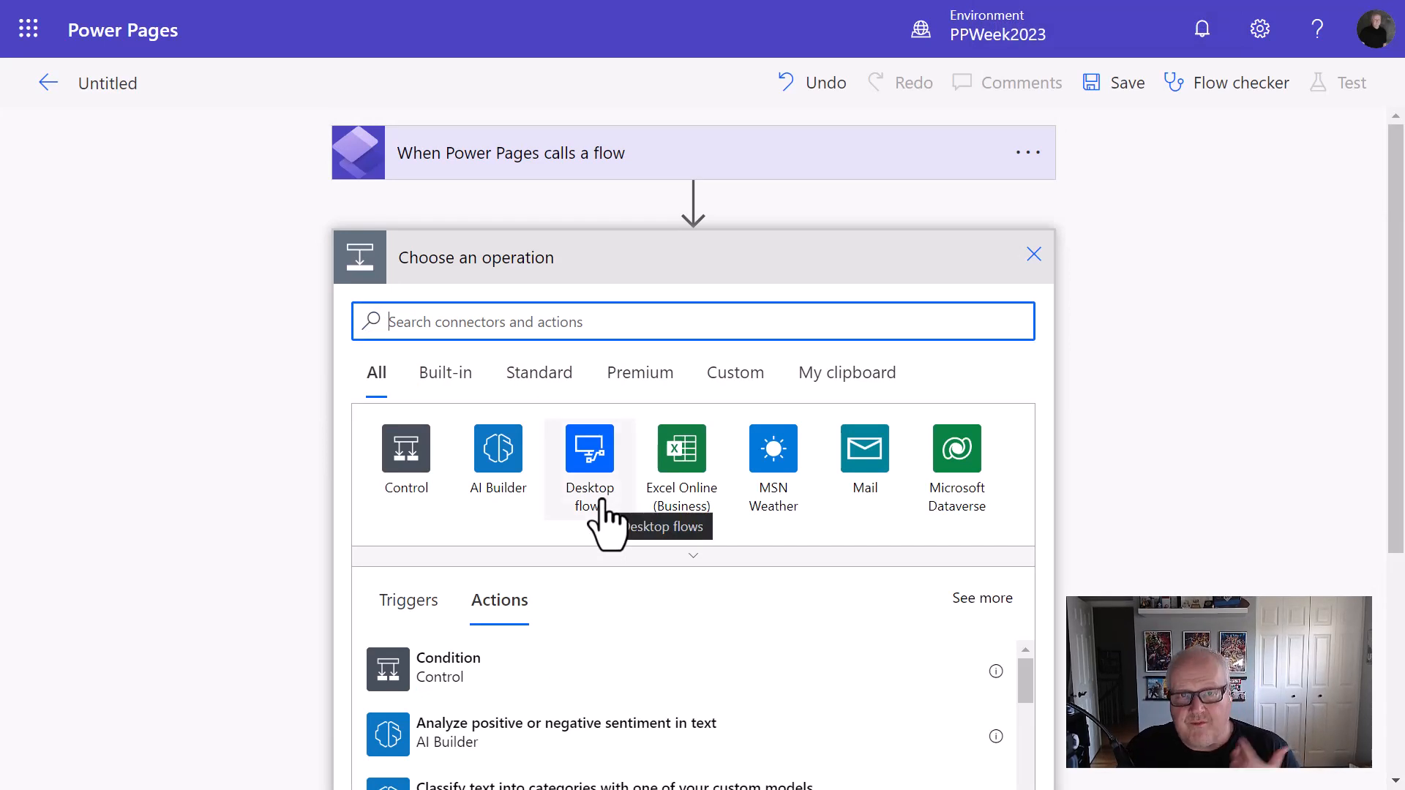
mouse_move(842, 524)
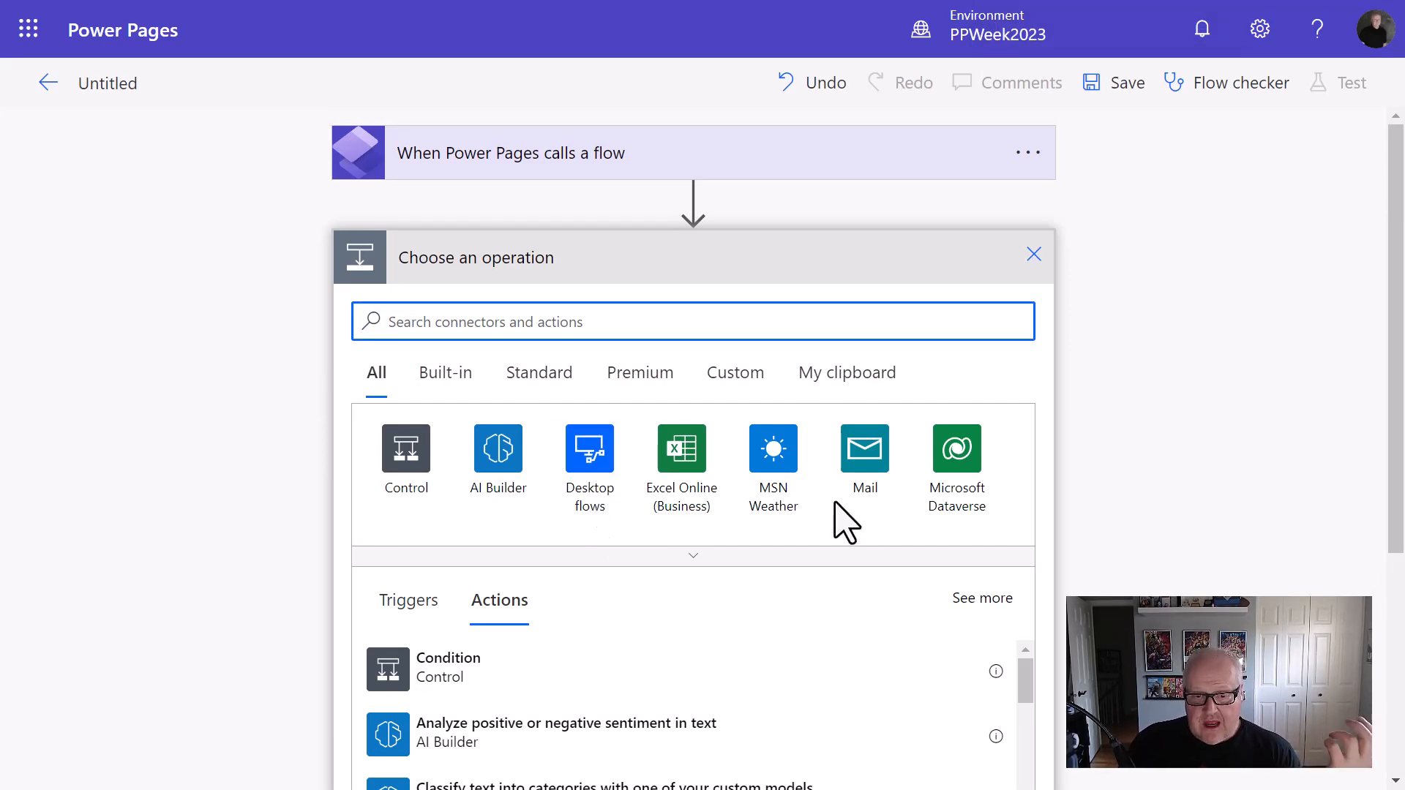
left_click(773, 449)
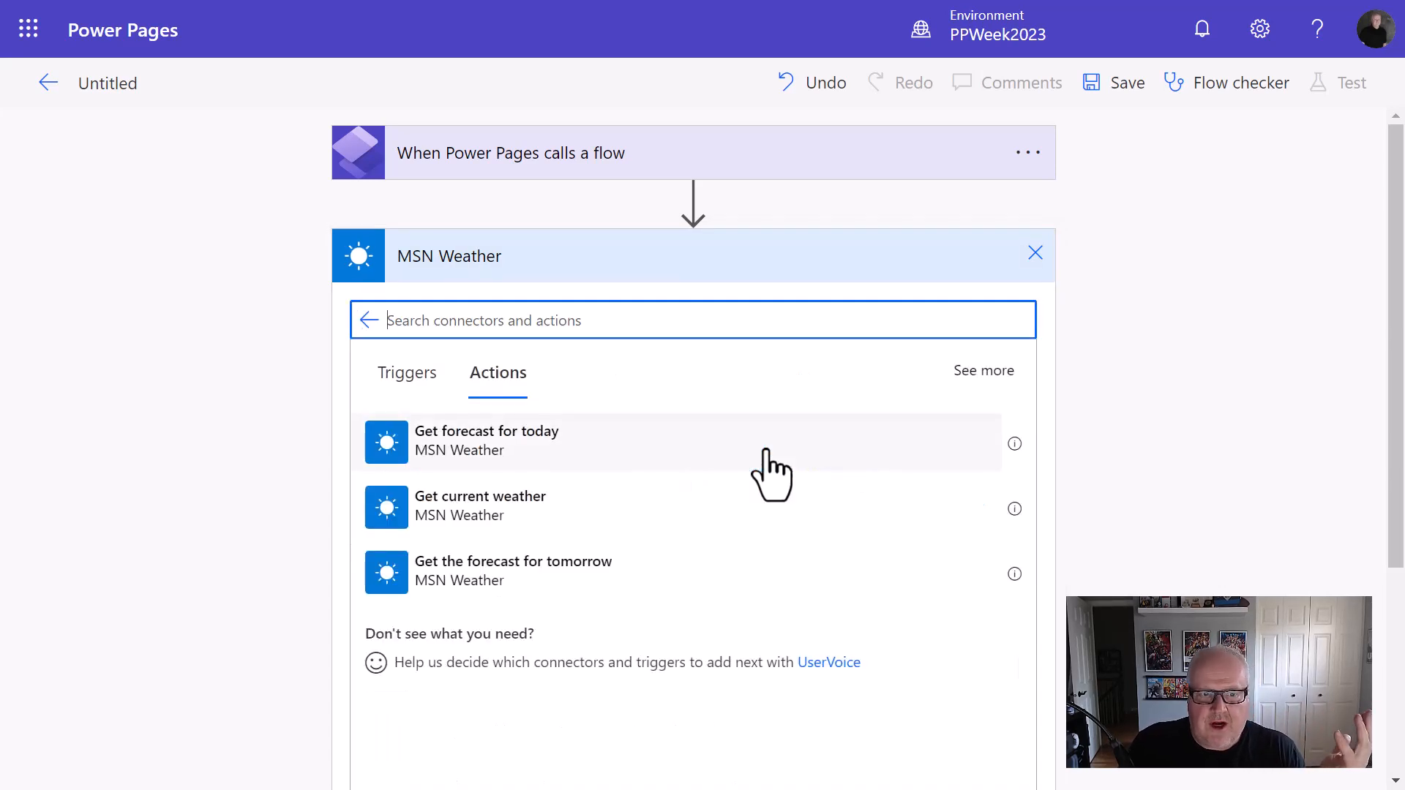
mouse_move(507, 519)
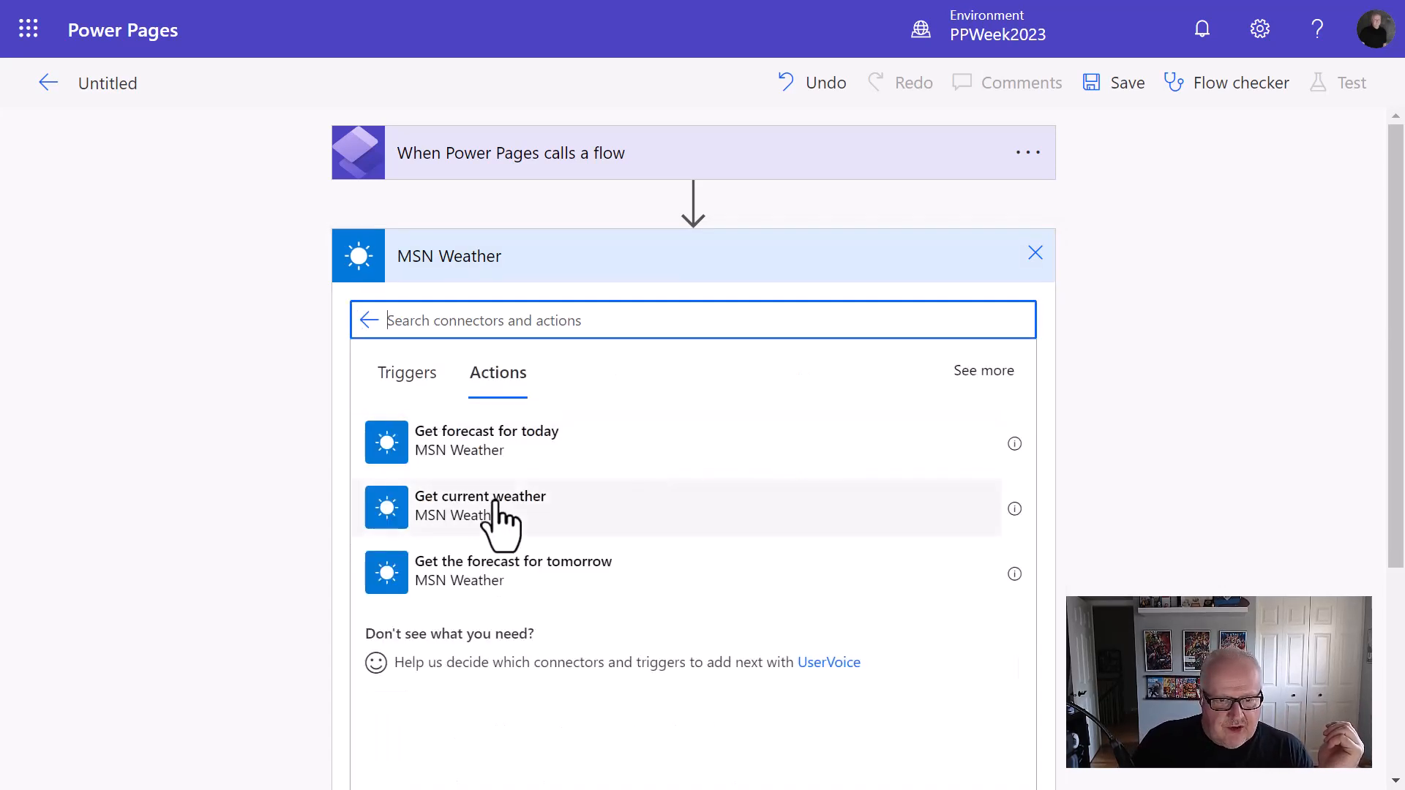
mouse_move(538, 467)
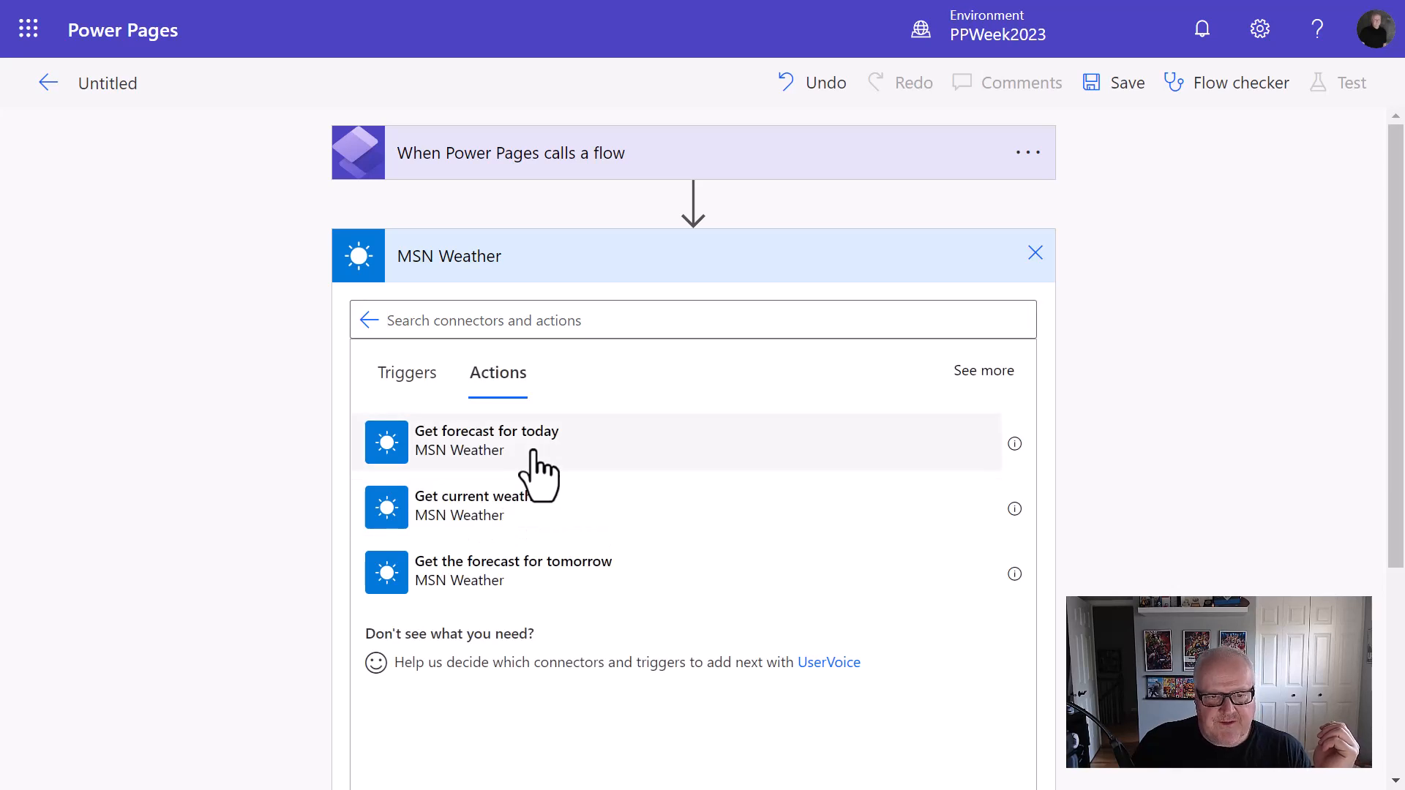
Add 'Get forecast for today' using the trigger's Location value and Metric units.
left_click(486, 440)
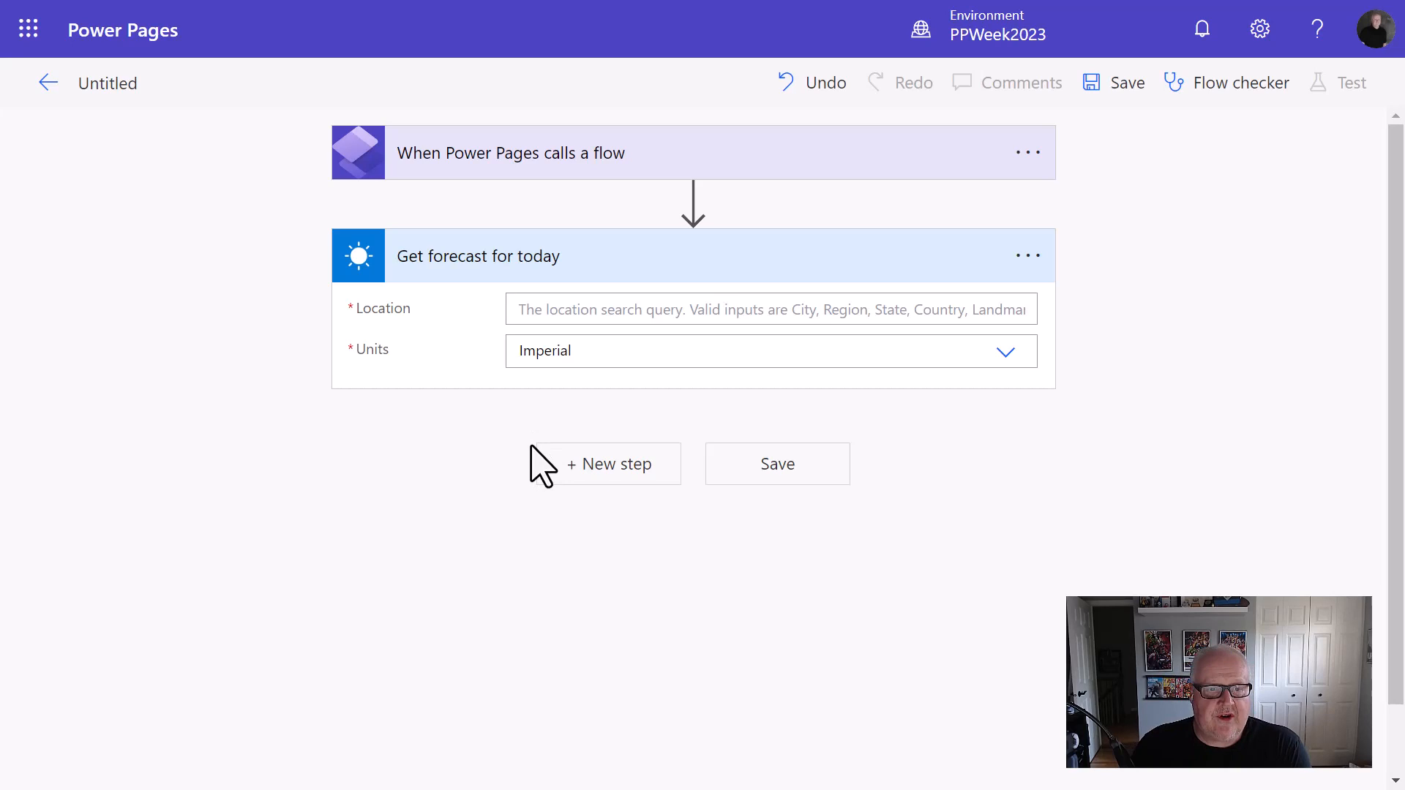
mouse_move(641, 445)
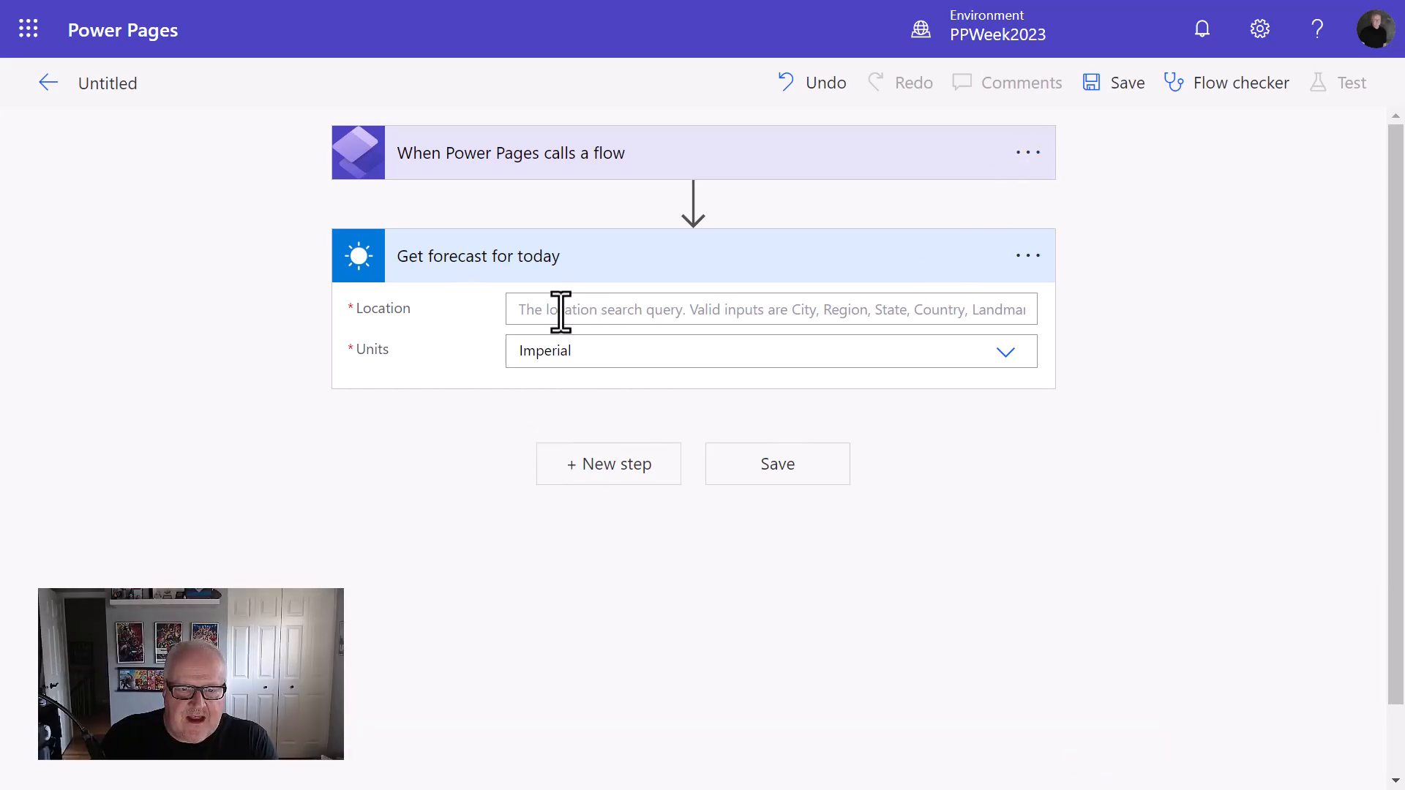
left_click(766, 308)
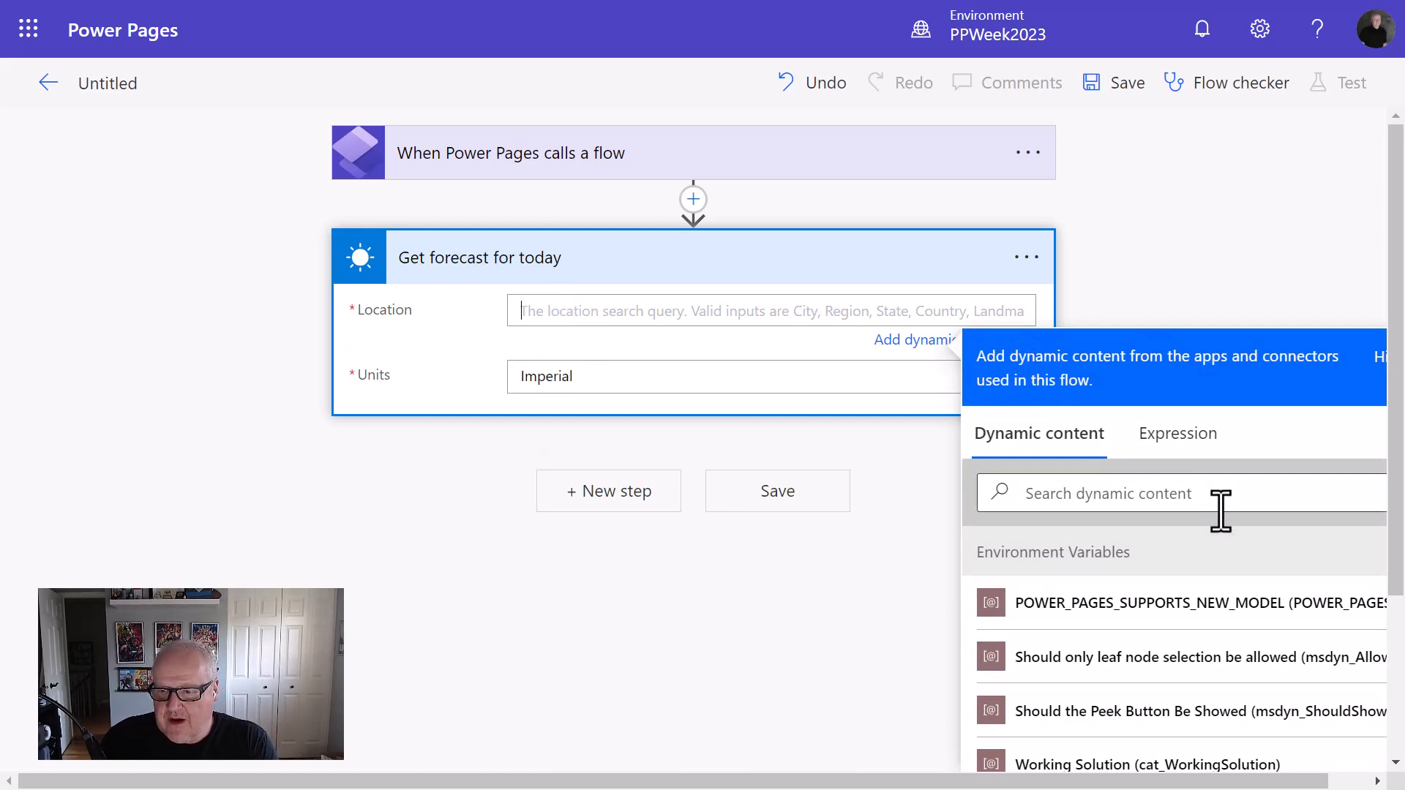
scroll("down", 3)
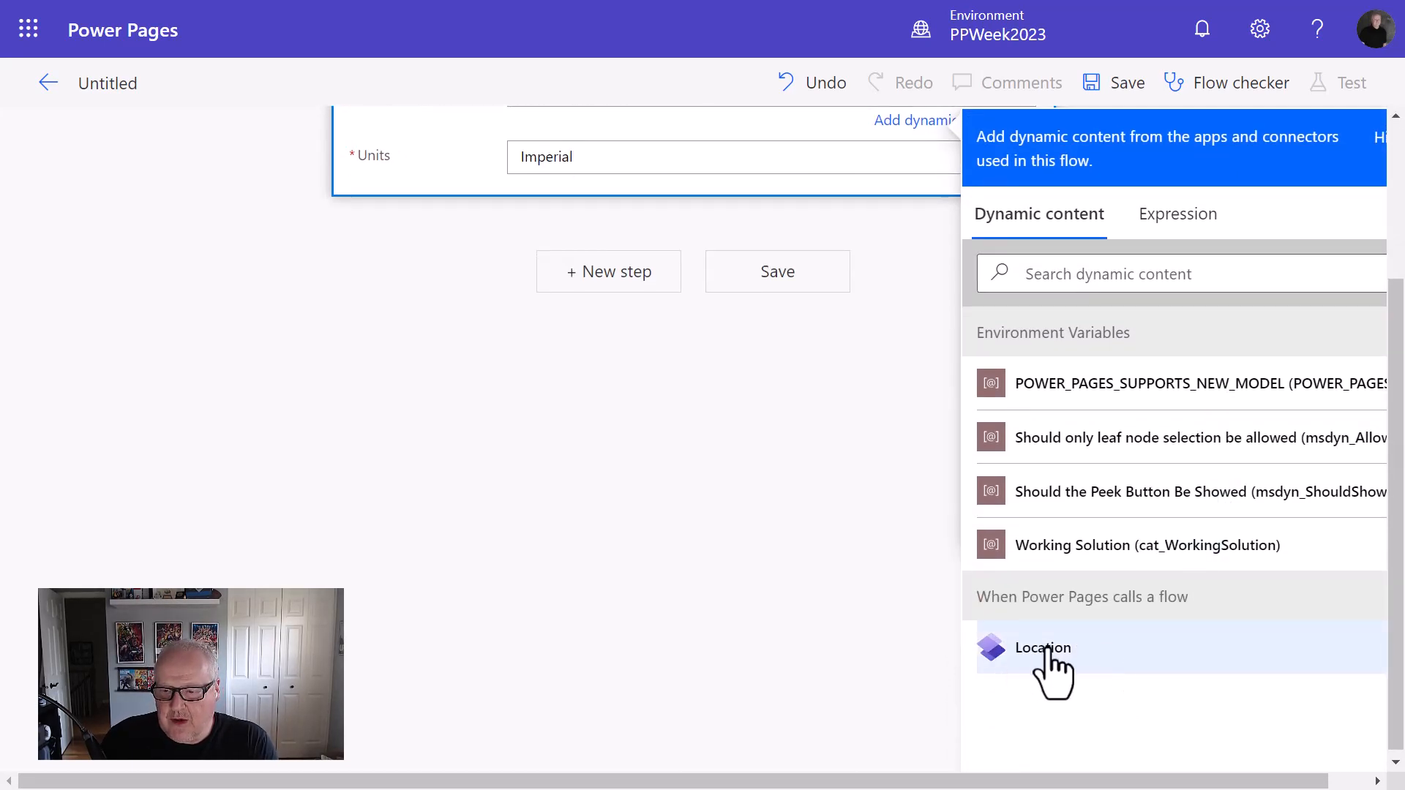
left_click(1043, 648)
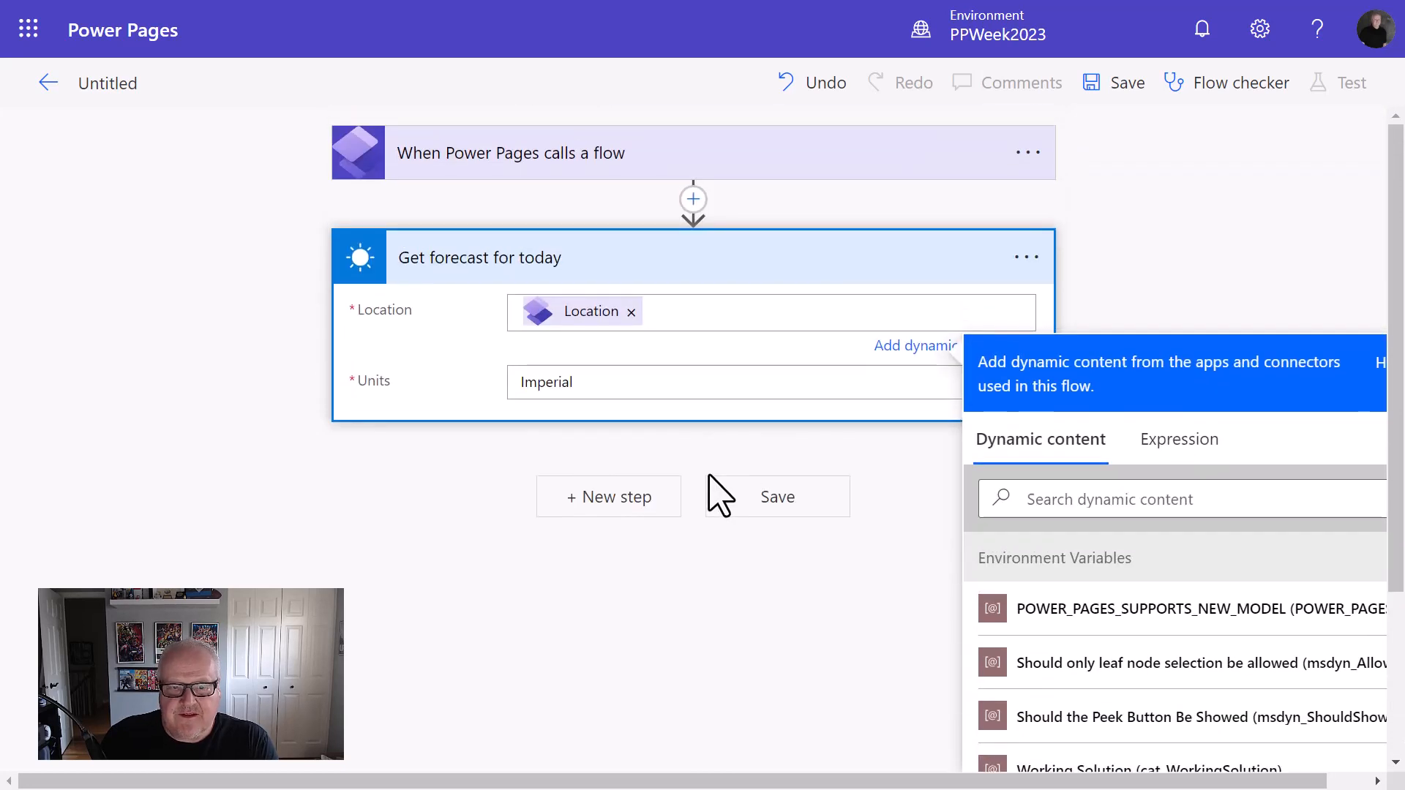
mouse_move(1335, 367)
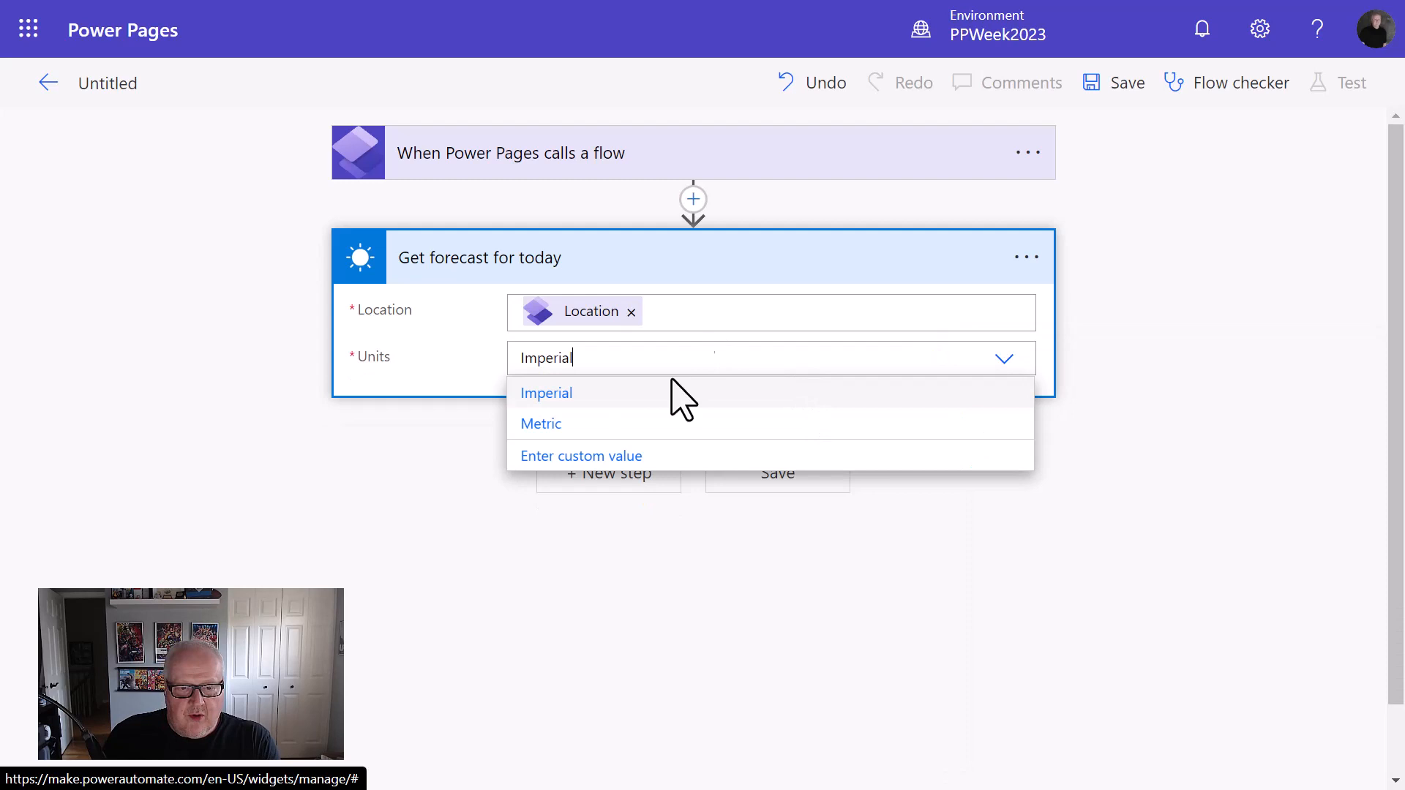
left_click(542, 423)
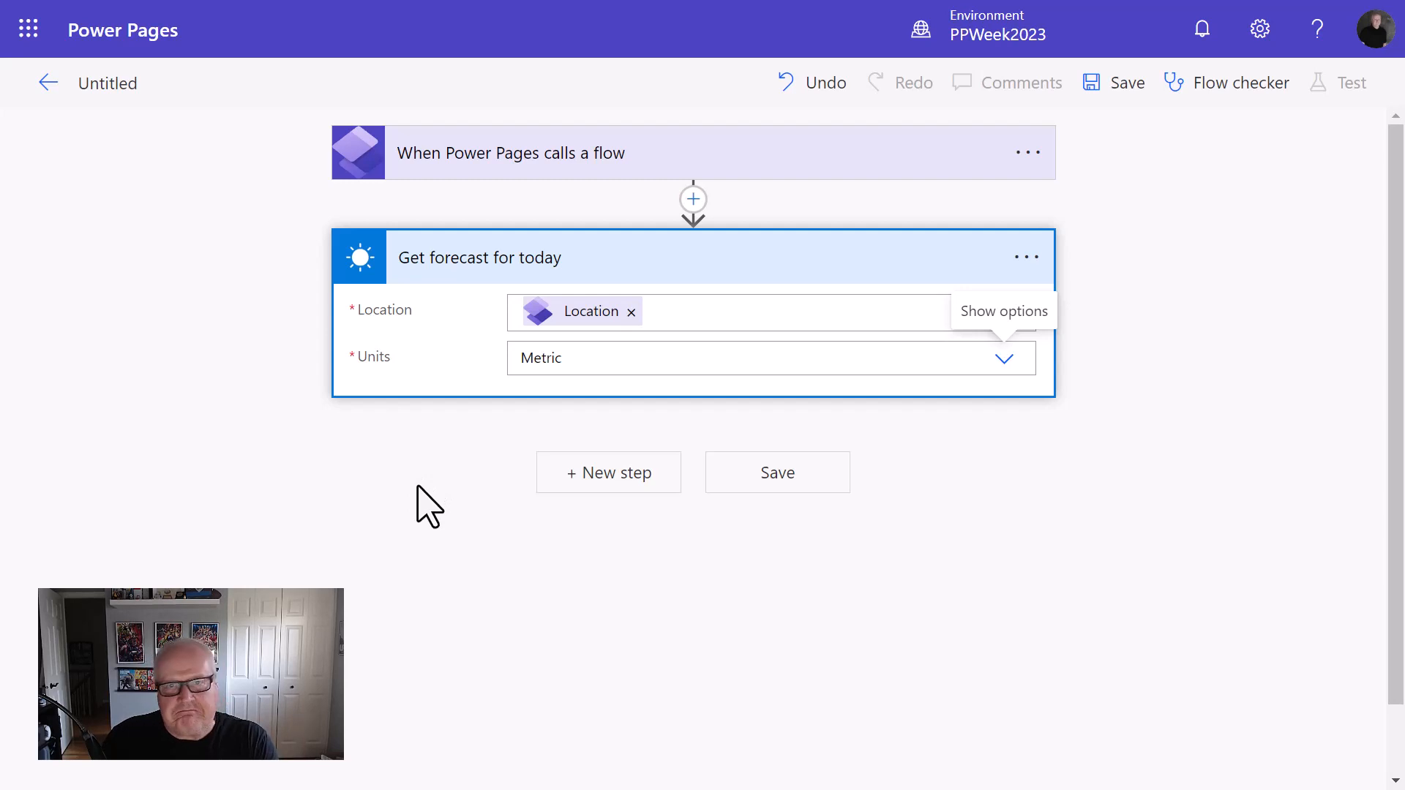
mouse_move(448, 555)
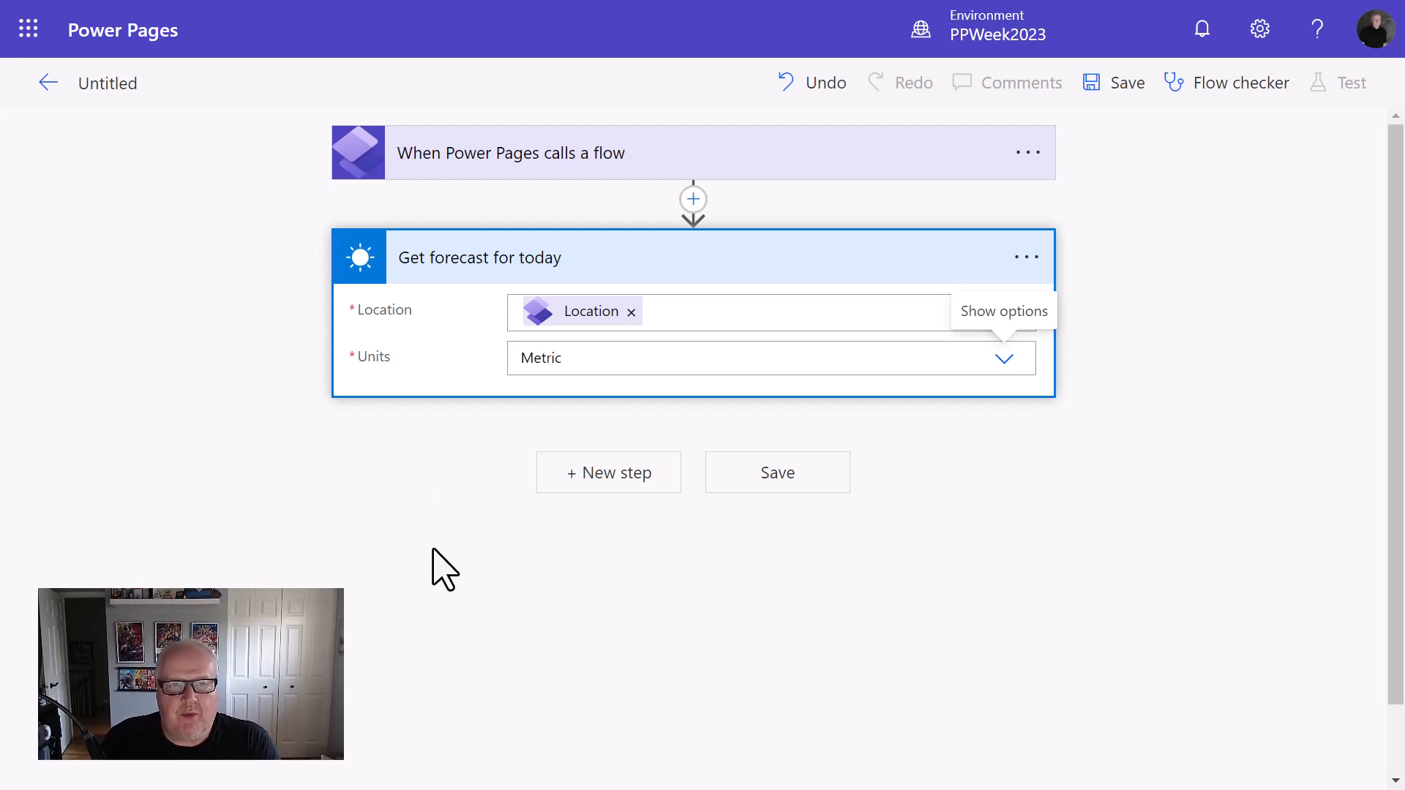
mouse_move(385, 426)
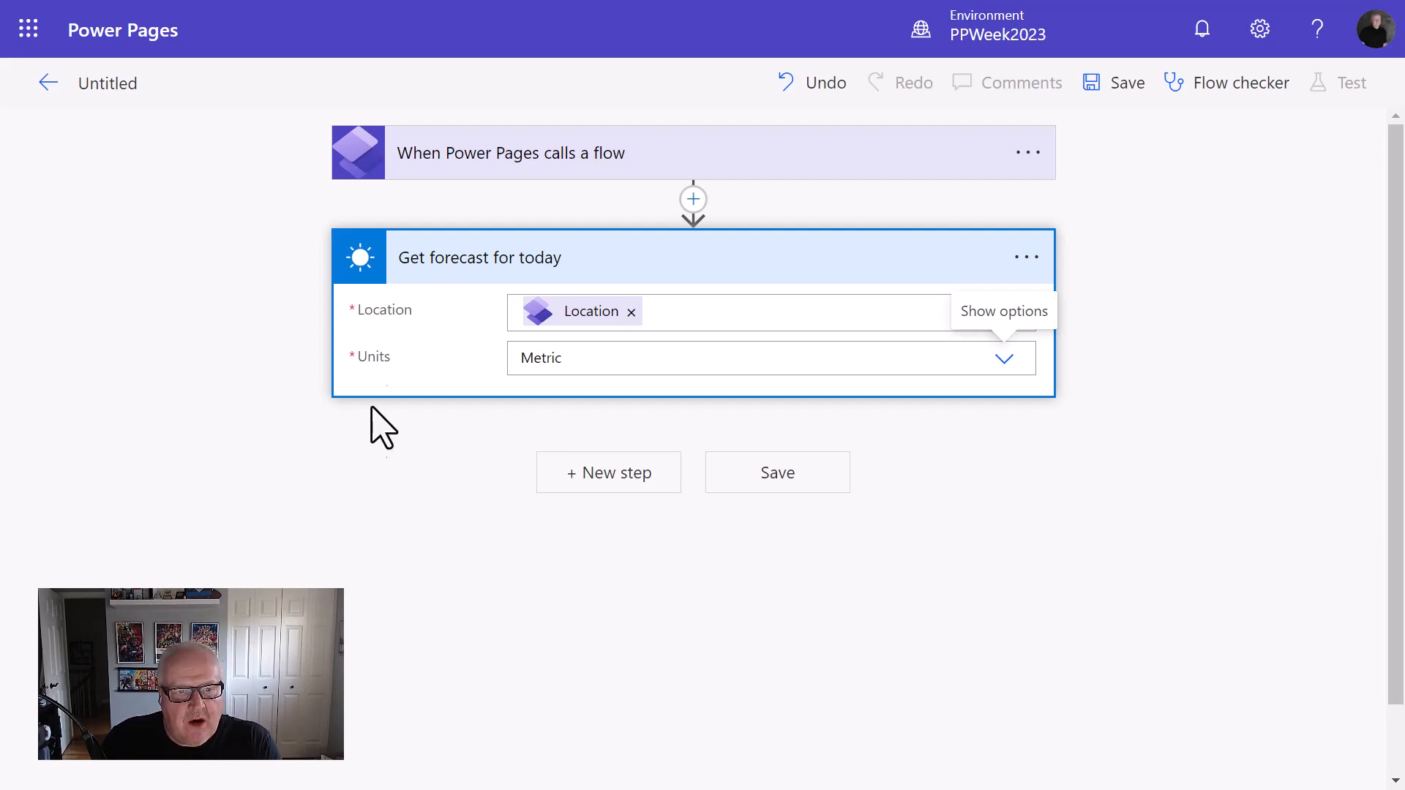
mouse_move(711, 443)
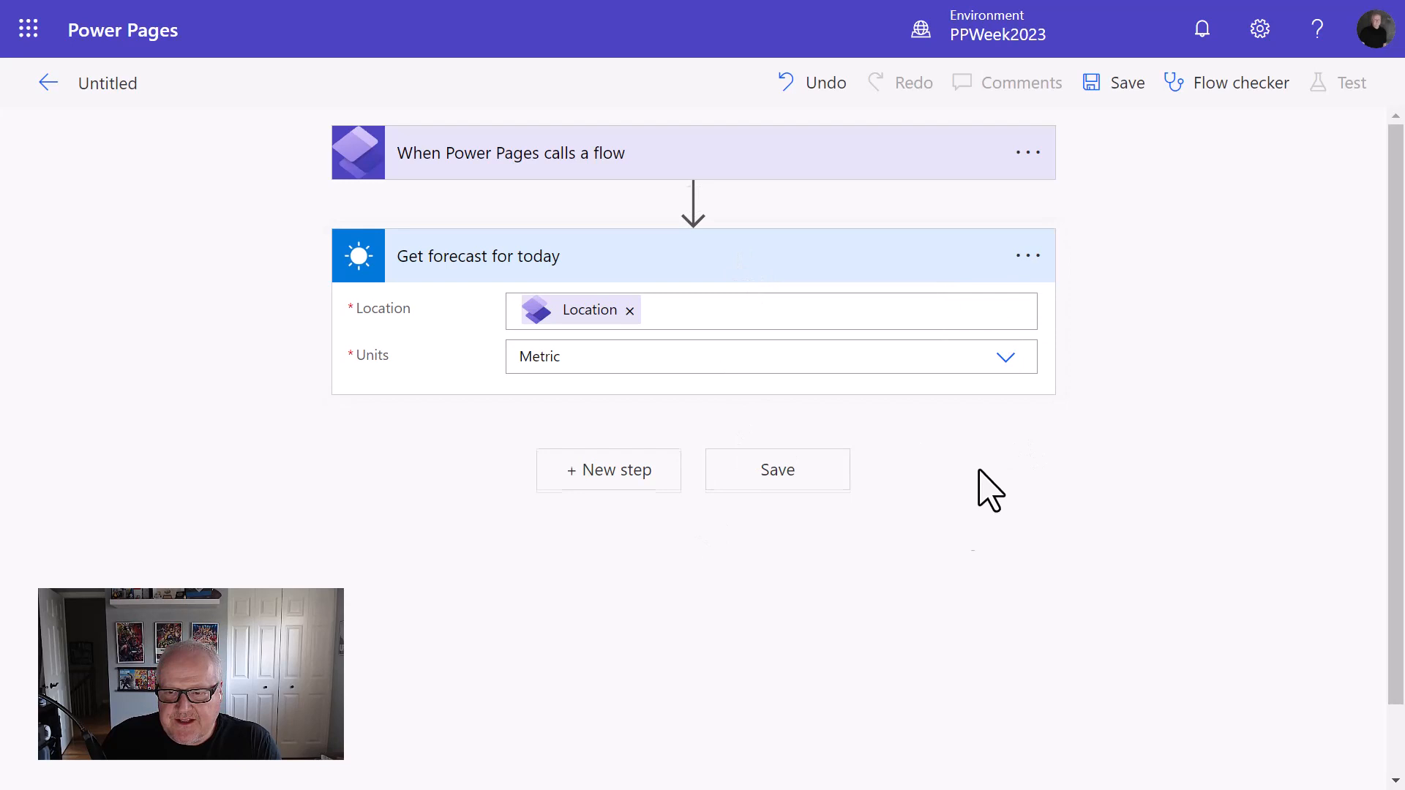
mouse_move(608, 470)
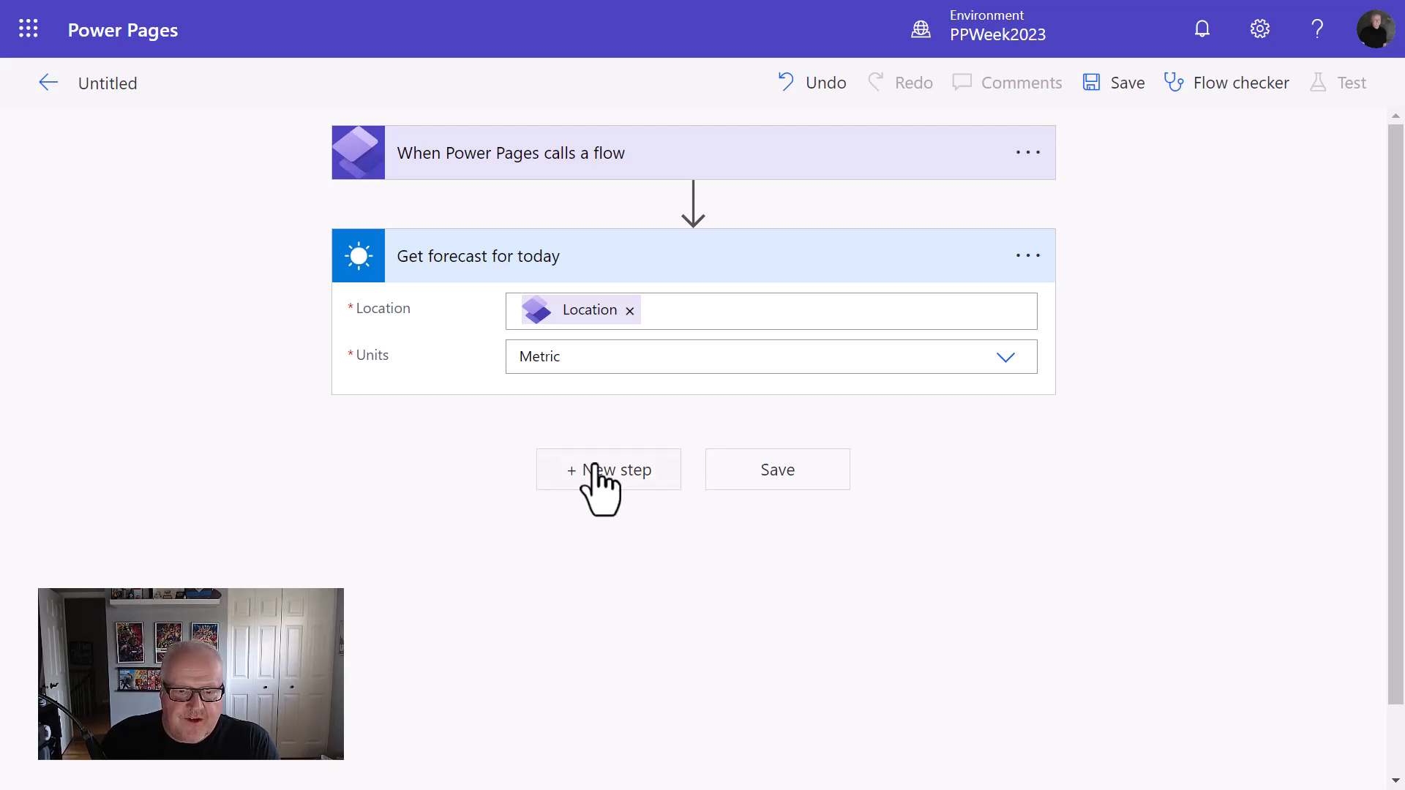
mouse_move(609, 498)
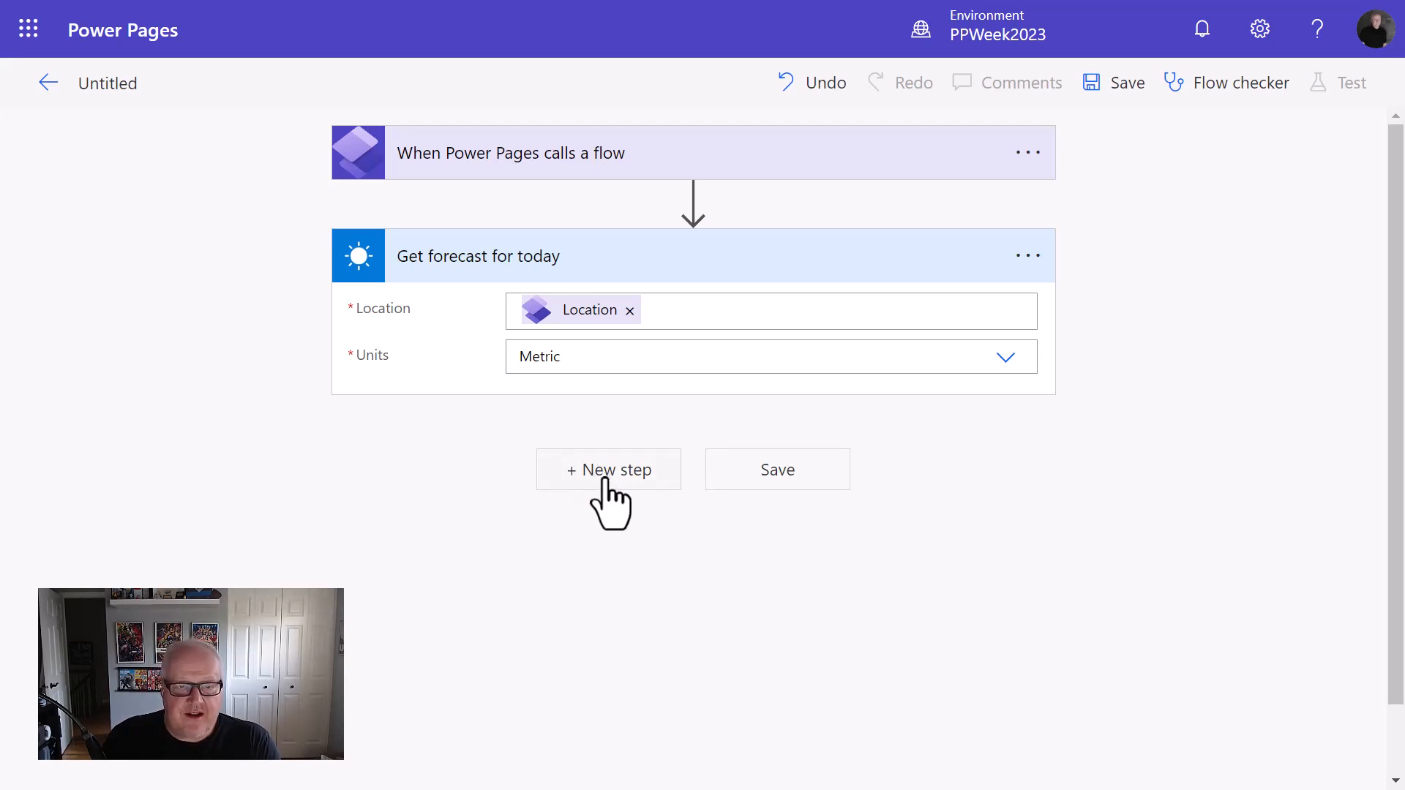
Search 'power pages' and add the 'Return value(s) to Power Pages' action.
left_click(608, 470)
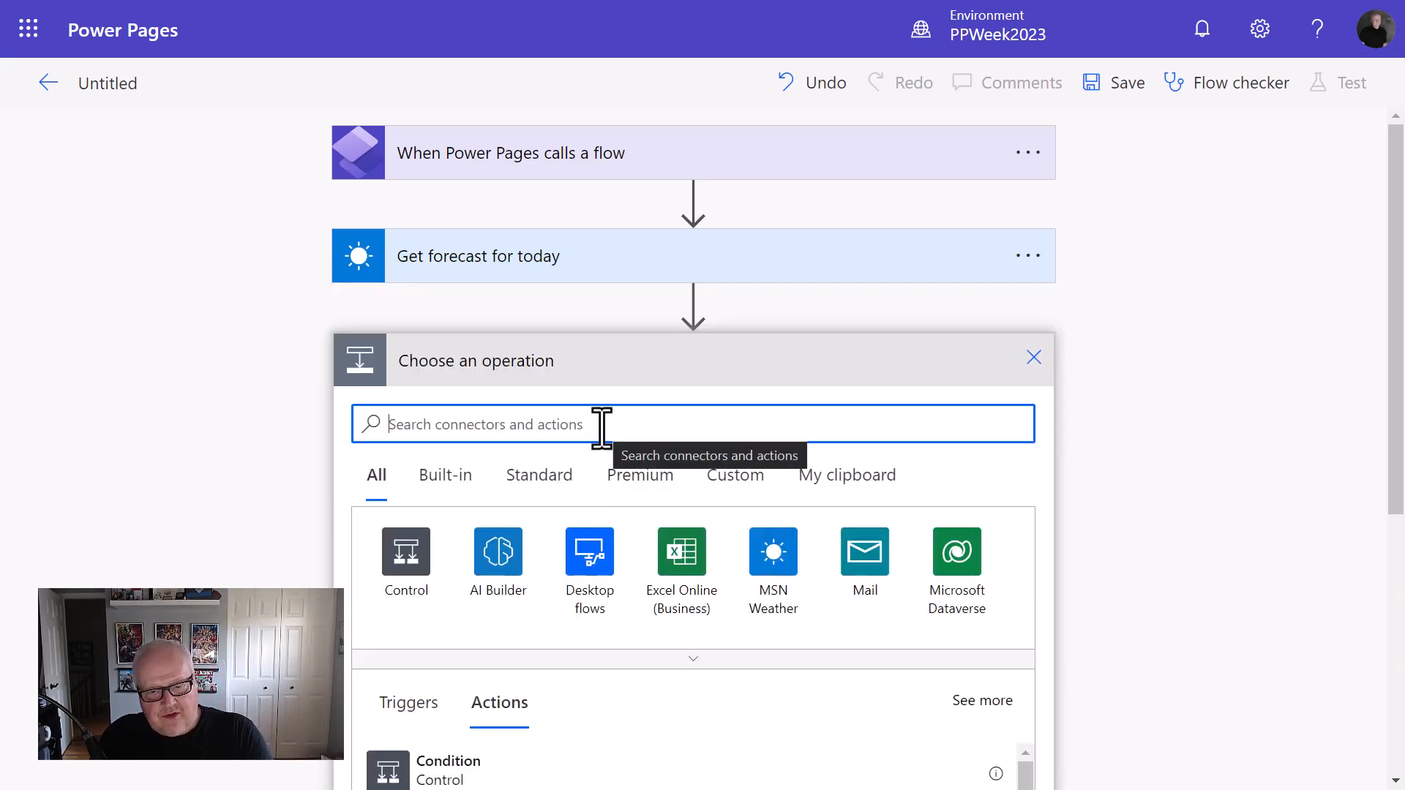
type("power")
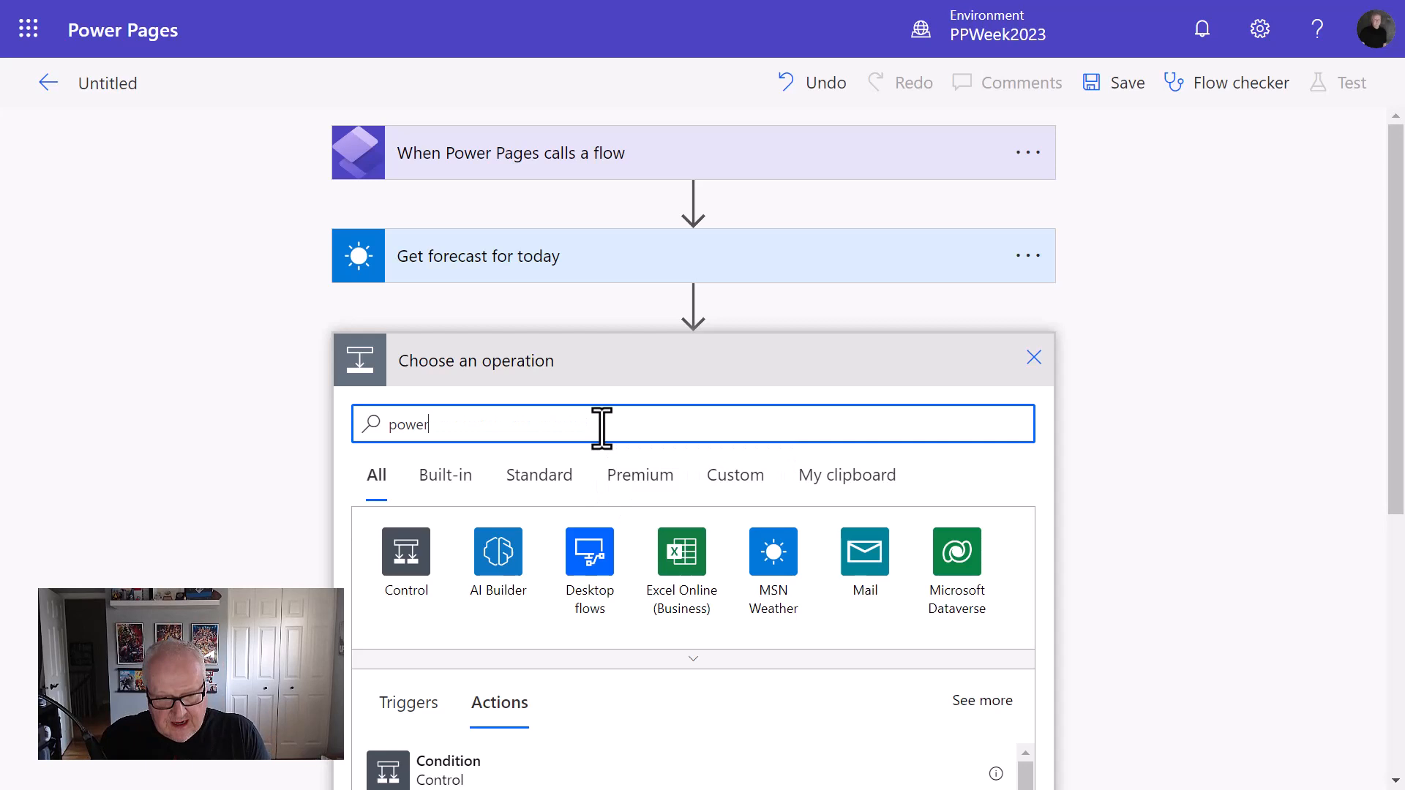
type("pages")
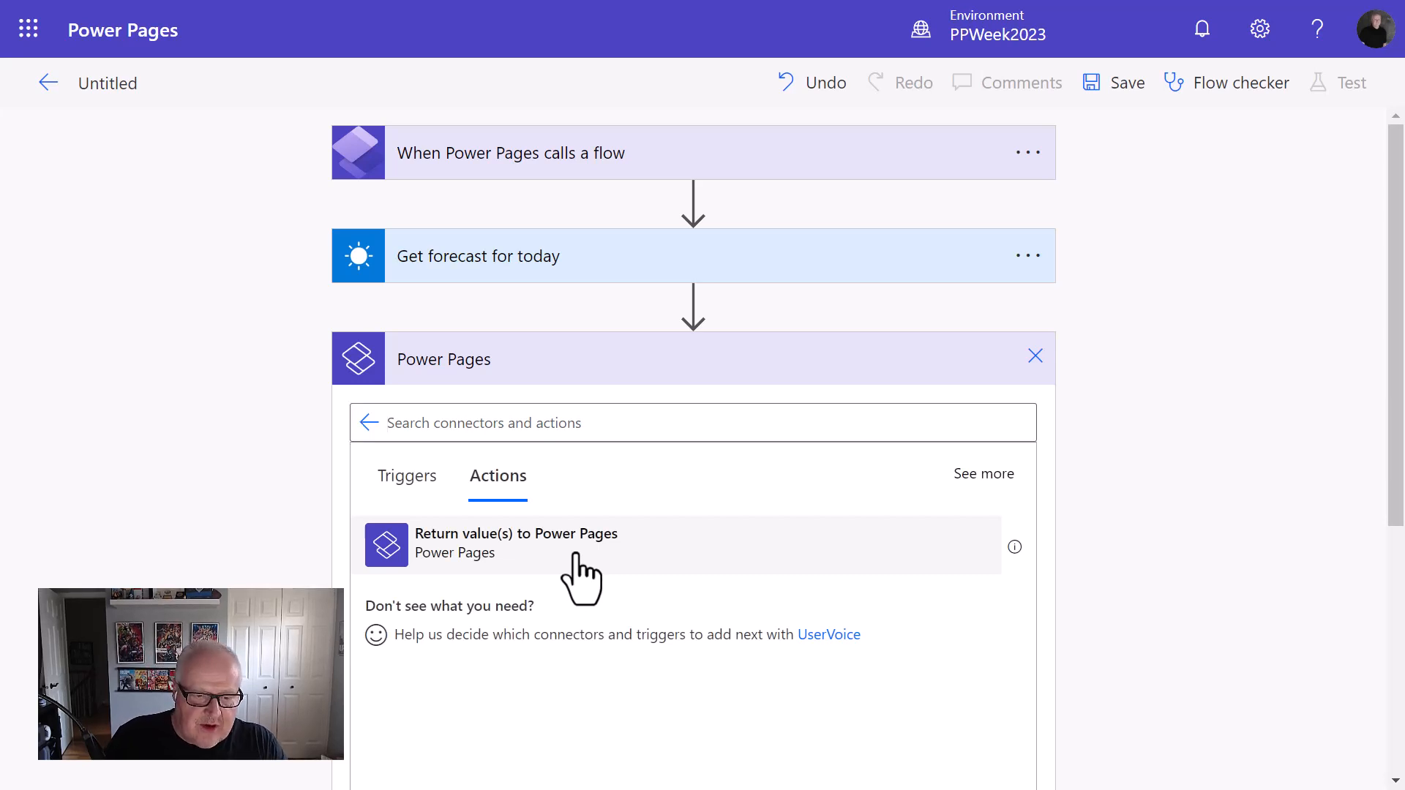
left_click(516, 544)
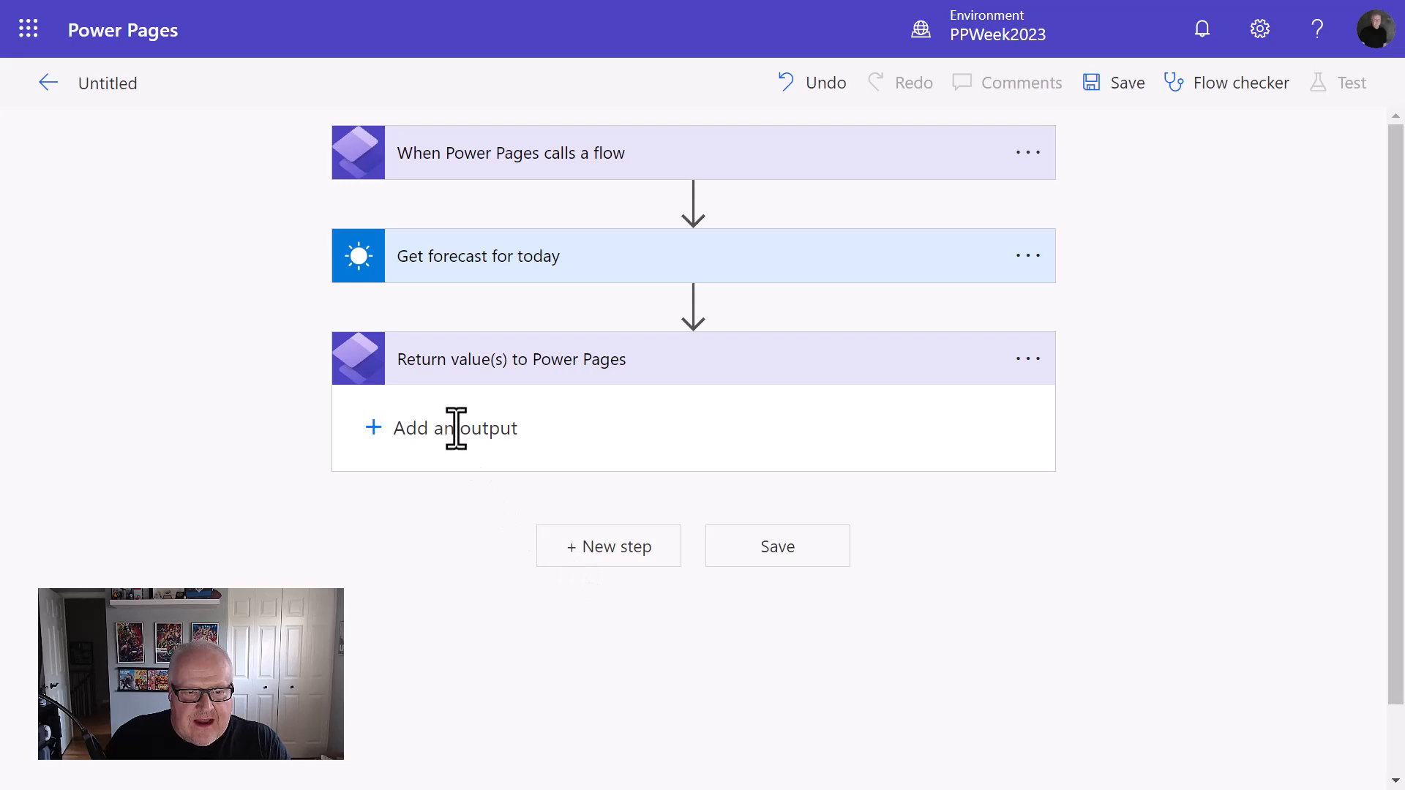
Add a Conditions text output mapped to the forecast's Conditions value.
left_click(440, 427)
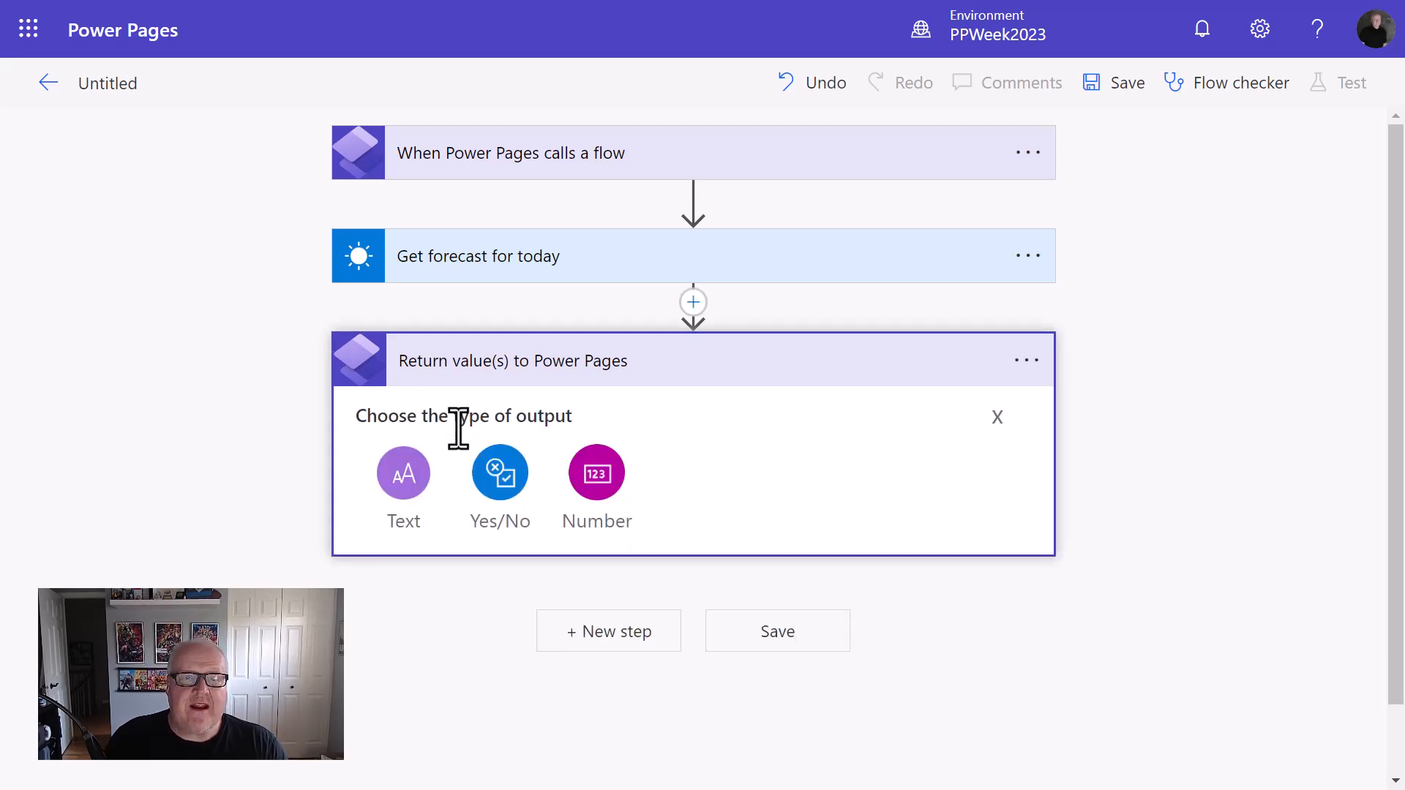
mouse_move(528, 426)
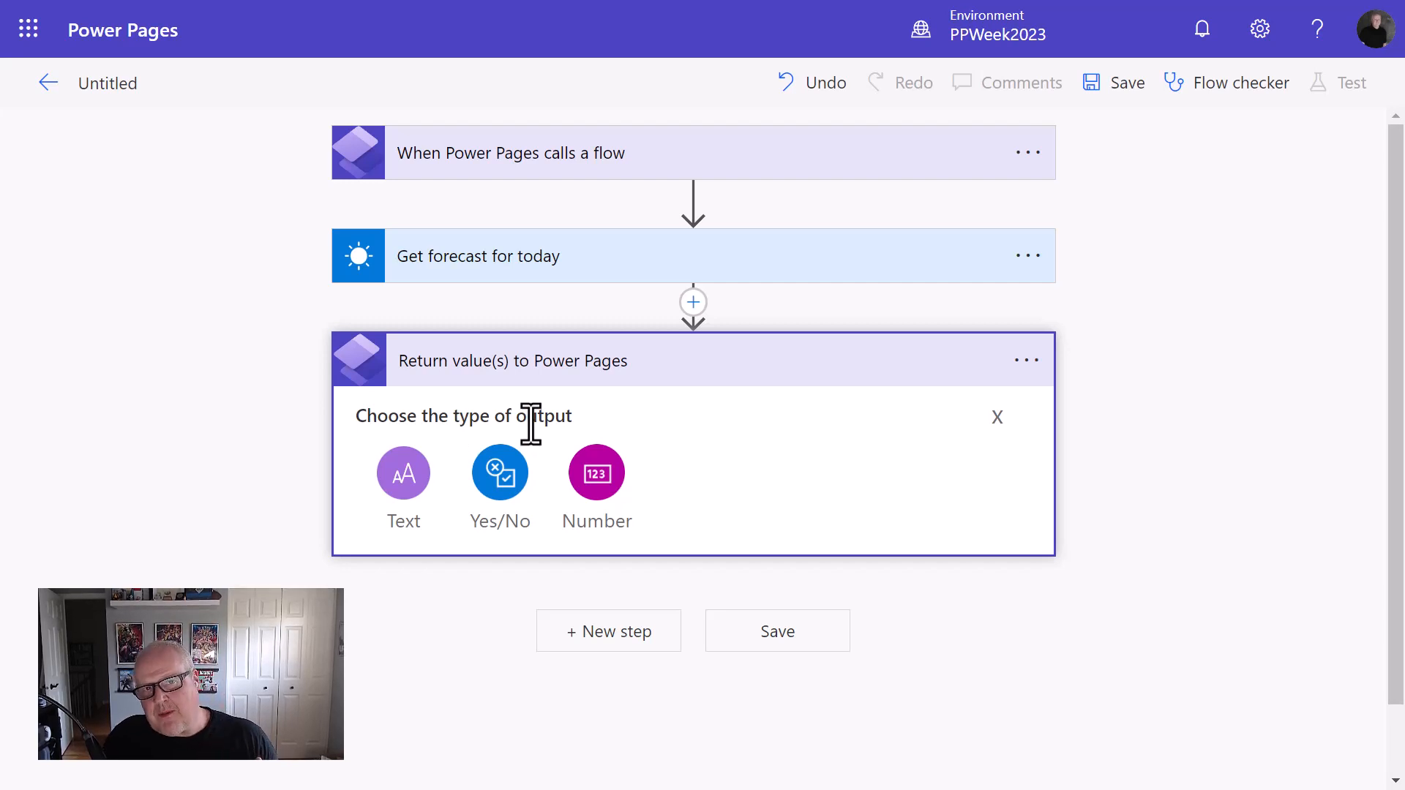
mouse_move(408, 538)
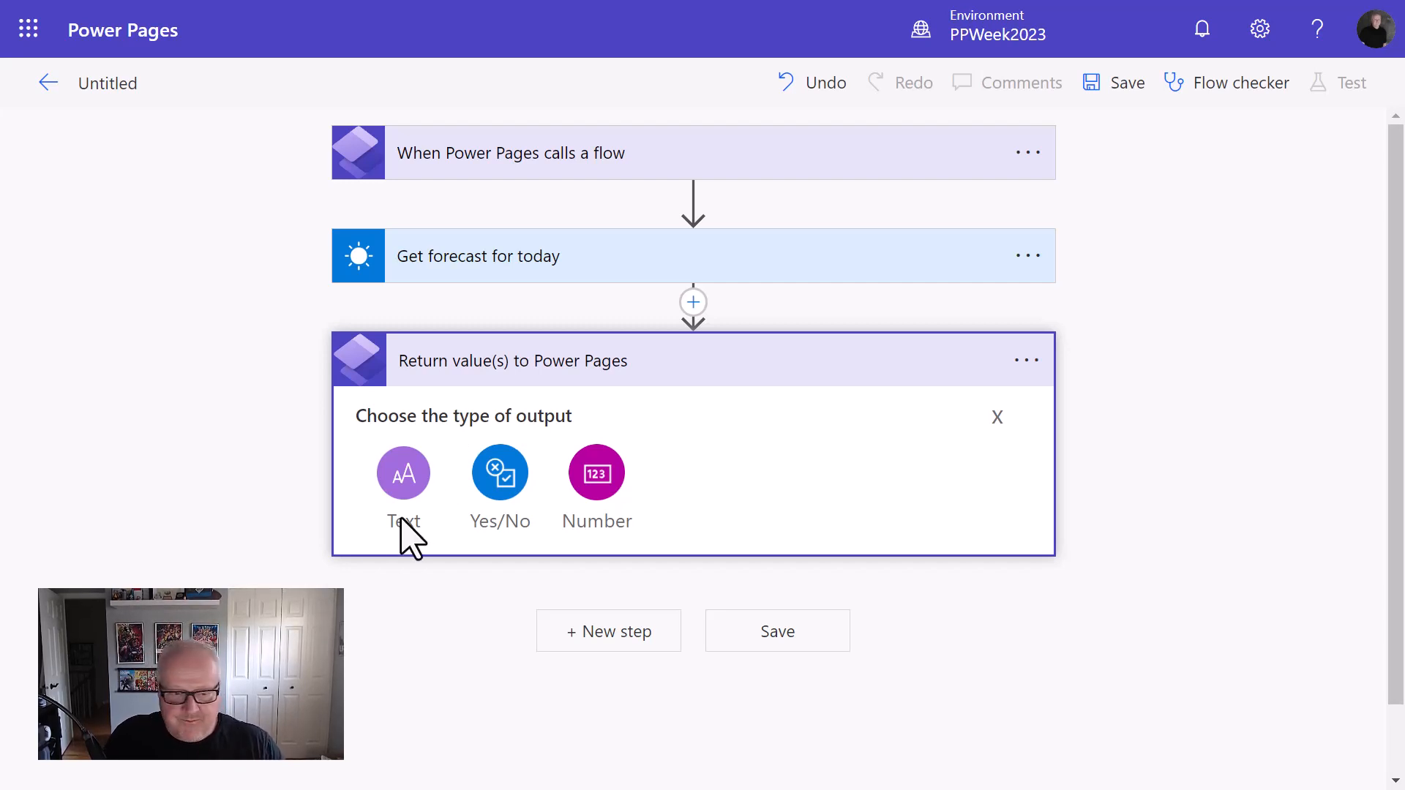
left_click(403, 474)
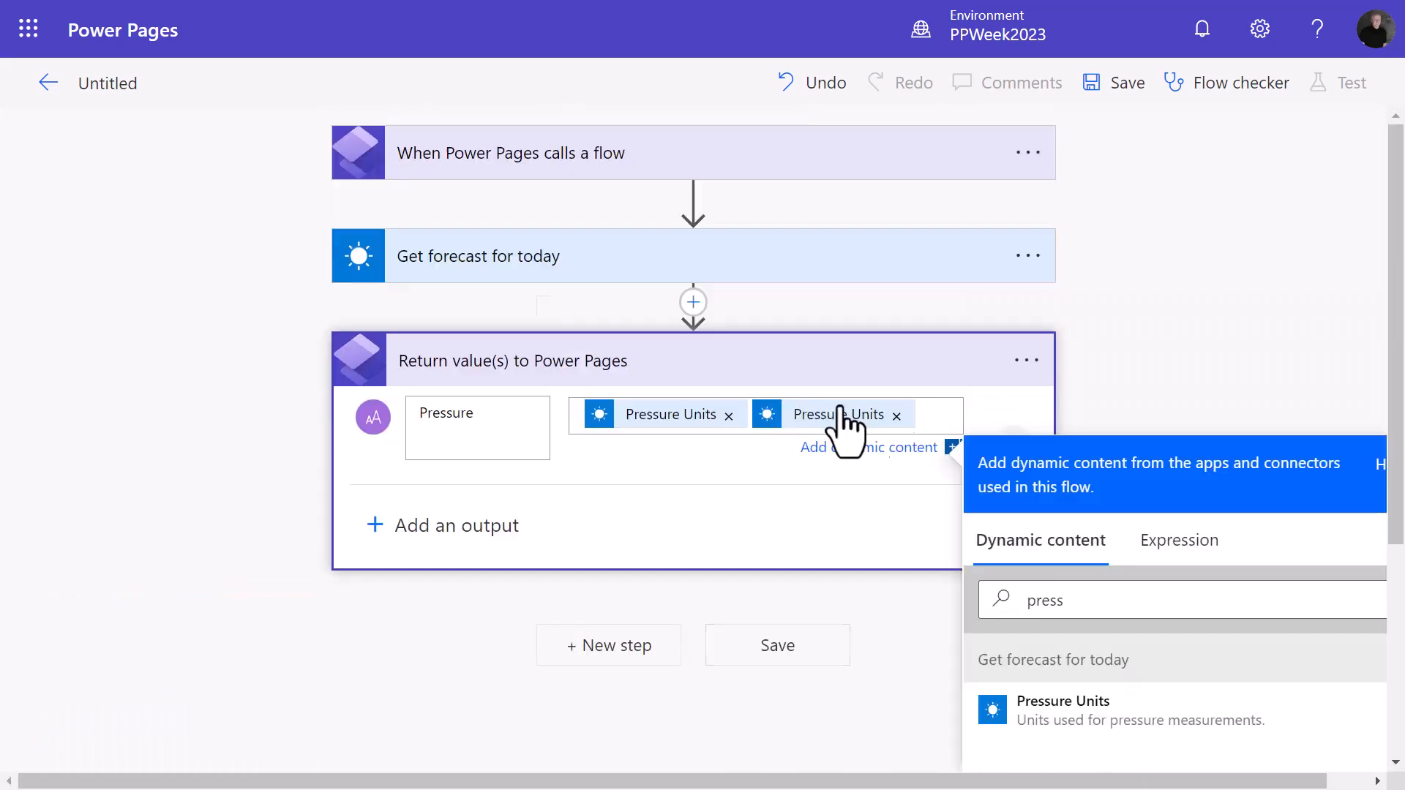
left_click(895, 414)
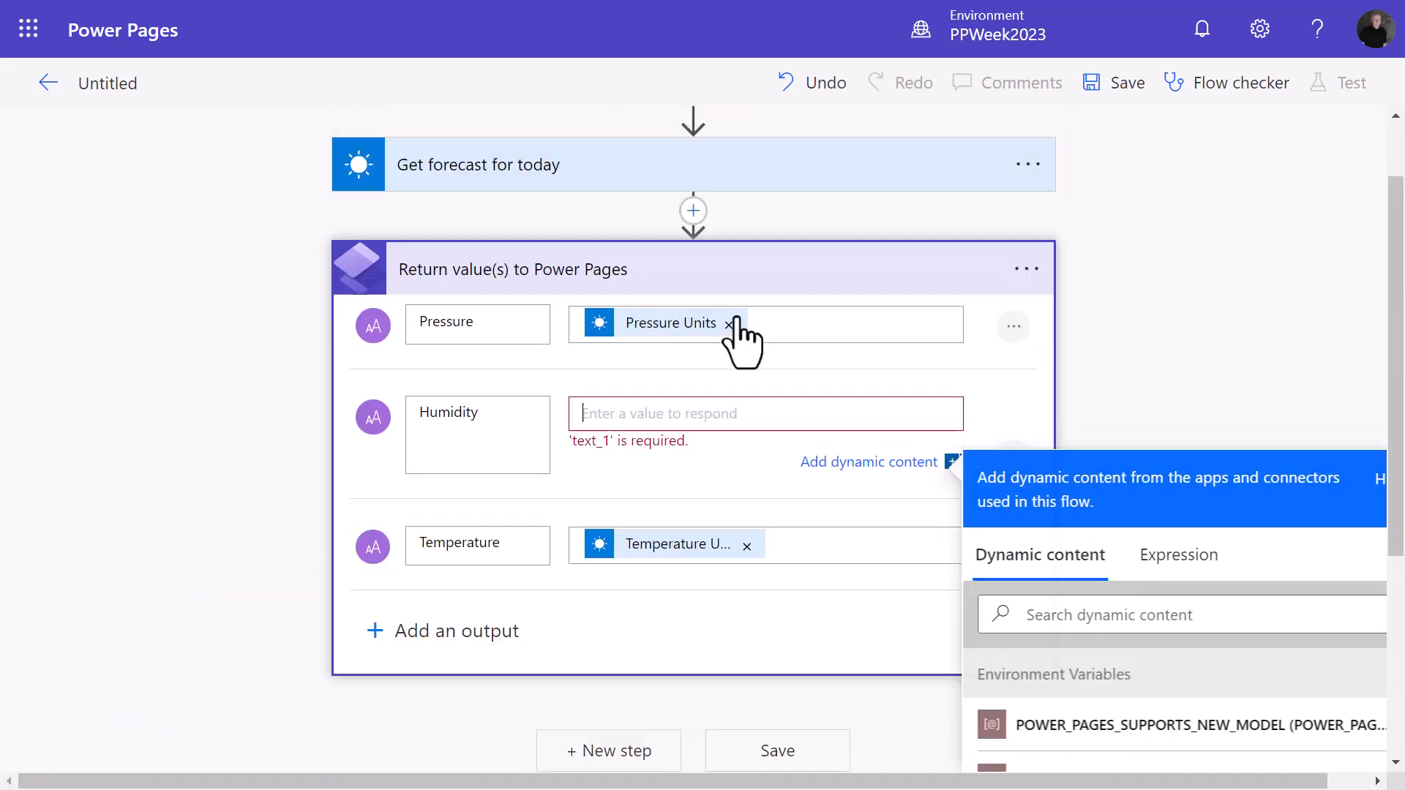
scroll("down", 3)
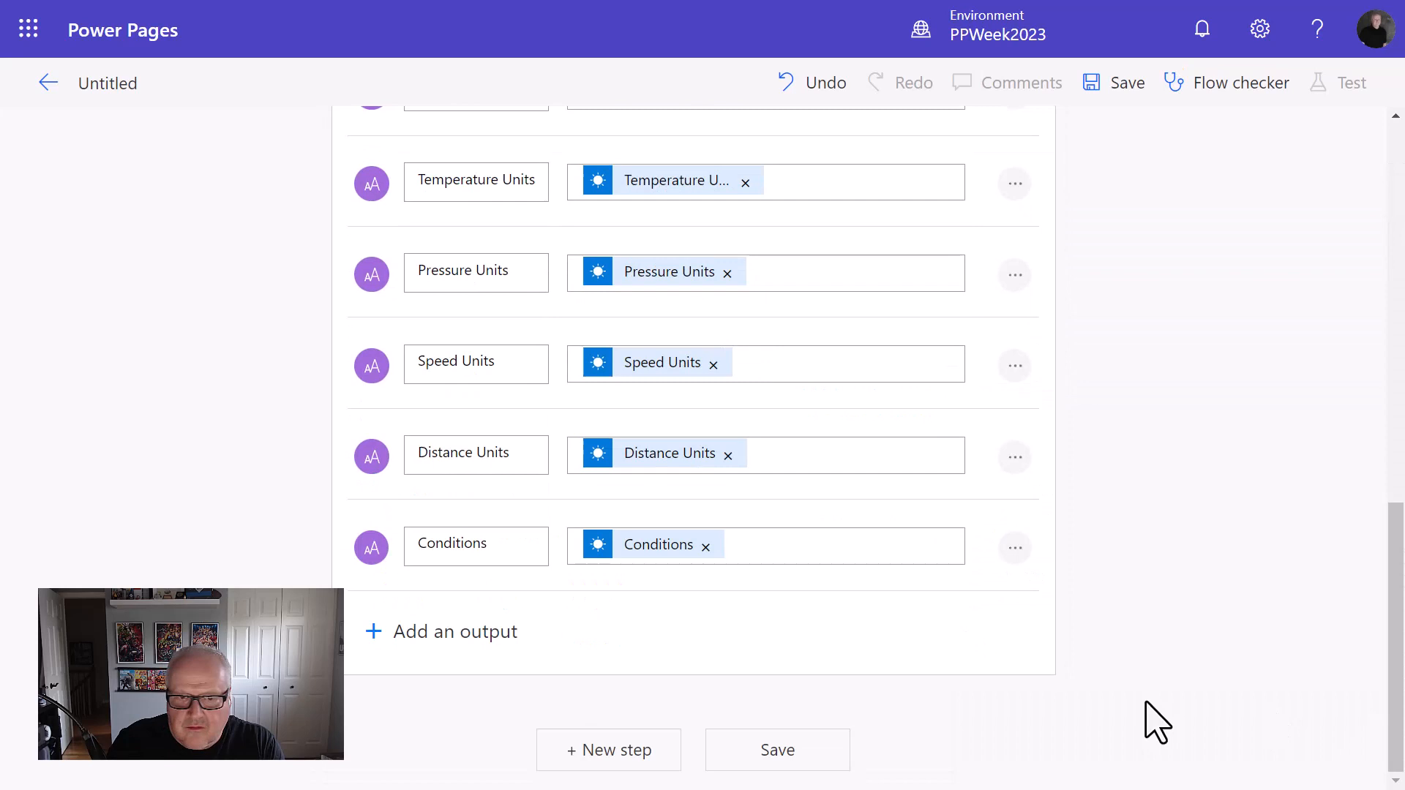
scroll("up", 3)
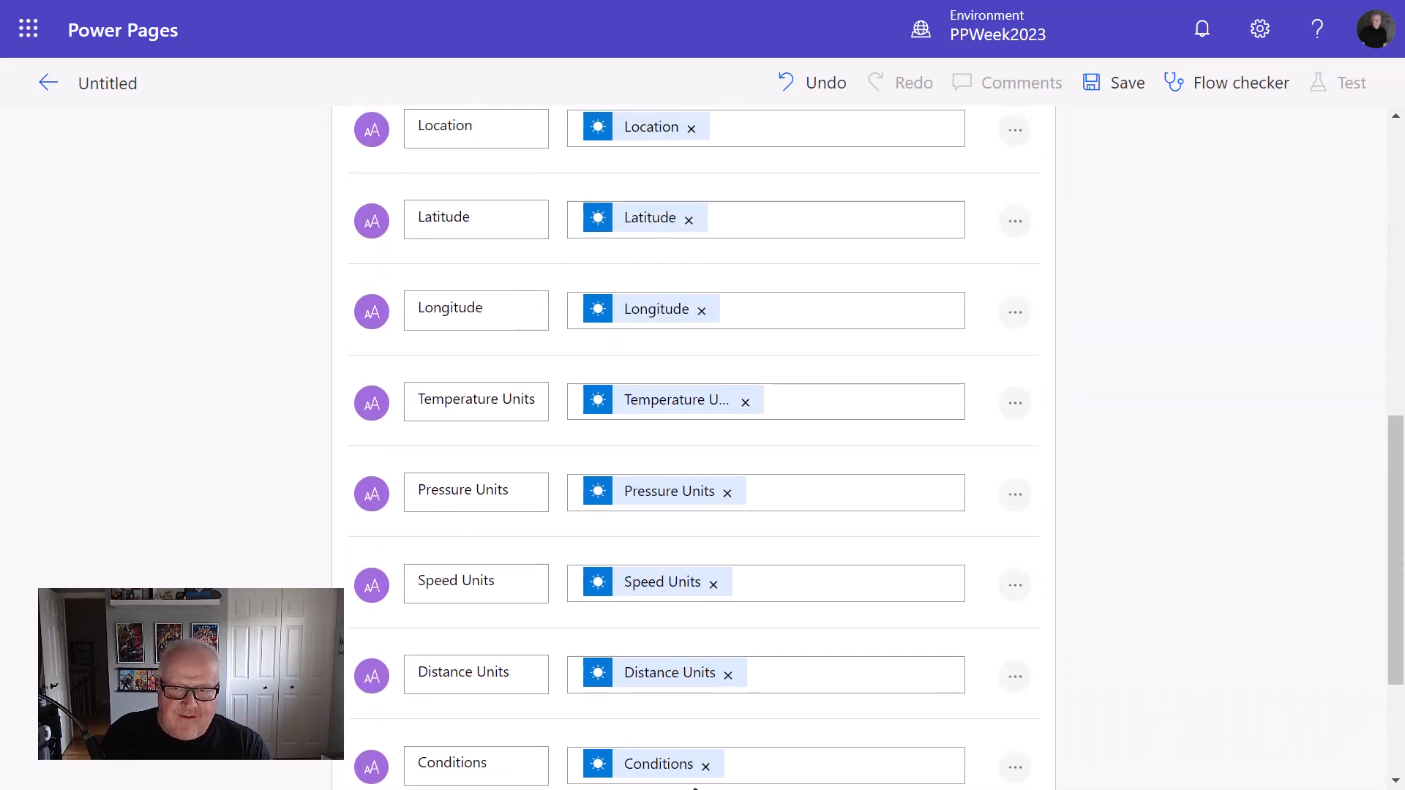
scroll("up", 3)
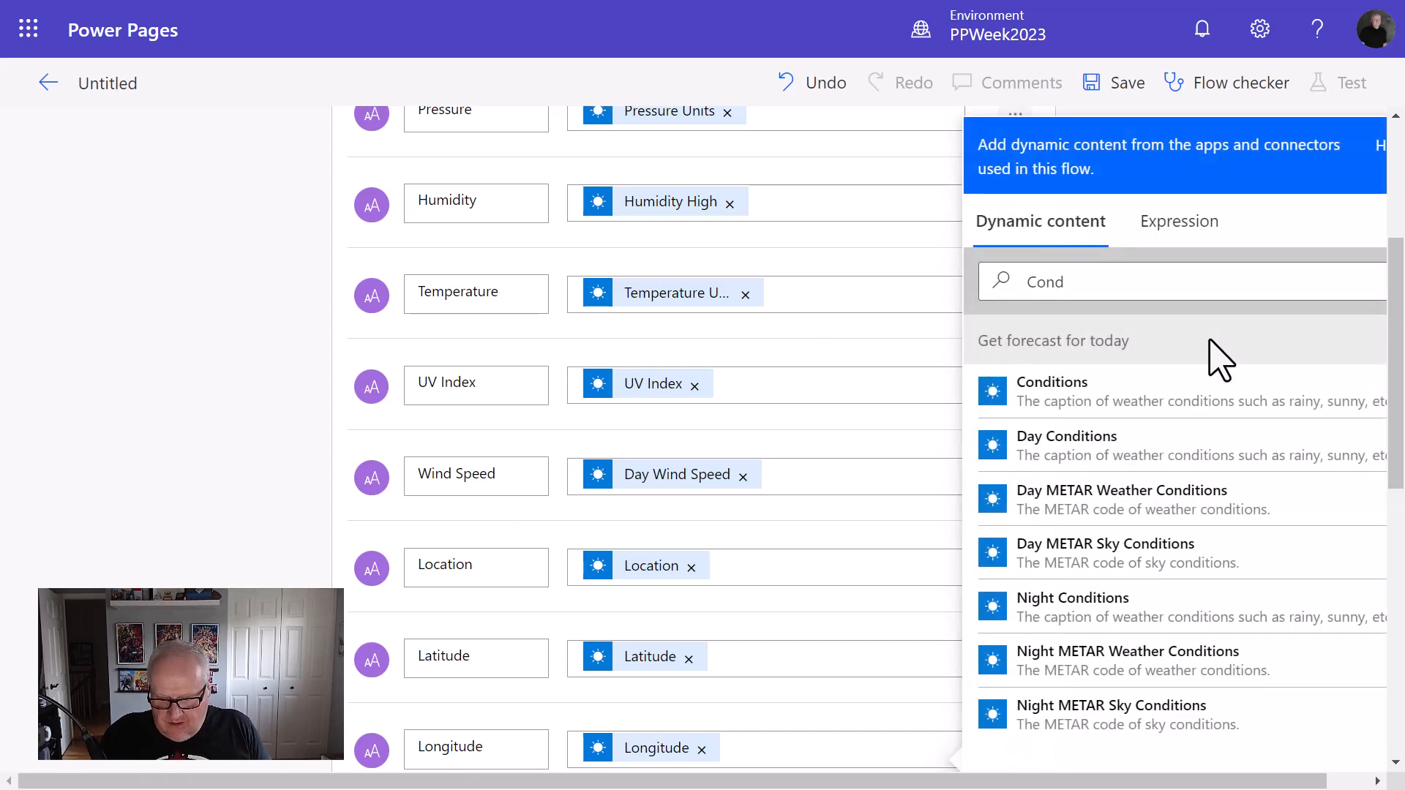
Dismiss Dynamic content, reset page zoom, and collapse the Return value(s) step.
key("ctrl+minus")
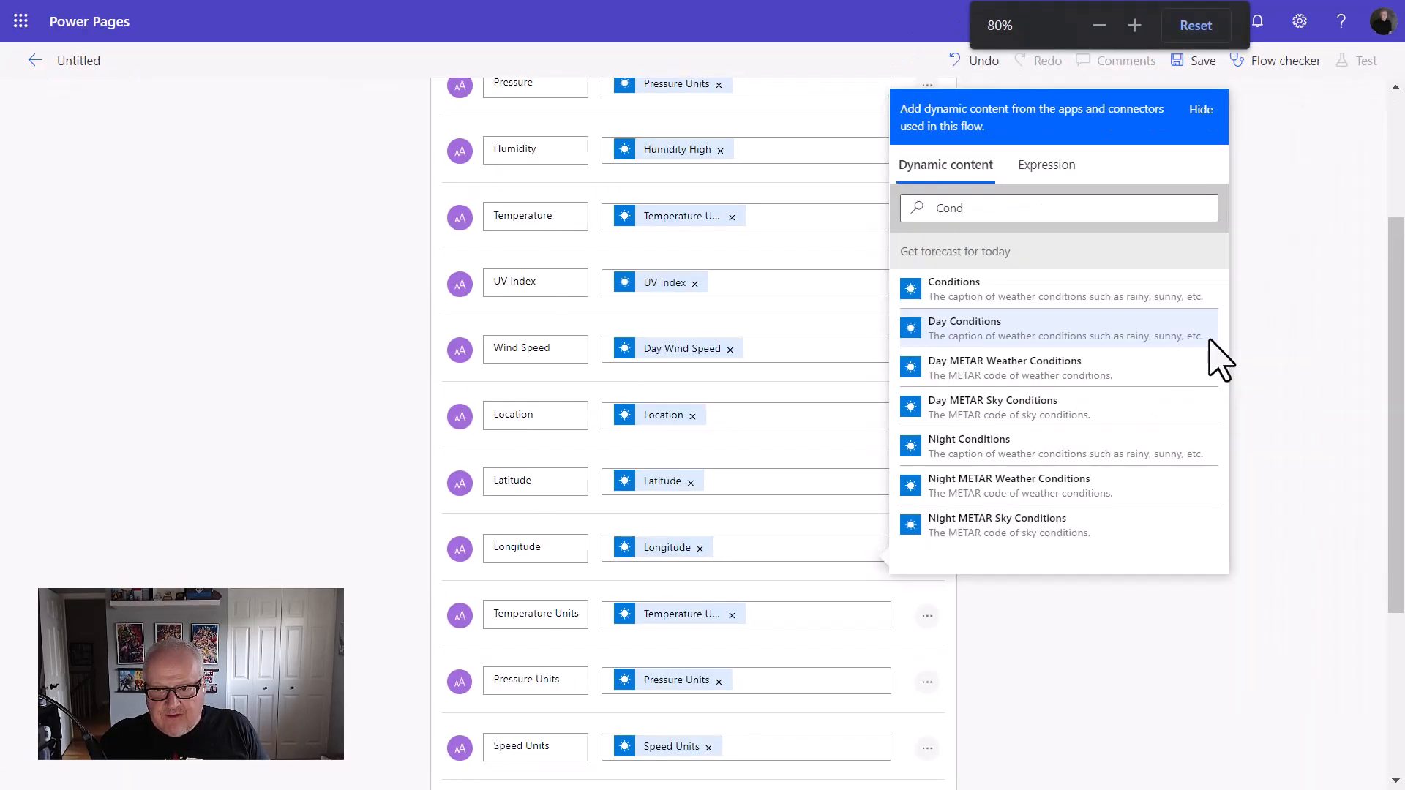
left_click(1099, 25)
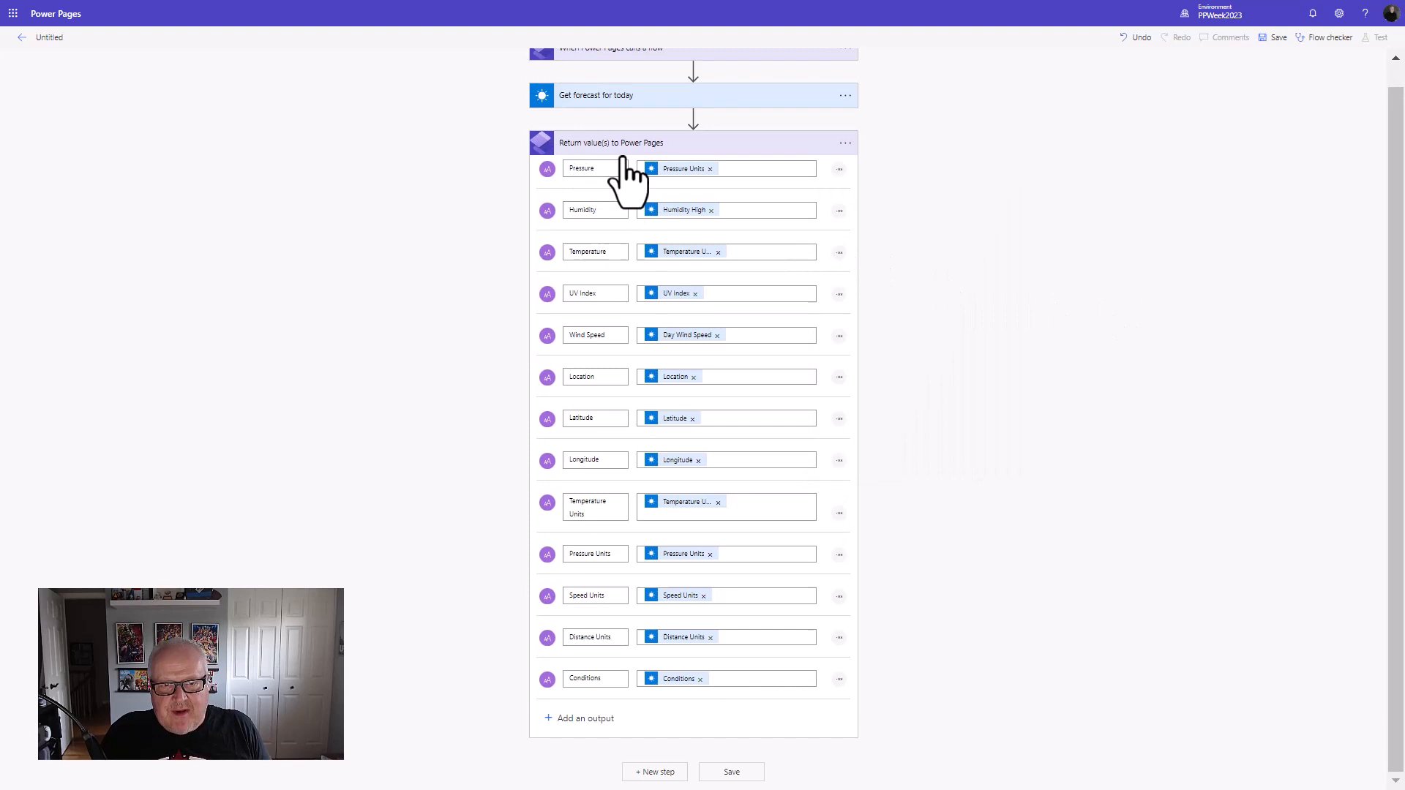
mouse_move(612, 336)
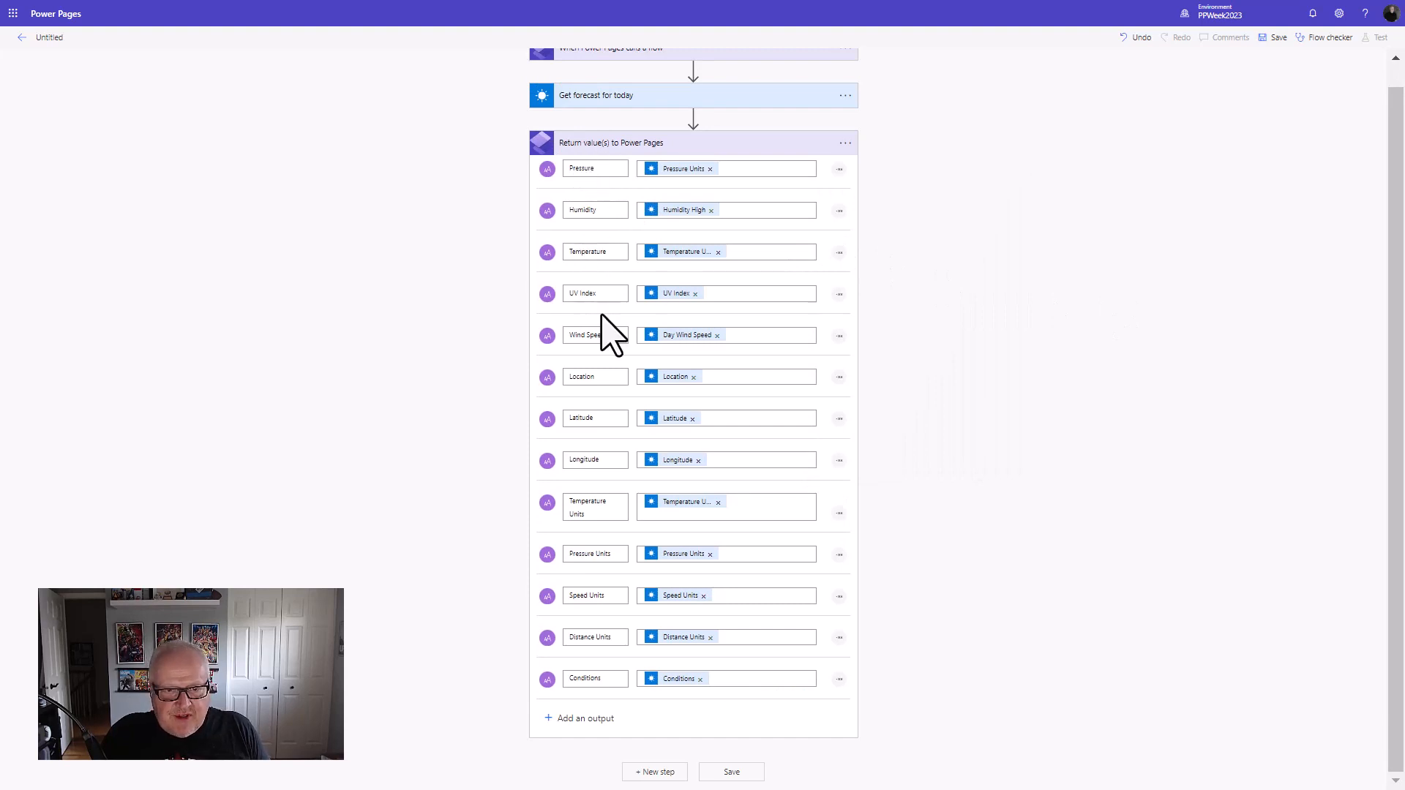
mouse_move(614, 547)
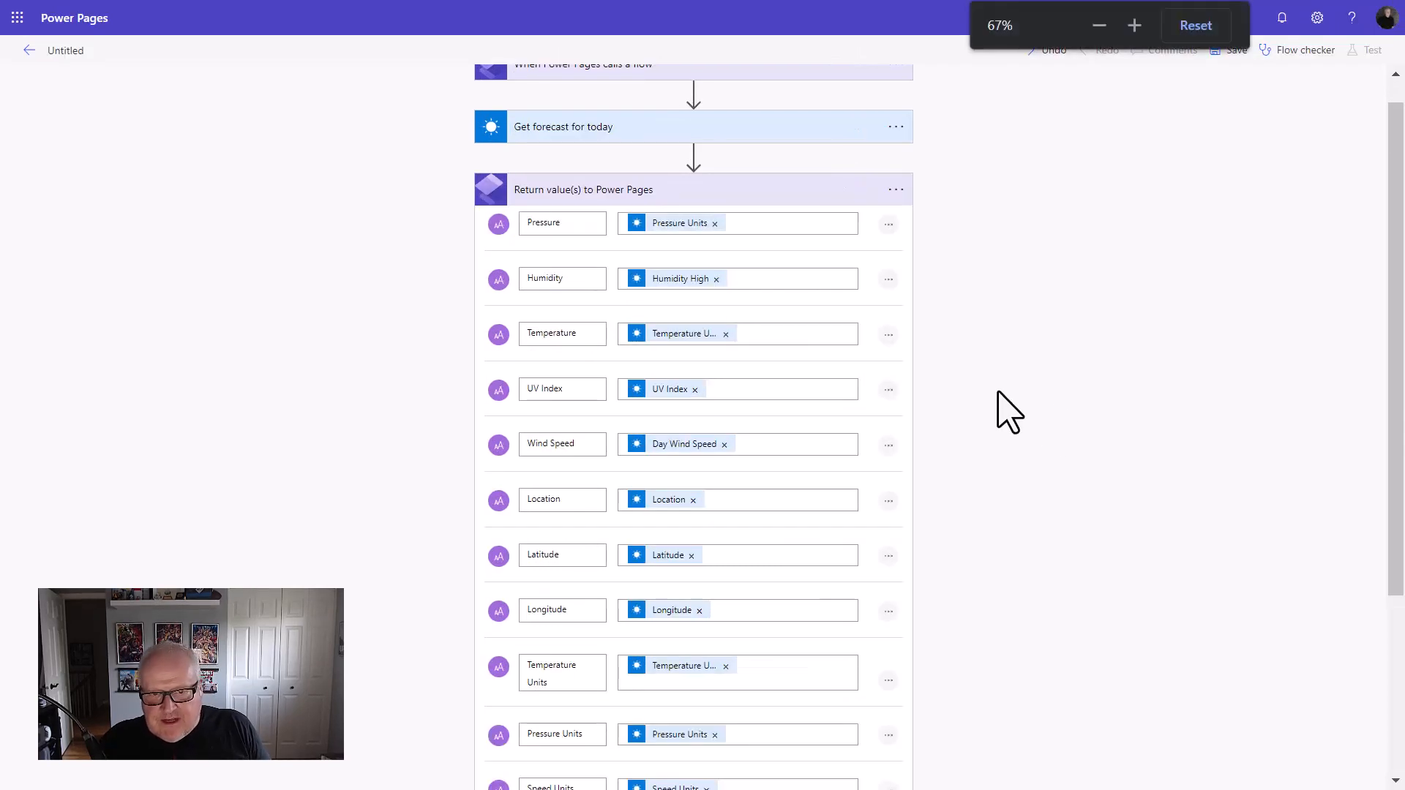
left_click(1133, 24)
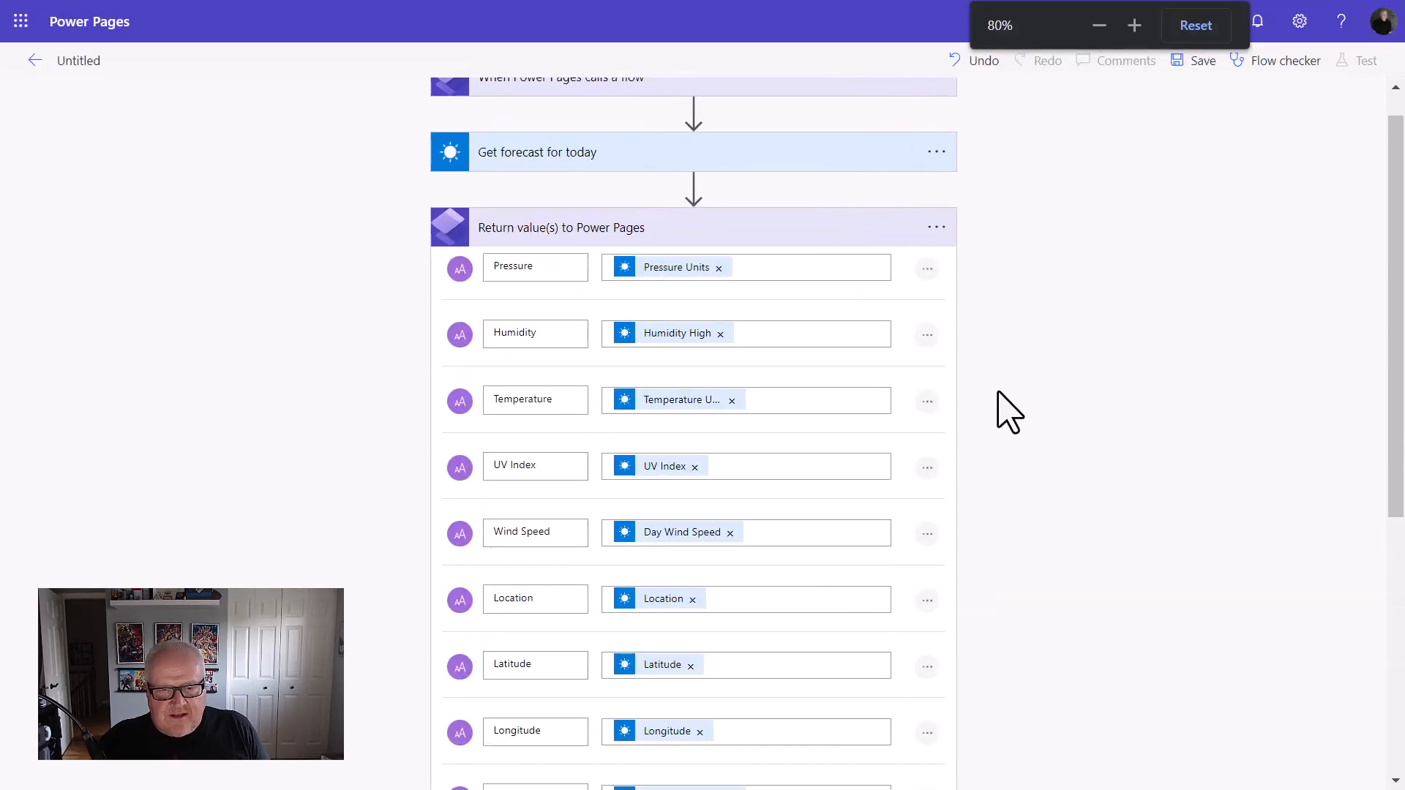
left_click(1134, 24)
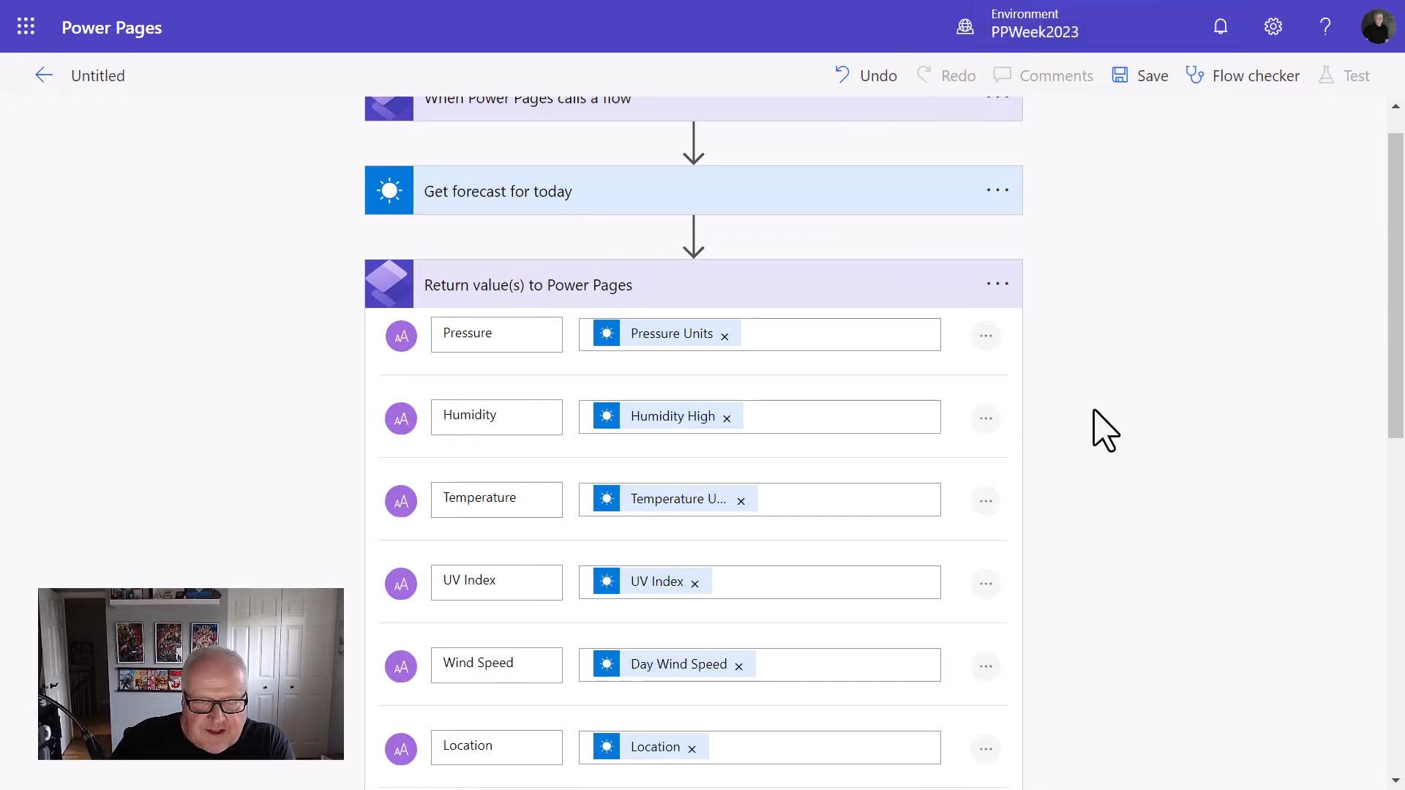
mouse_move(811, 320)
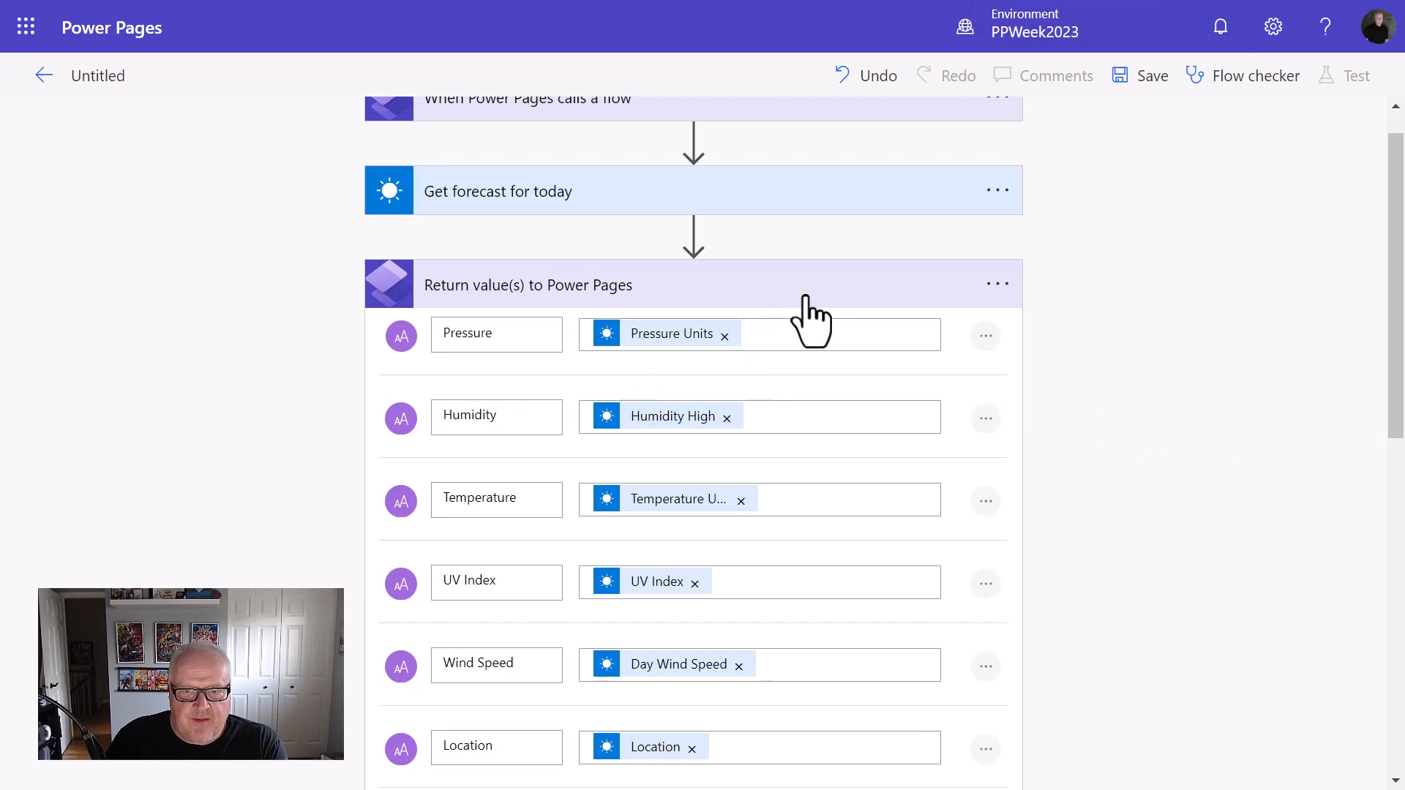
left_click(527, 285)
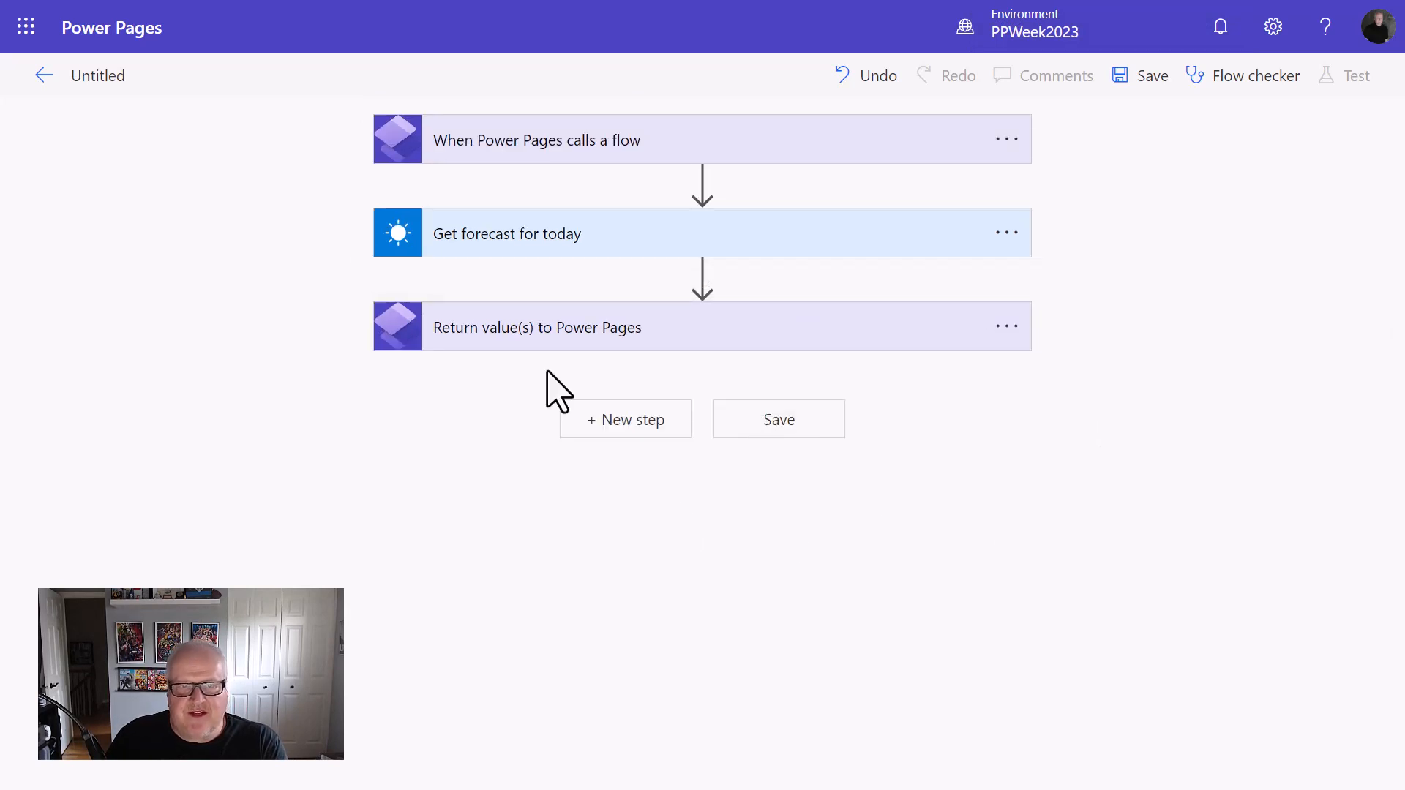
mouse_move(352, 297)
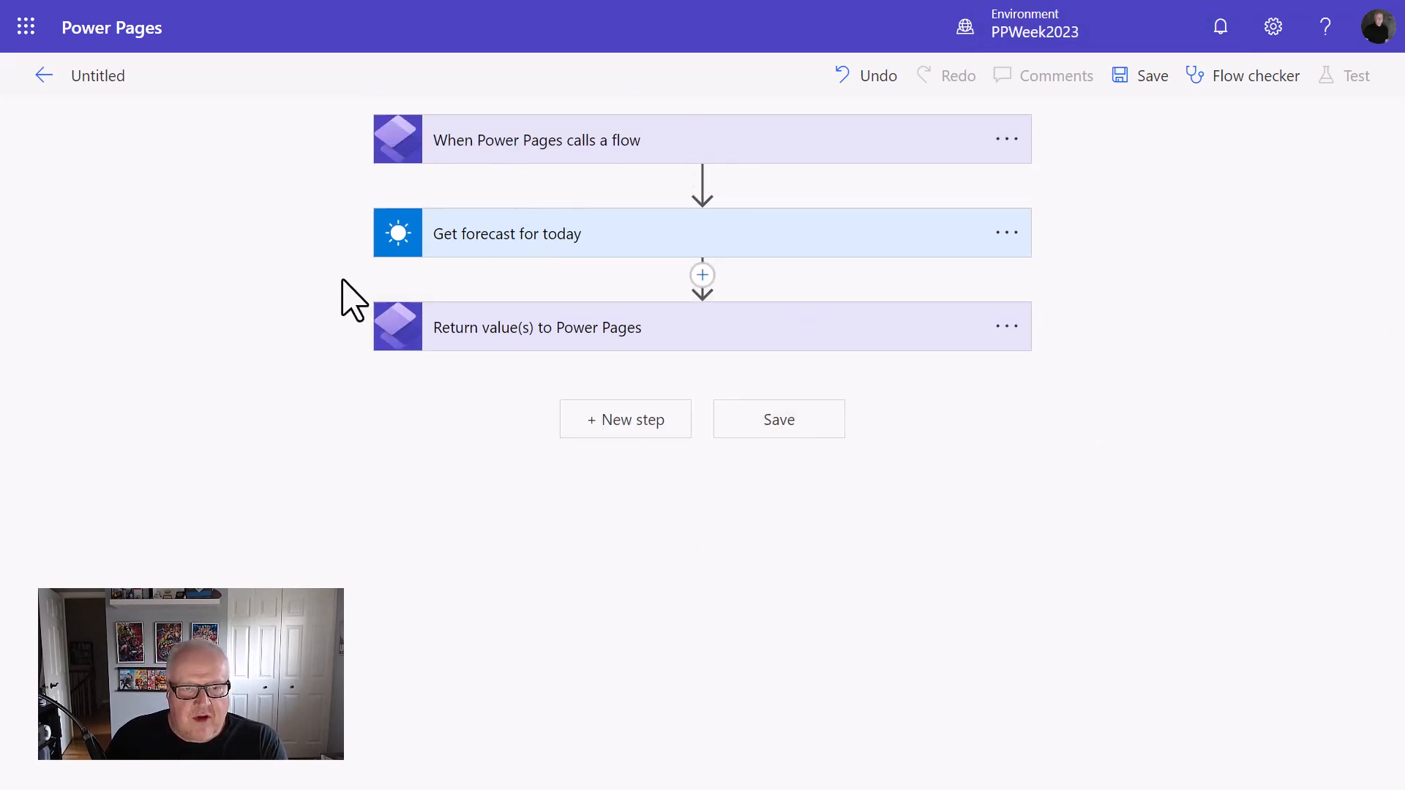
mouse_move(905, 368)
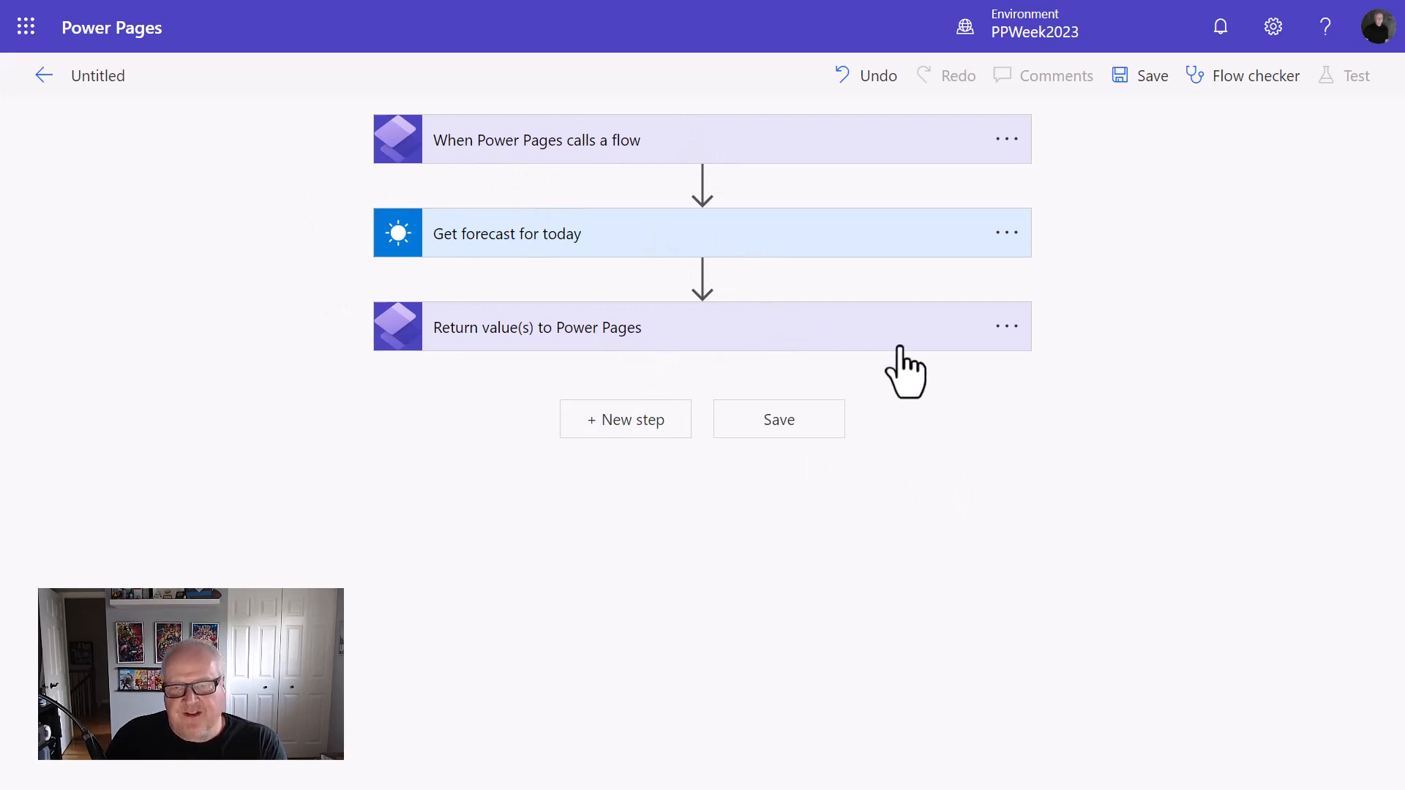
mouse_move(1061, 596)
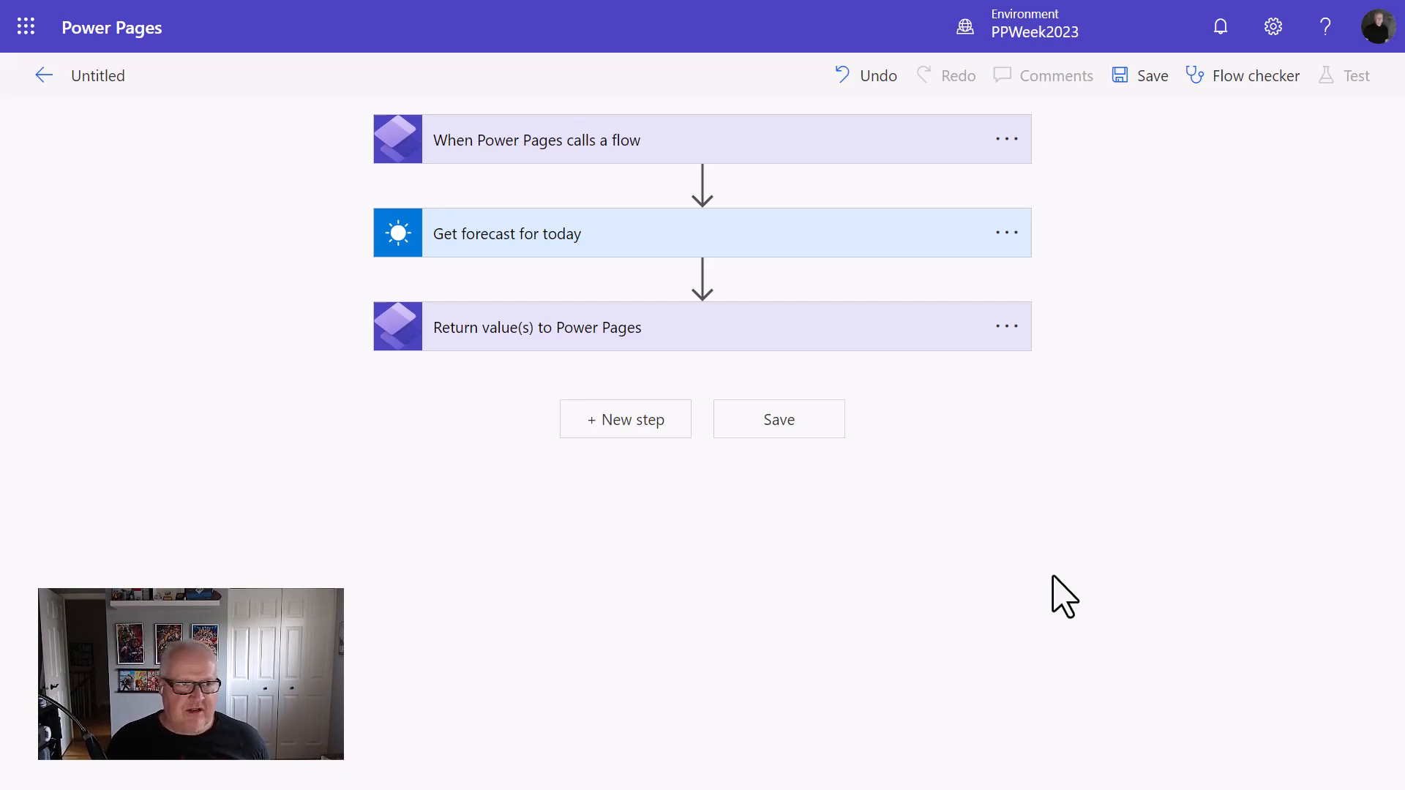
mouse_move(1060, 564)
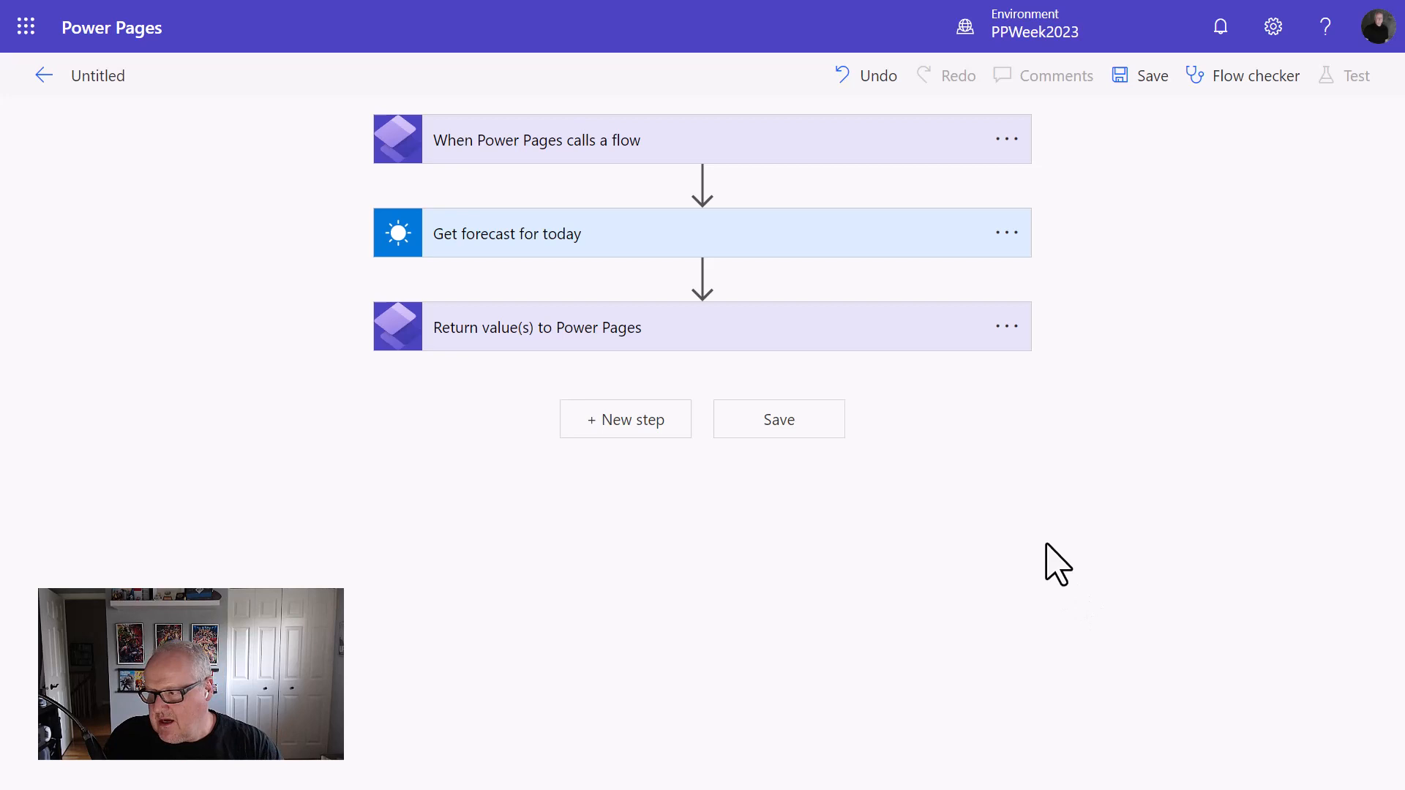
Rename the flow 'Get Current Weather', save it, and exit to Solutions.
left_click(97, 75)
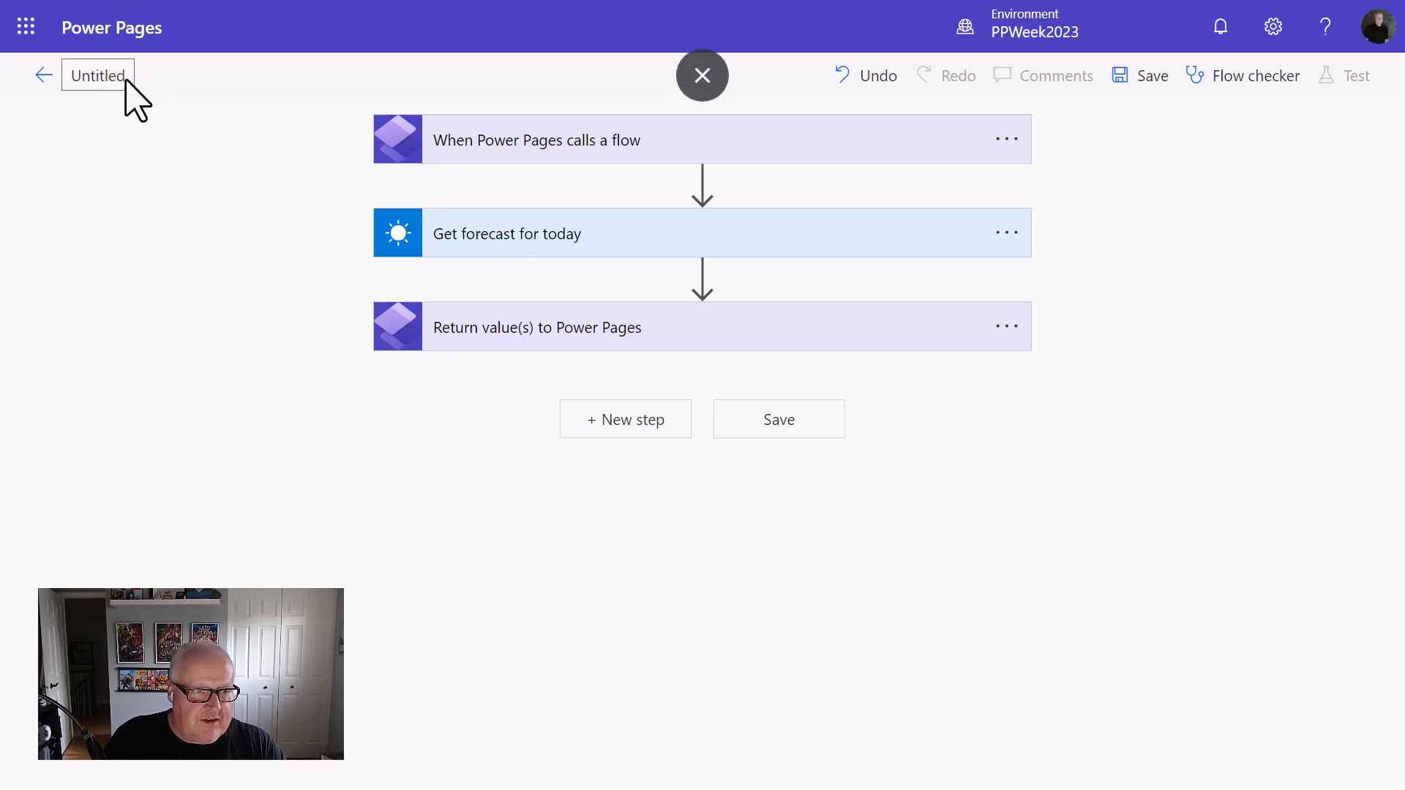
type("Get Current W")
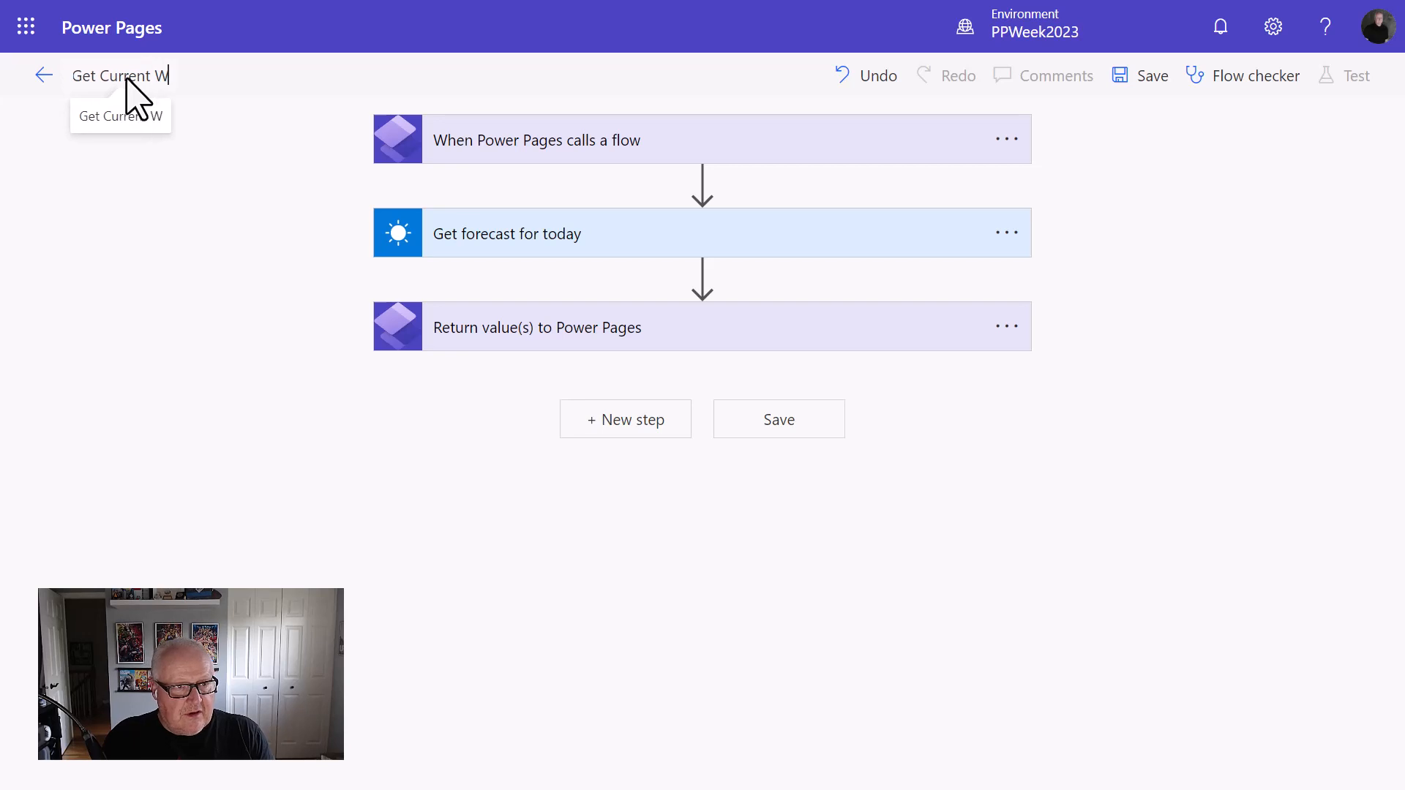
type("eather")
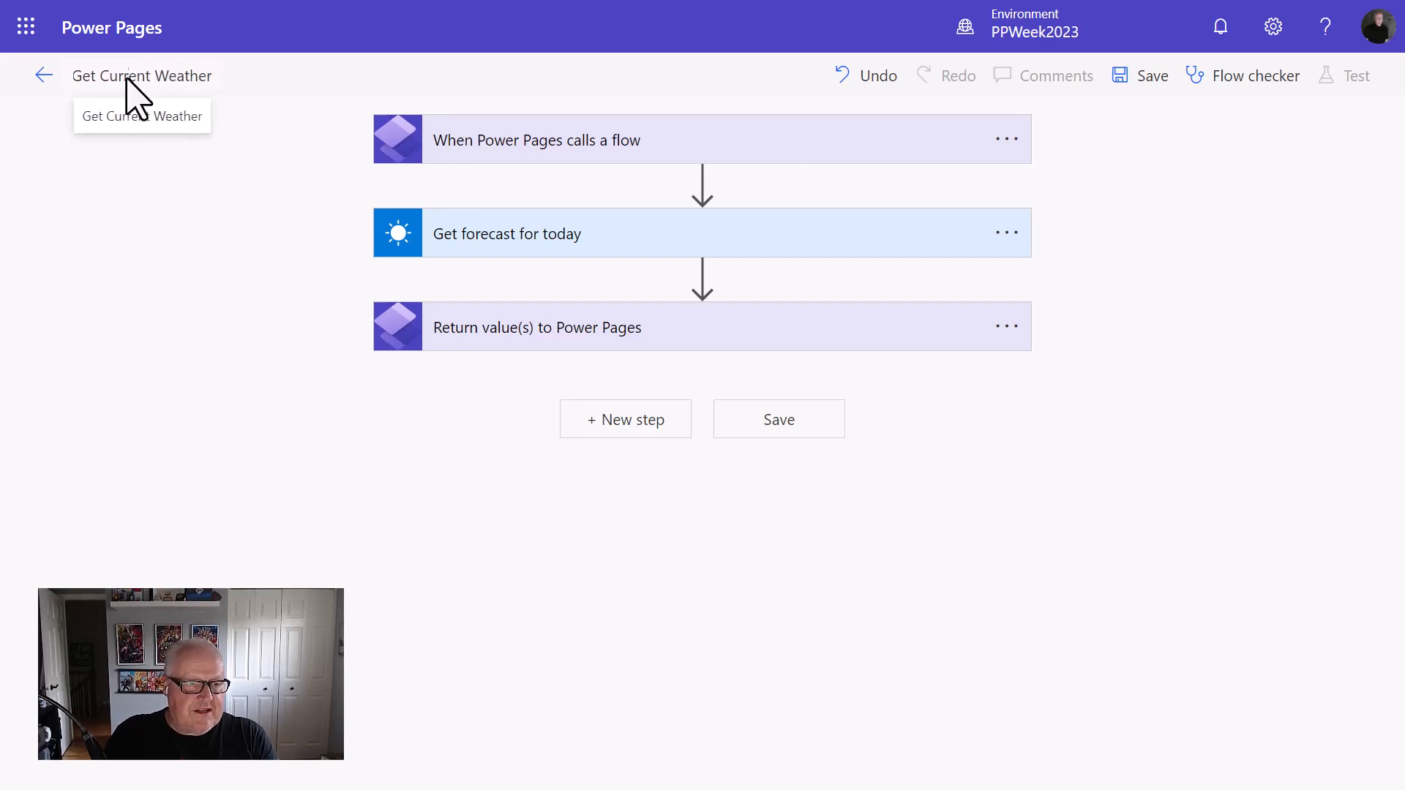
mouse_move(1153, 75)
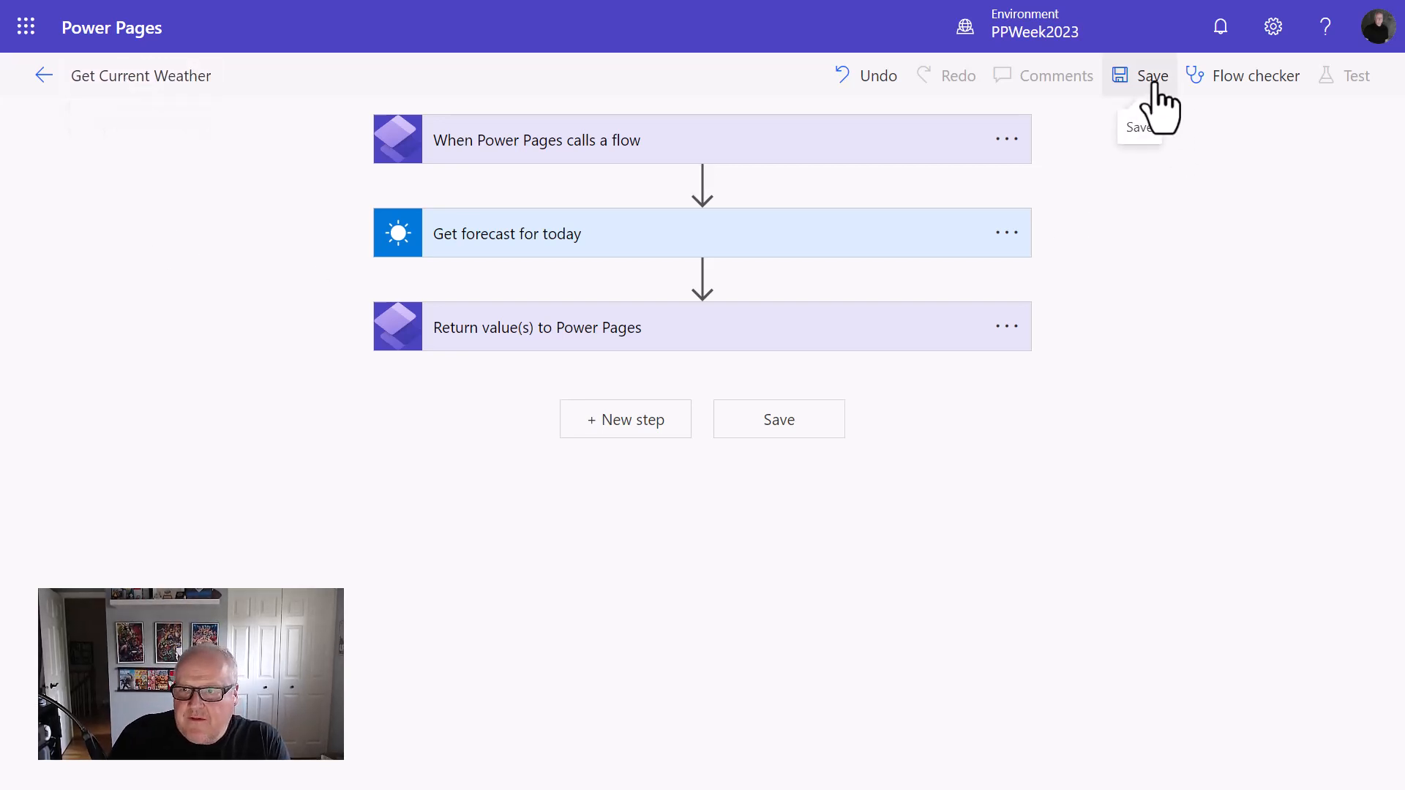
left_click(1152, 76)
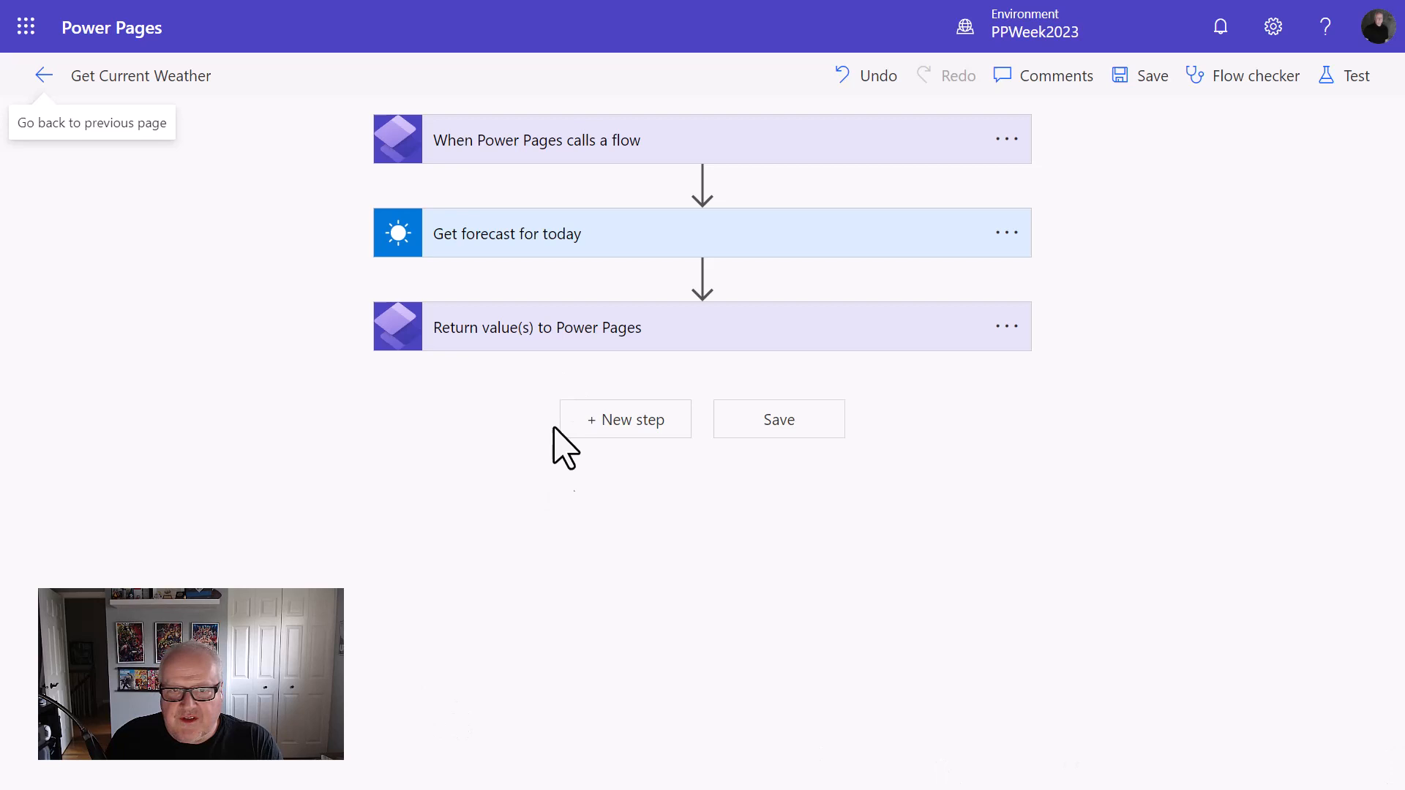
mouse_move(659, 380)
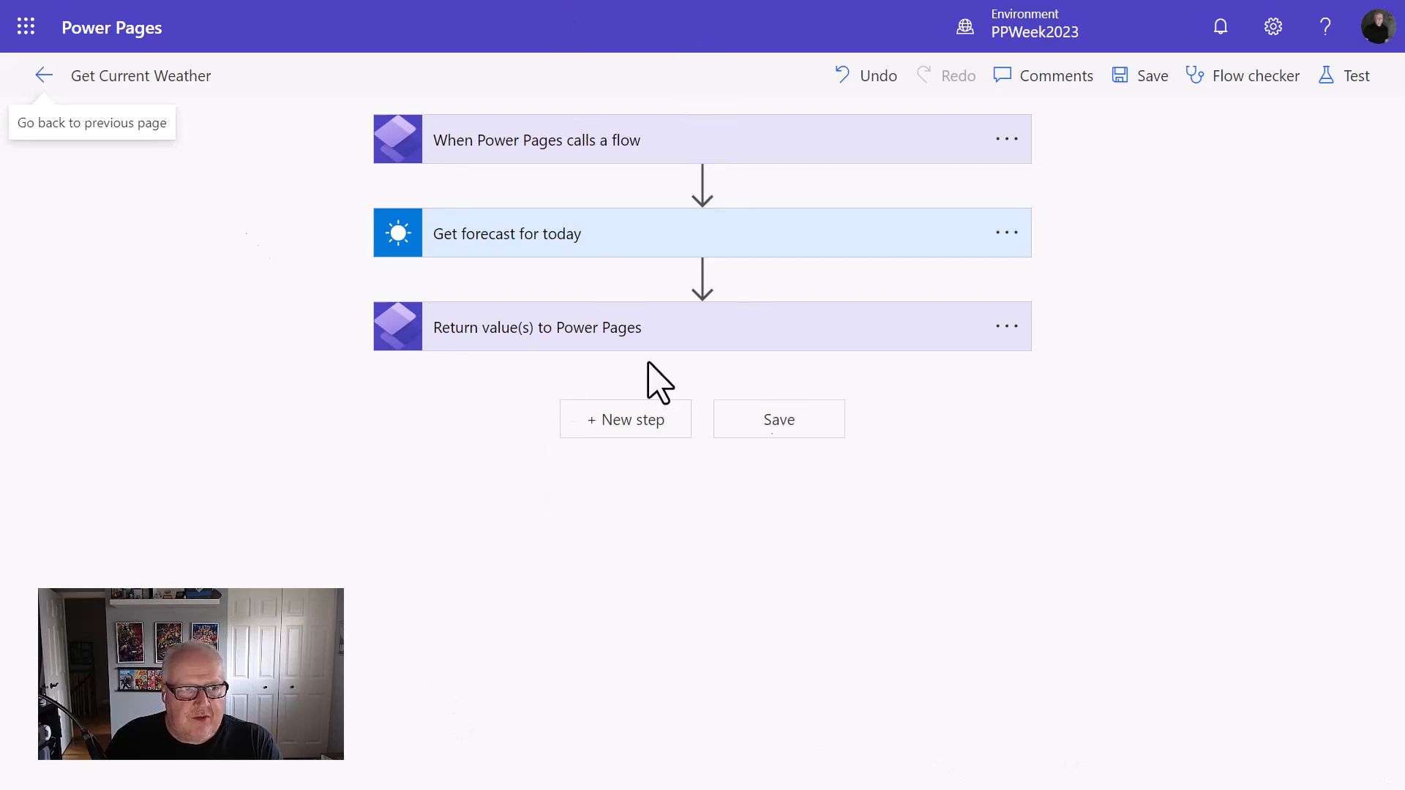
left_click(43, 76)
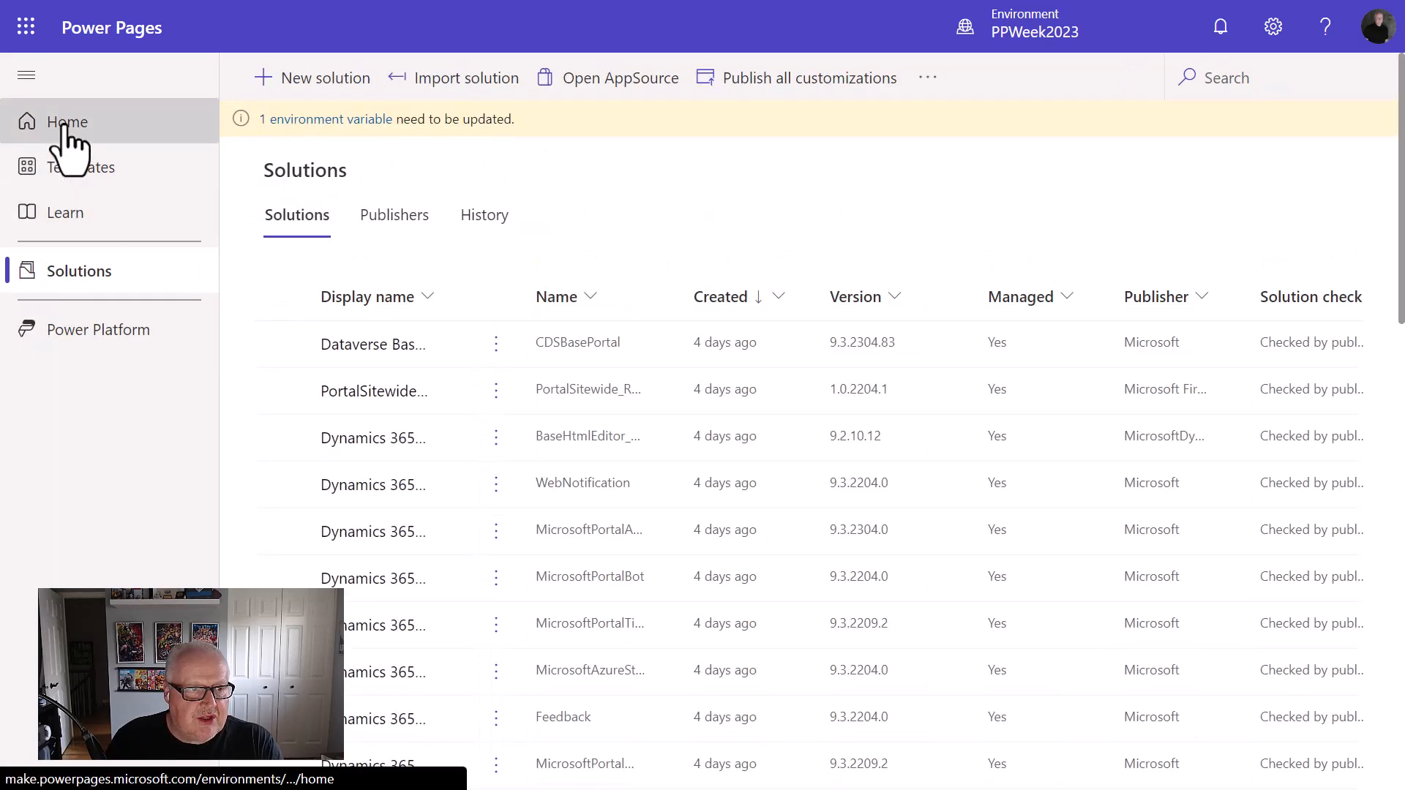
Open Site 1 from Home in the design studio and show its Set up workspace.
left_click(67, 121)
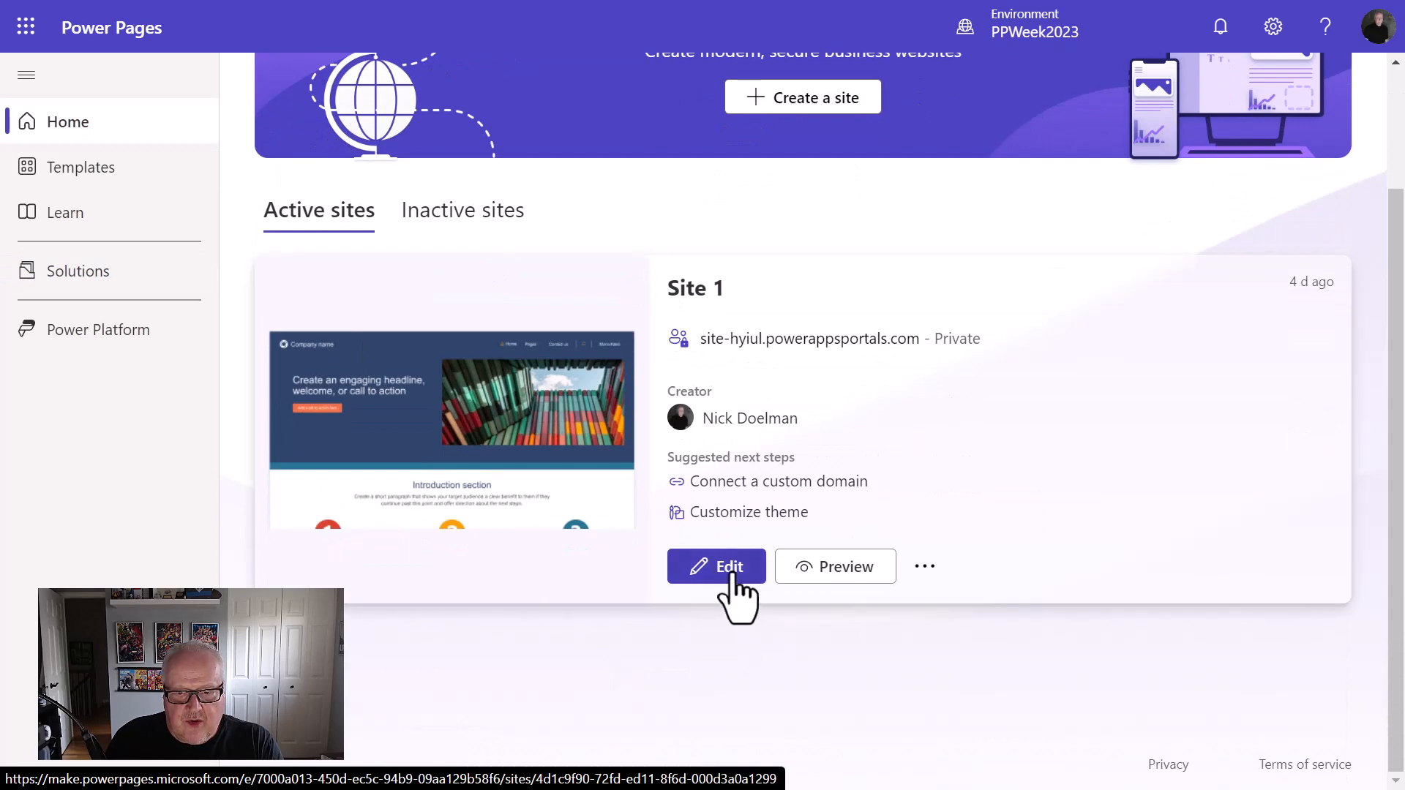
left_click(716, 567)
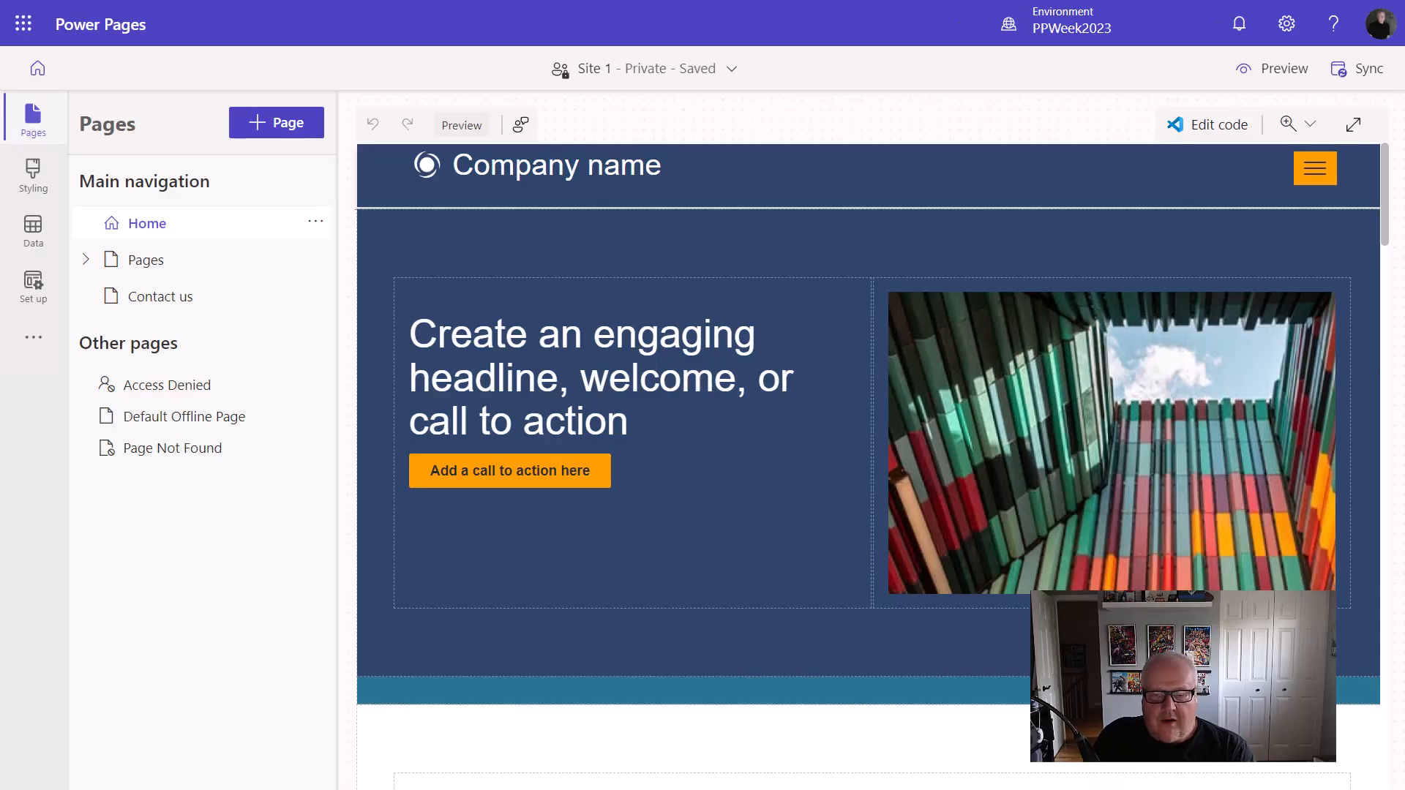
mouse_move(784, 278)
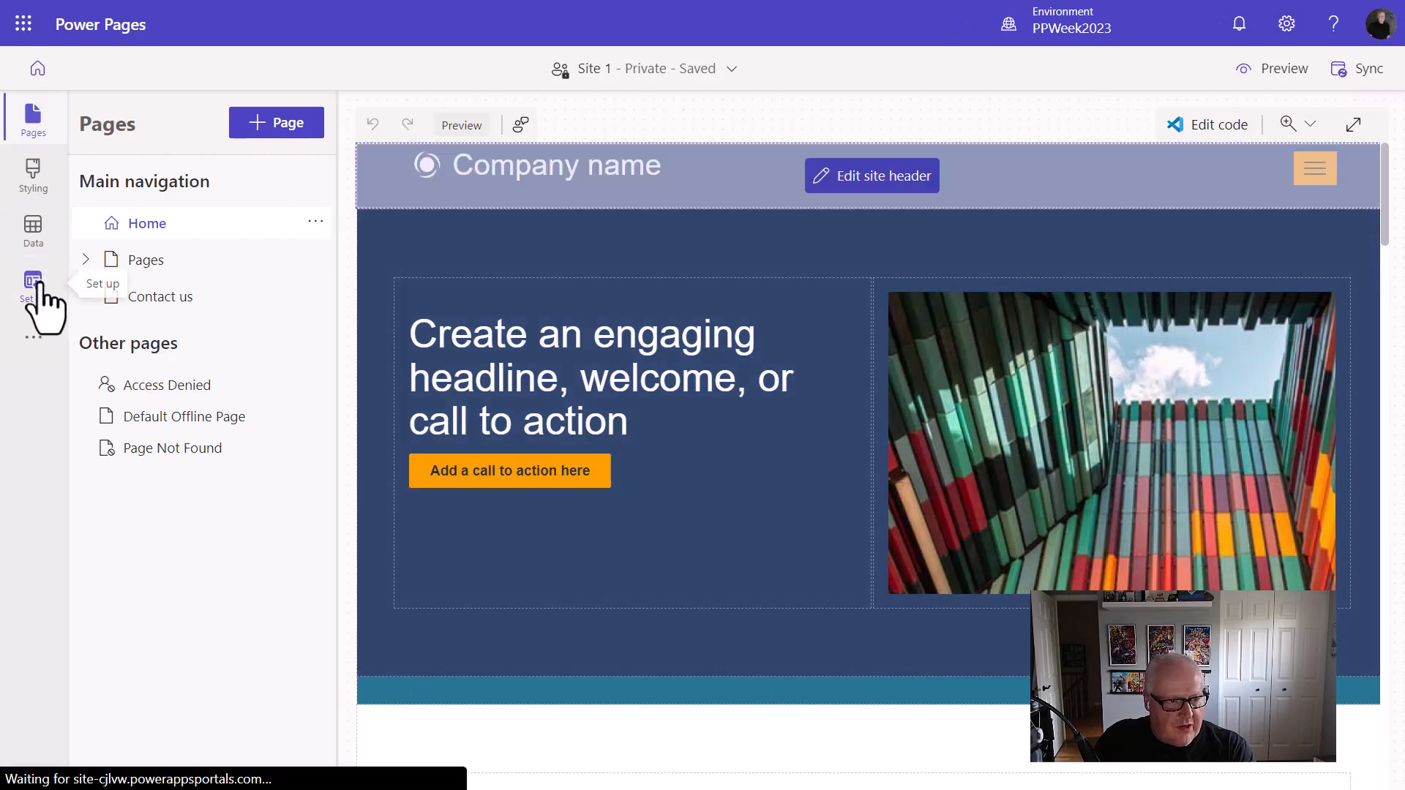
left_click(33, 283)
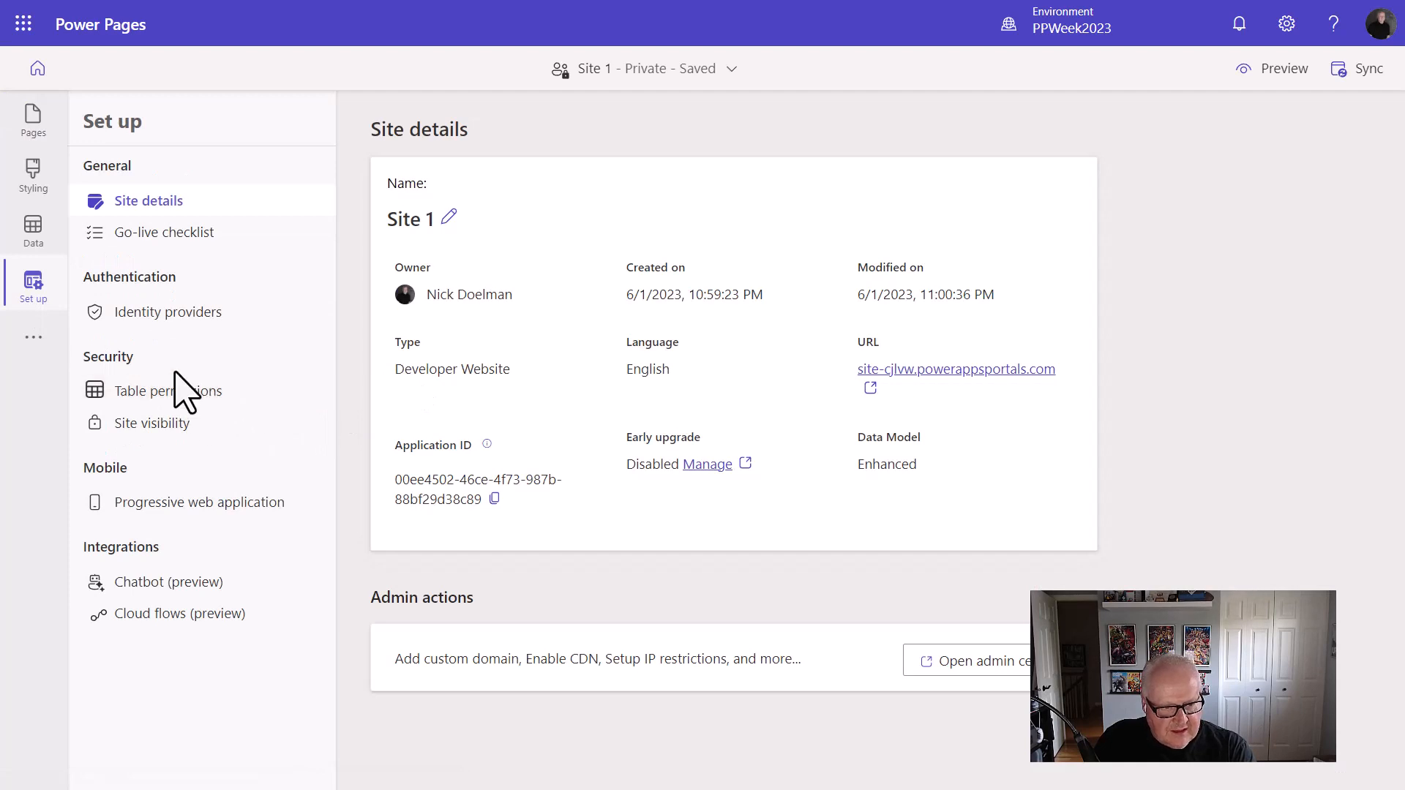
Add the Get Current Weather cloud flow with Anonymous and Authenticated Users roles.
left_click(182, 614)
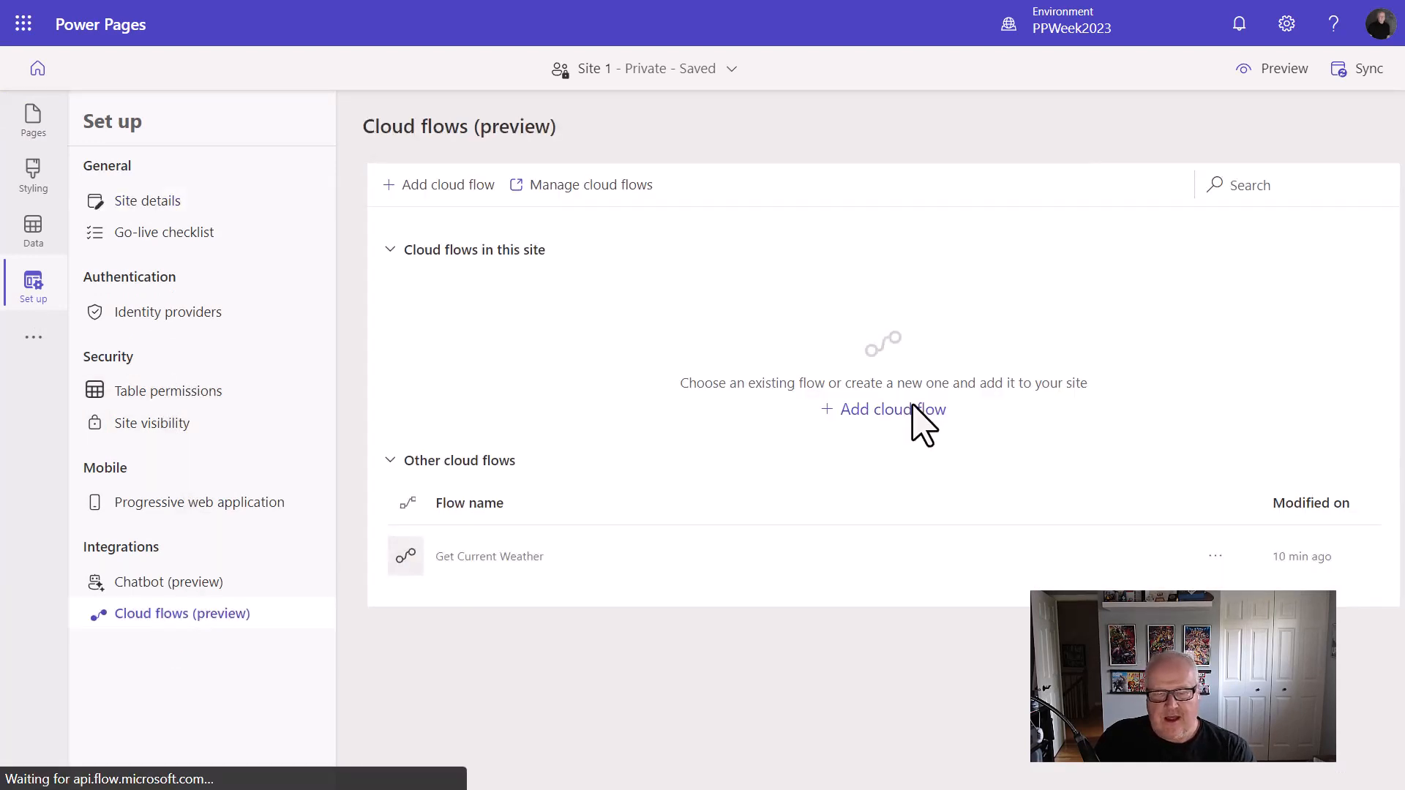
mouse_move(596, 582)
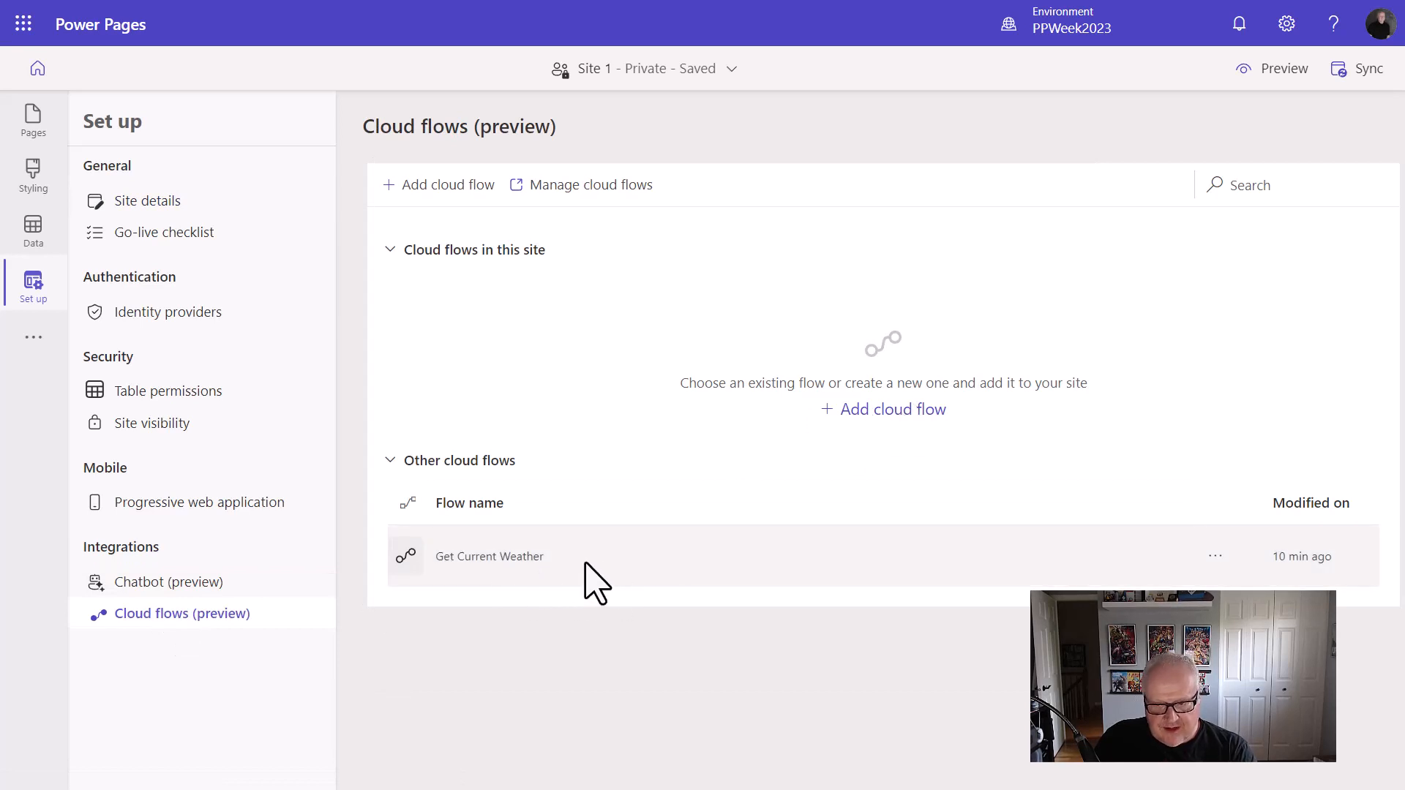
mouse_move(929, 452)
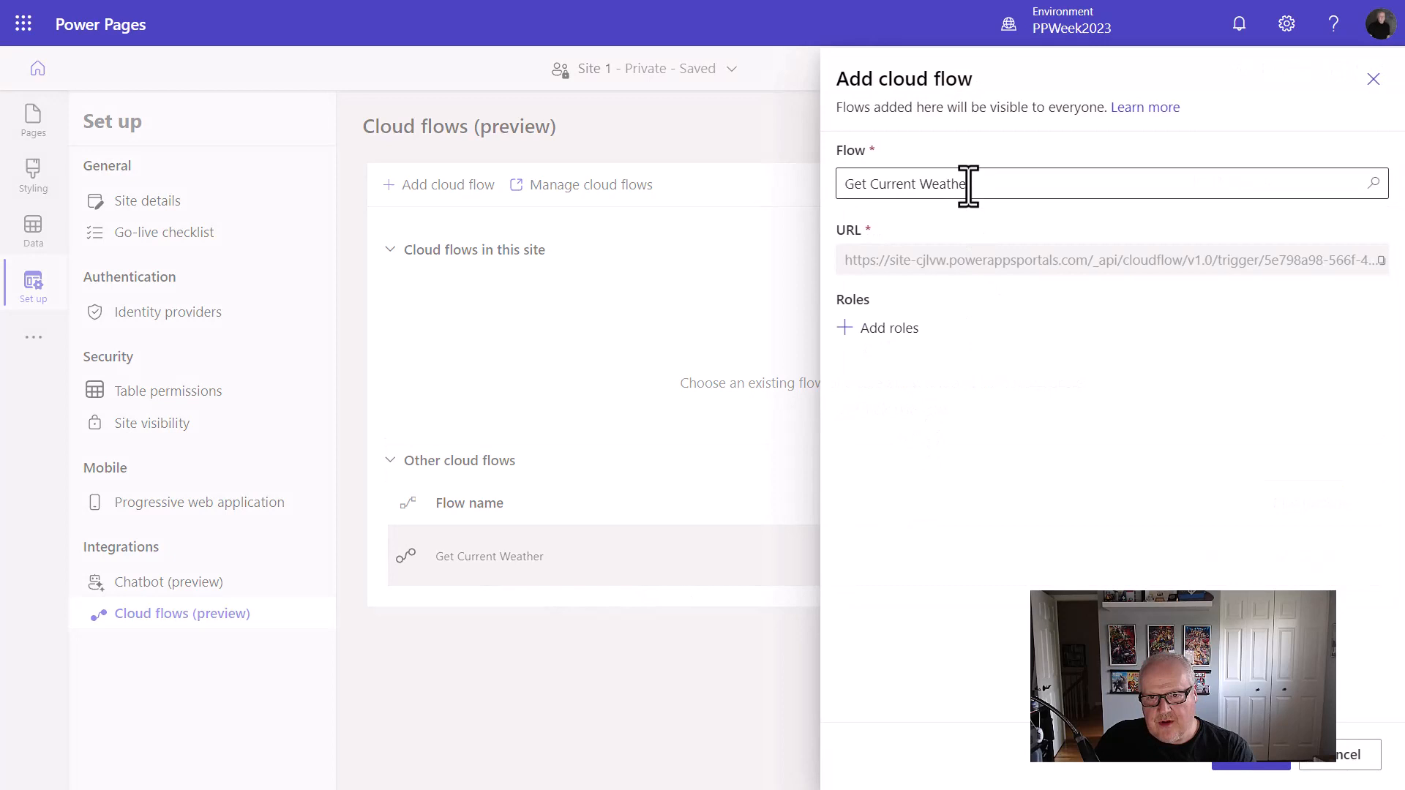
left_click(888, 328)
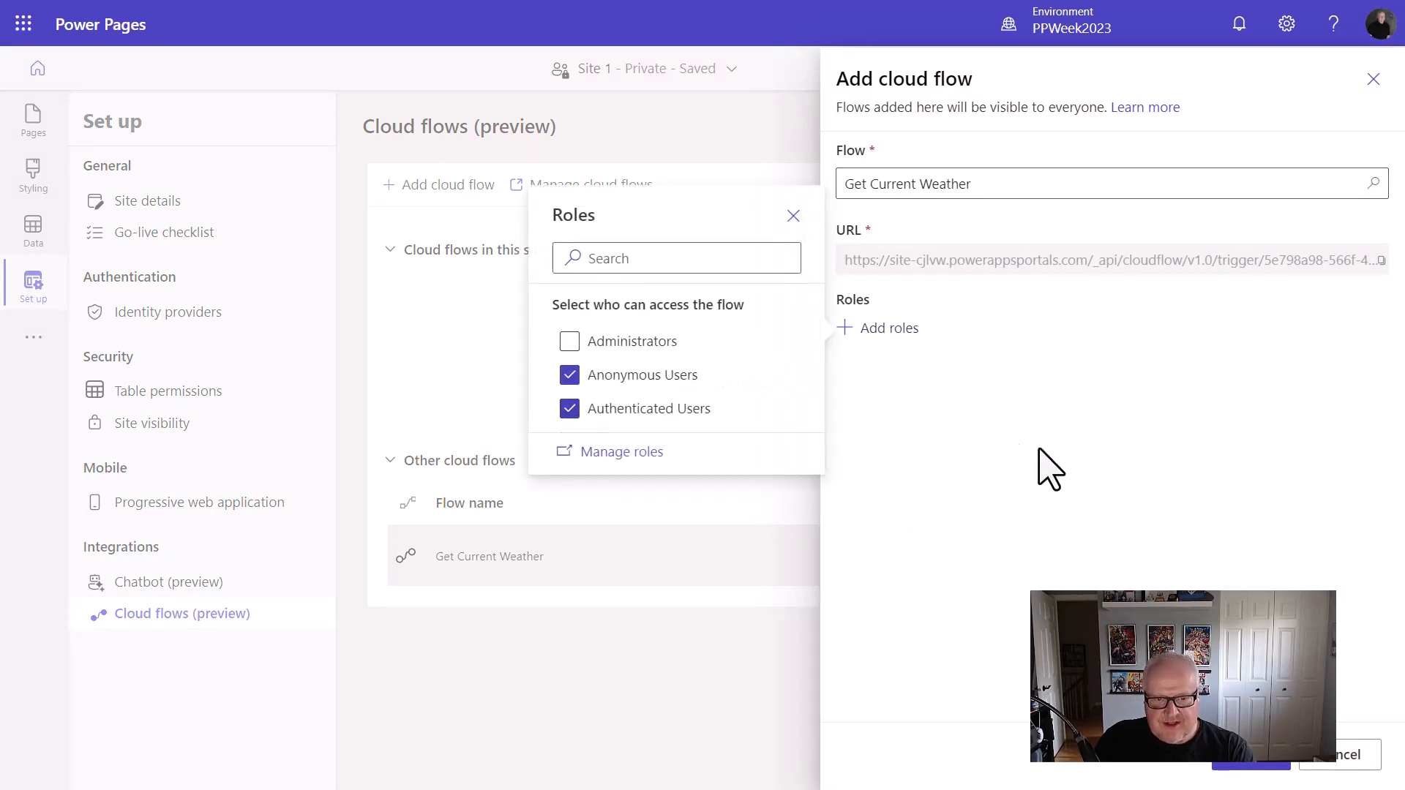
mouse_move(1093, 473)
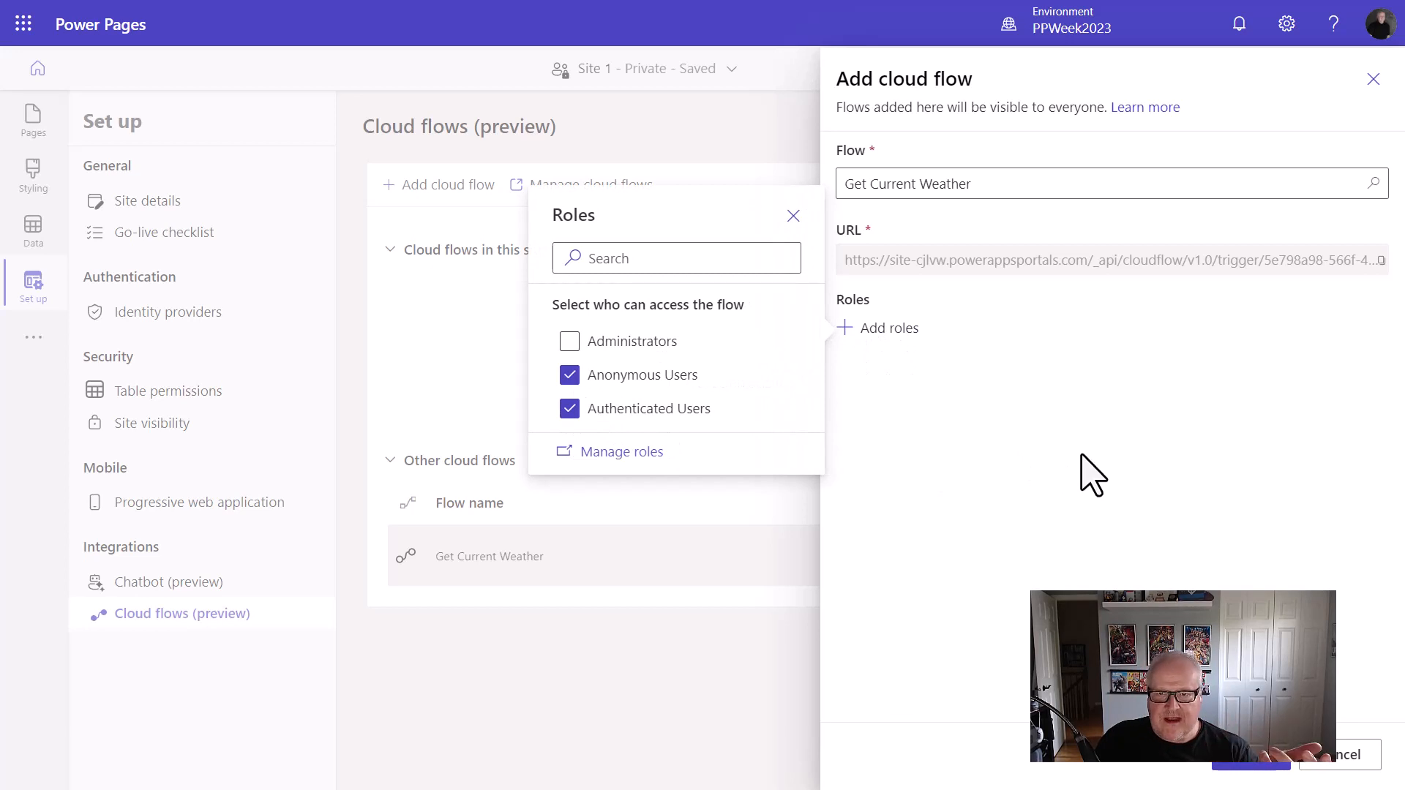
mouse_move(1083, 468)
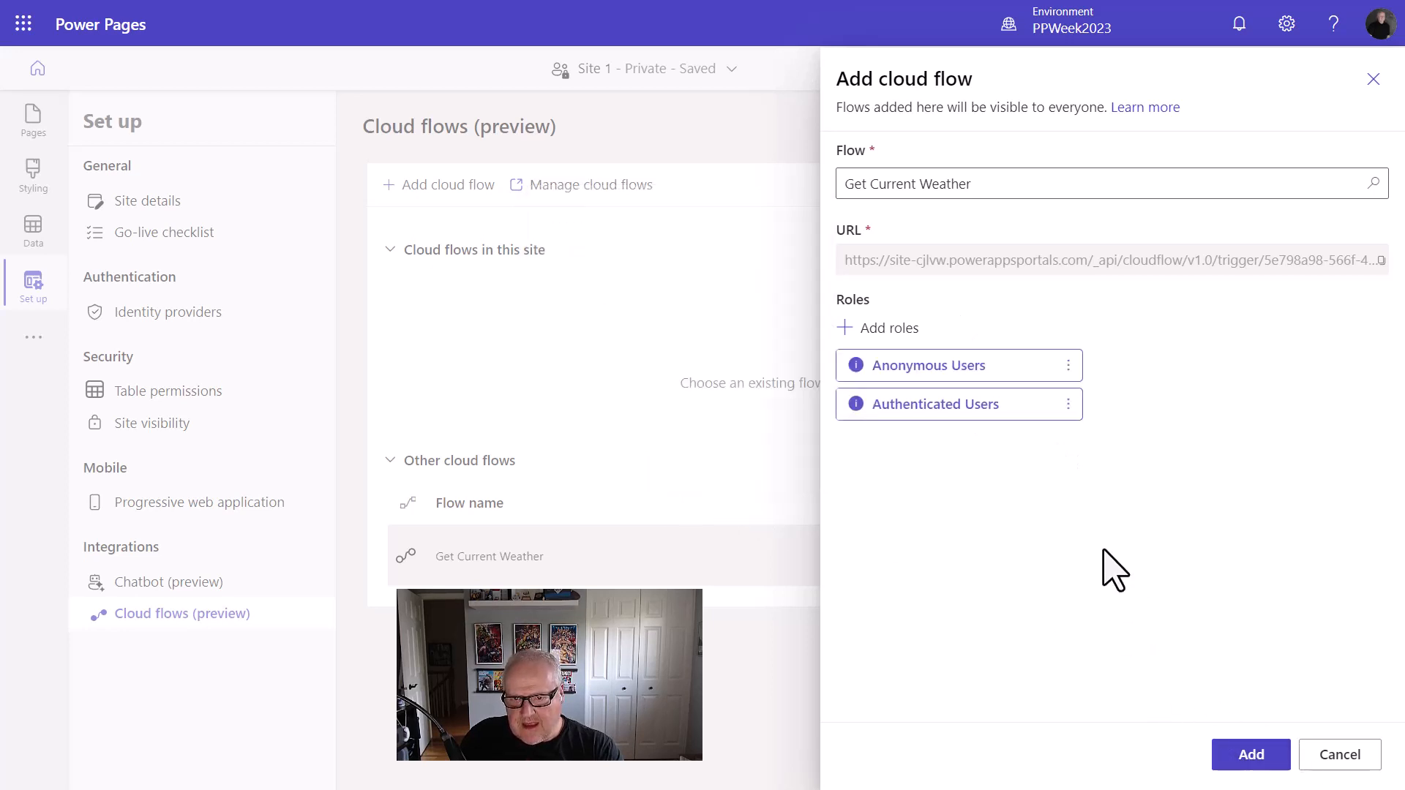
mouse_move(1394, 283)
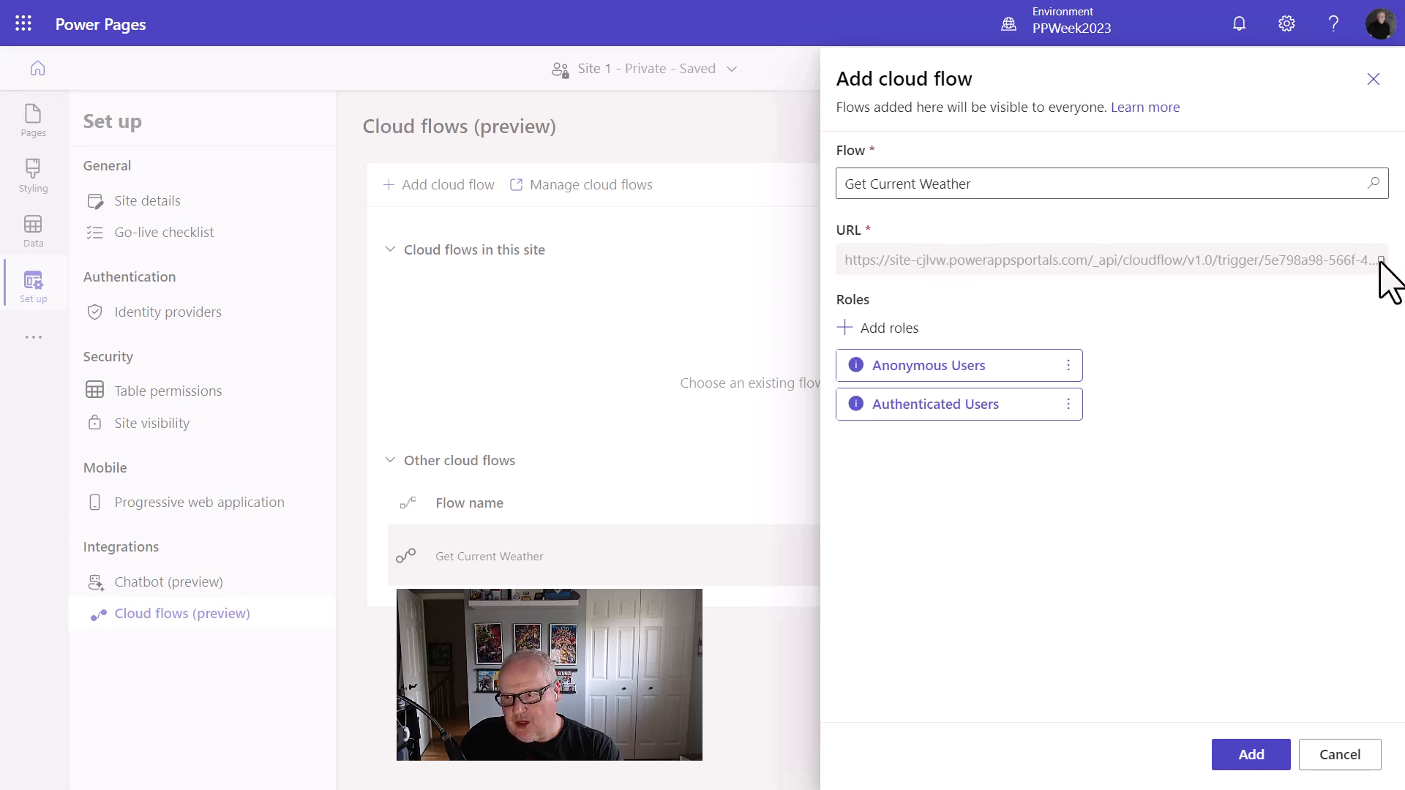
mouse_move(1245, 431)
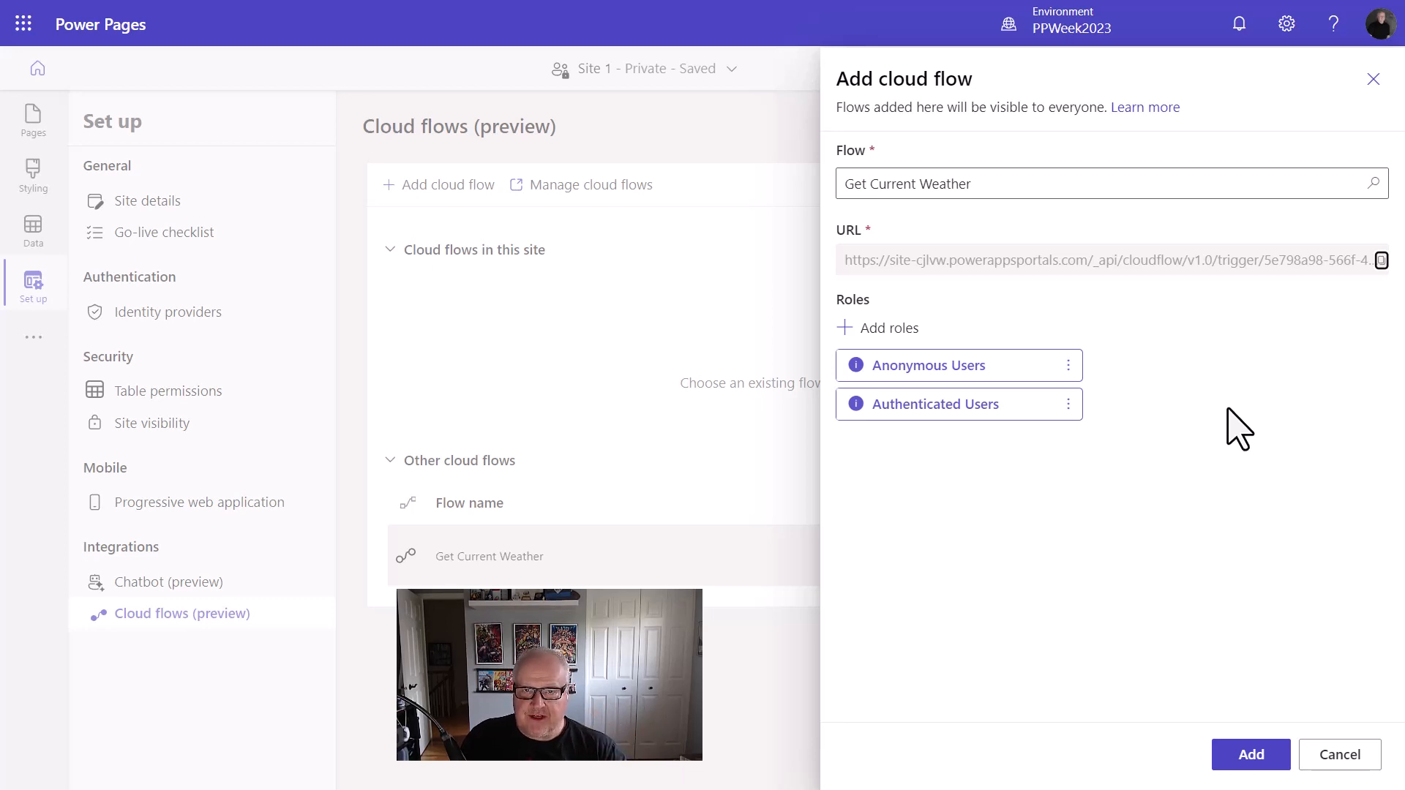
mouse_move(1168, 751)
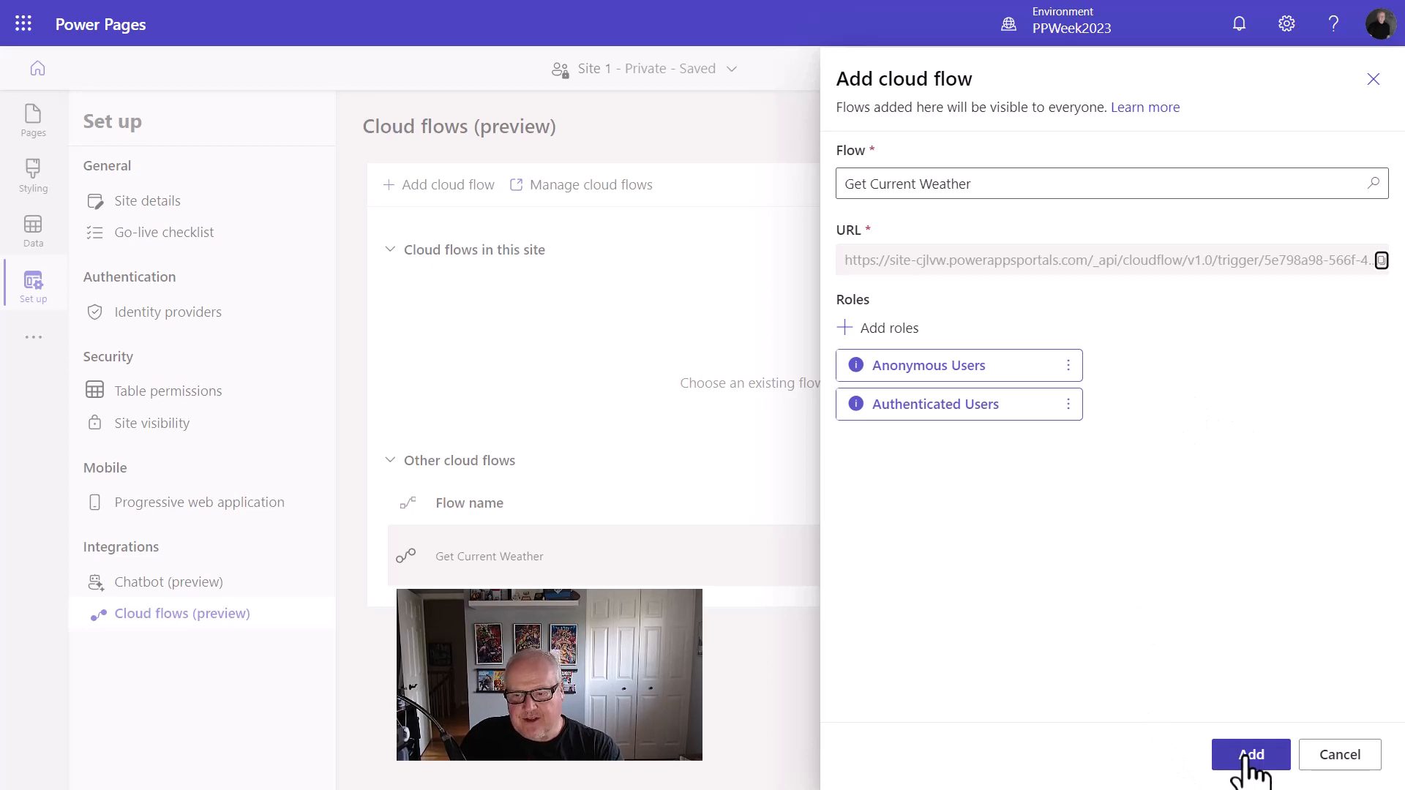
left_click(1250, 754)
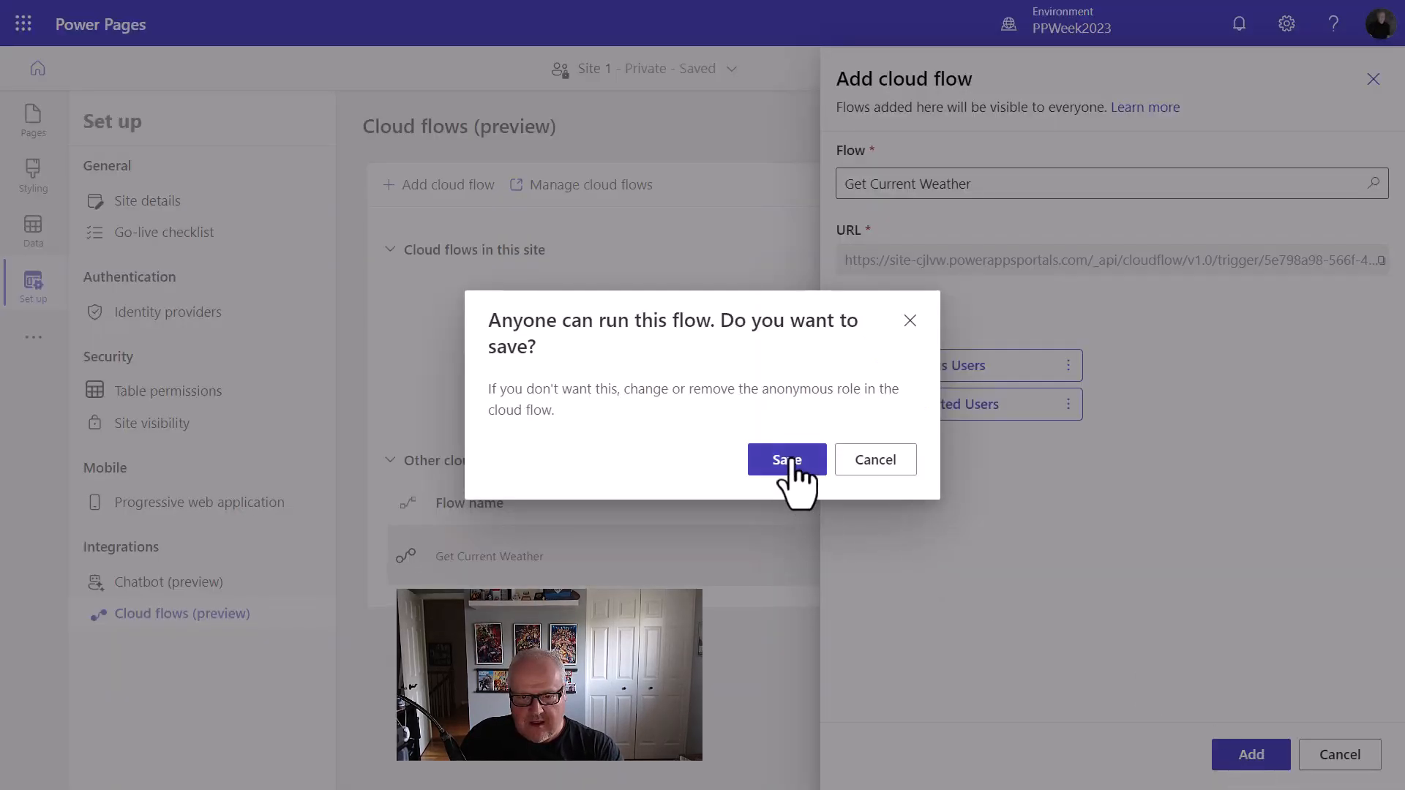
Save the flow despite the anonymous-access warning, then switch to the Pages workspace.
left_click(786, 460)
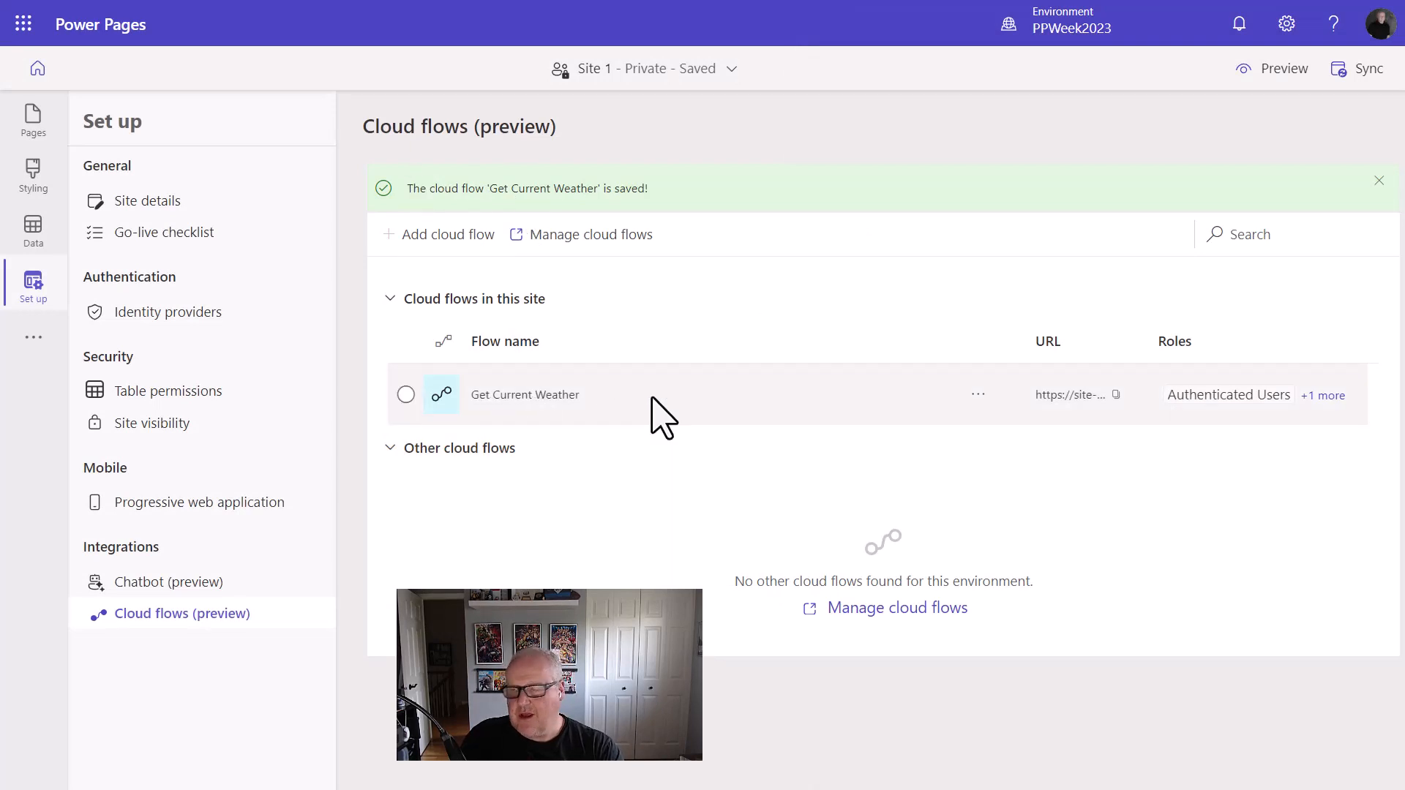
mouse_move(667, 400)
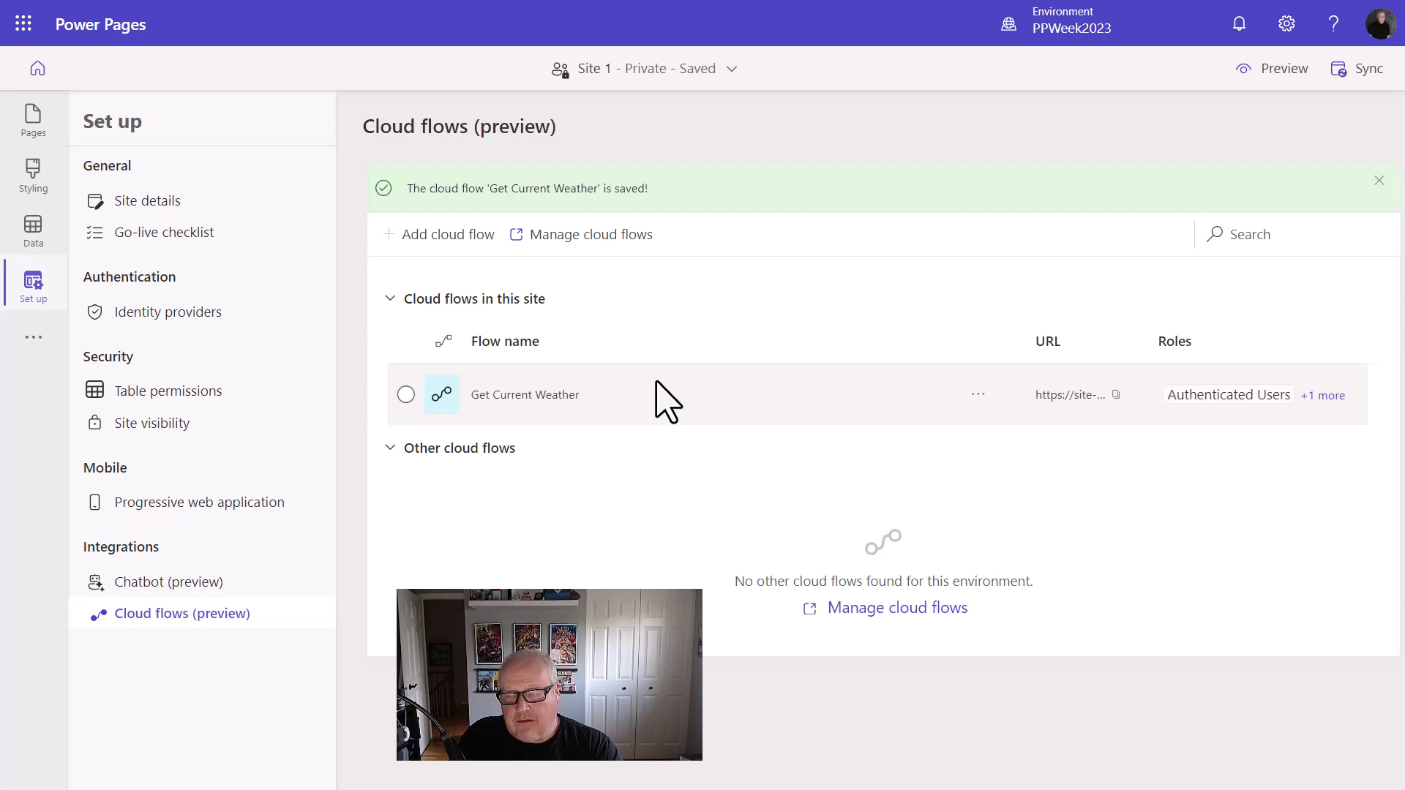
mouse_move(686, 422)
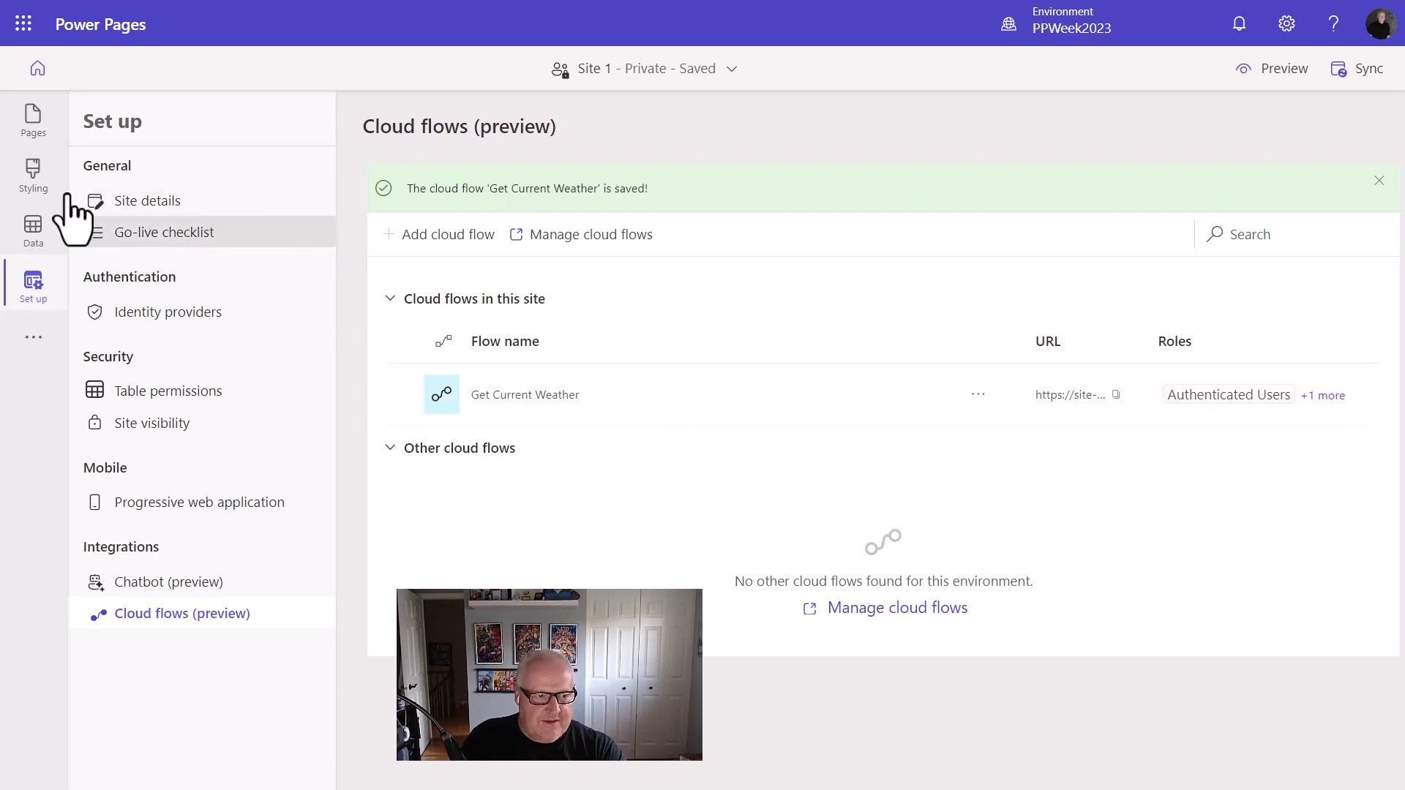
left_click(33, 119)
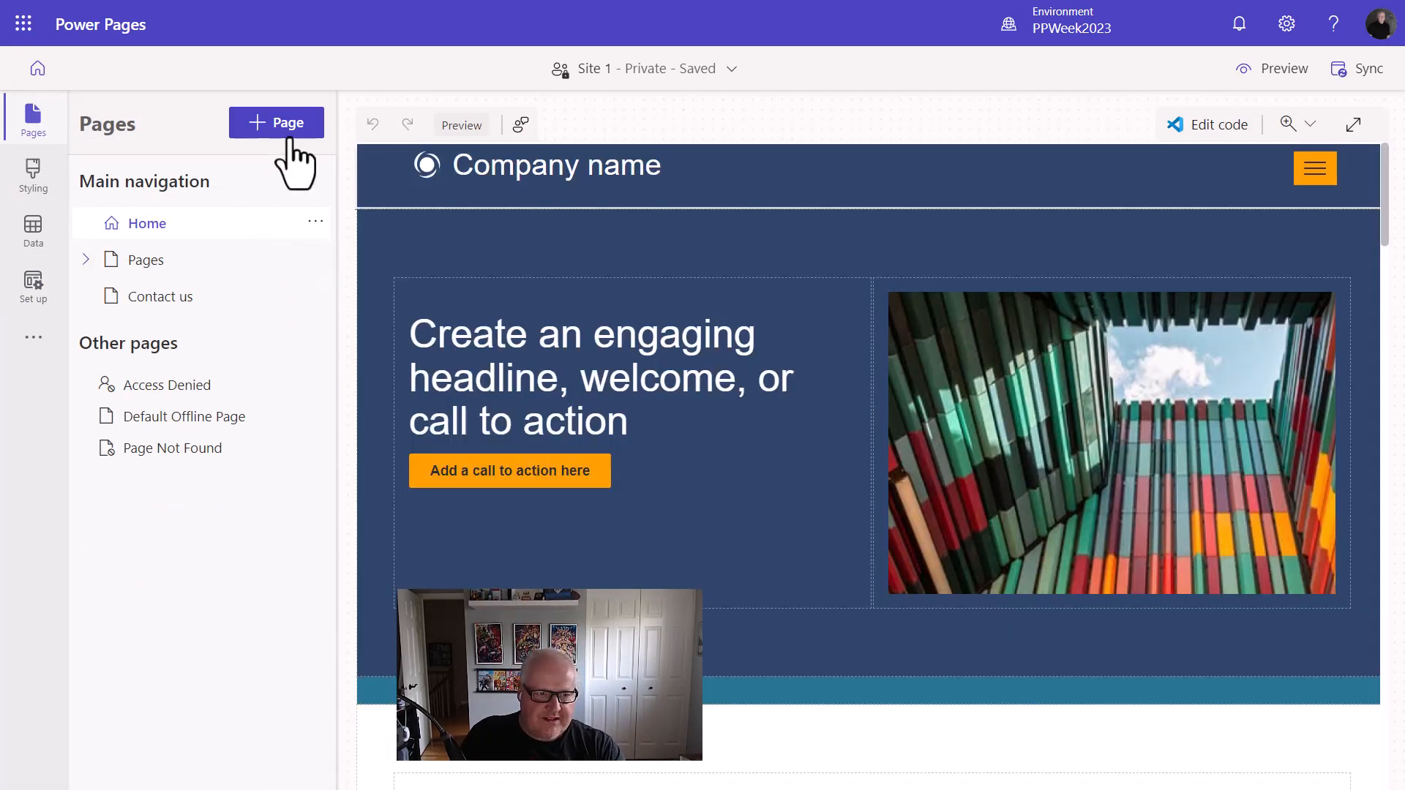
Add a blank page named 'Todays weather report' to the main navigation.
left_click(276, 122)
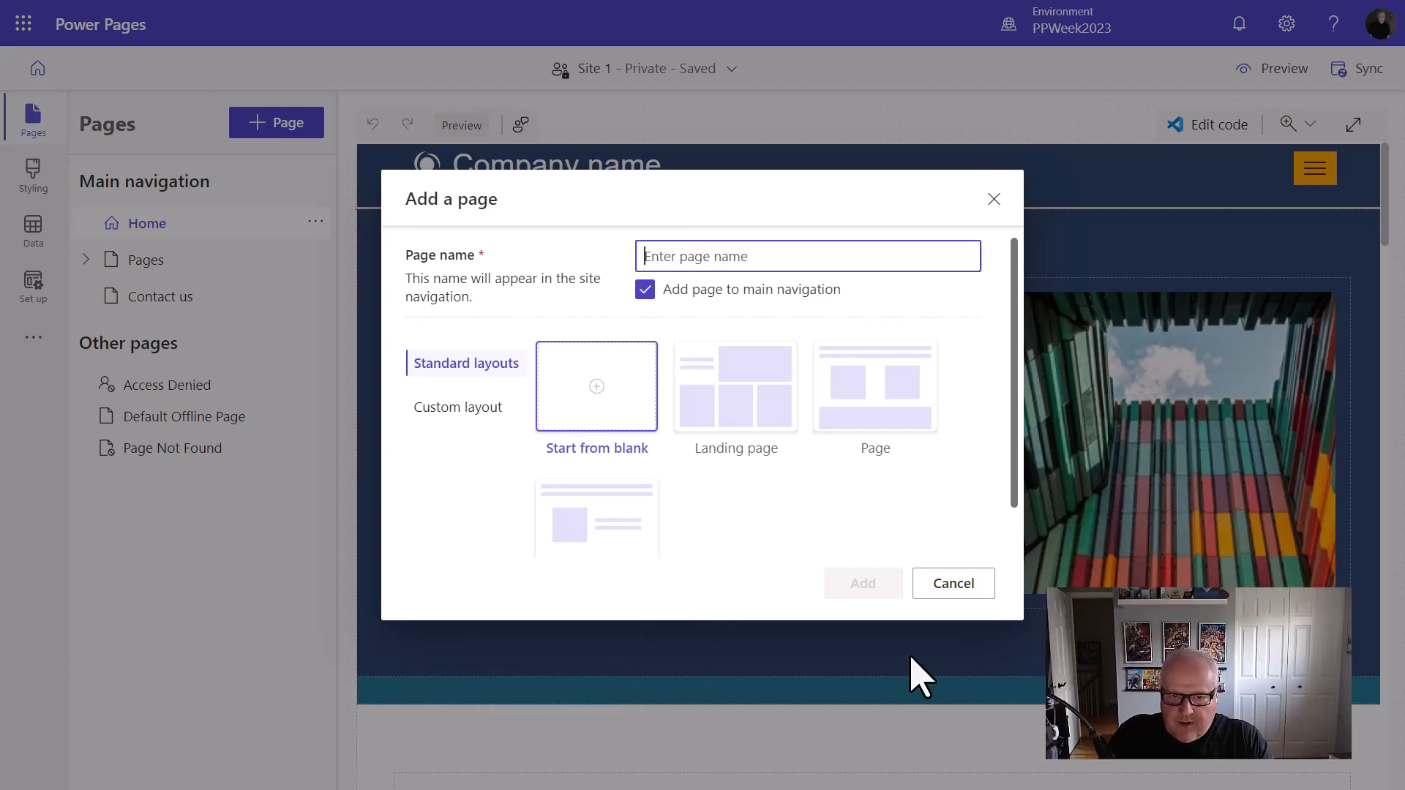
type("Today's weather r")
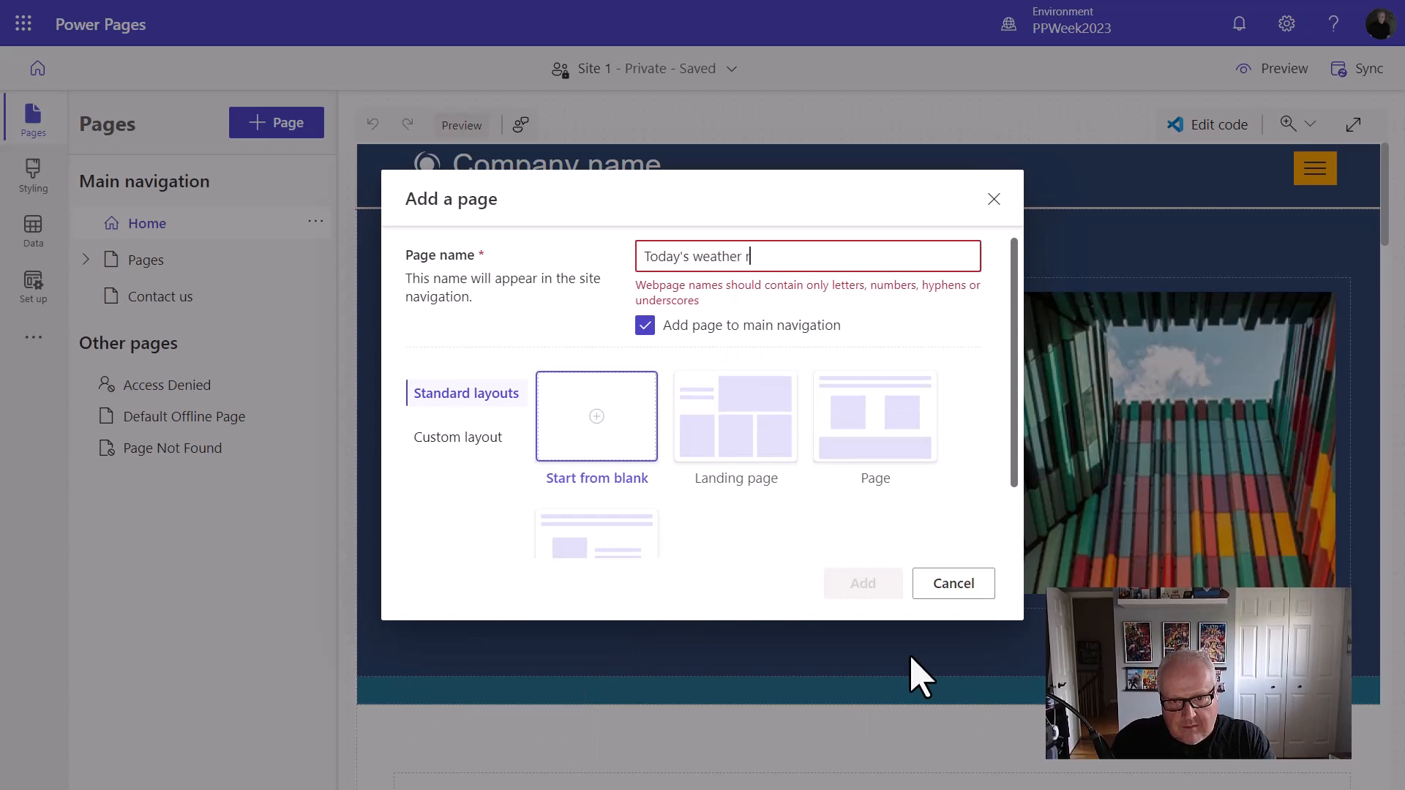
type("eport")
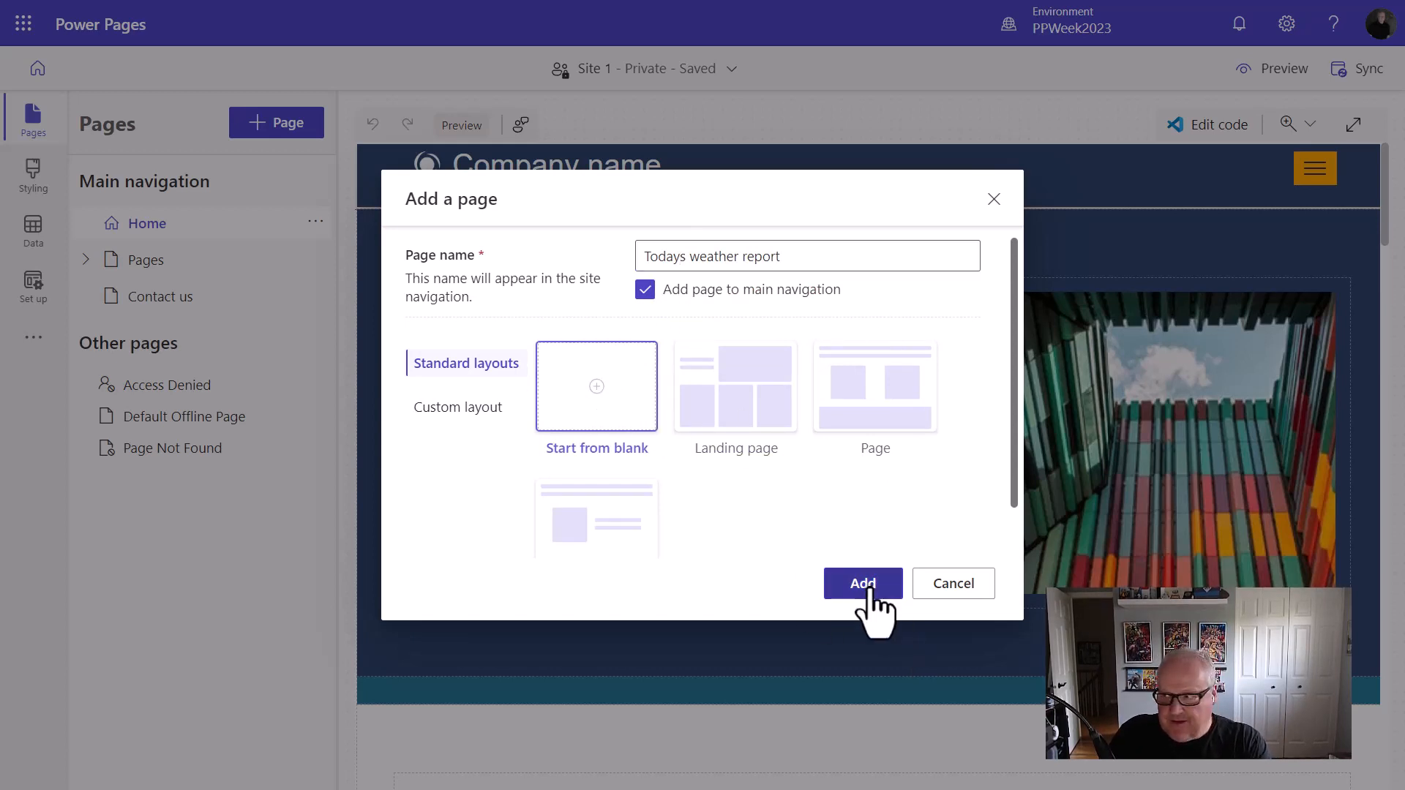
left_click(861, 583)
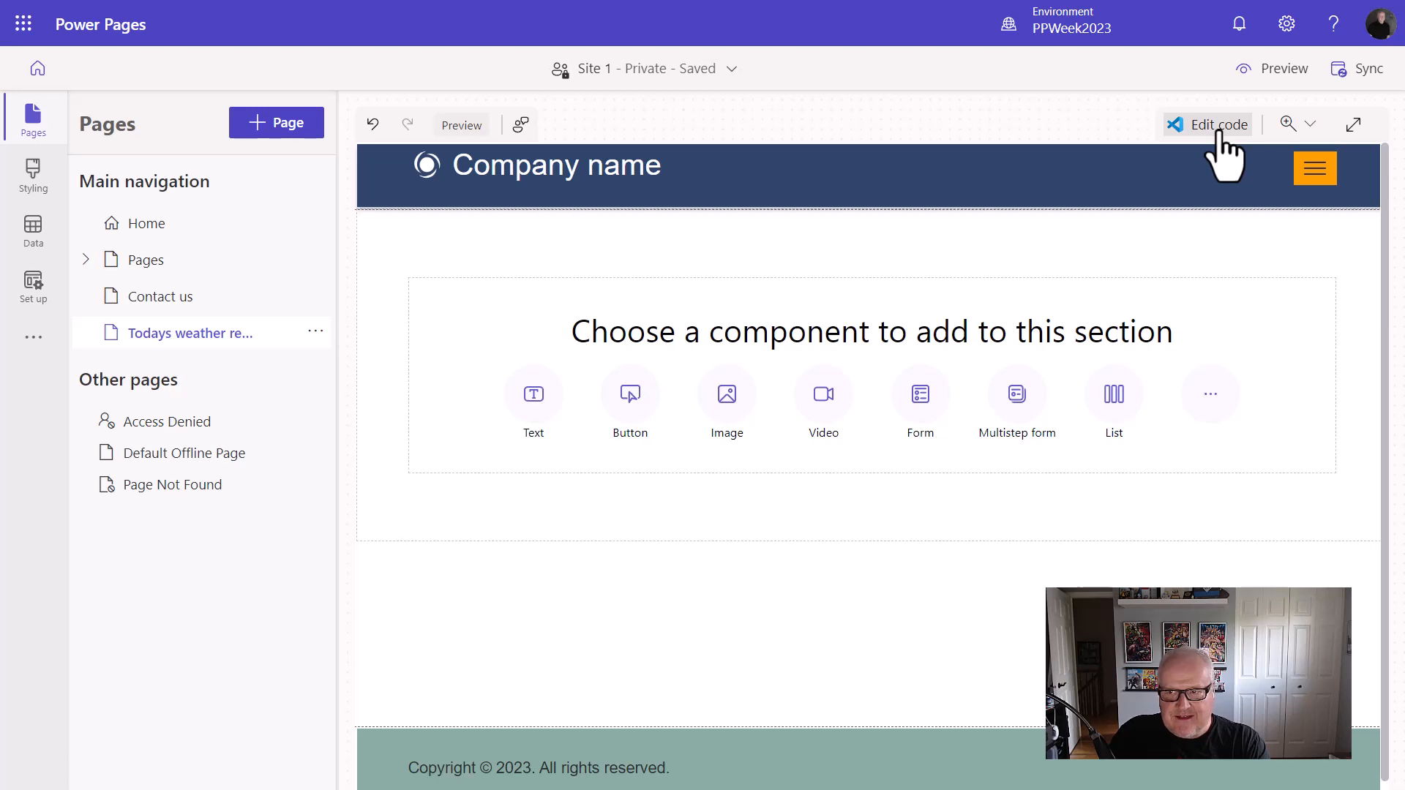
Open the page's code in VS Code for the Web, signing in and dismissing the theme notice.
left_click(1218, 124)
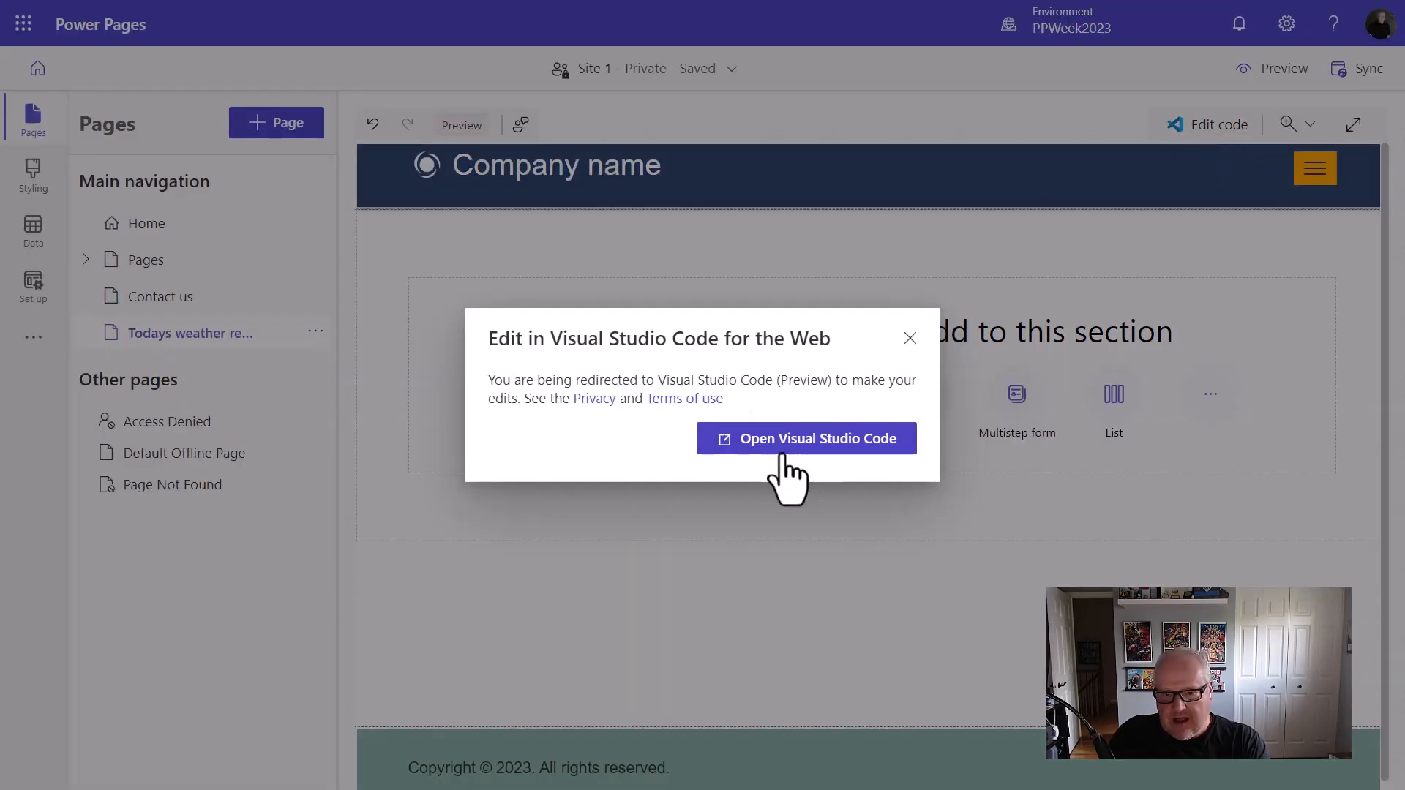
left_click(806, 438)
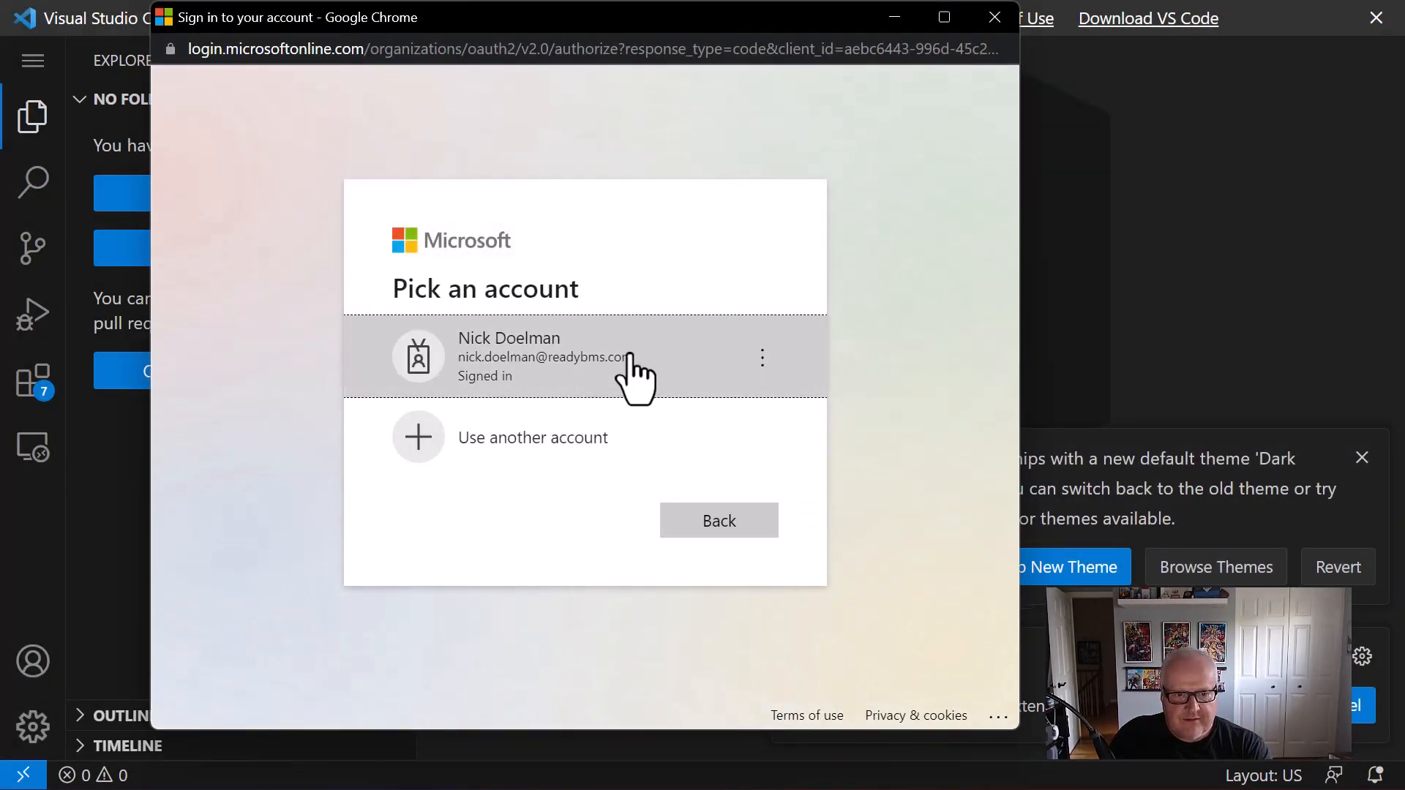
left_click(538, 356)
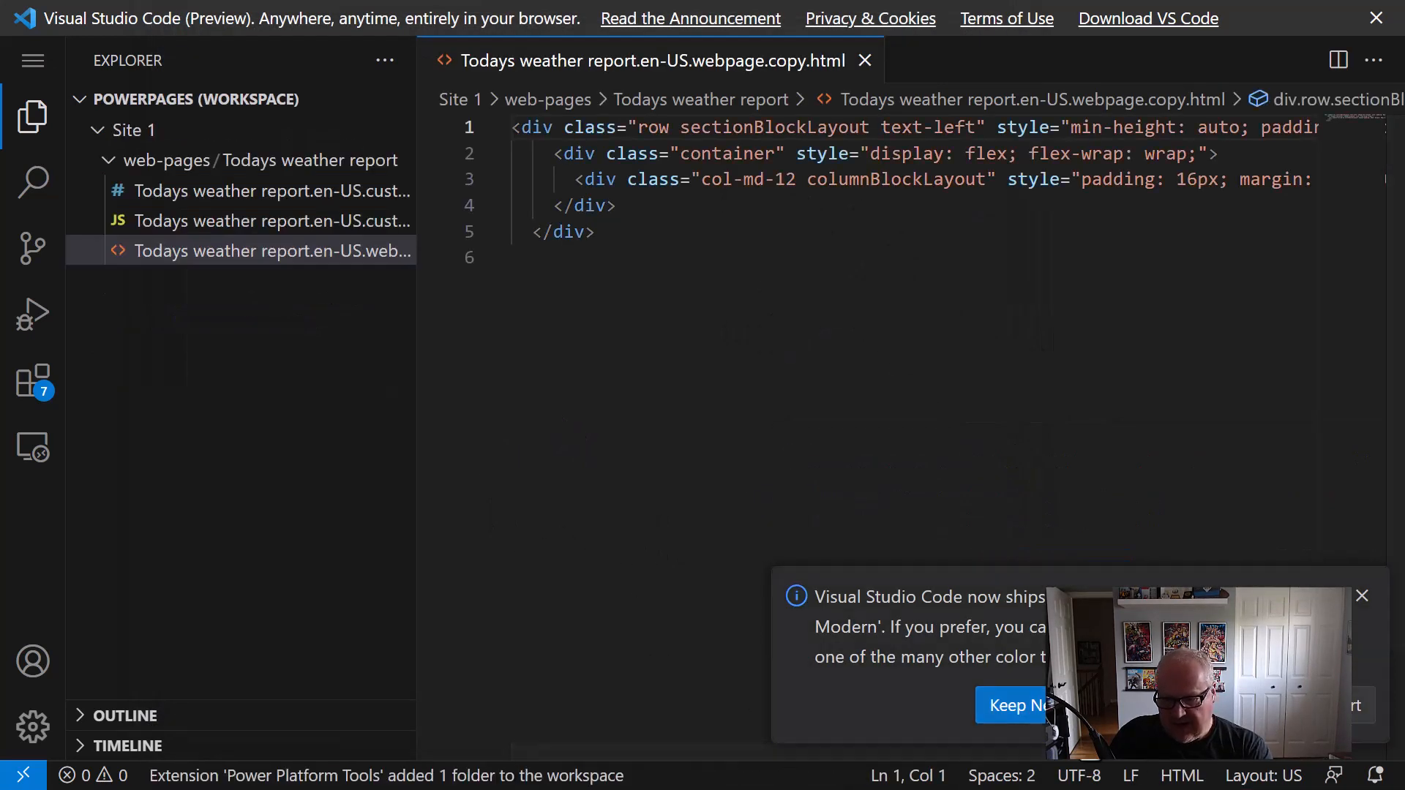
left_click(1361, 595)
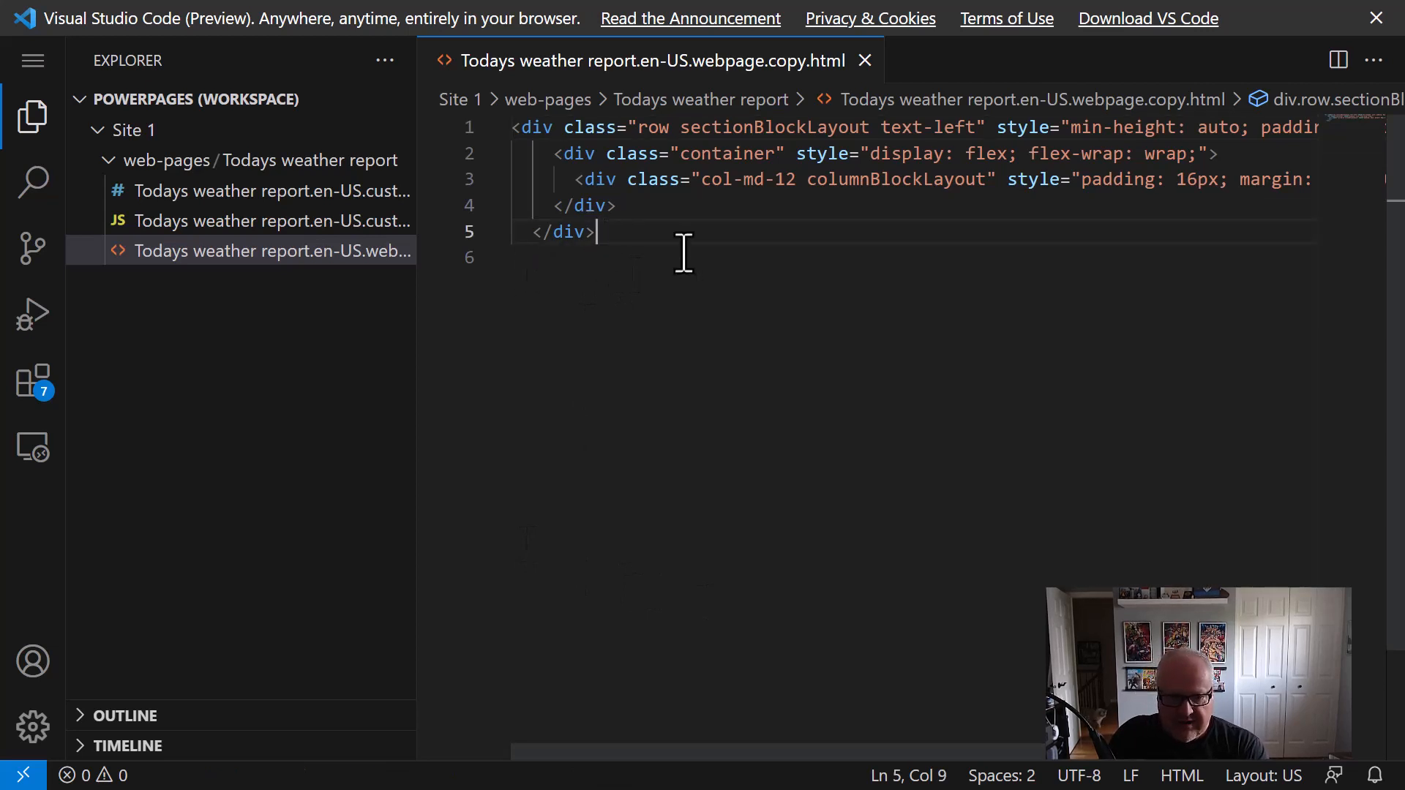
Paste the weather form, styles and cloud-flow script into webpage.copy.html and review it.
key("Enter")
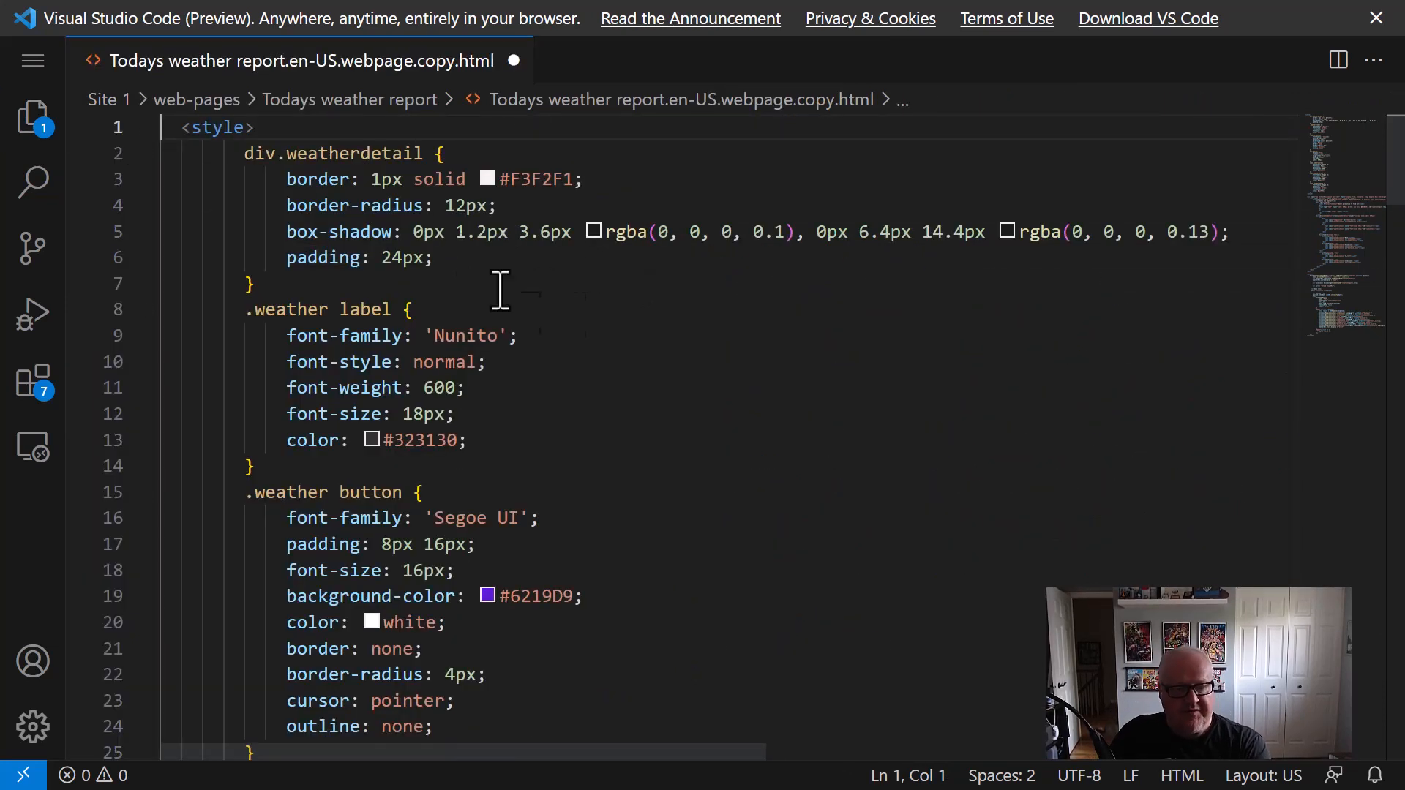
mouse_move(538, 283)
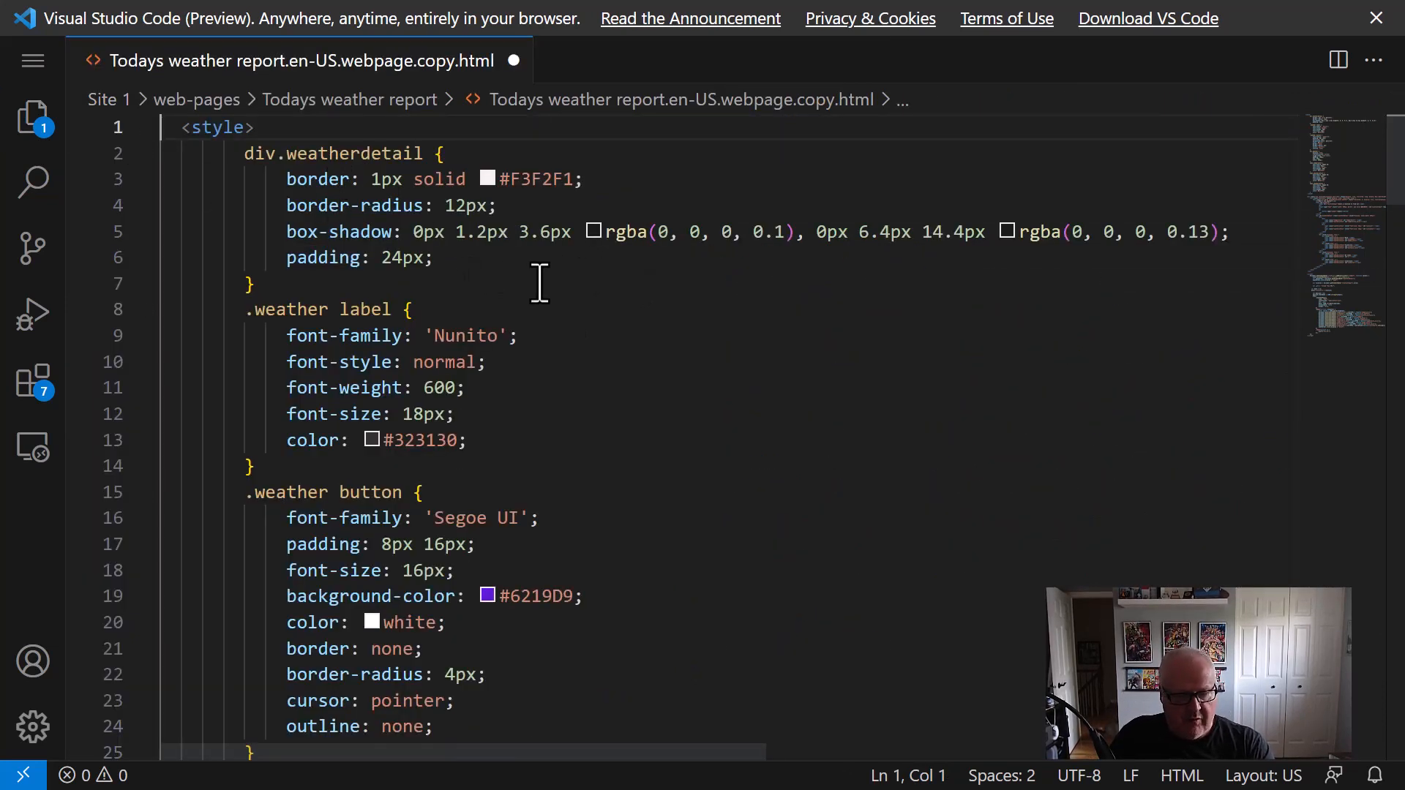
scroll("down", 3)
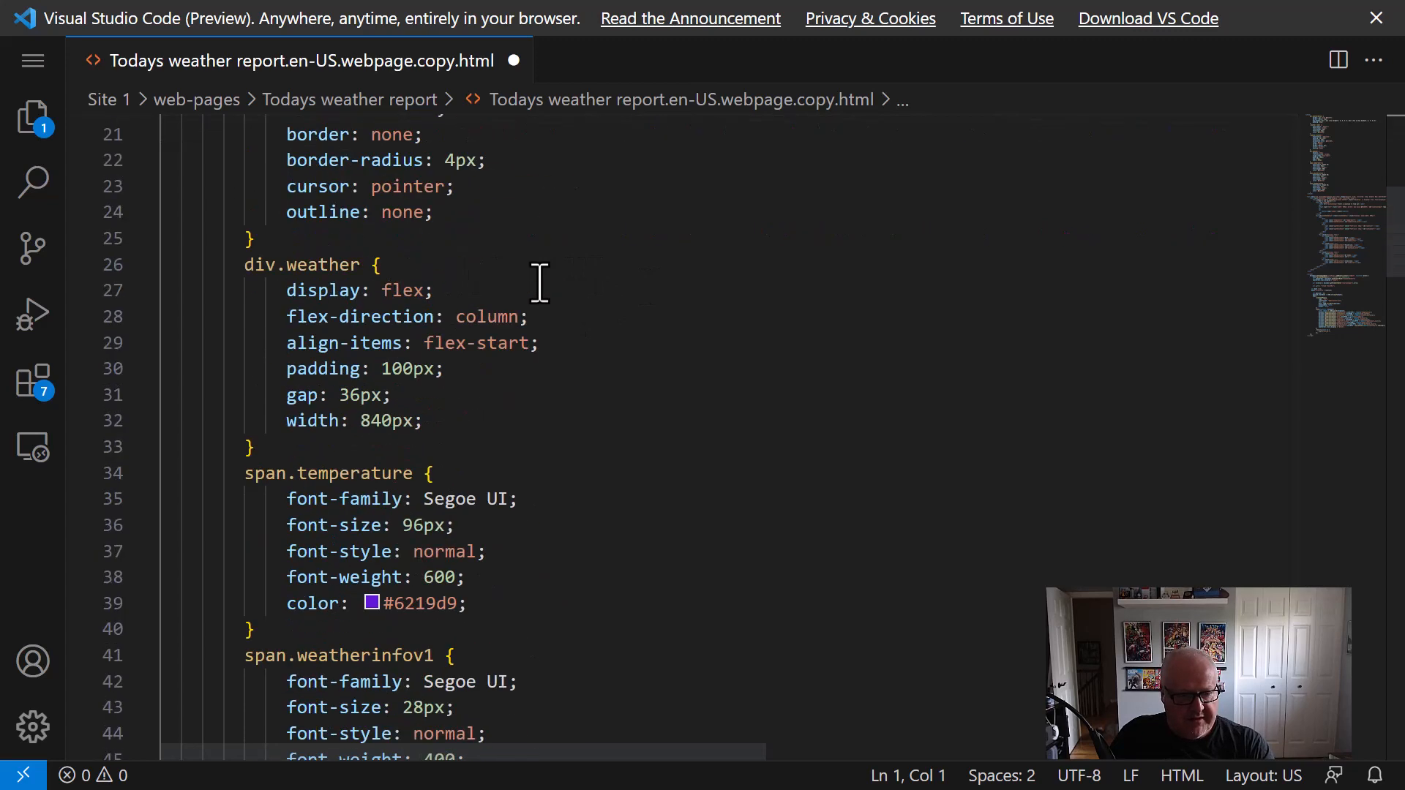
scroll("down", 3)
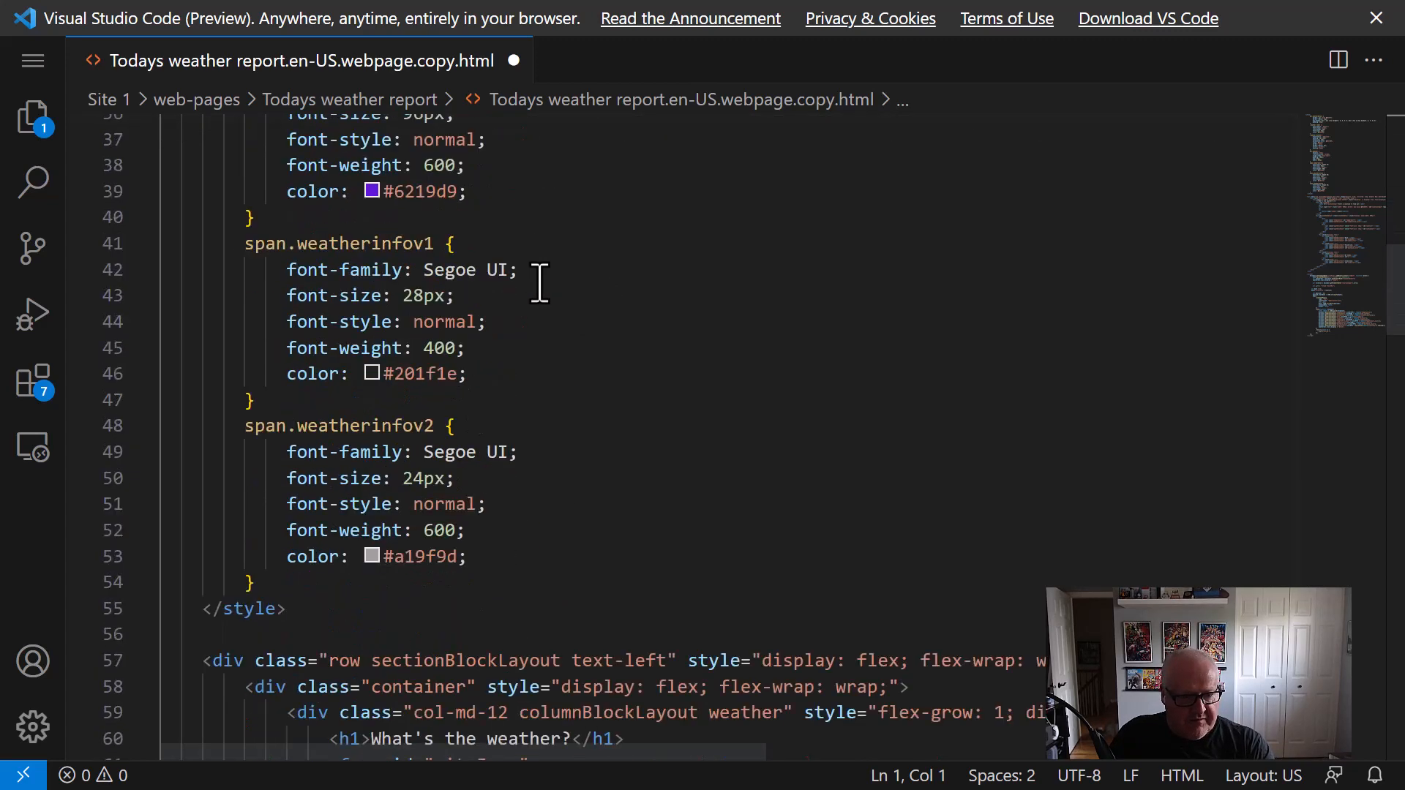
scroll("down", 3)
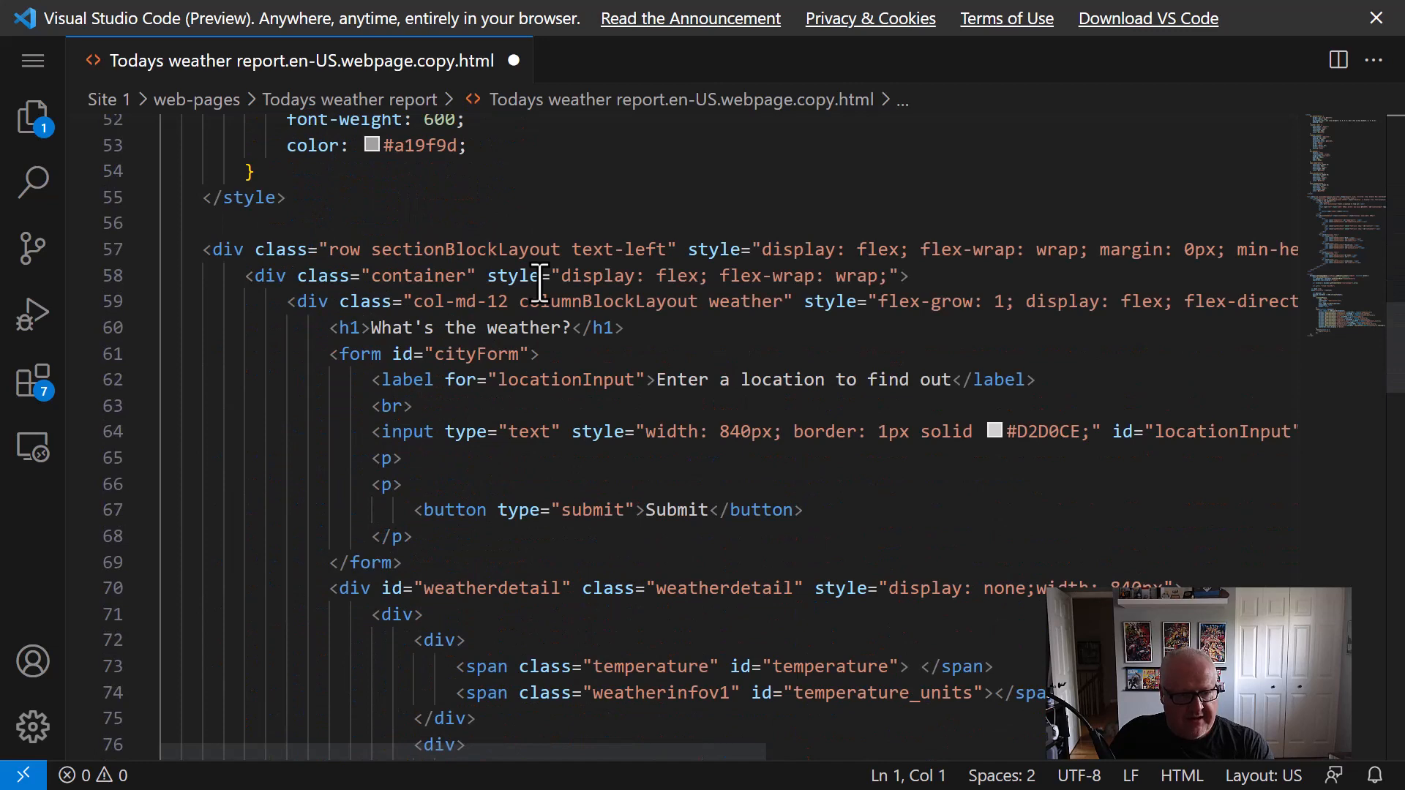
mouse_move(537, 292)
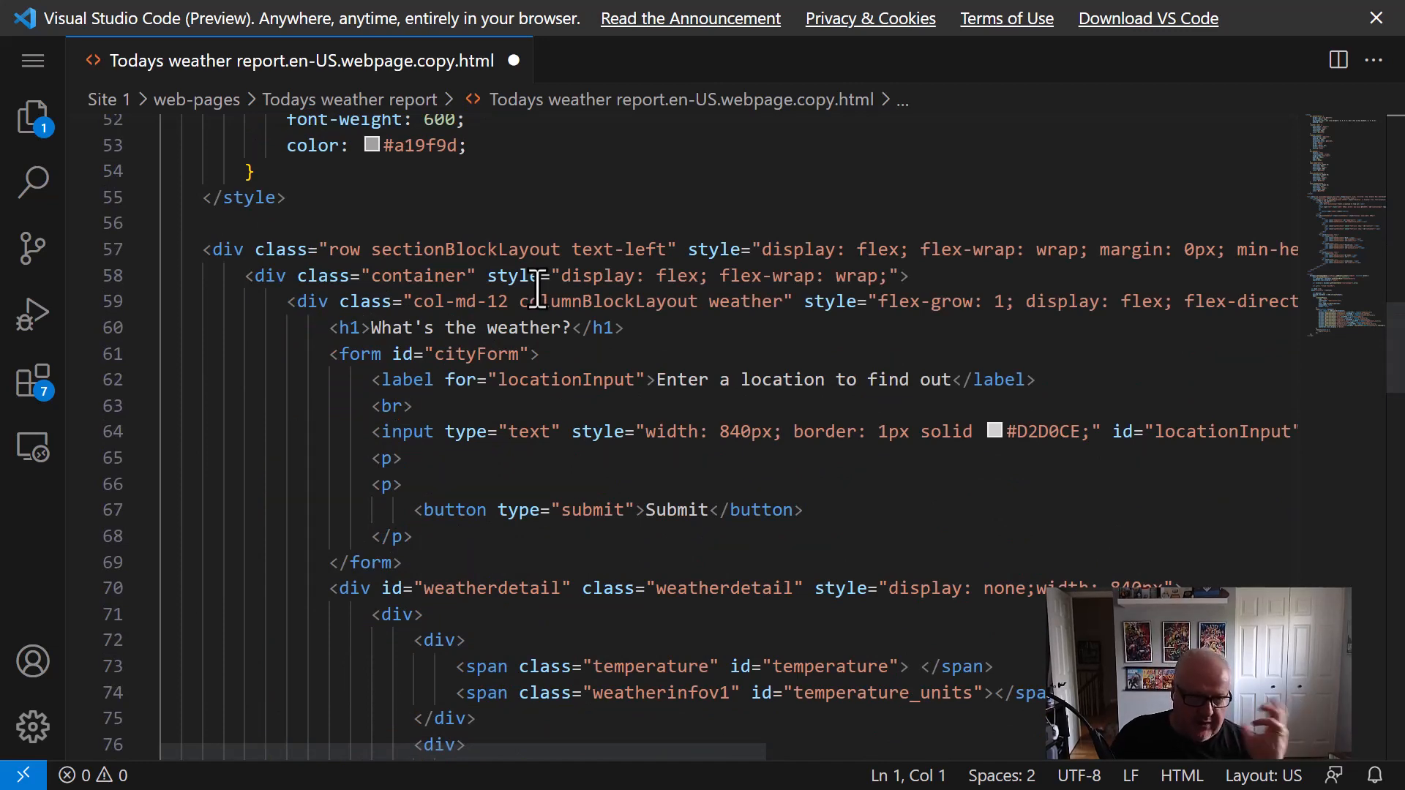
scroll("down", 3)
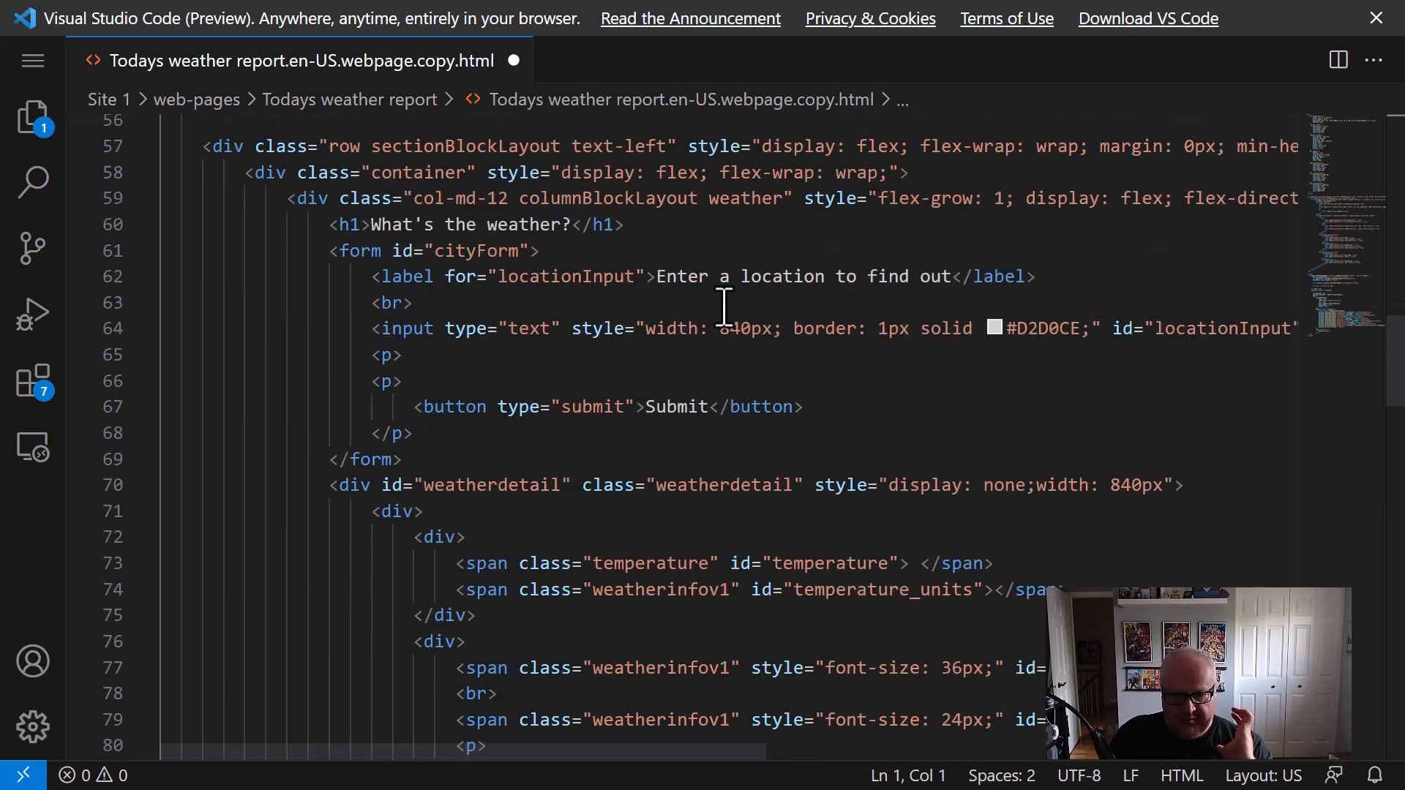
mouse_move(596, 328)
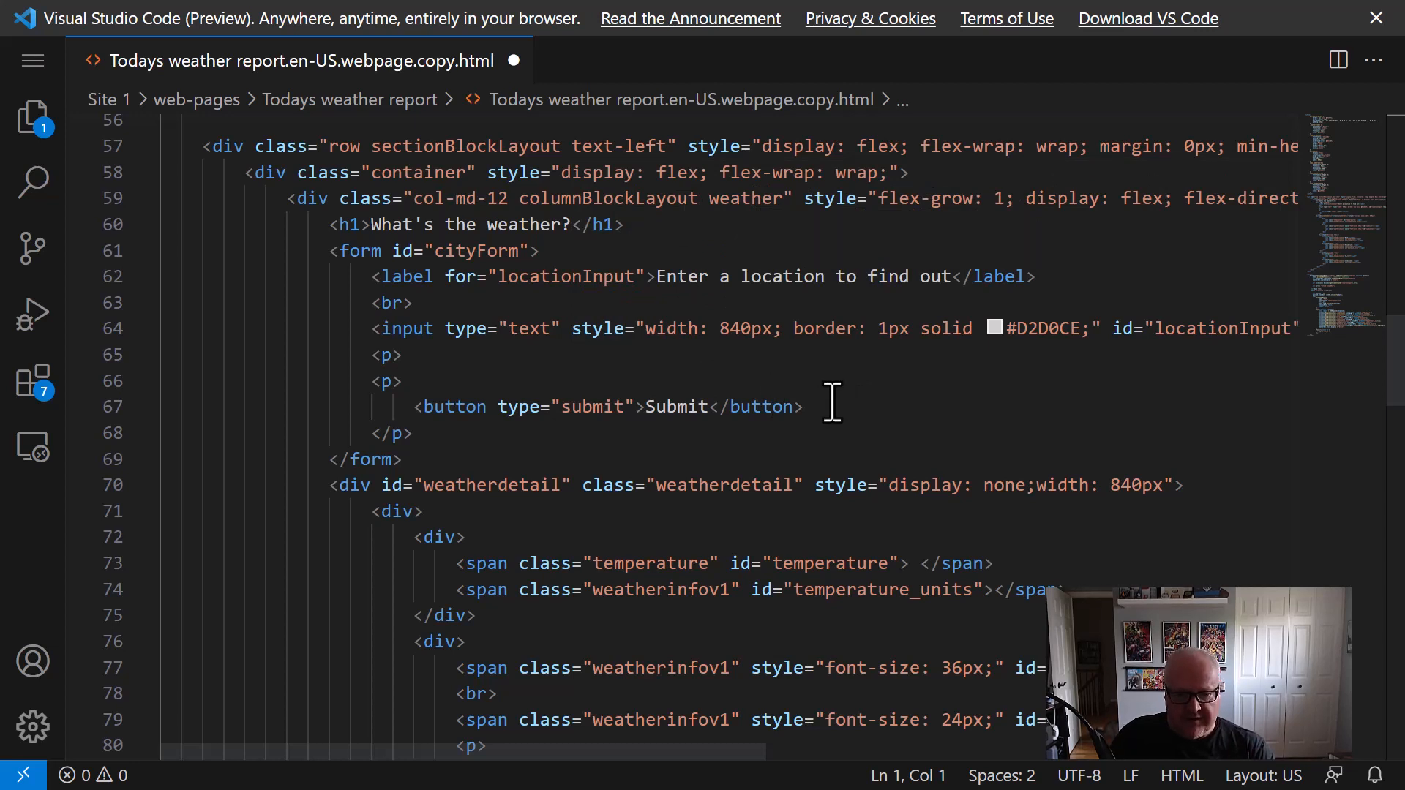
scroll("down", 3)
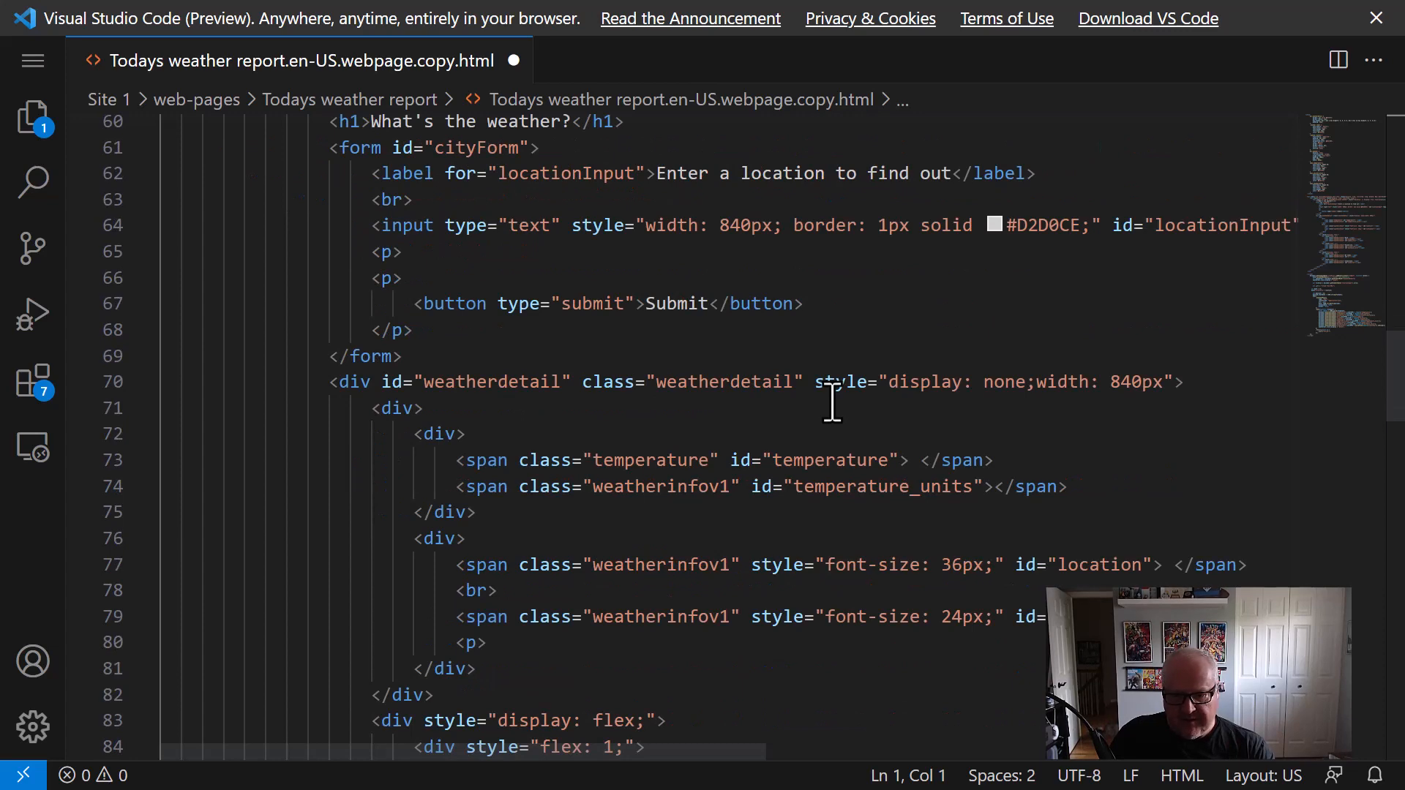
scroll("down", 3)
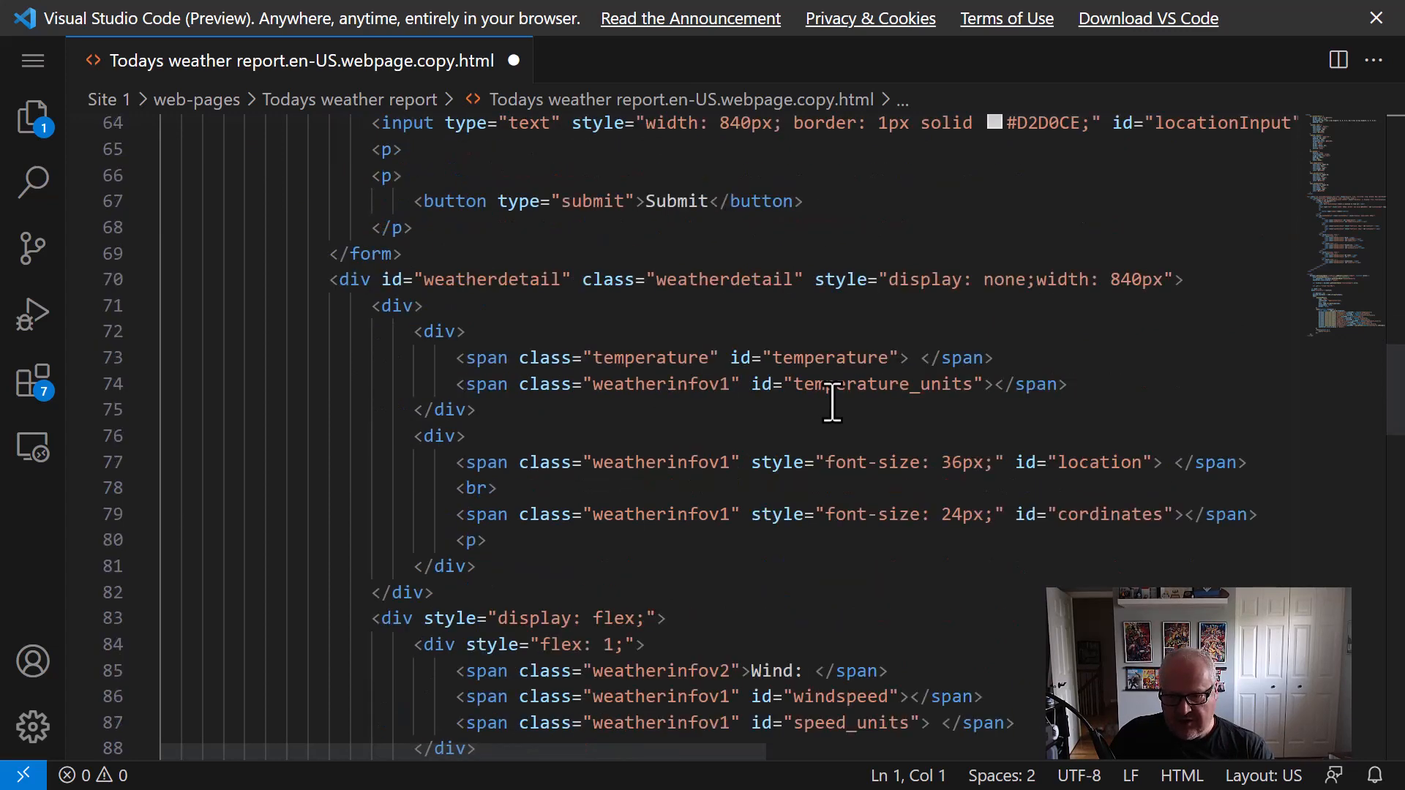
scroll("down", 3)
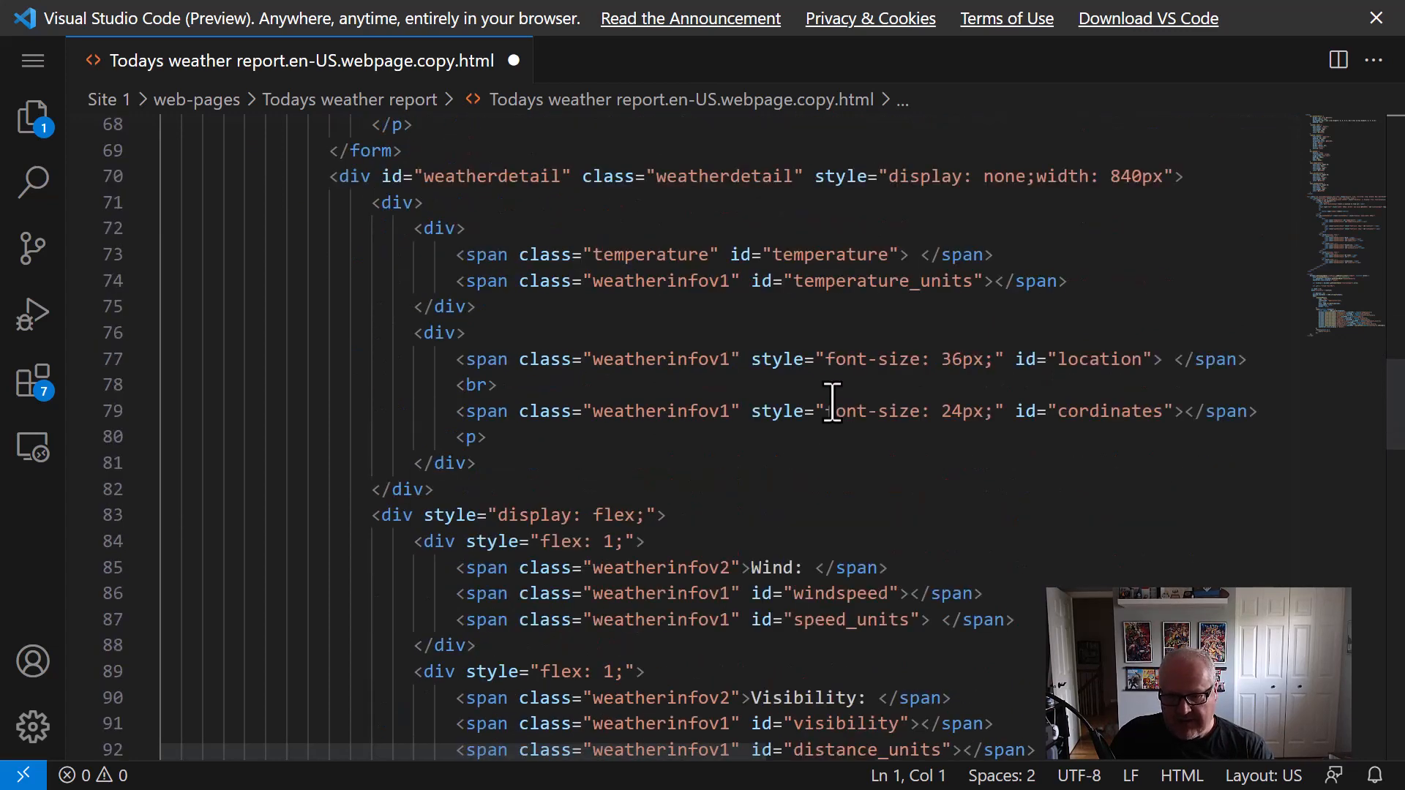
scroll("down", 3)
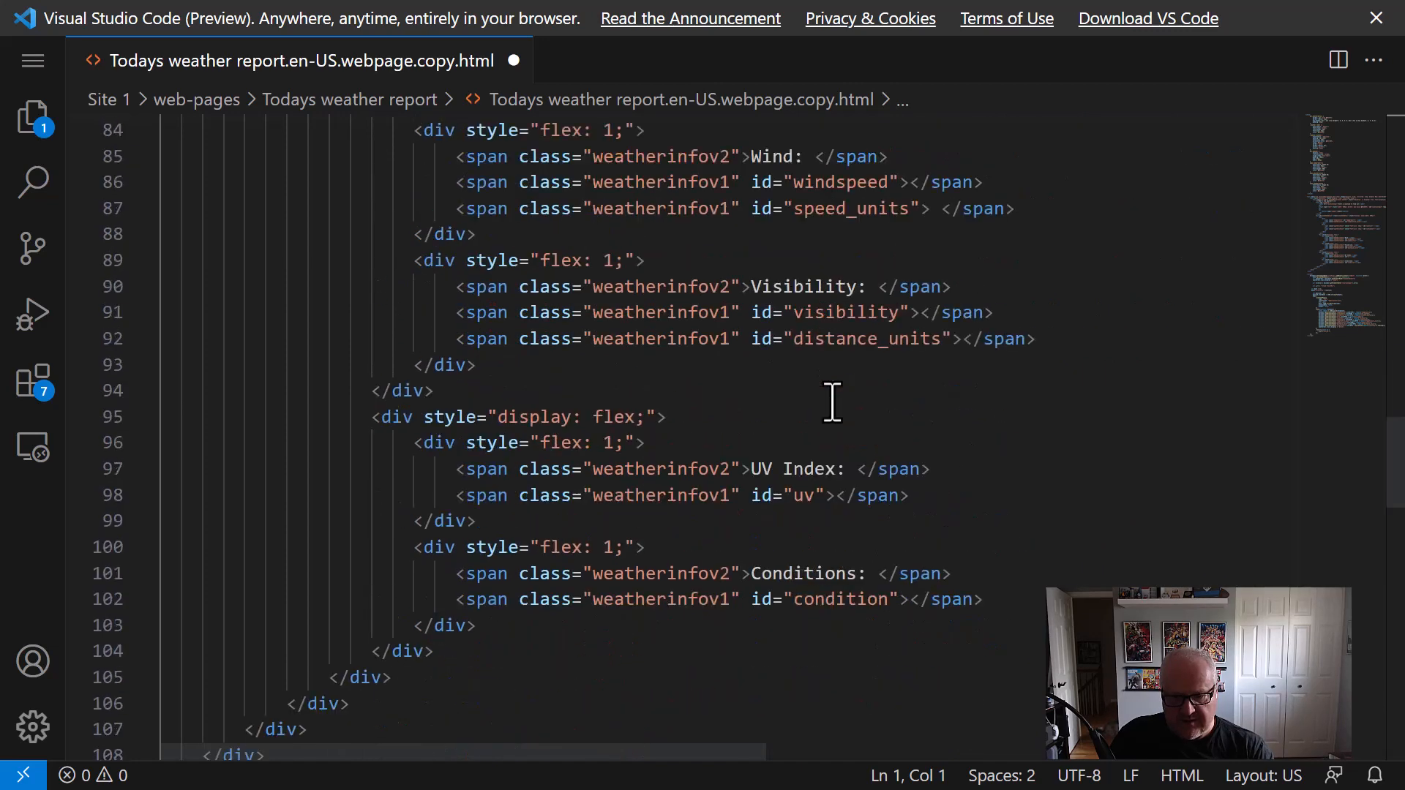
scroll("down", 3)
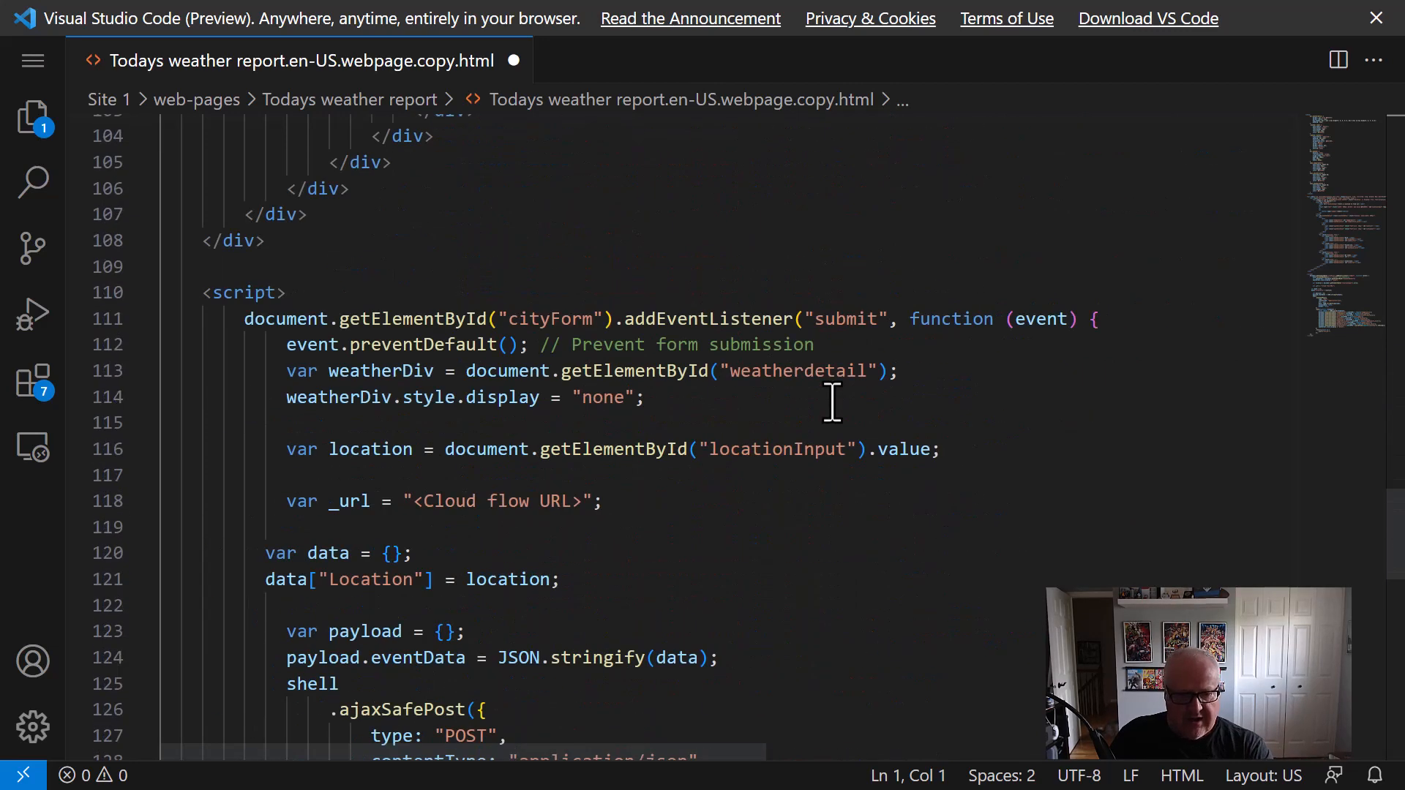
scroll("down", 3)
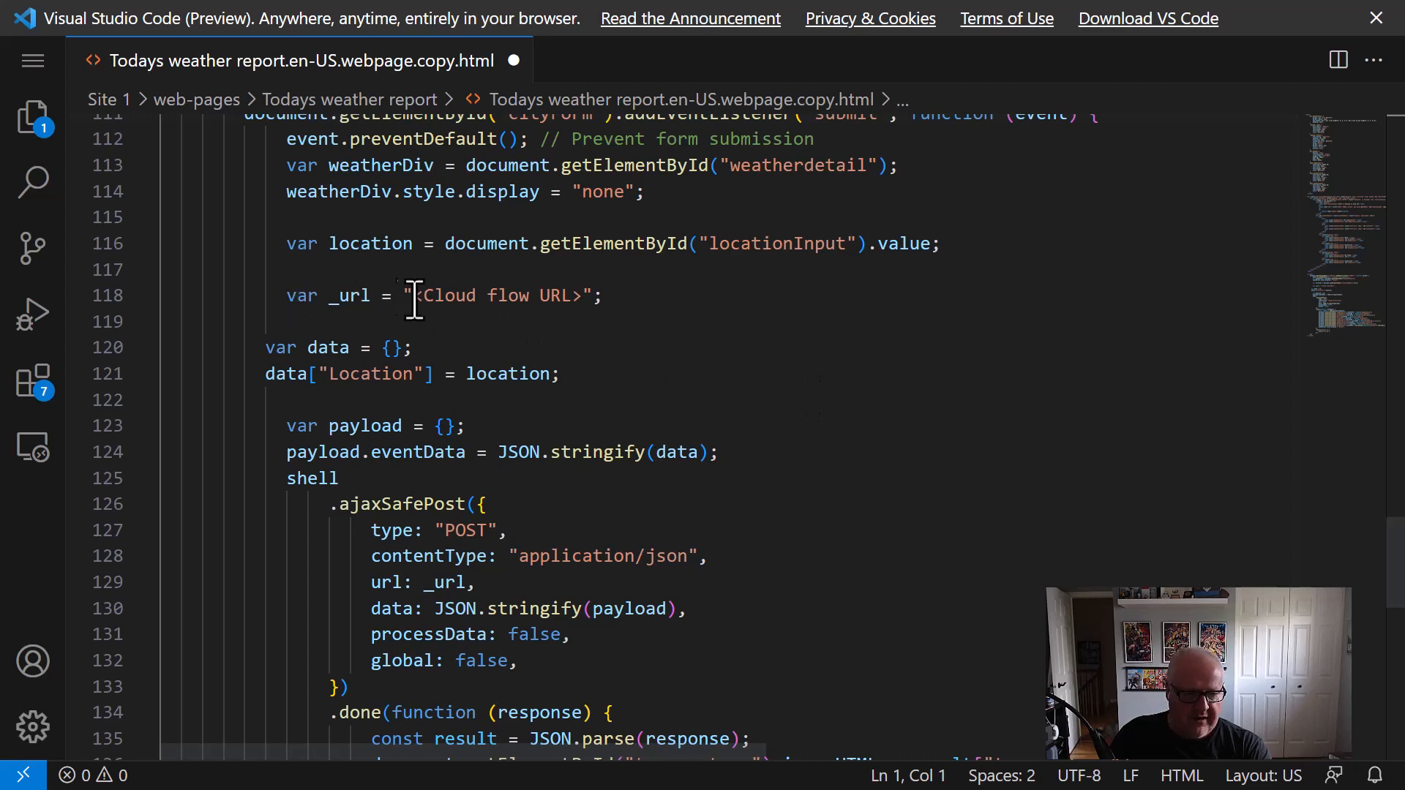
Replace the <Cloud flow URL> placeholder with the flow trigger URL from clipboard history and save.
left_click_drag(415, 295, 580, 296)
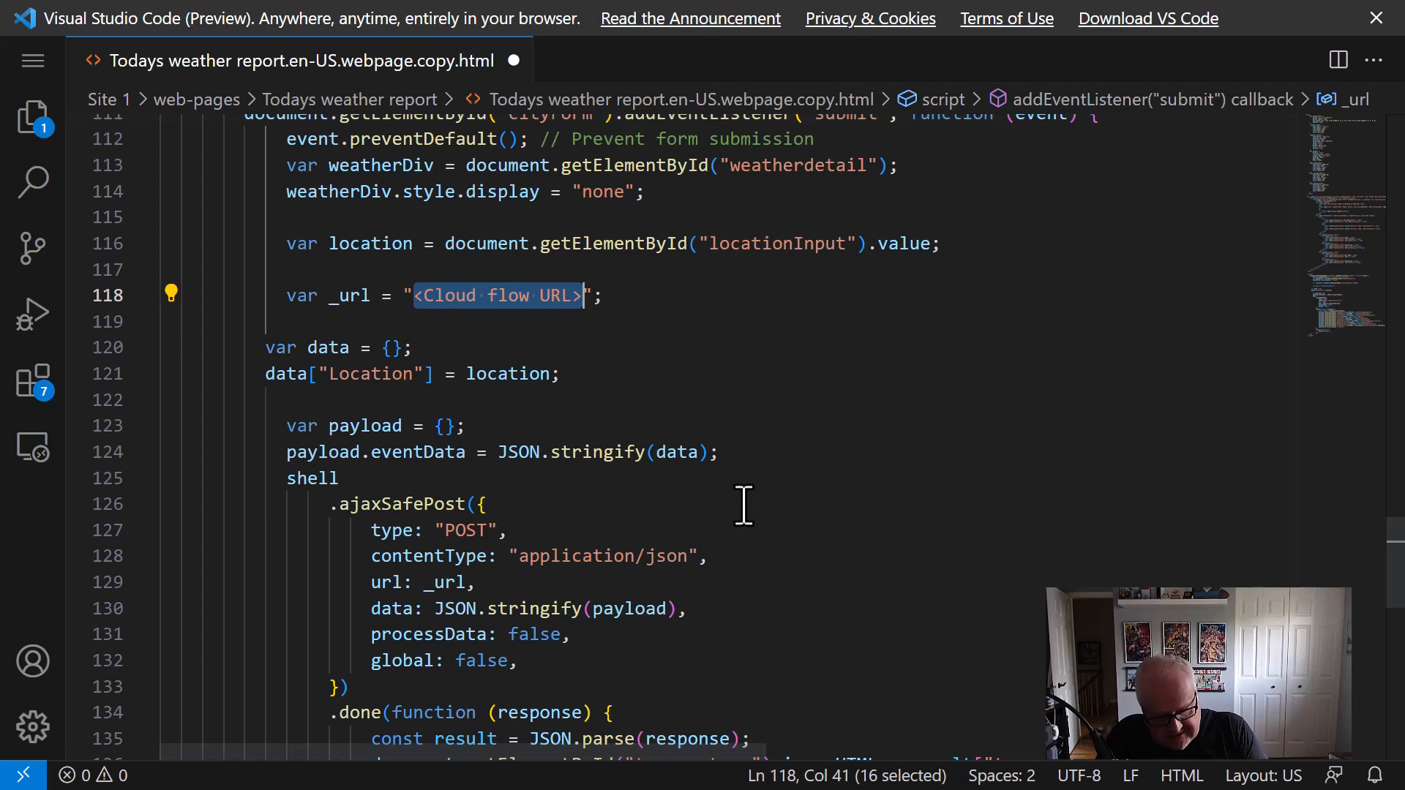
key("Win+V")
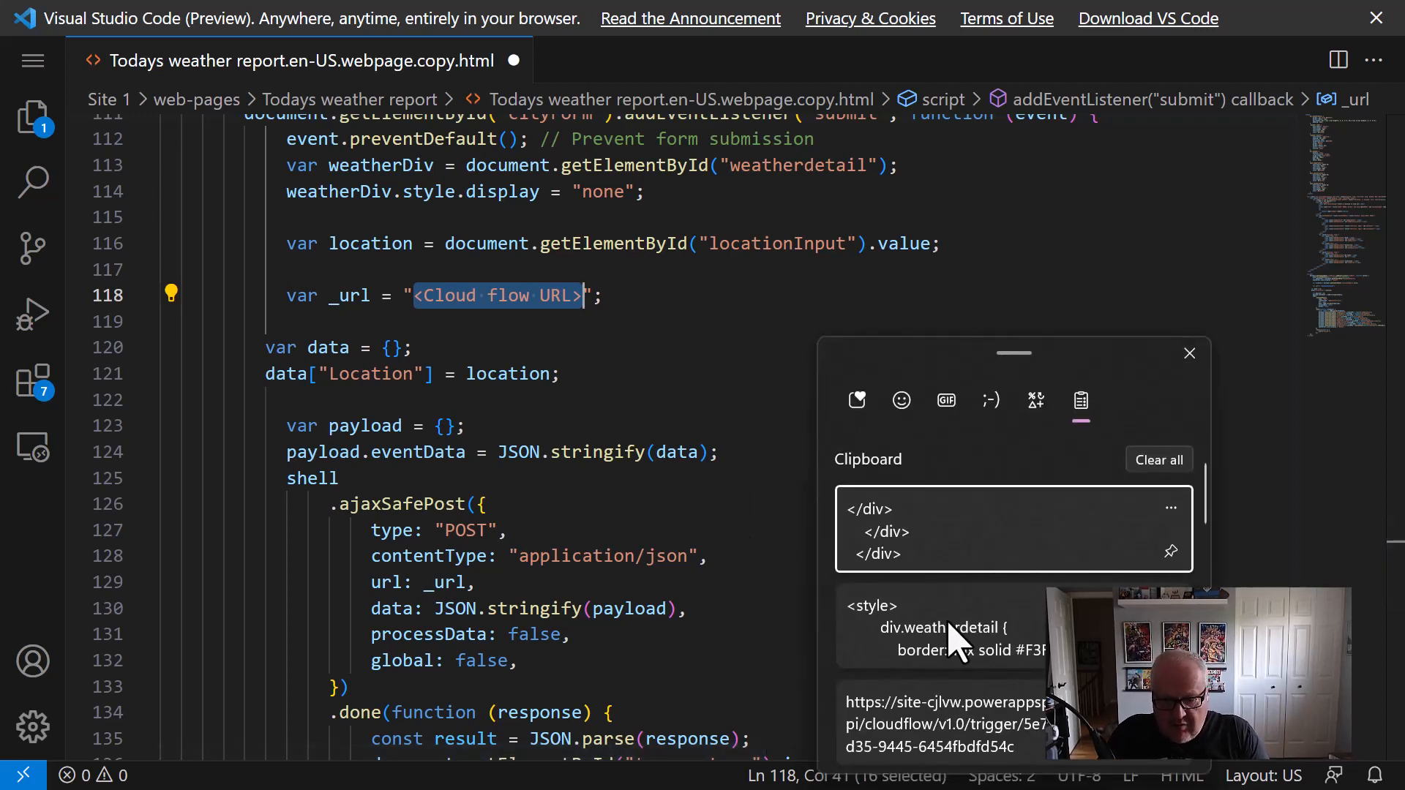
left_click(941, 724)
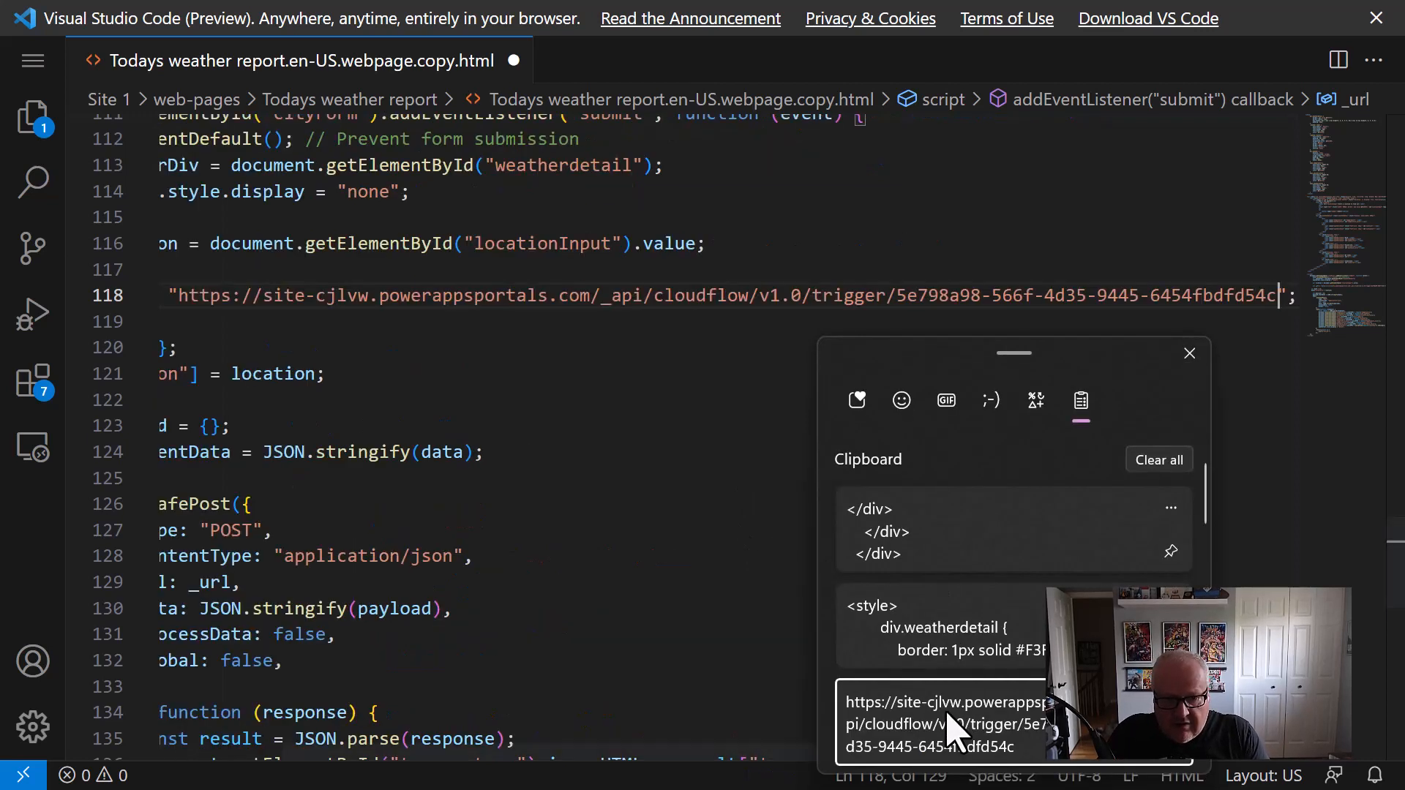
left_click(1189, 352)
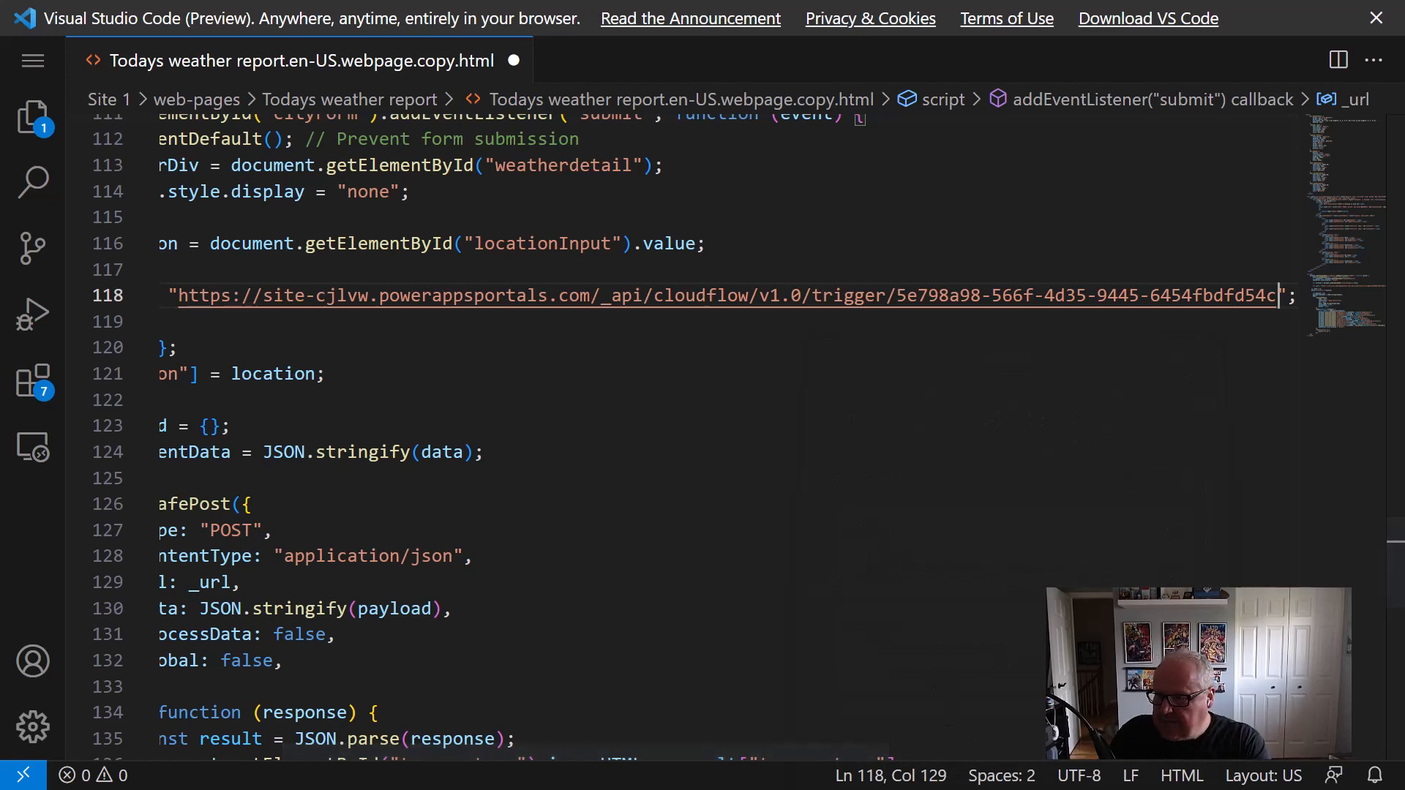
mouse_move(847, 528)
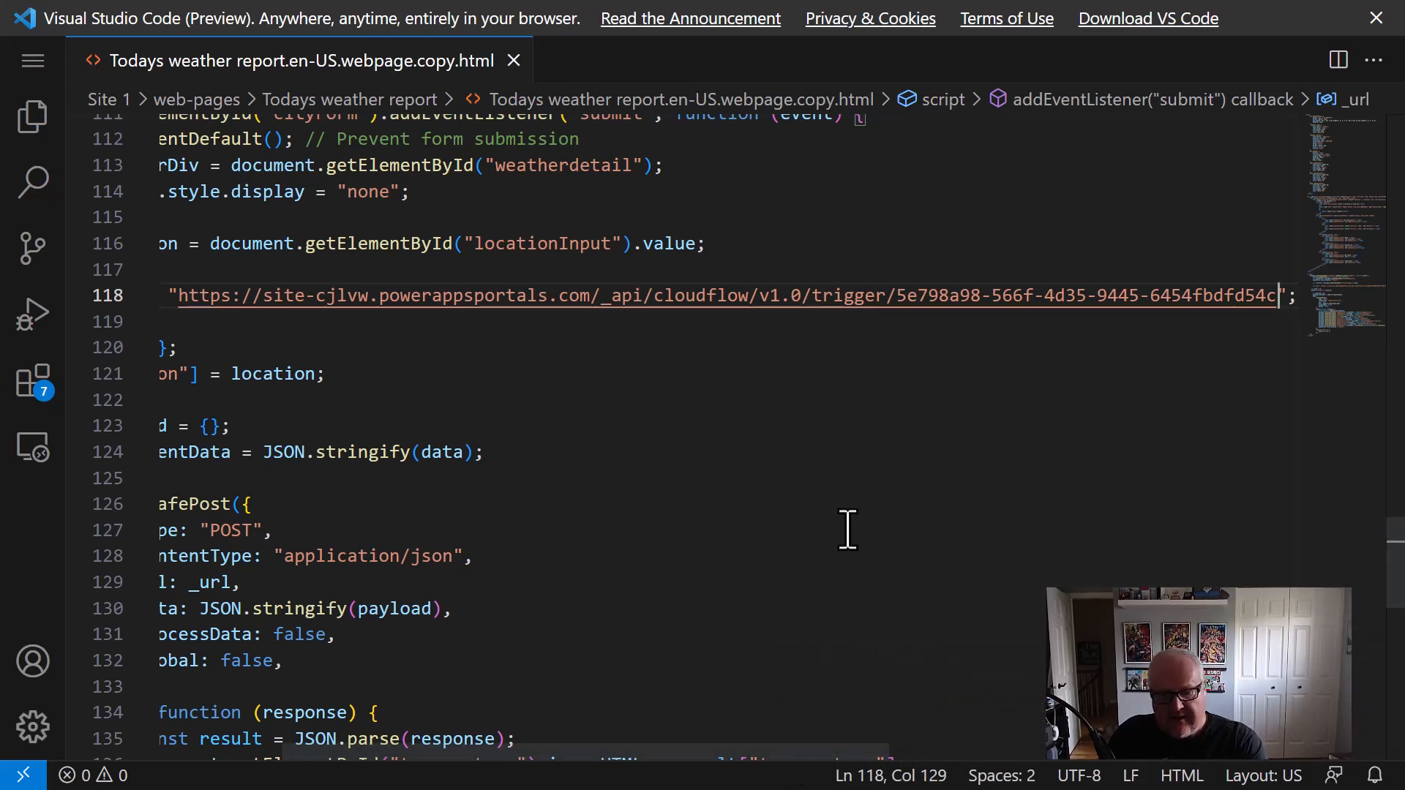
mouse_move(595, 721)
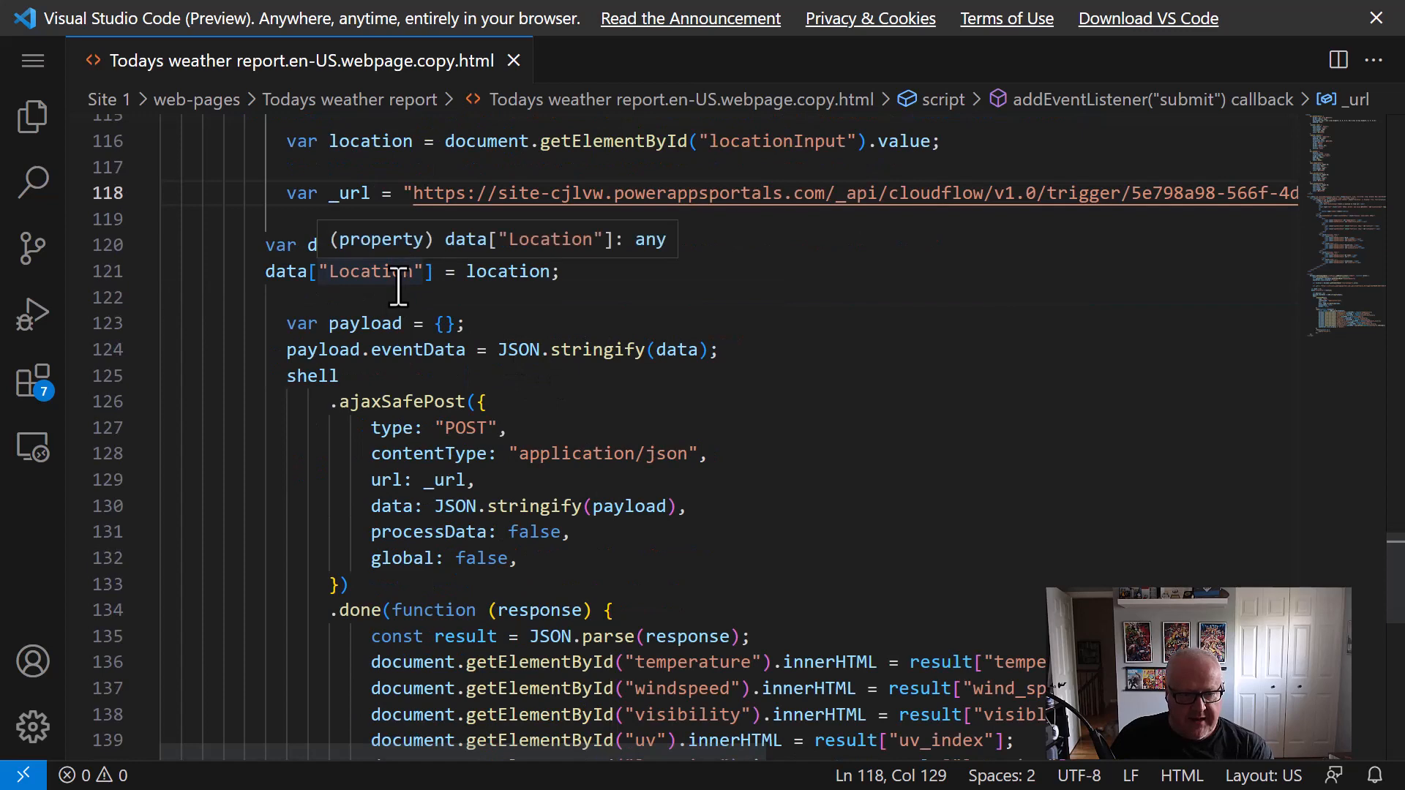
scroll("down", 3)
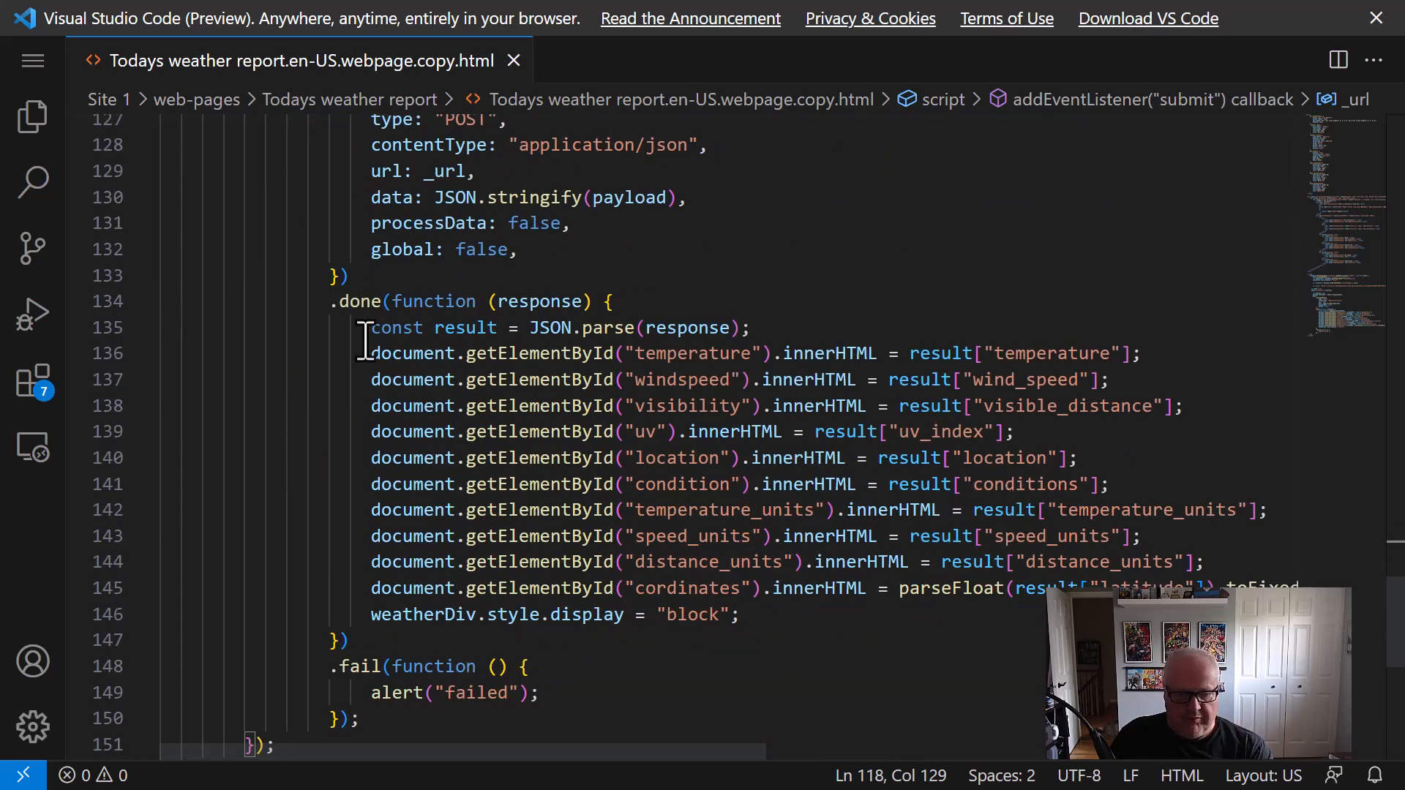
scroll("down", 3)
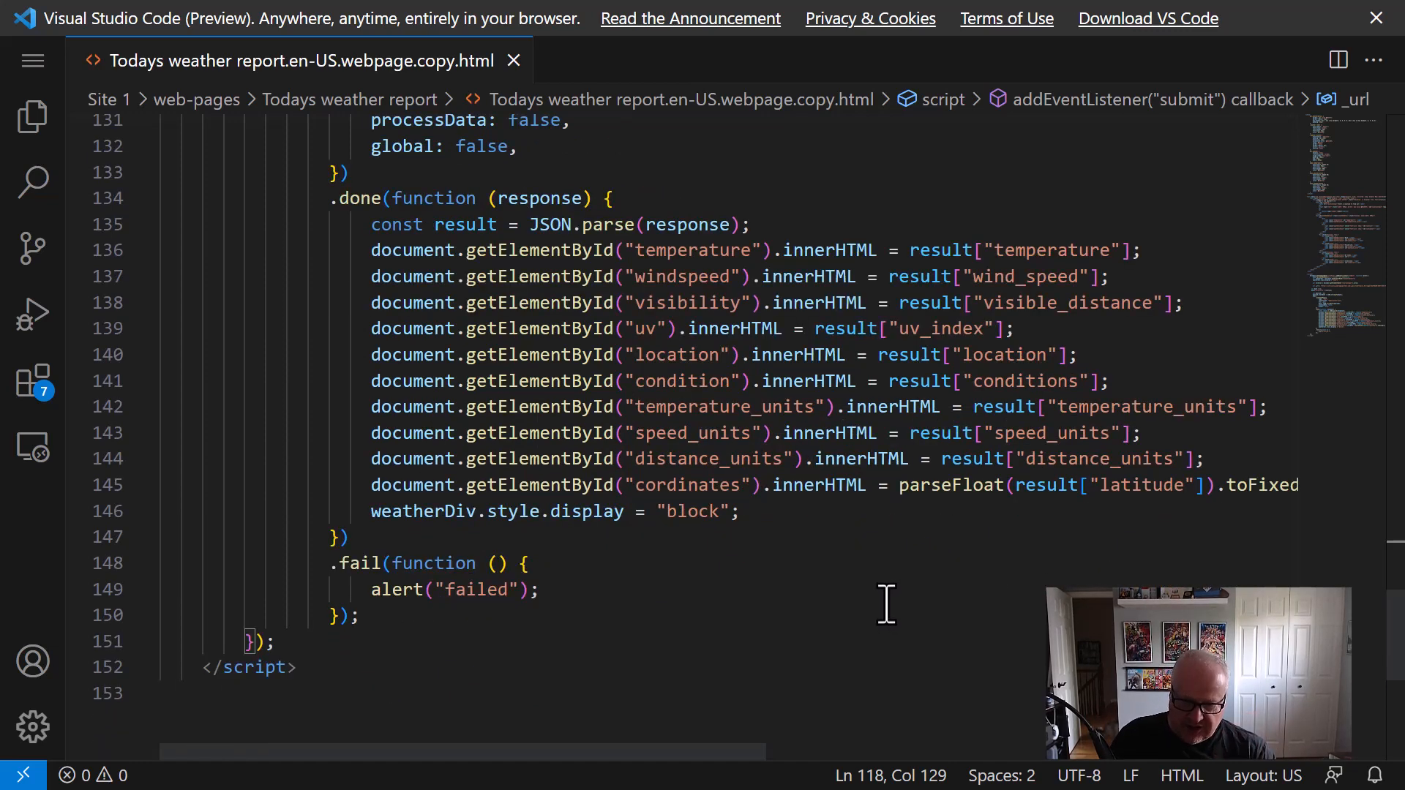
mouse_move(691, 314)
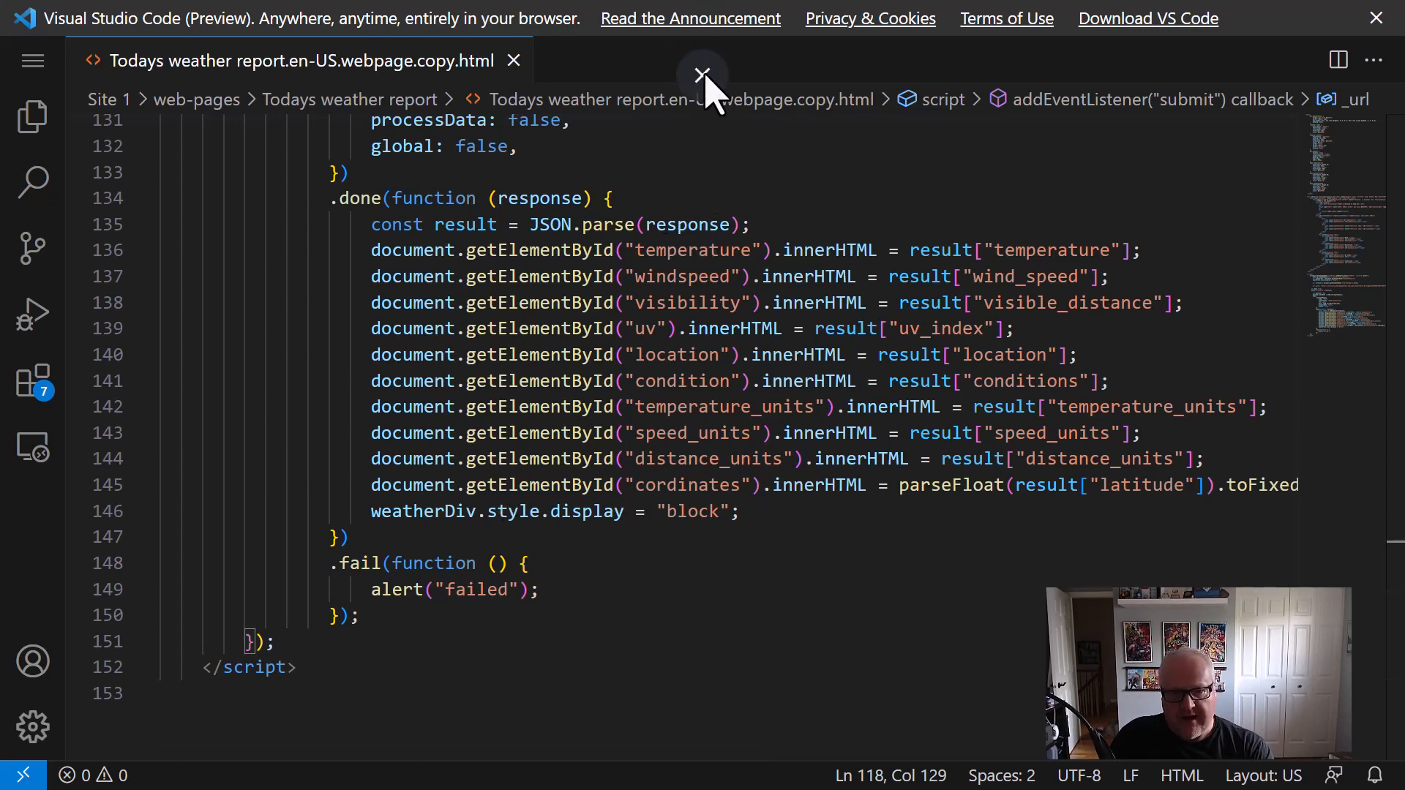
Close VS Code, sync the edited page code, and open a desktop preview of the site.
left_click(702, 75)
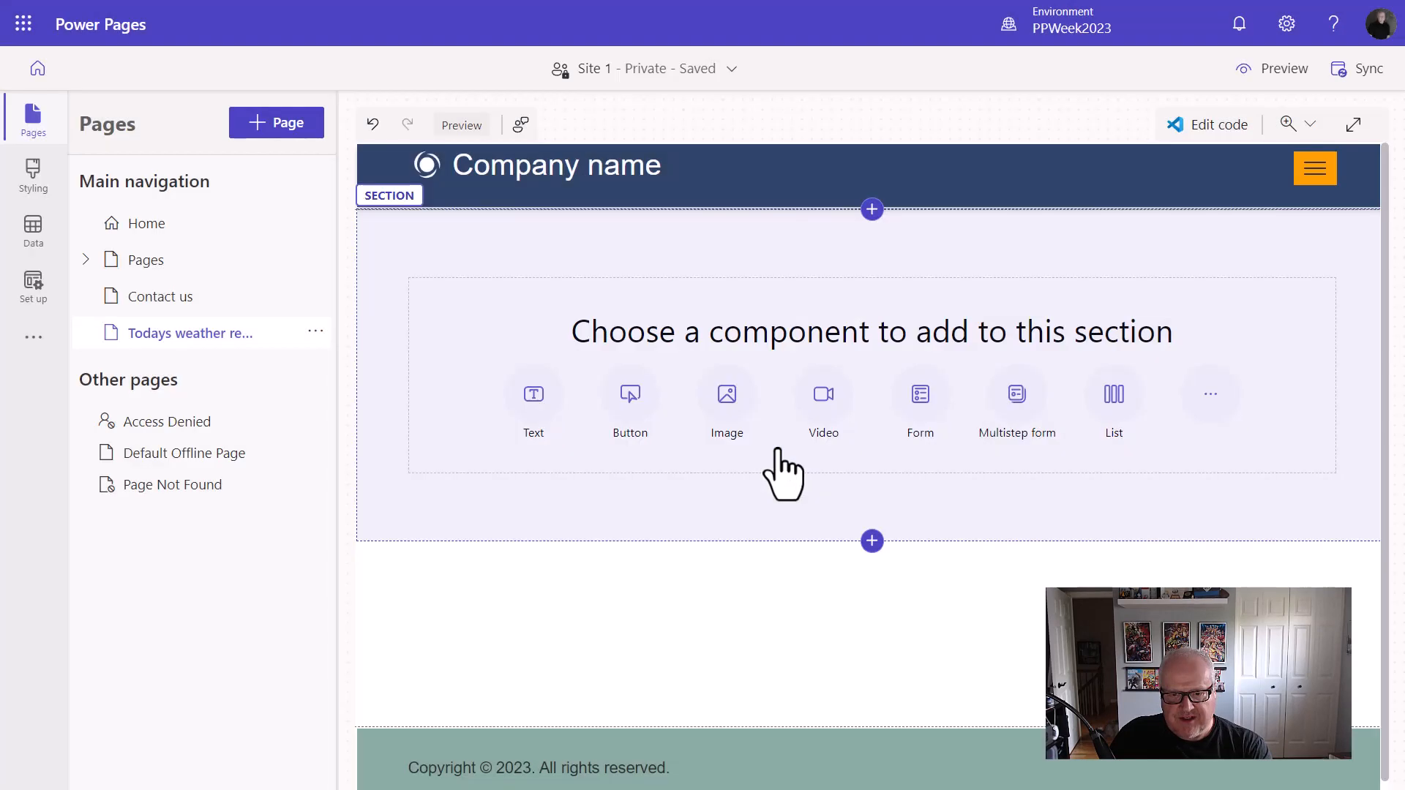
left_click(1358, 68)
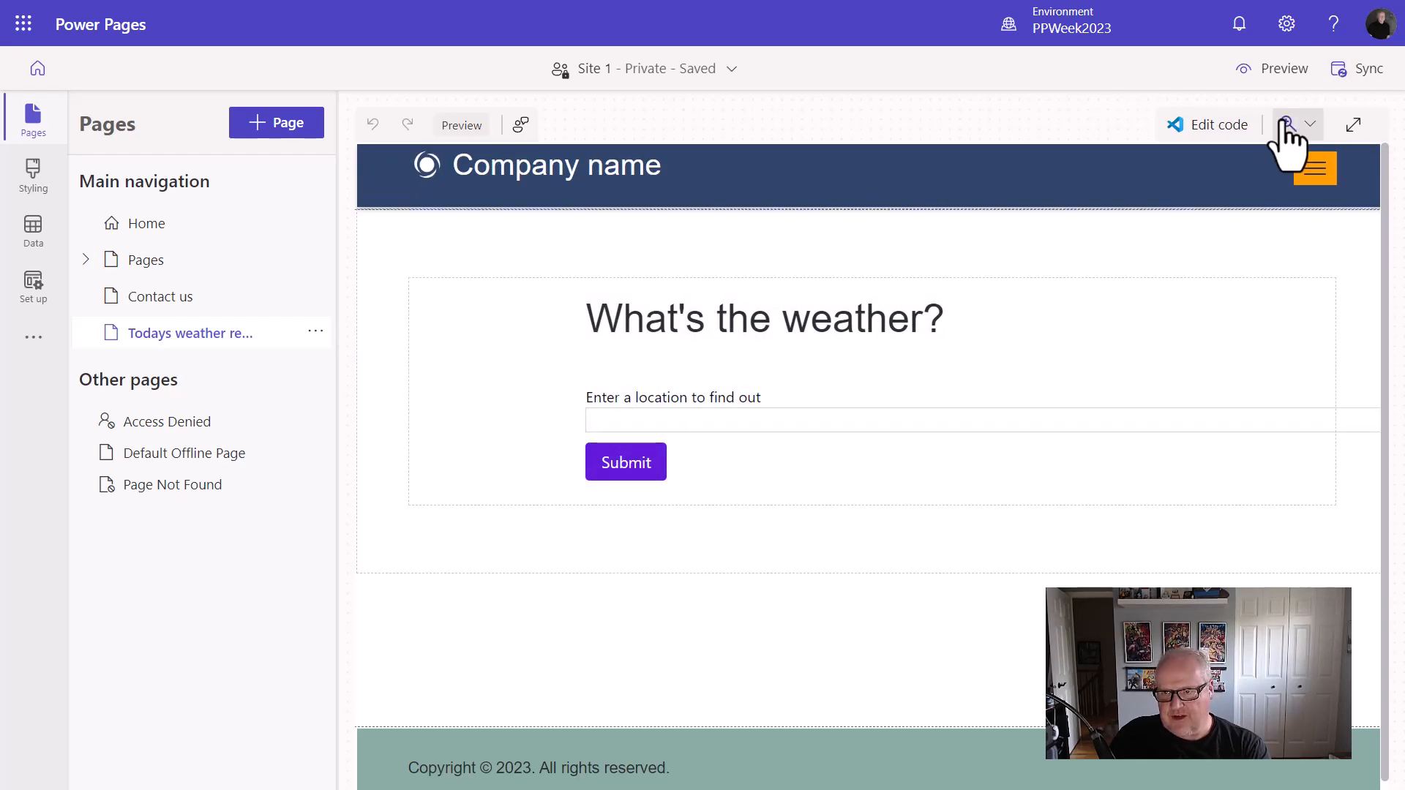
left_click(1283, 68)
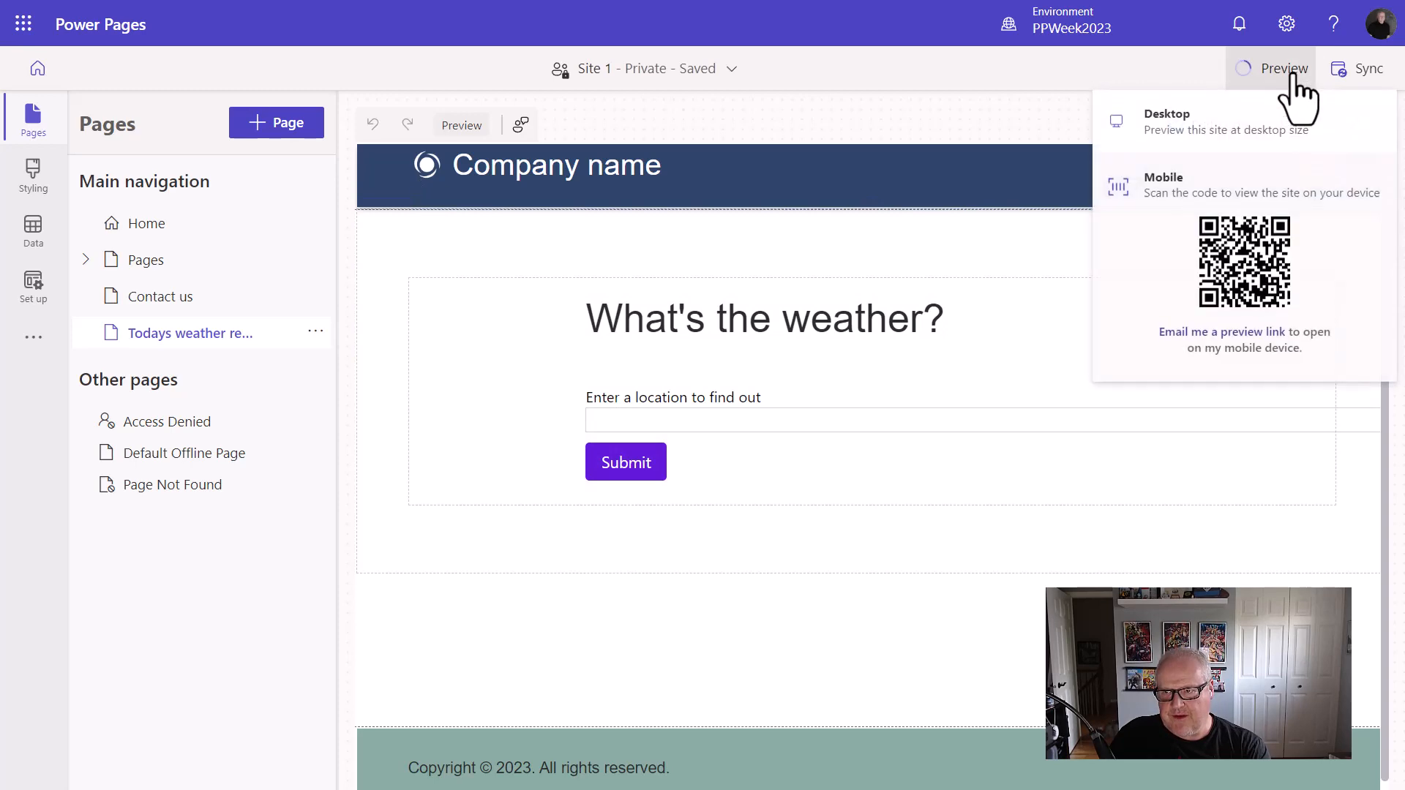
left_click(1167, 121)
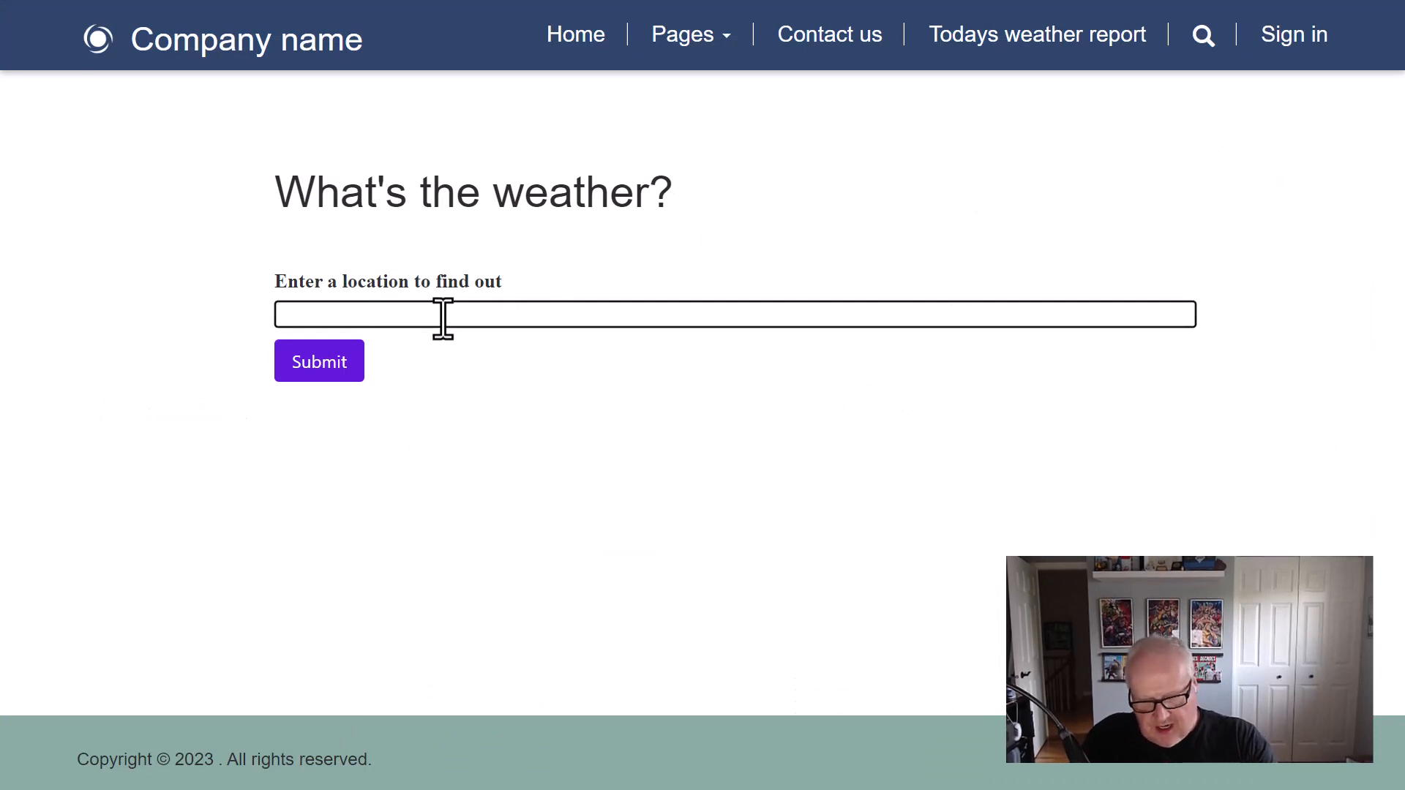
Submit Ottawa in the preview's location box to get its 34 °C weather report.
type("Ottawa")
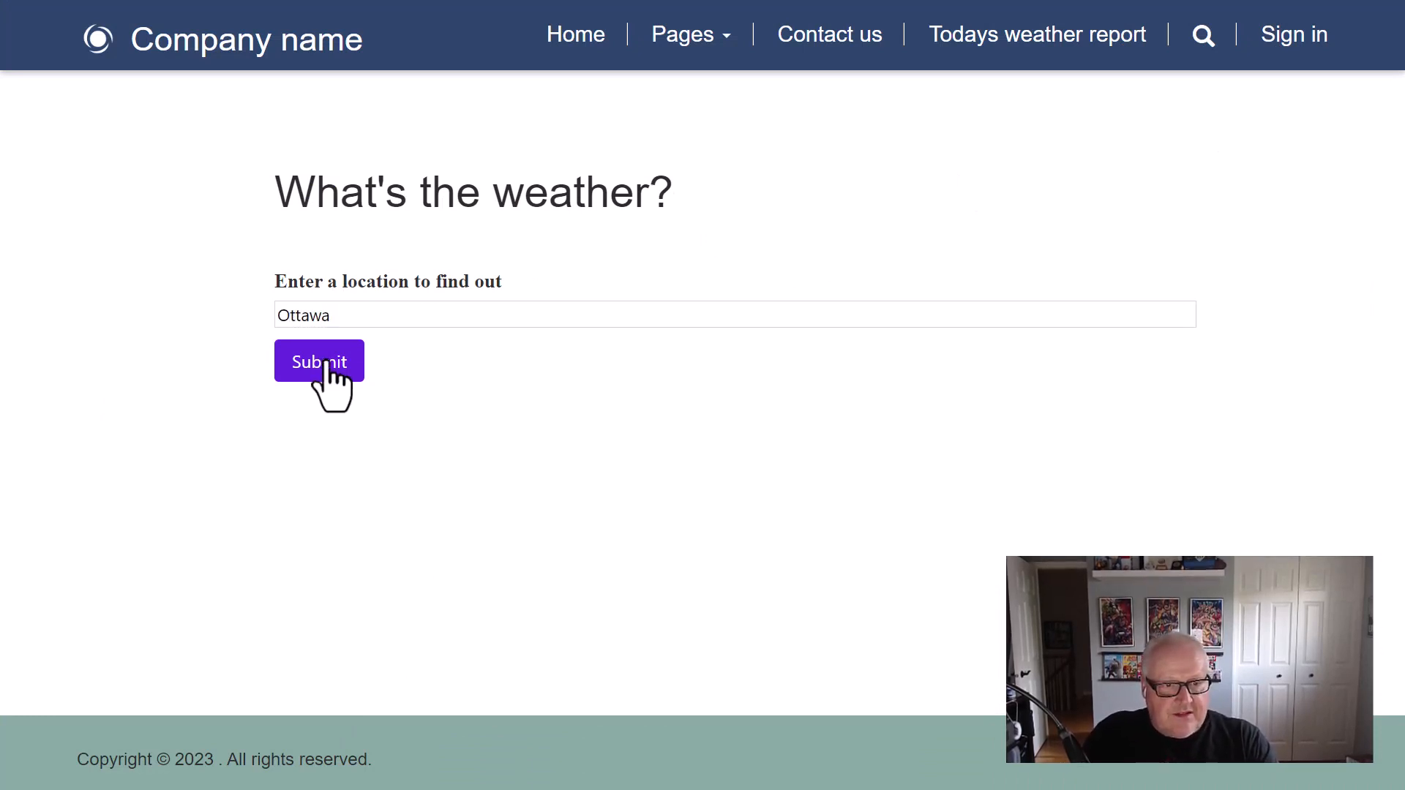
left_click(318, 361)
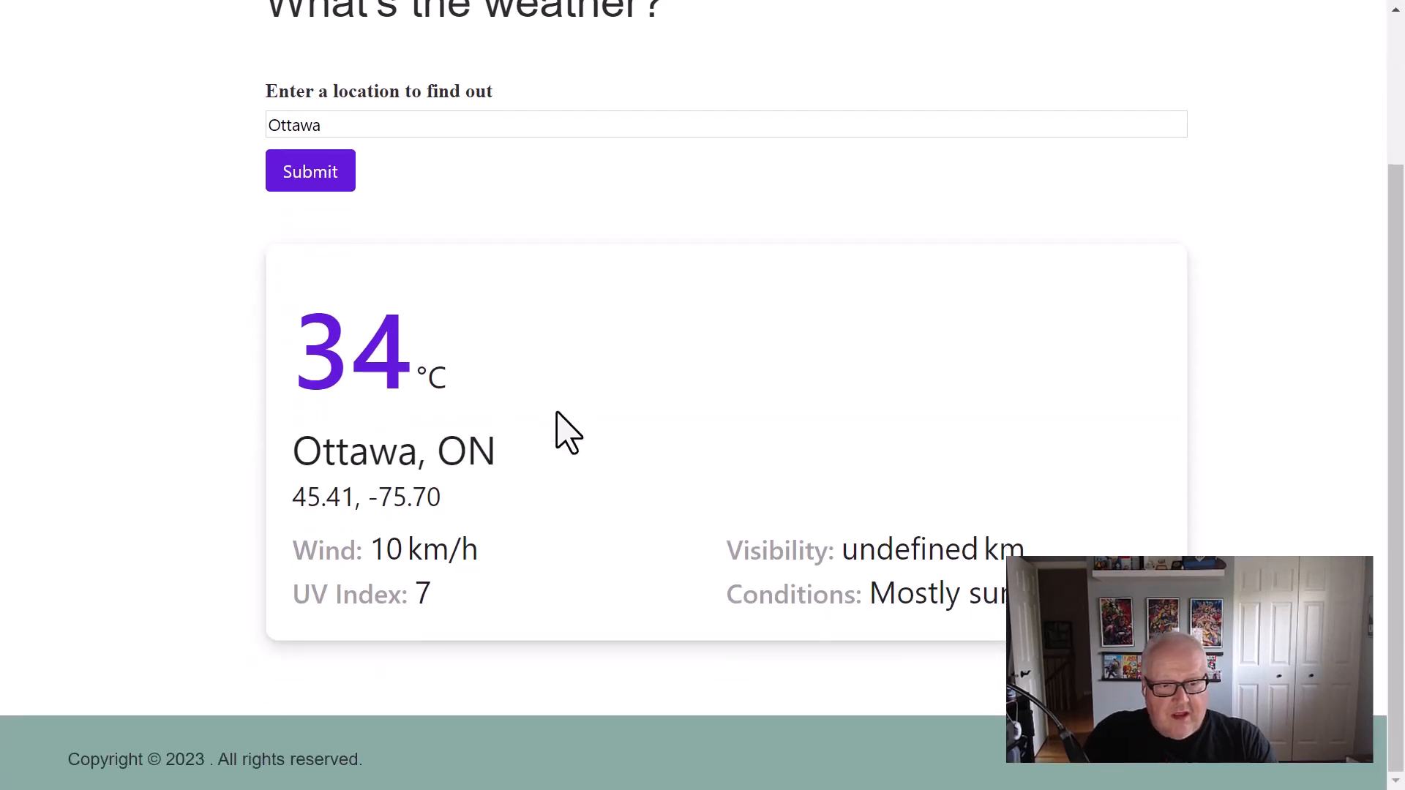
mouse_move(384, 354)
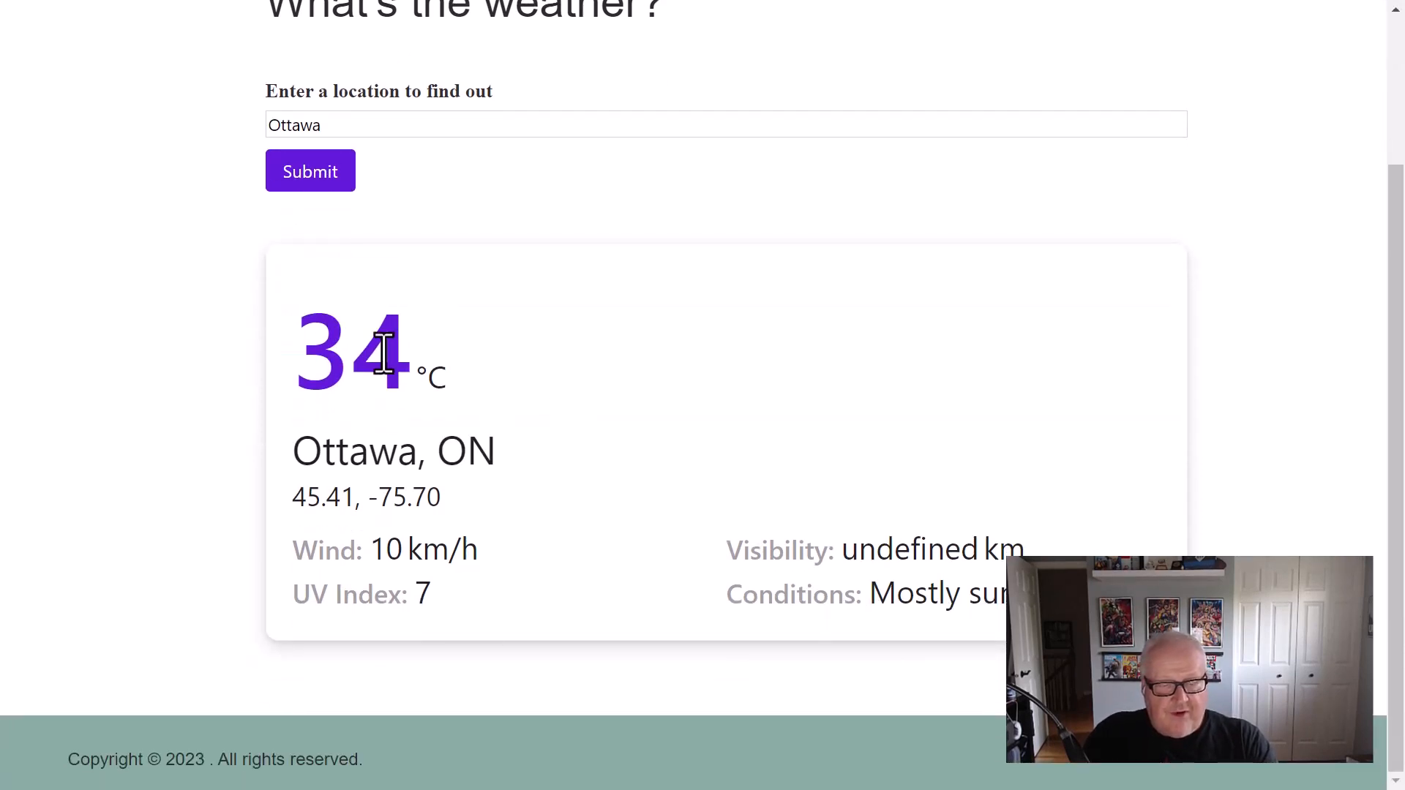
mouse_move(452, 470)
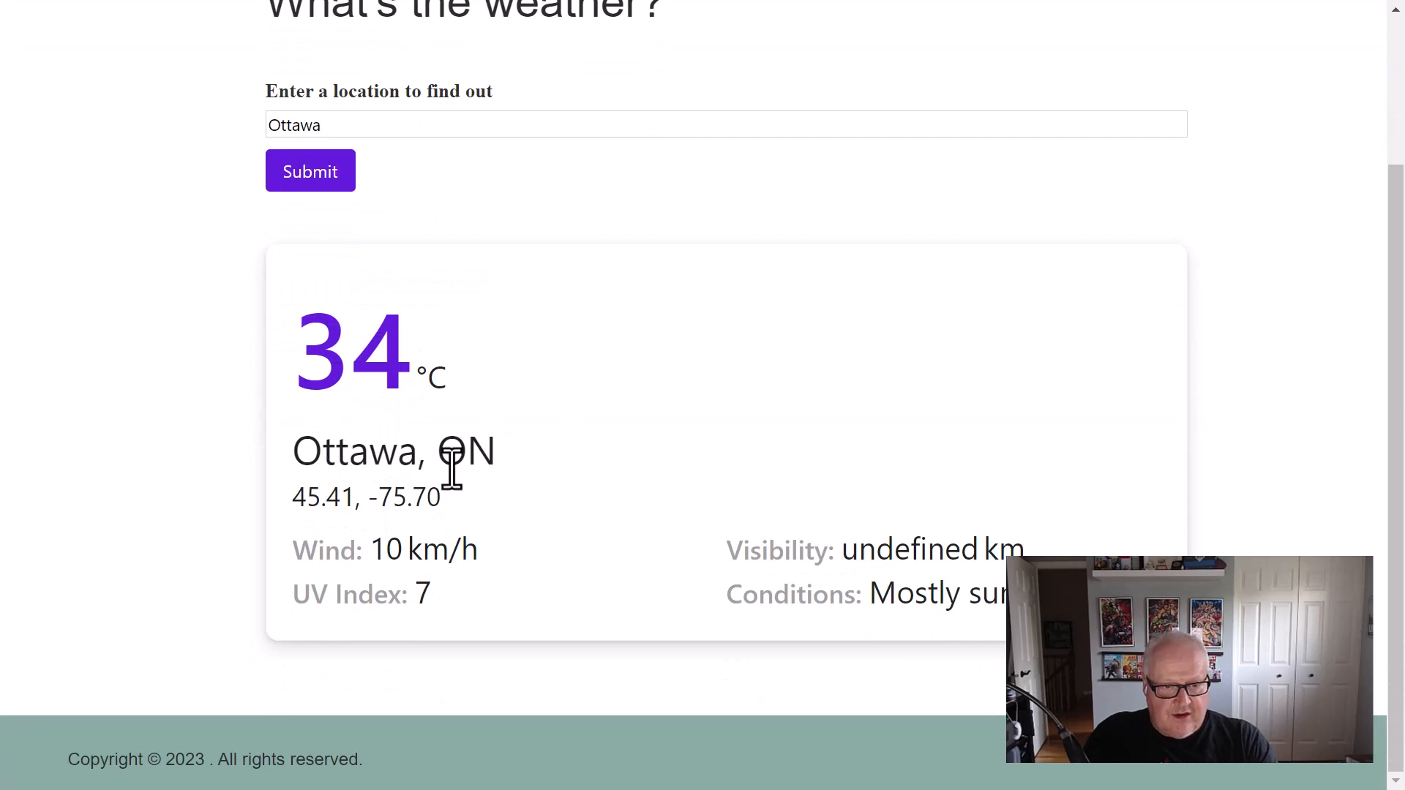
mouse_move(414, 599)
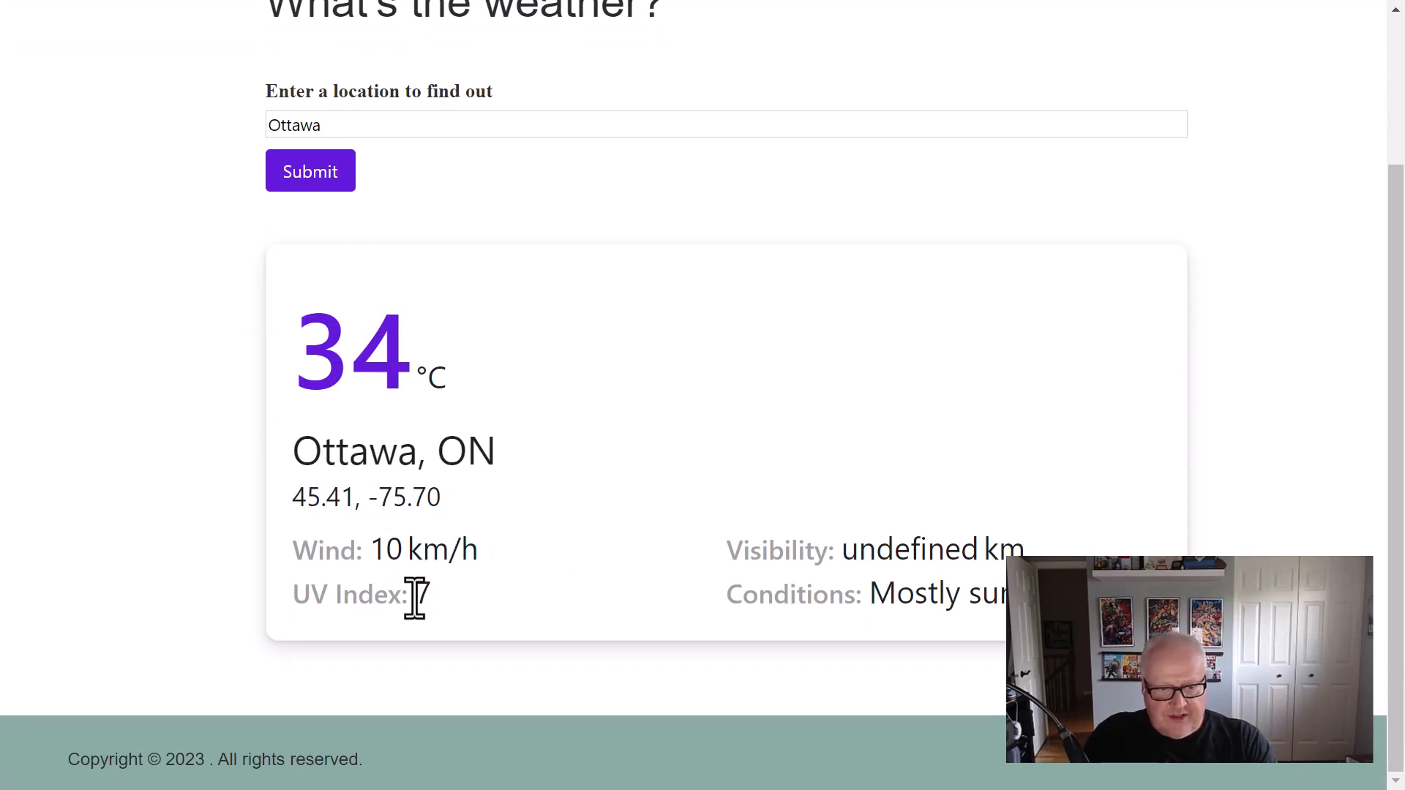
scroll("up", 3)
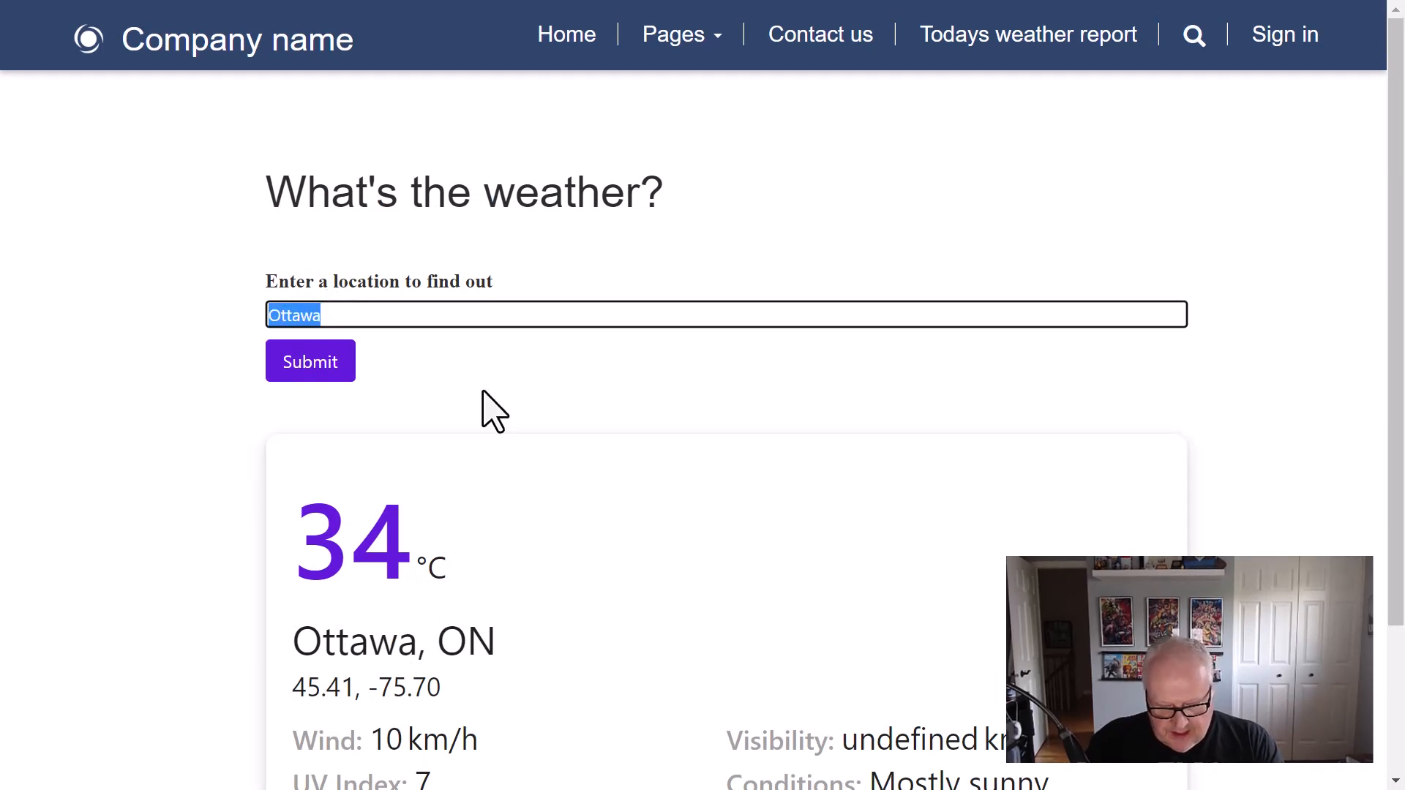
Look up live weather for Vancouver and then New York on the previewed page.
type("Vanc")
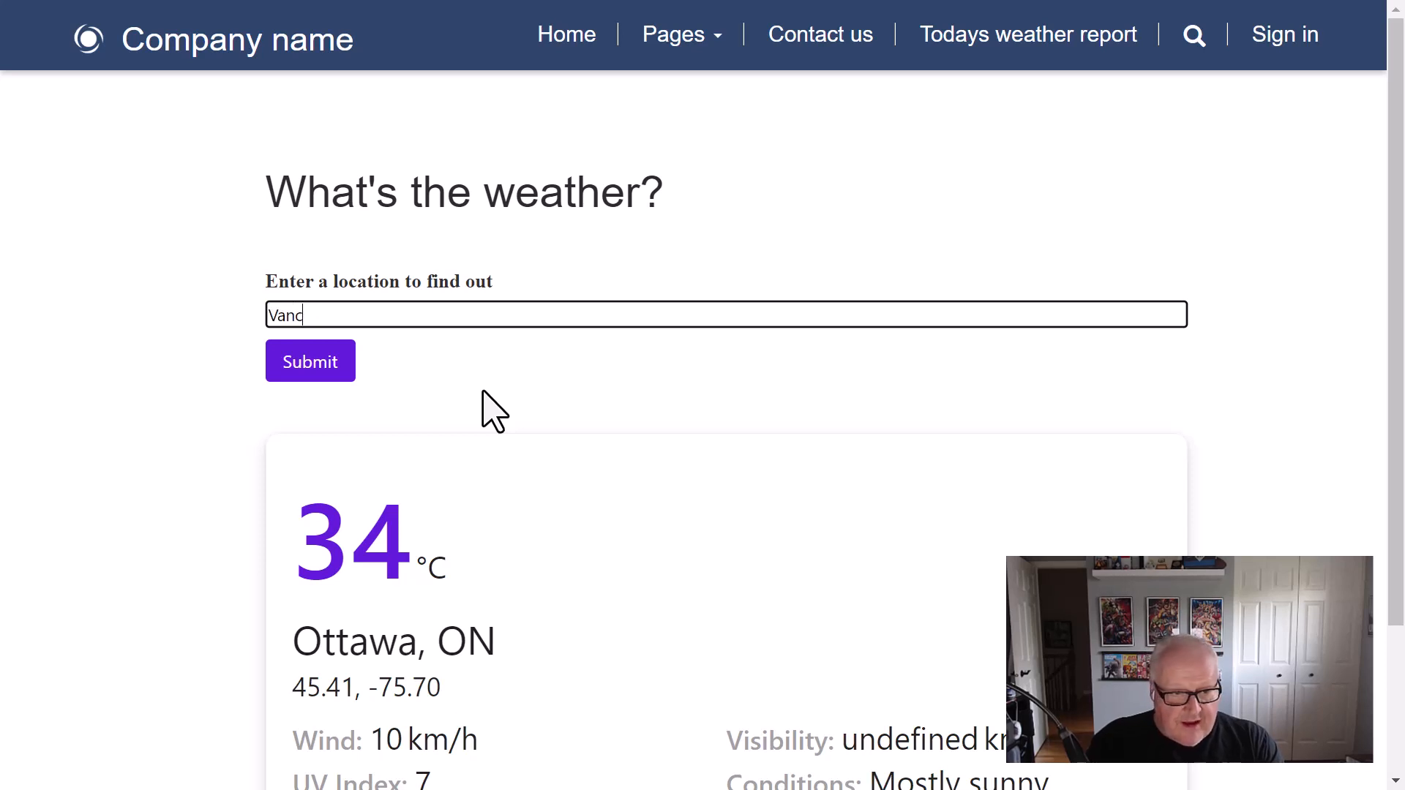
type("ouver")
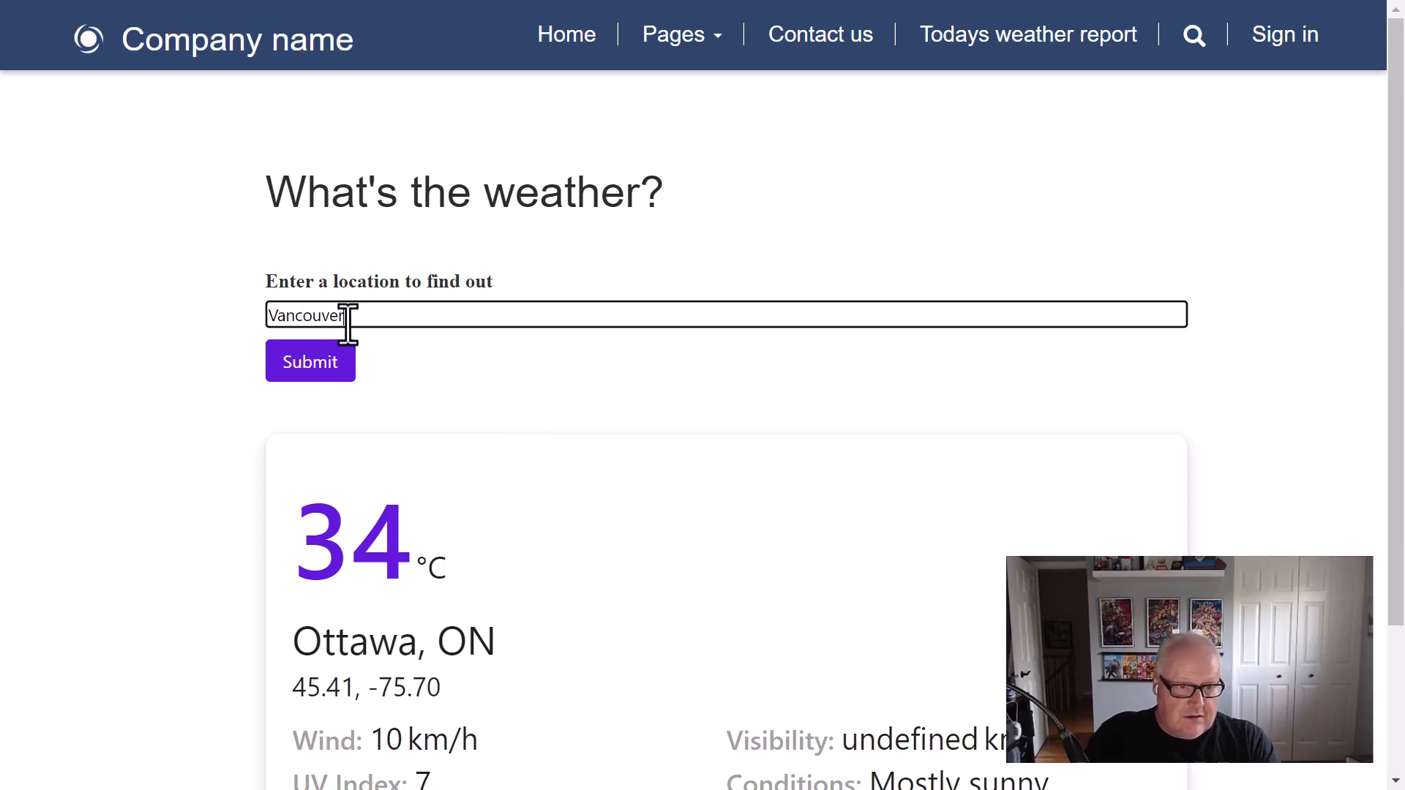
left_click(309, 360)
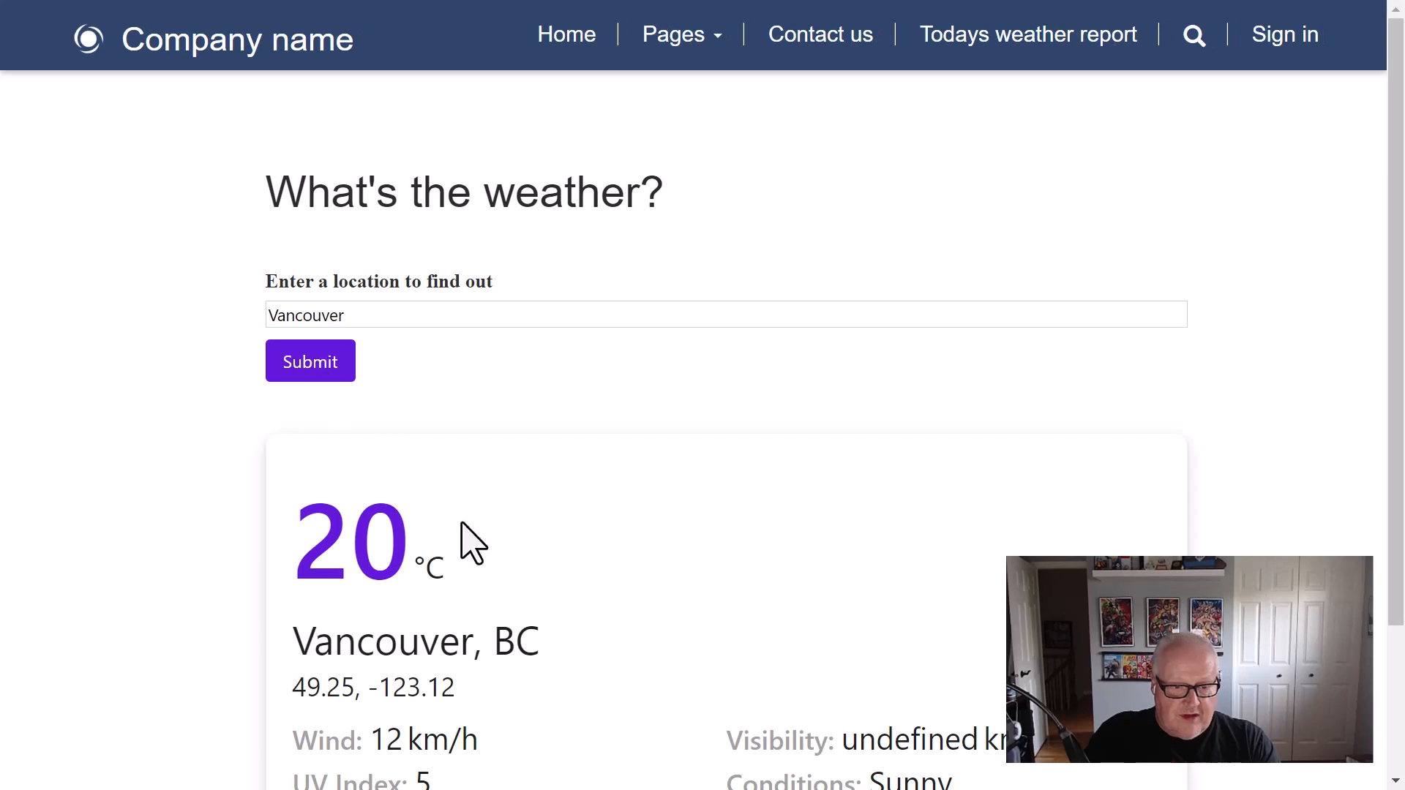
scroll("down", 3)
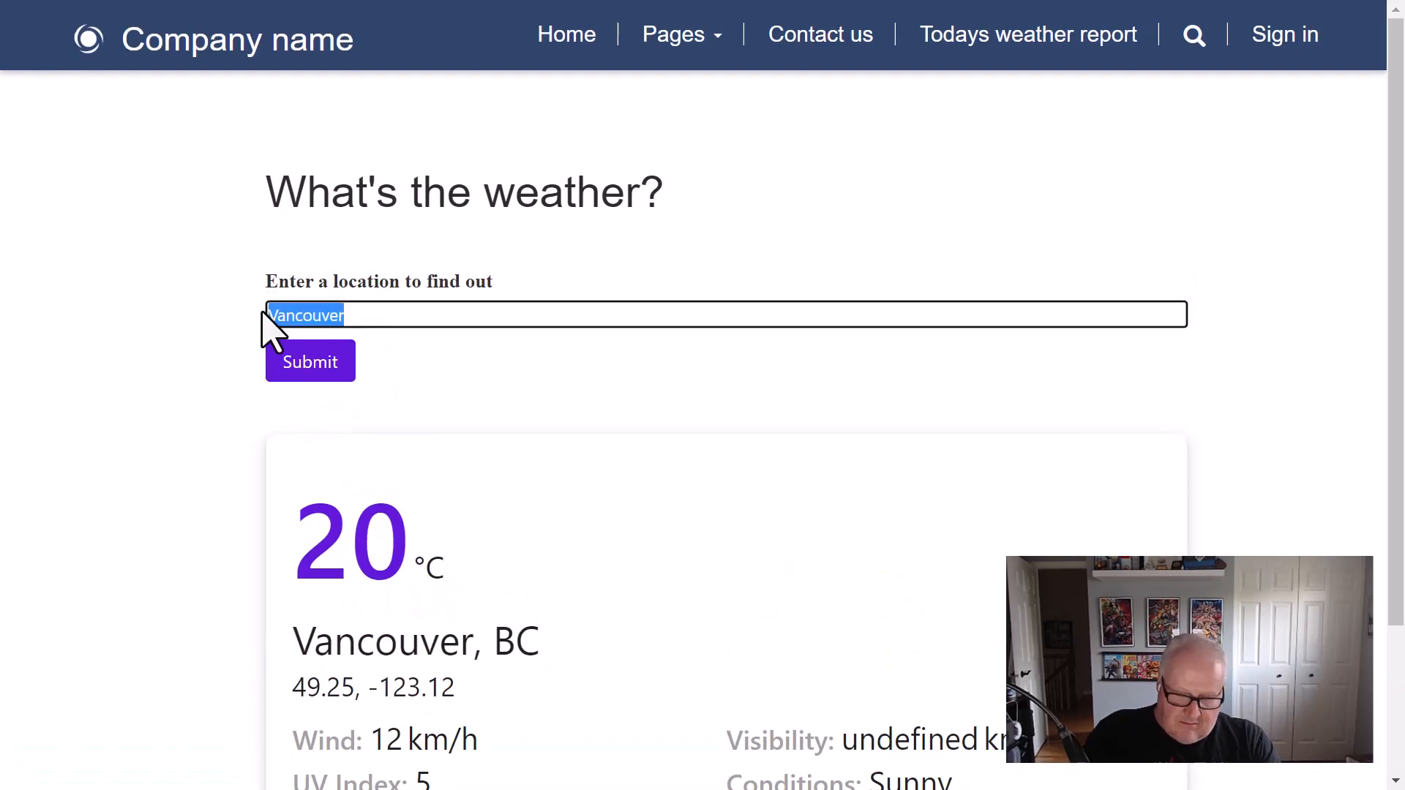
type("new y")
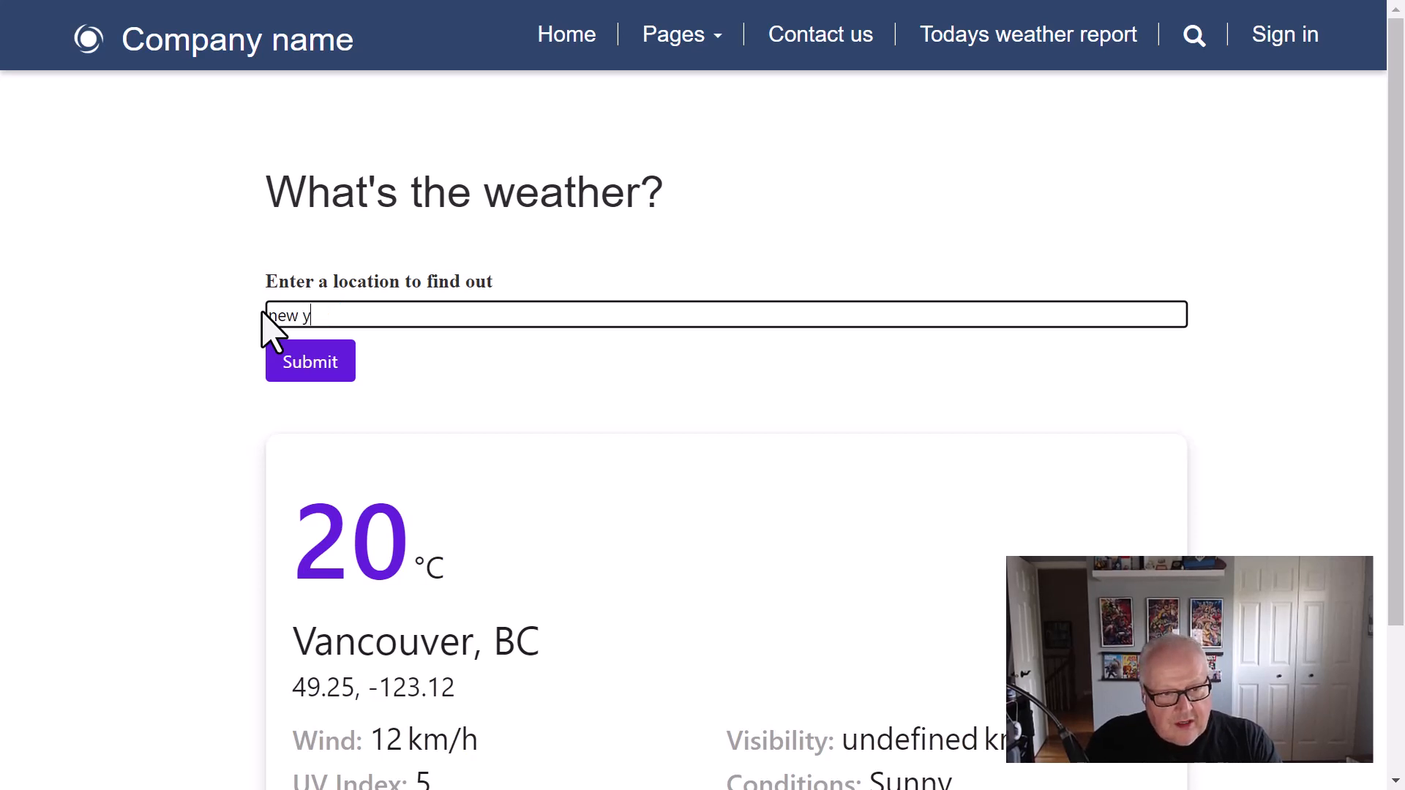
type("ork")
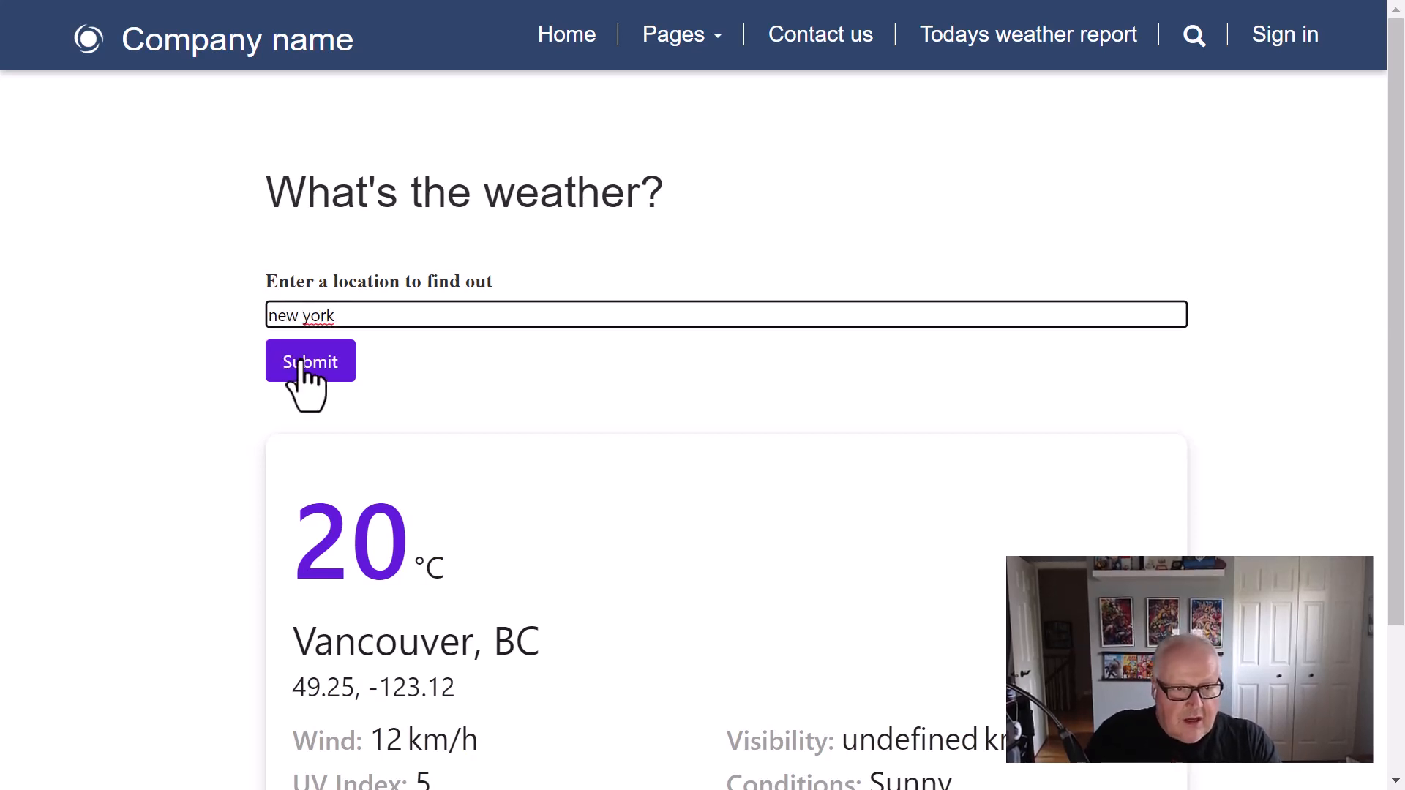
left_click(310, 360)
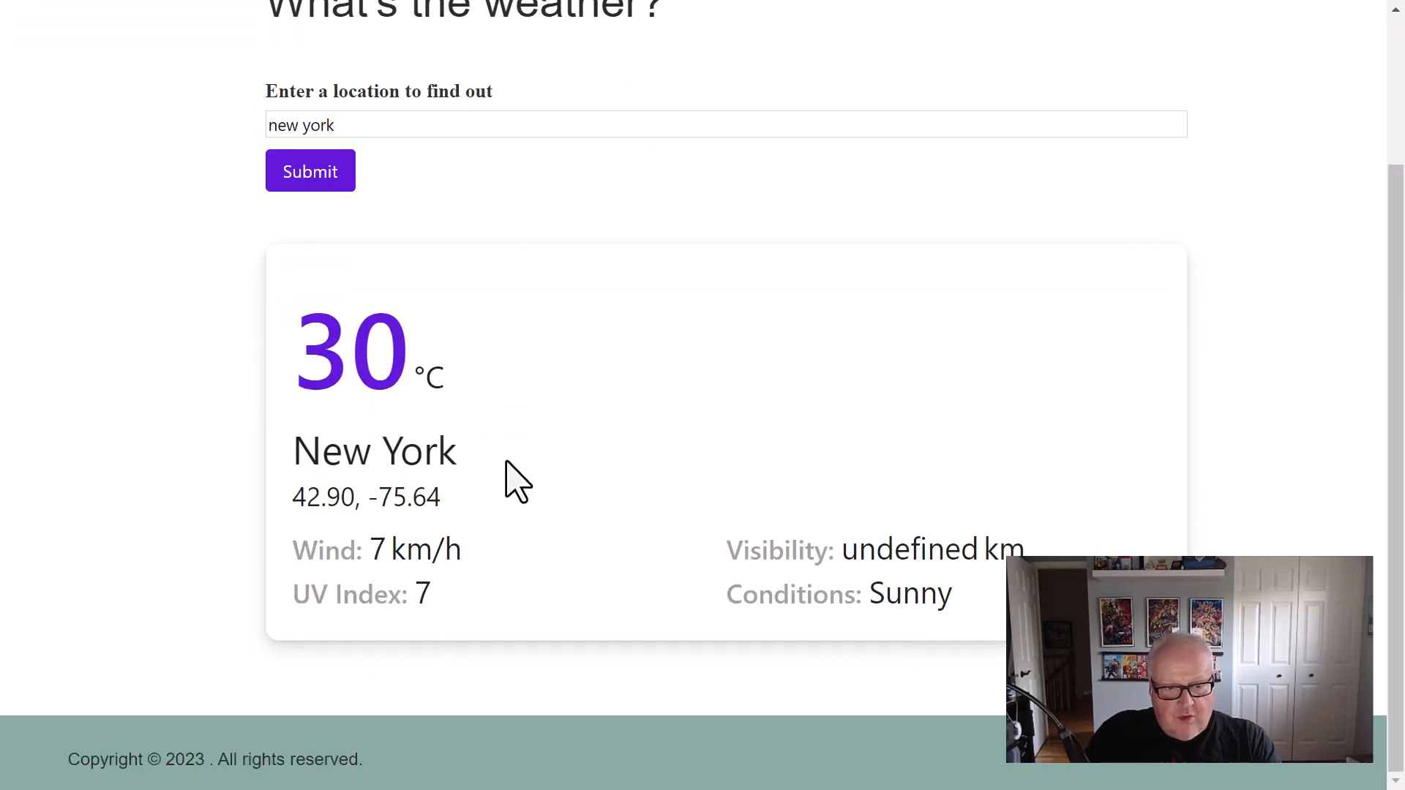
scroll("up", 3)
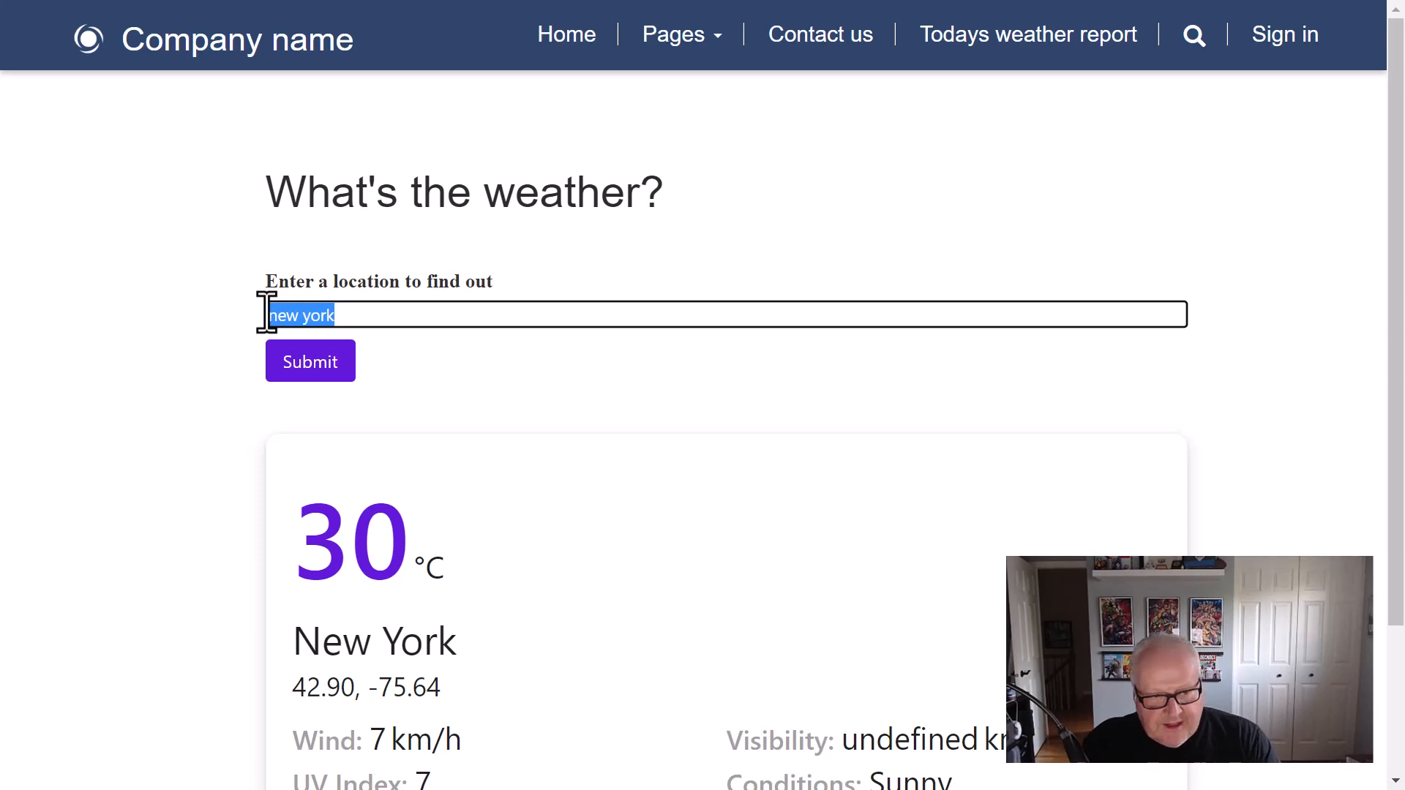
Look up Oslo, showing 17 °C, 9 km/h wind, UV index 5, mostly sunny.
type("Osl")
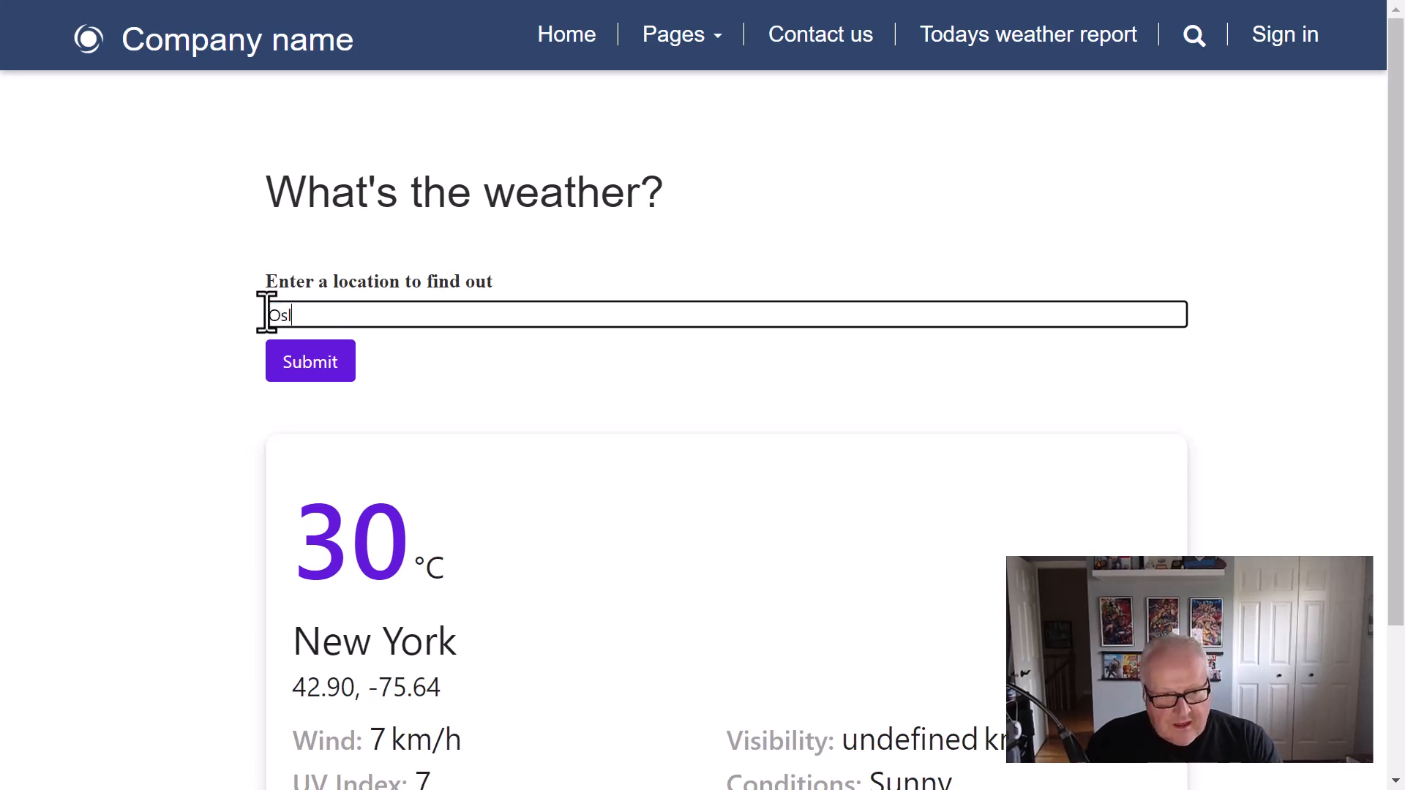
type("o")
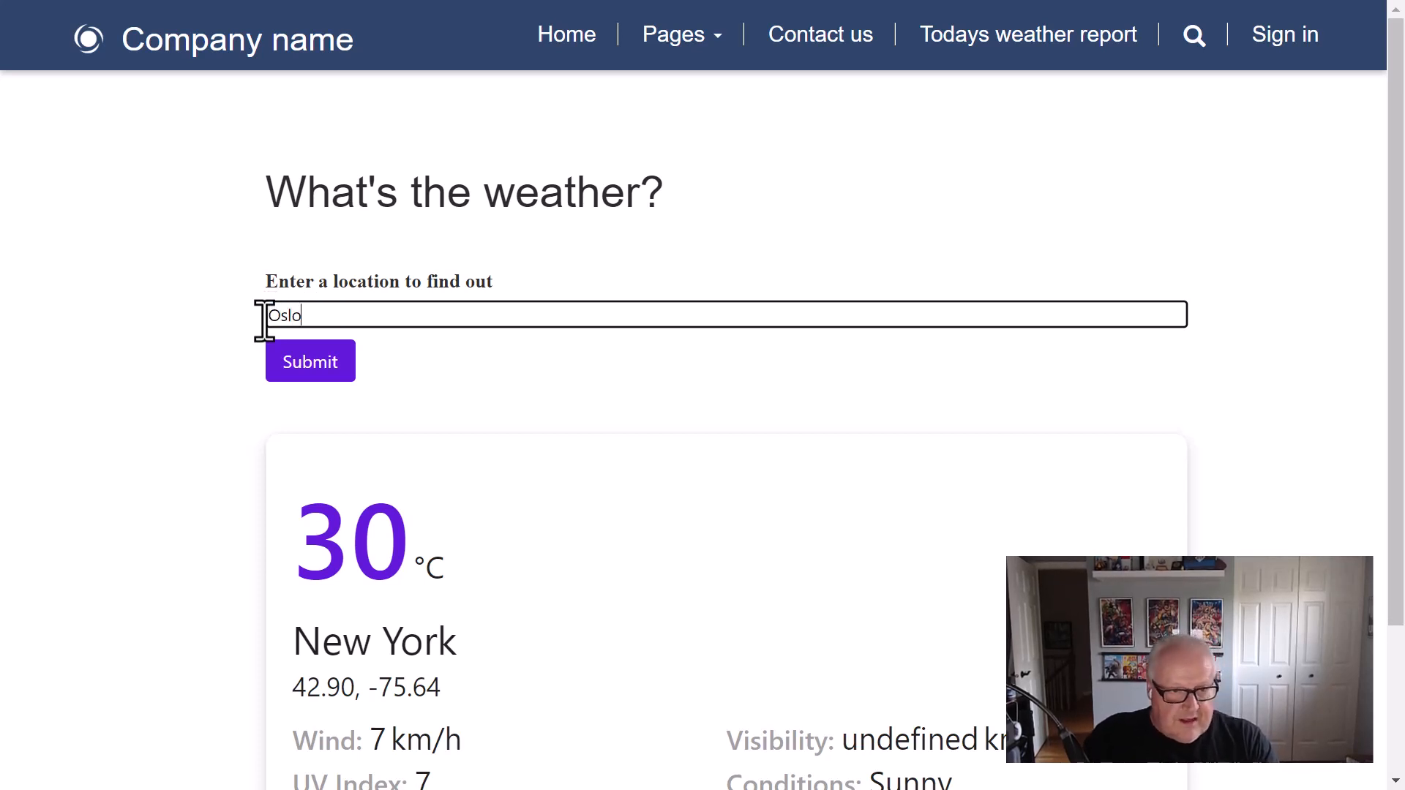
left_click(309, 361)
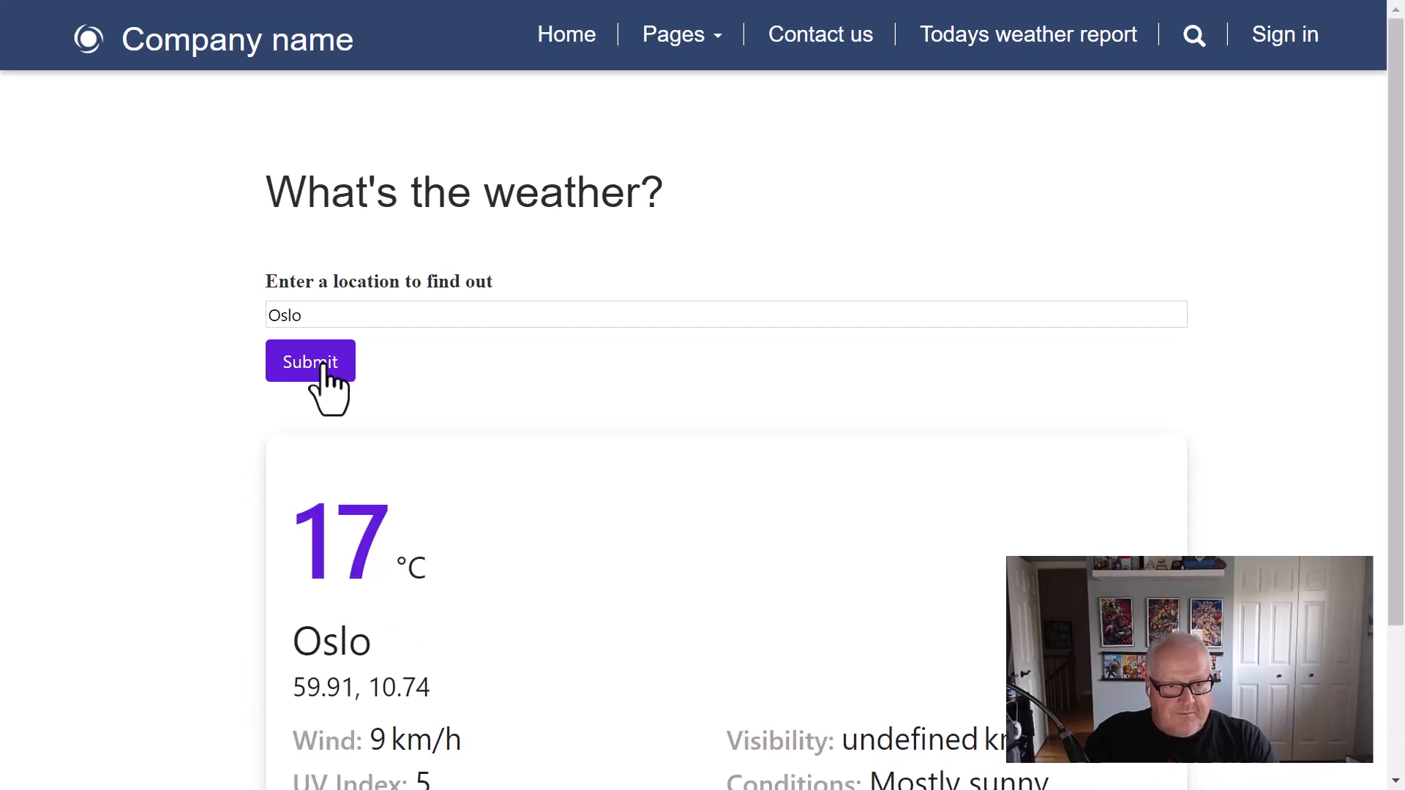
scroll("down", 3)
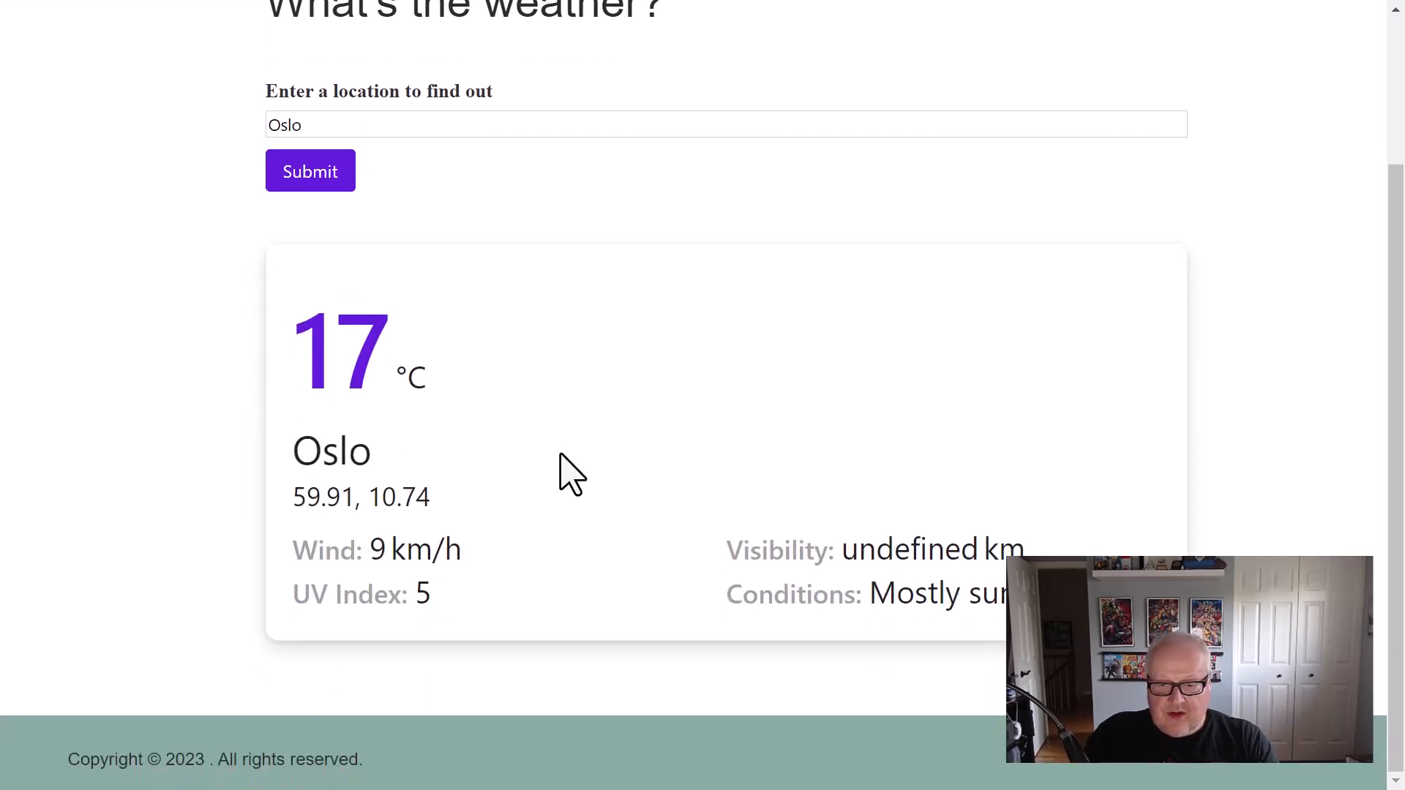
scroll("up", 3)
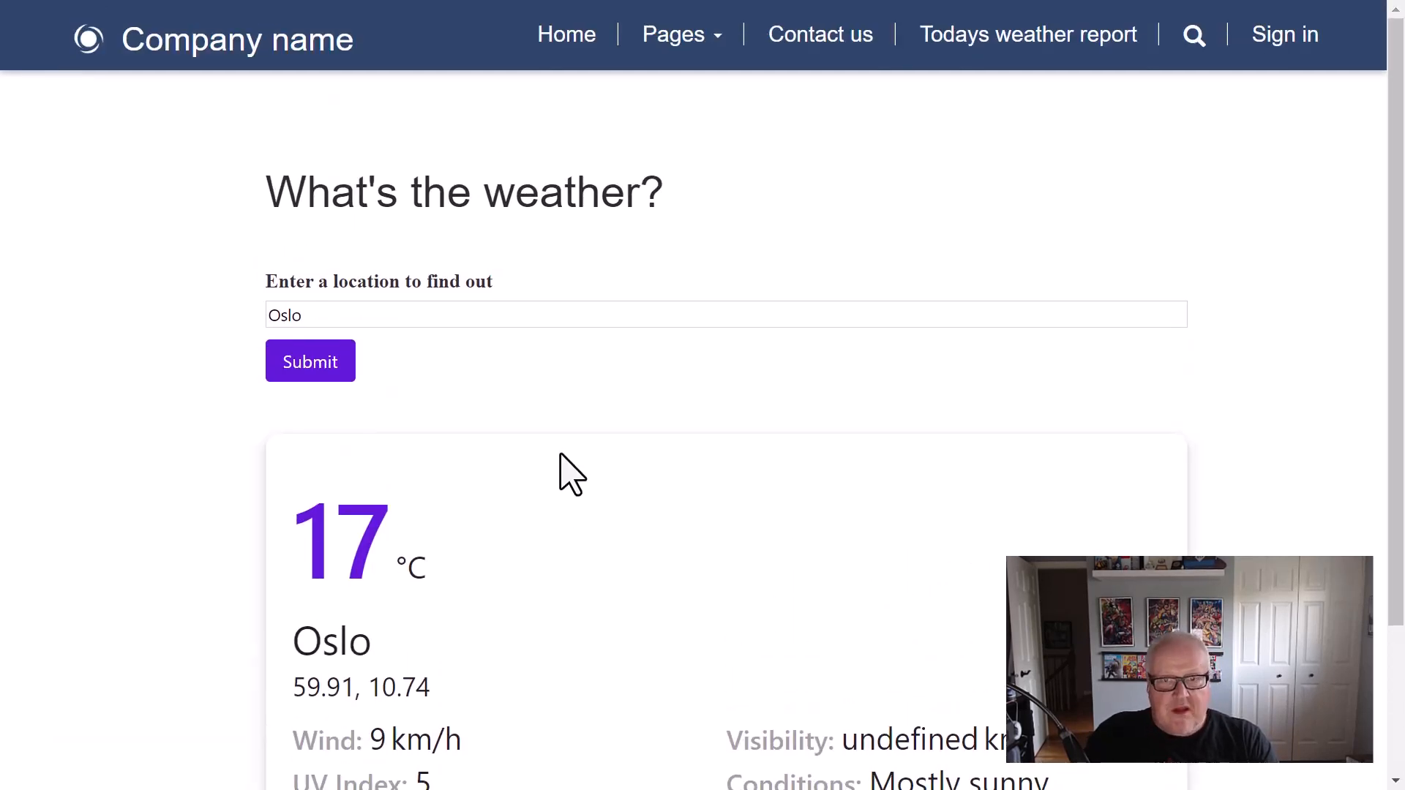